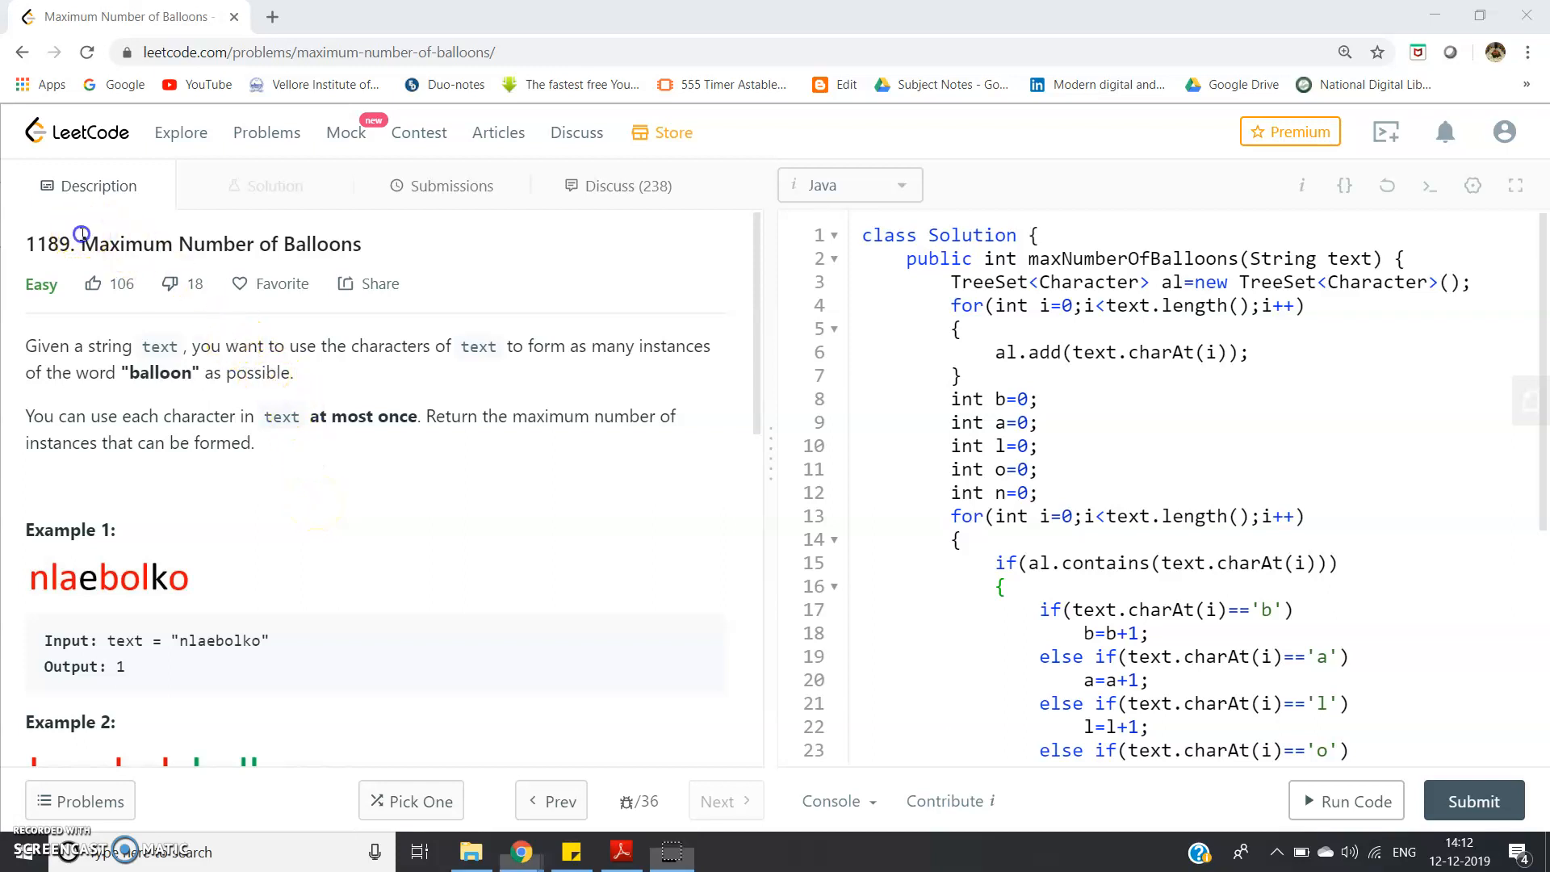
- Scroll the description down so Example 1 and Example 2 are fully visible
double_click(221, 244)
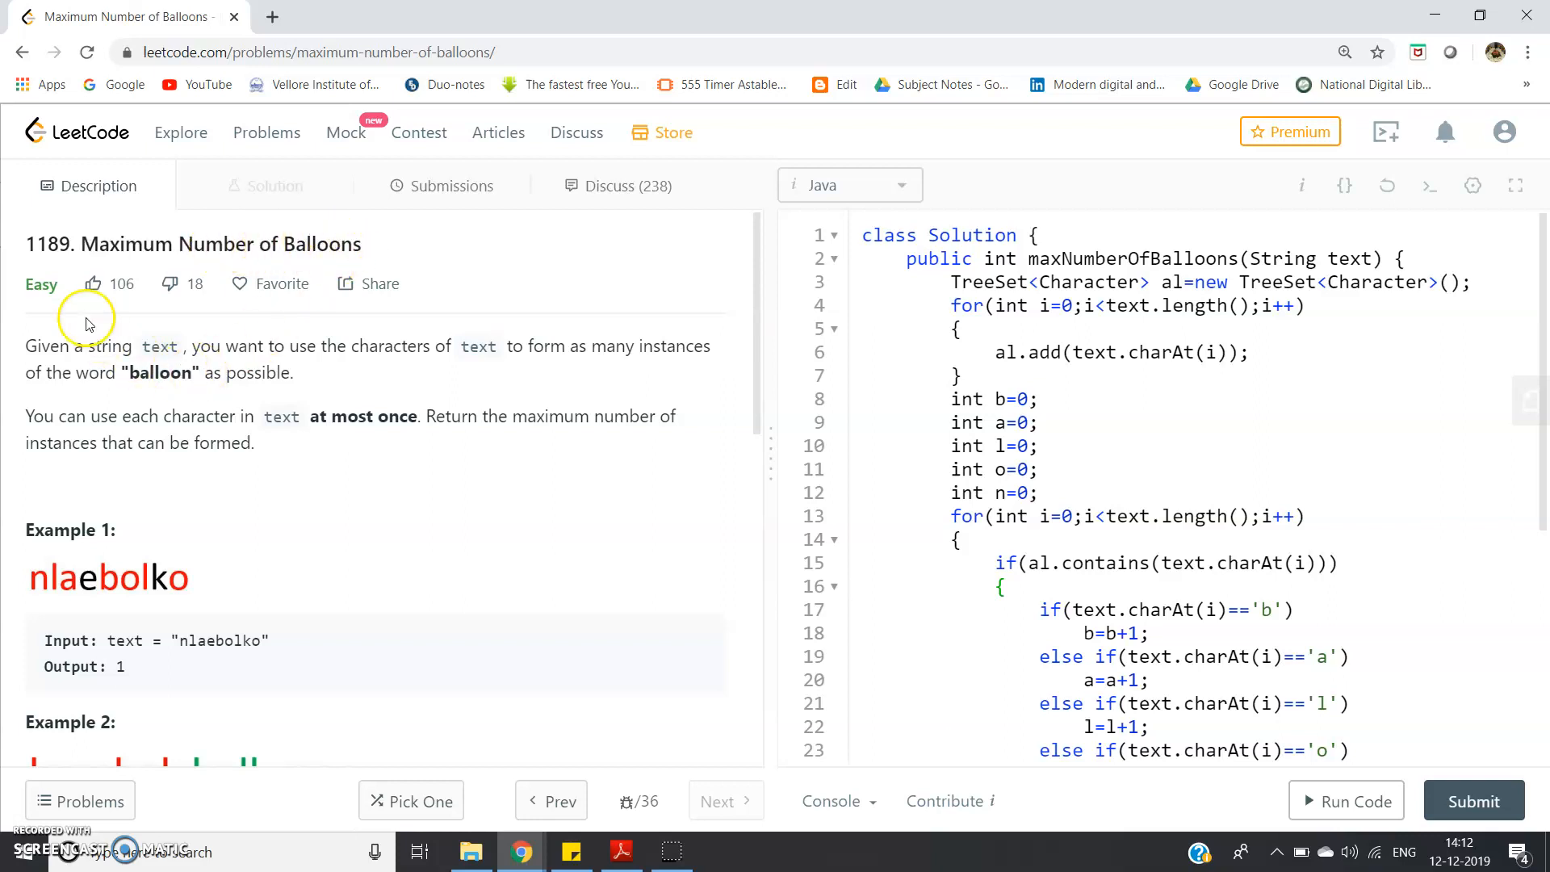
mouse_move(65, 358)
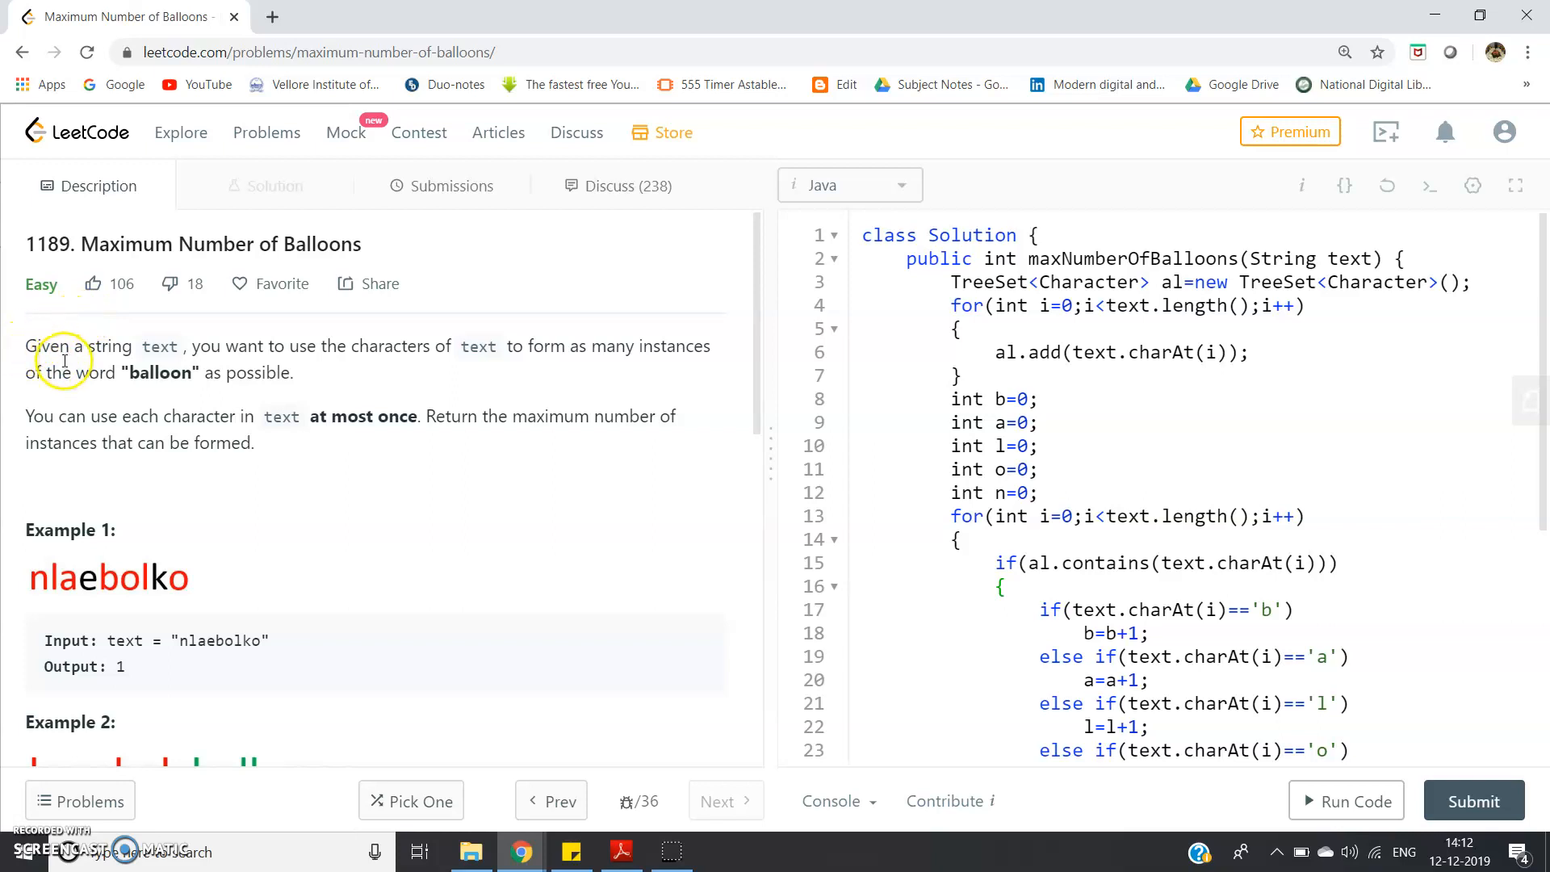
mouse_move(205, 358)
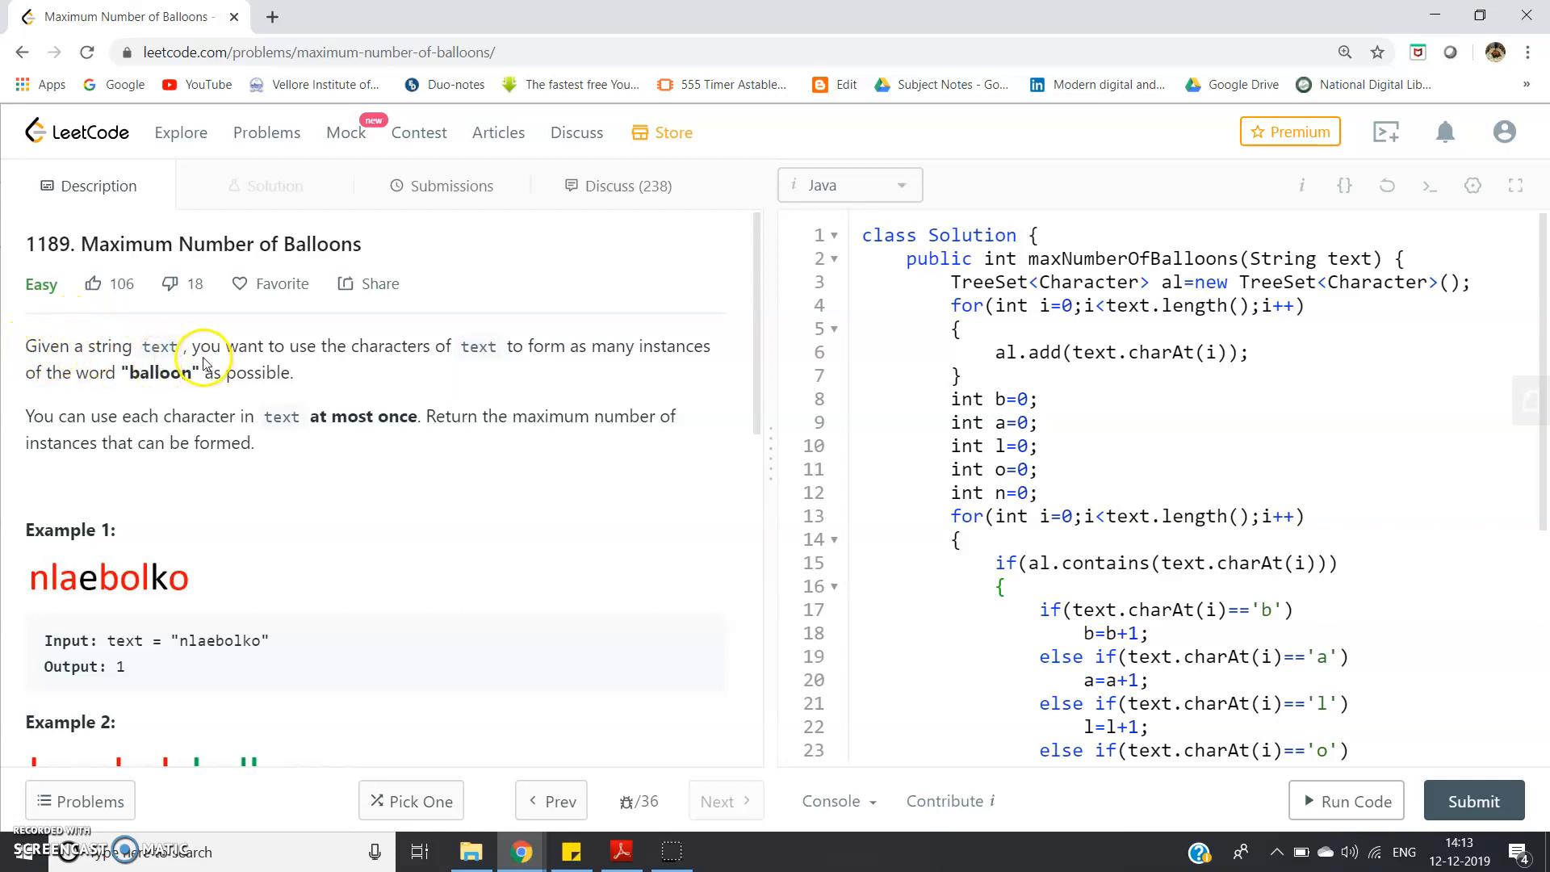
mouse_move(480, 353)
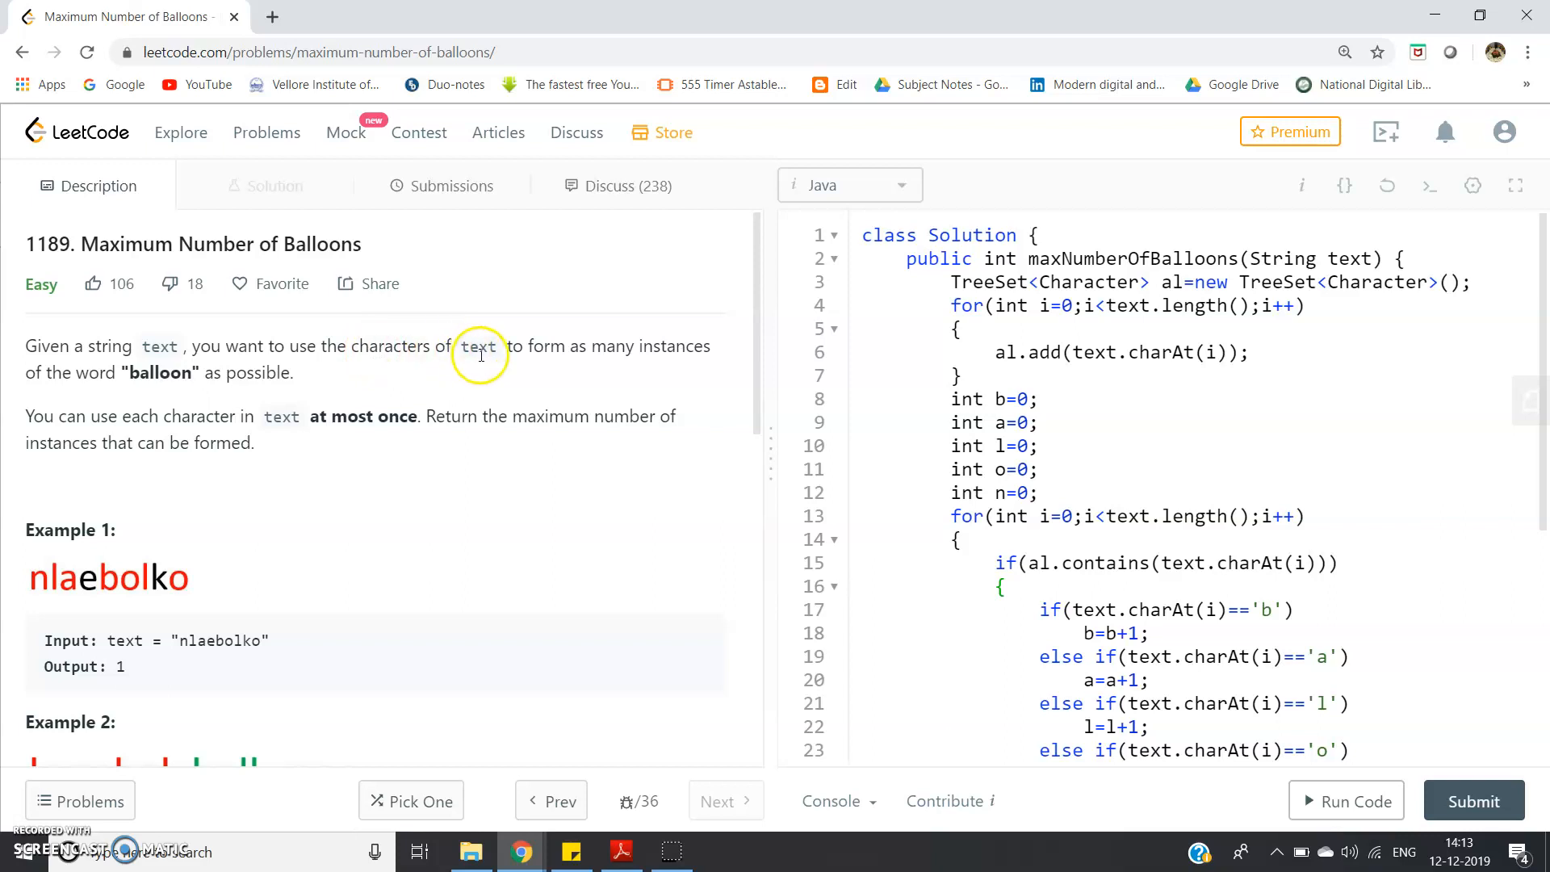
mouse_move(581, 345)
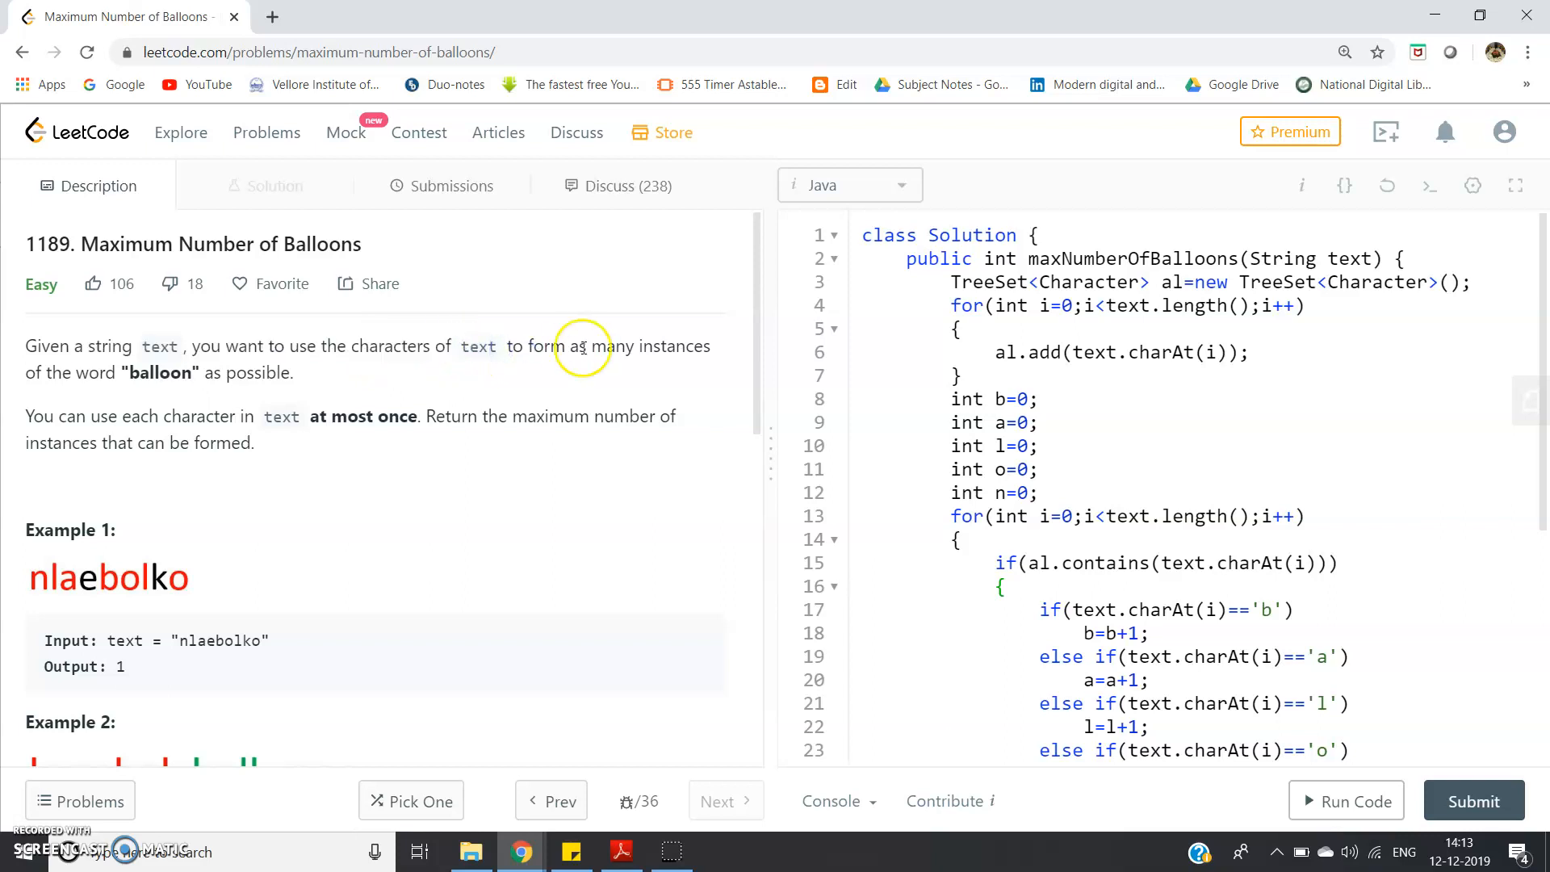
mouse_move(714, 358)
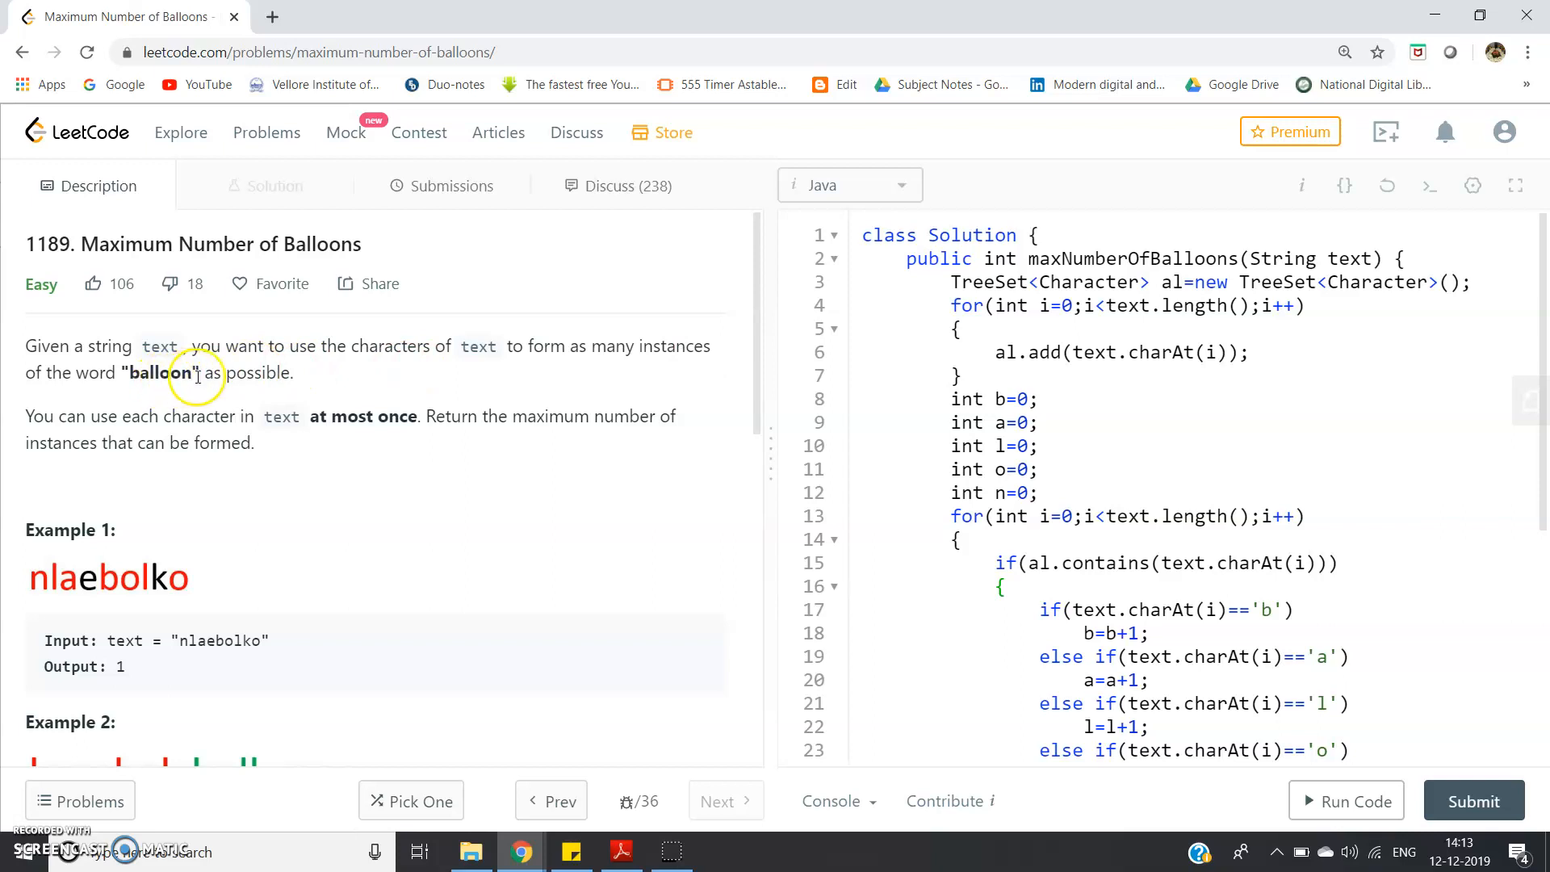
mouse_move(209, 421)
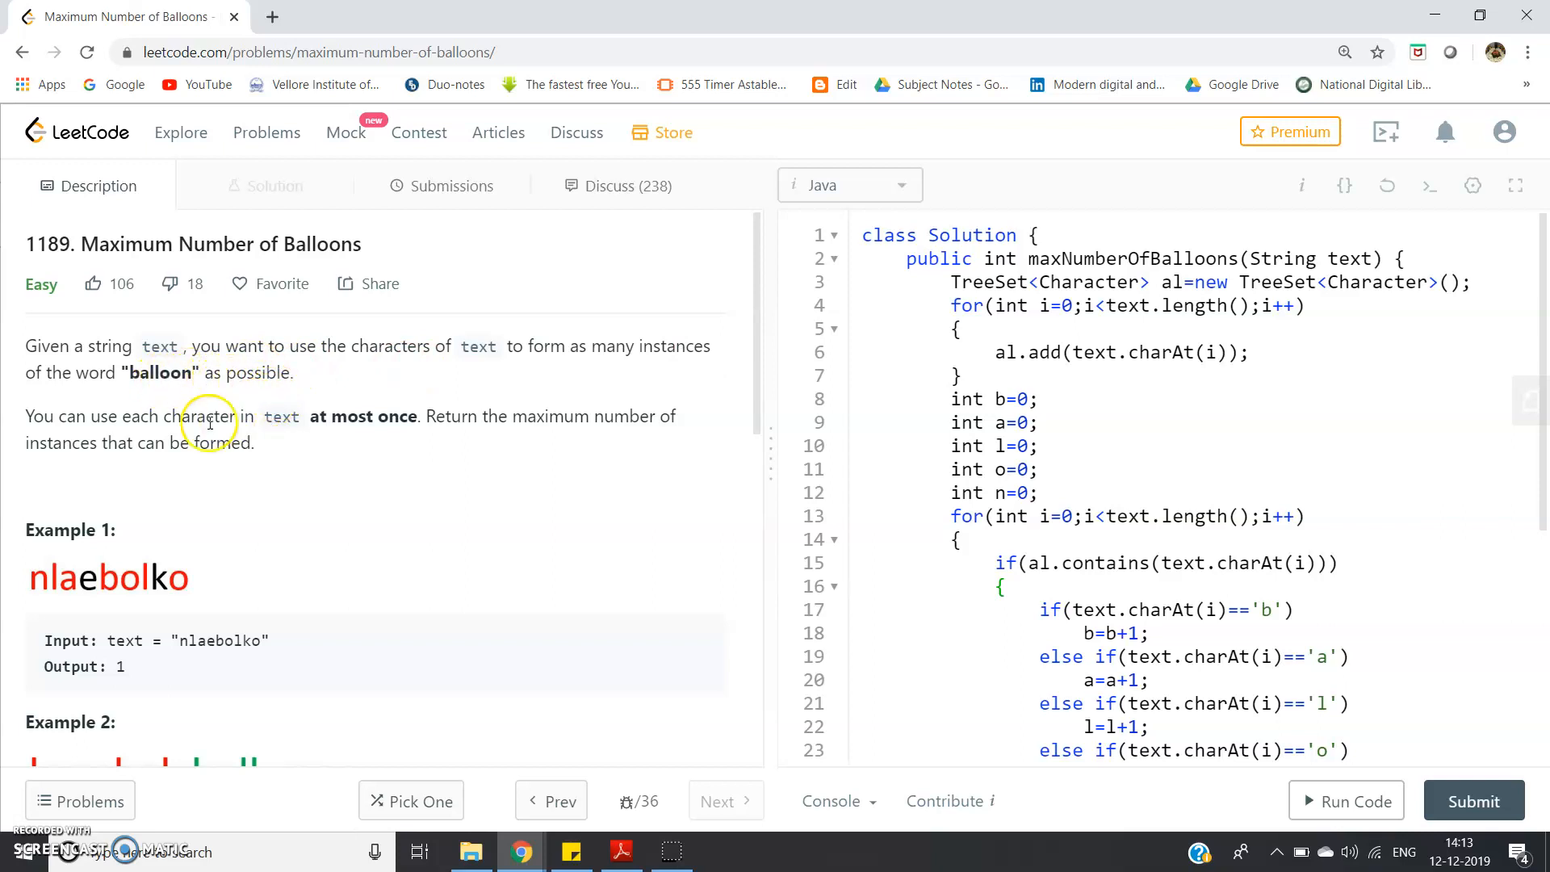
mouse_move(262, 433)
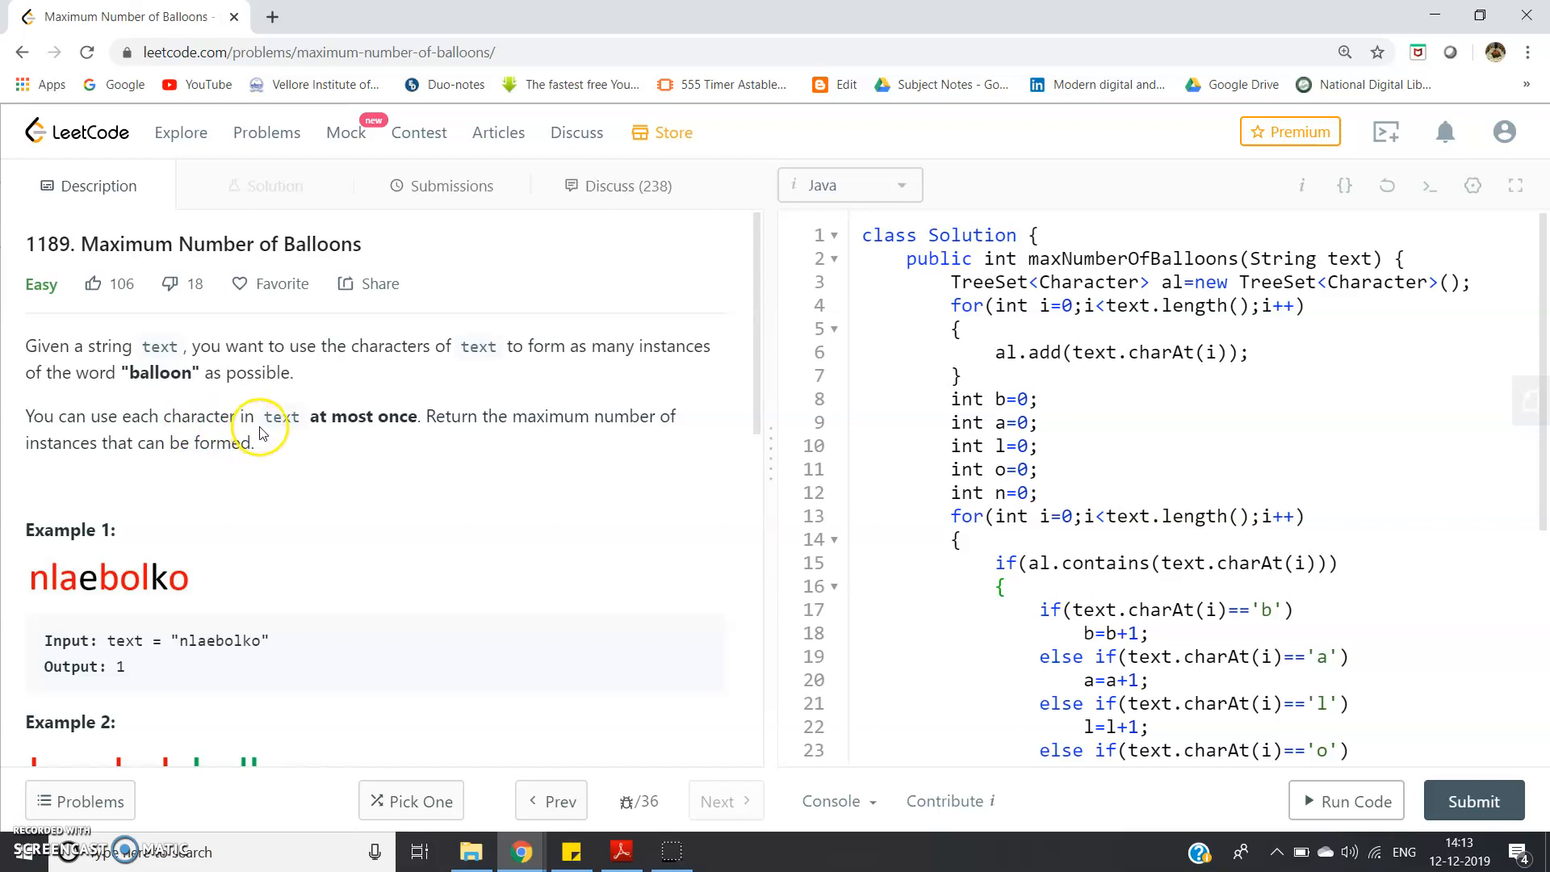
mouse_move(419, 419)
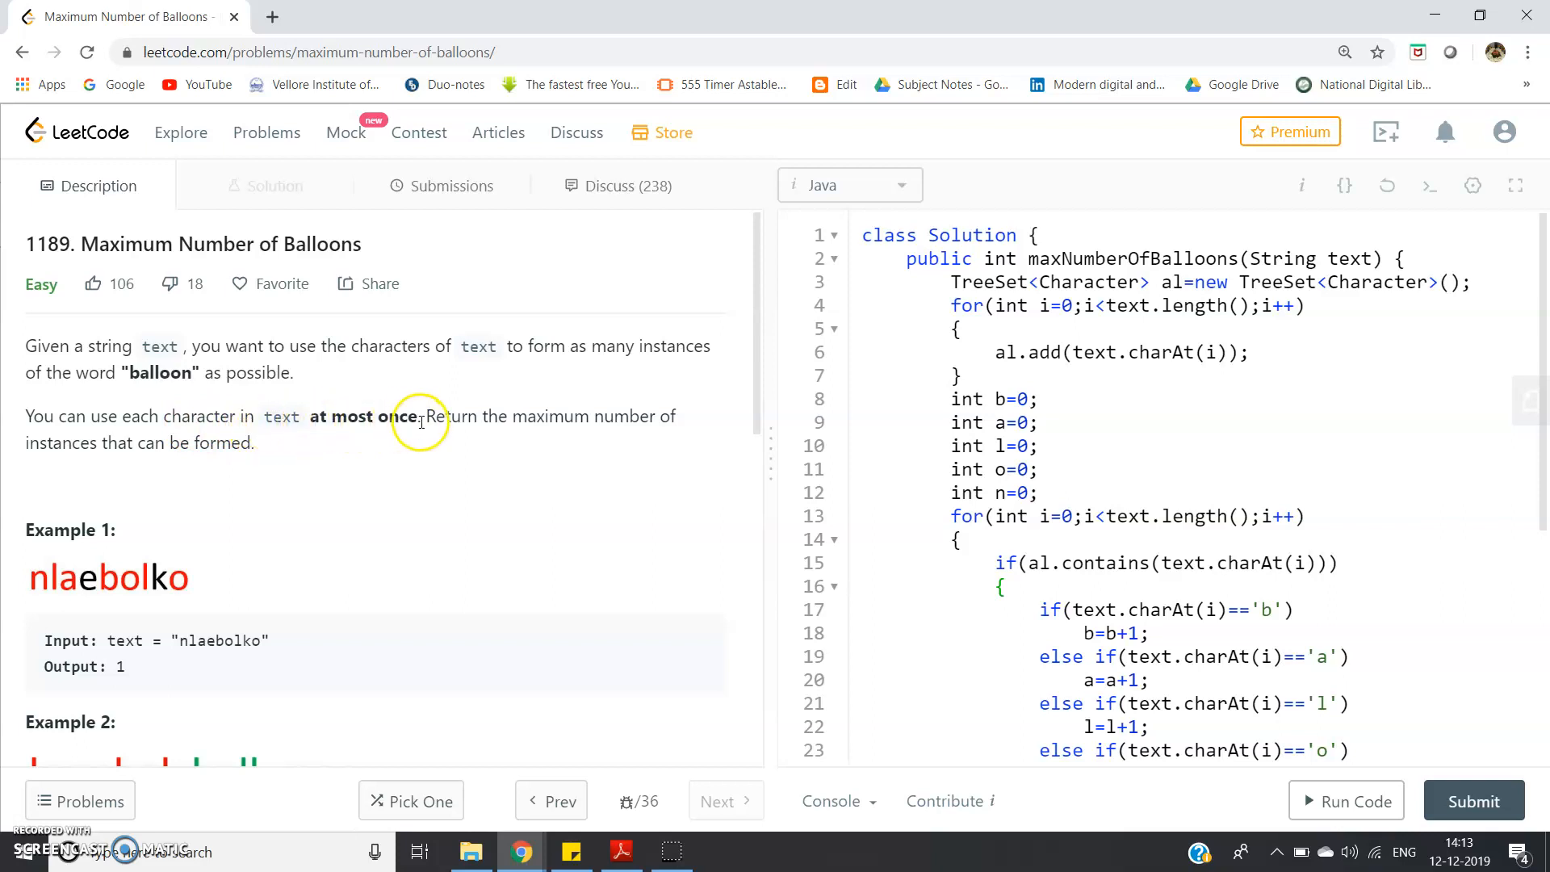
mouse_move(144, 471)
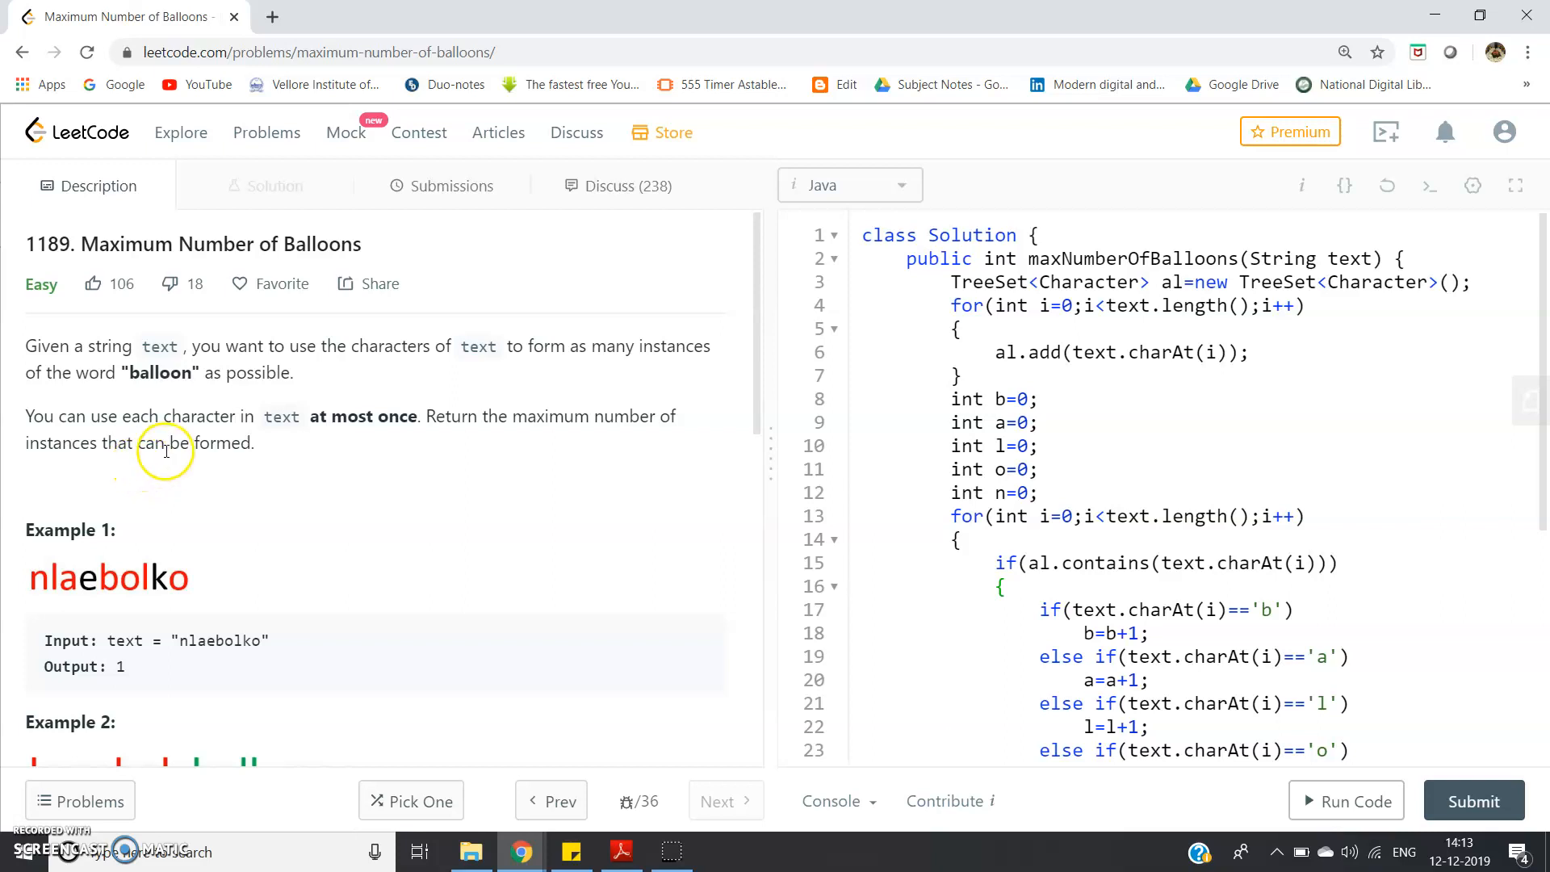
mouse_move(165, 450)
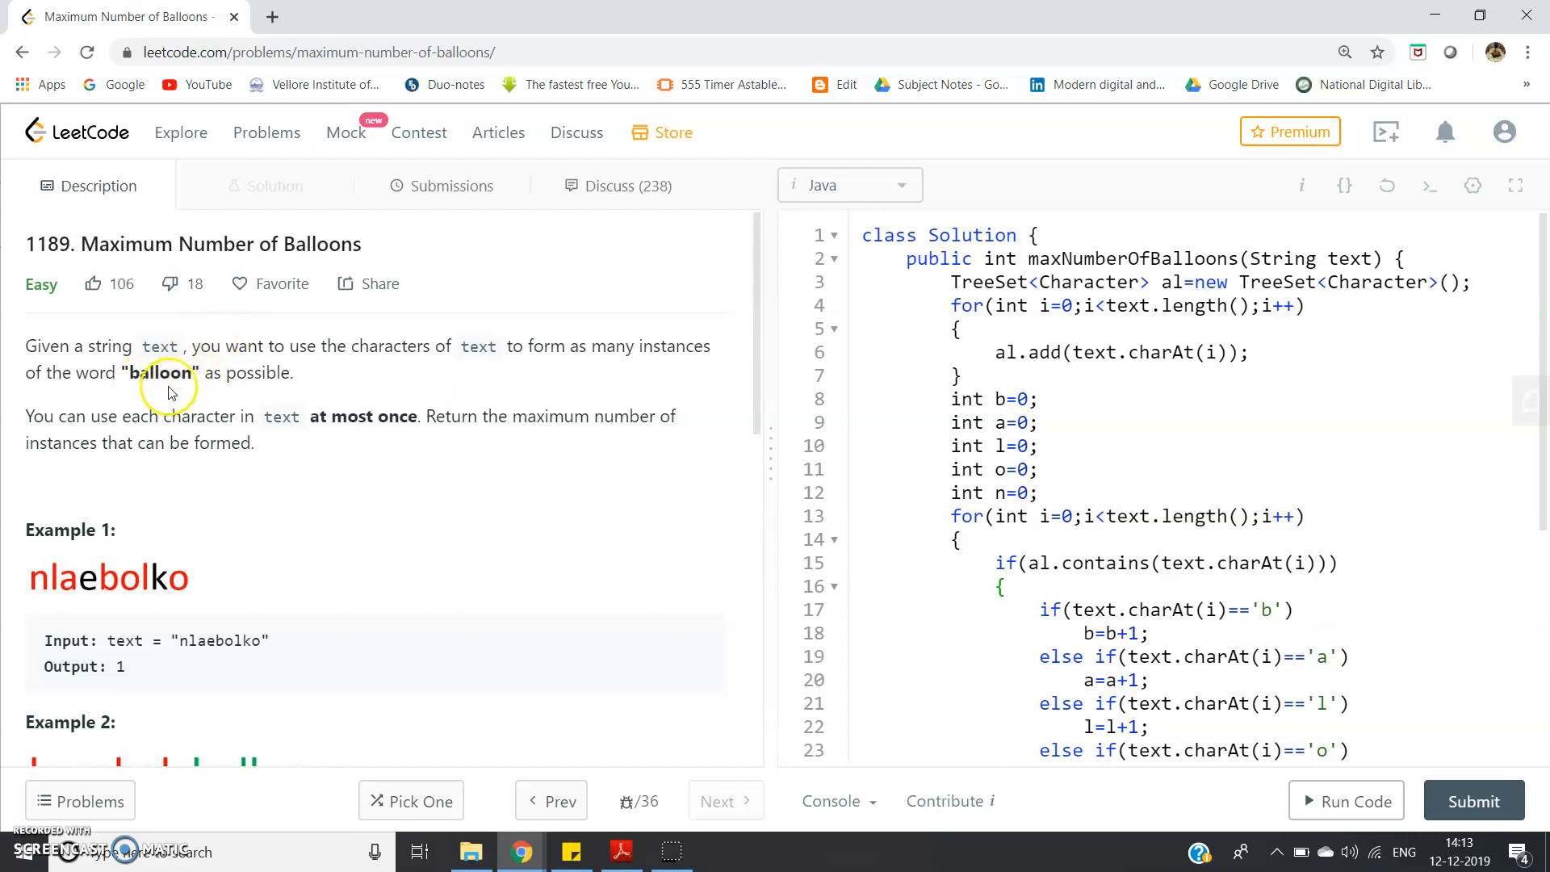
scroll("down", 3)
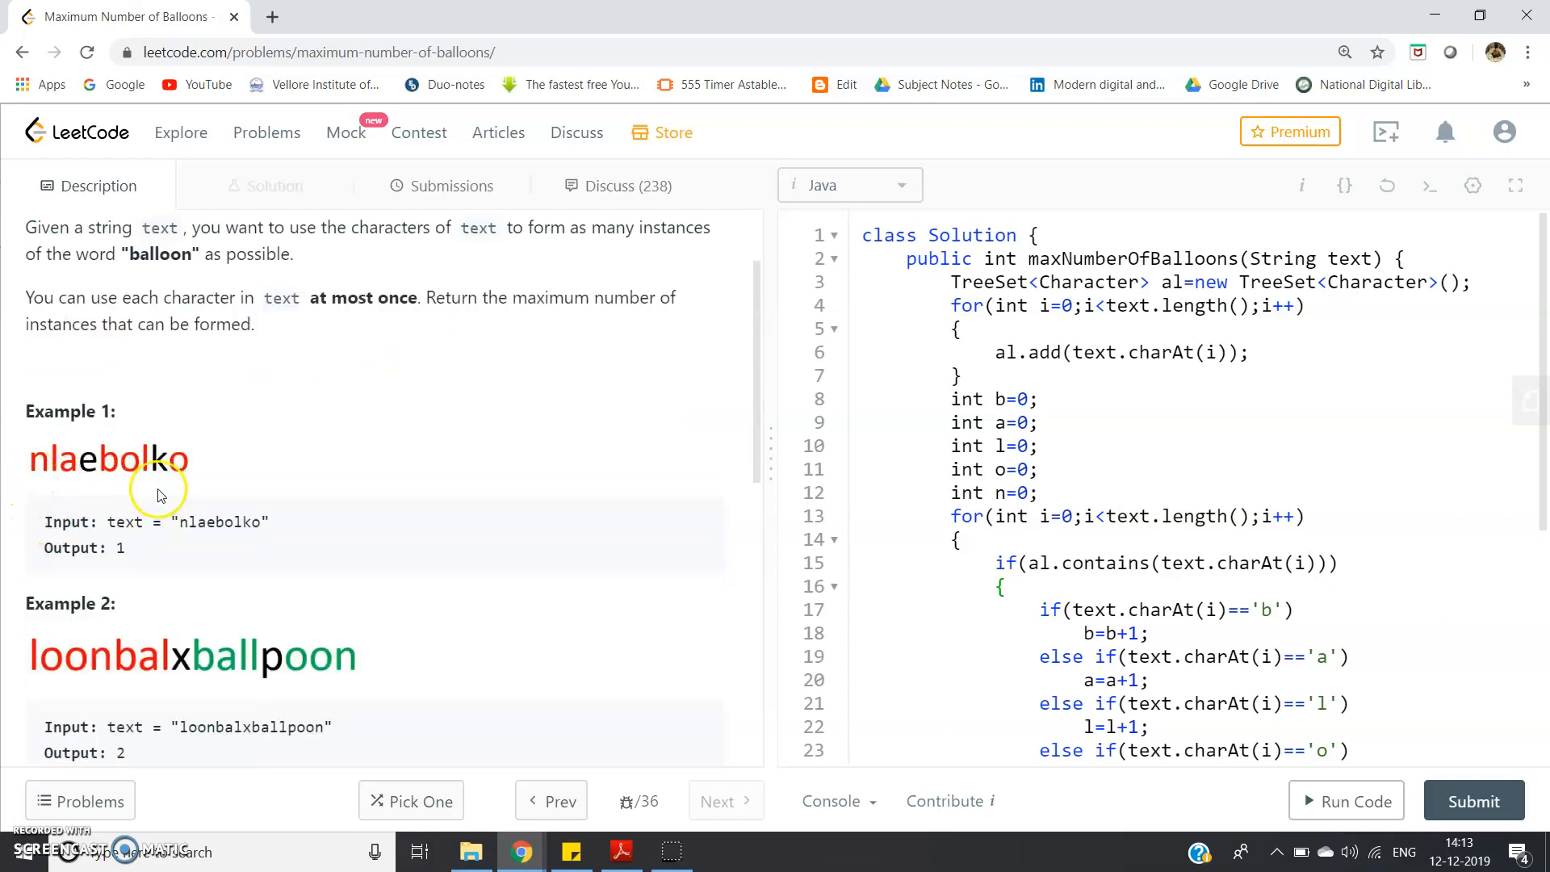
mouse_move(42, 481)
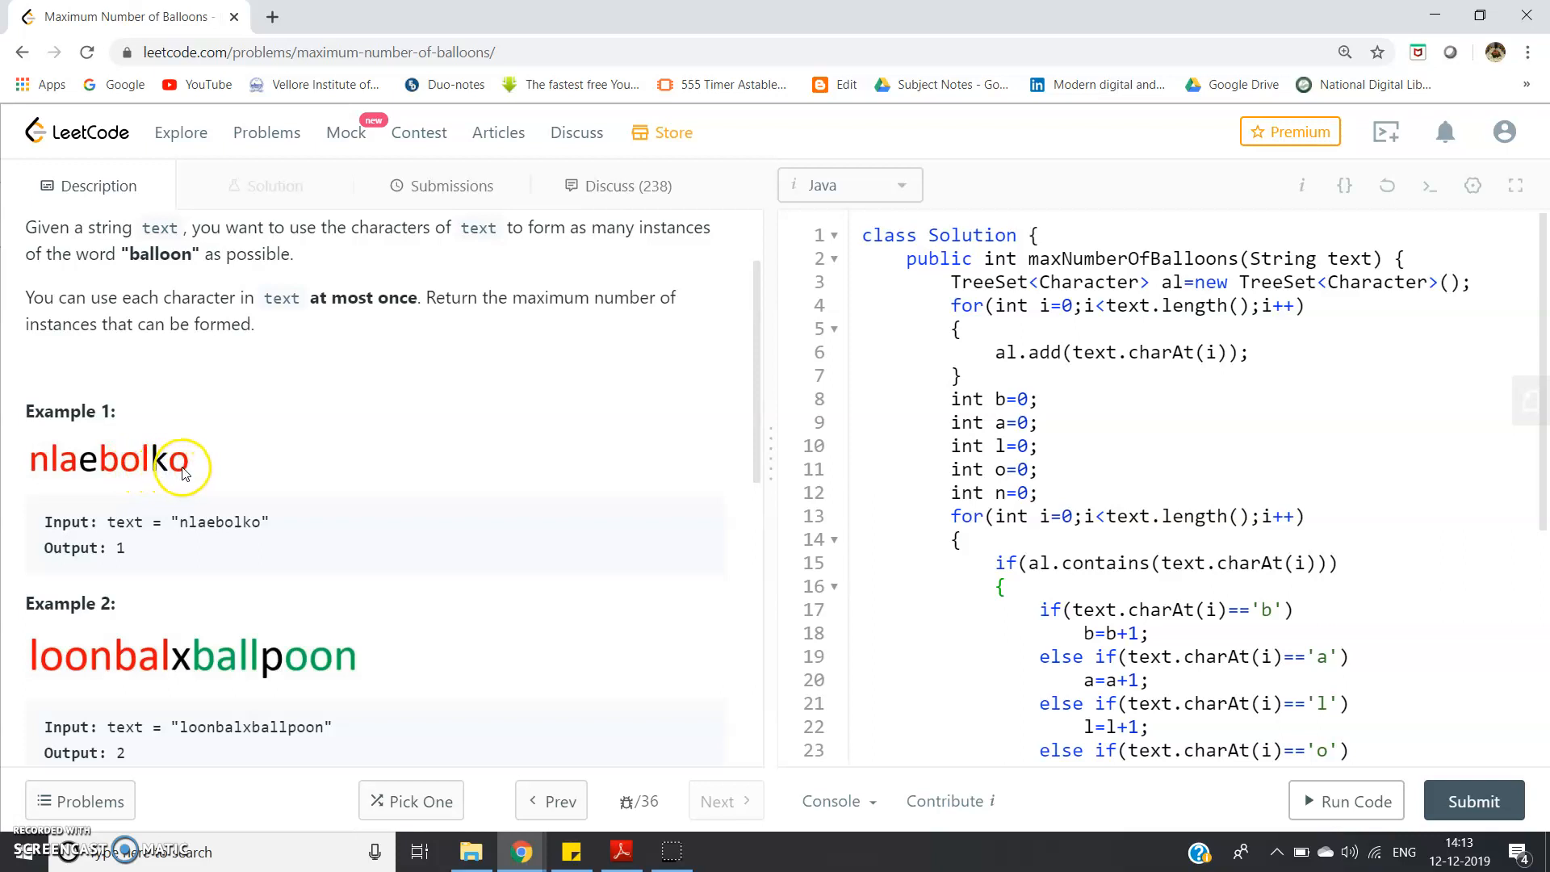
mouse_move(112, 470)
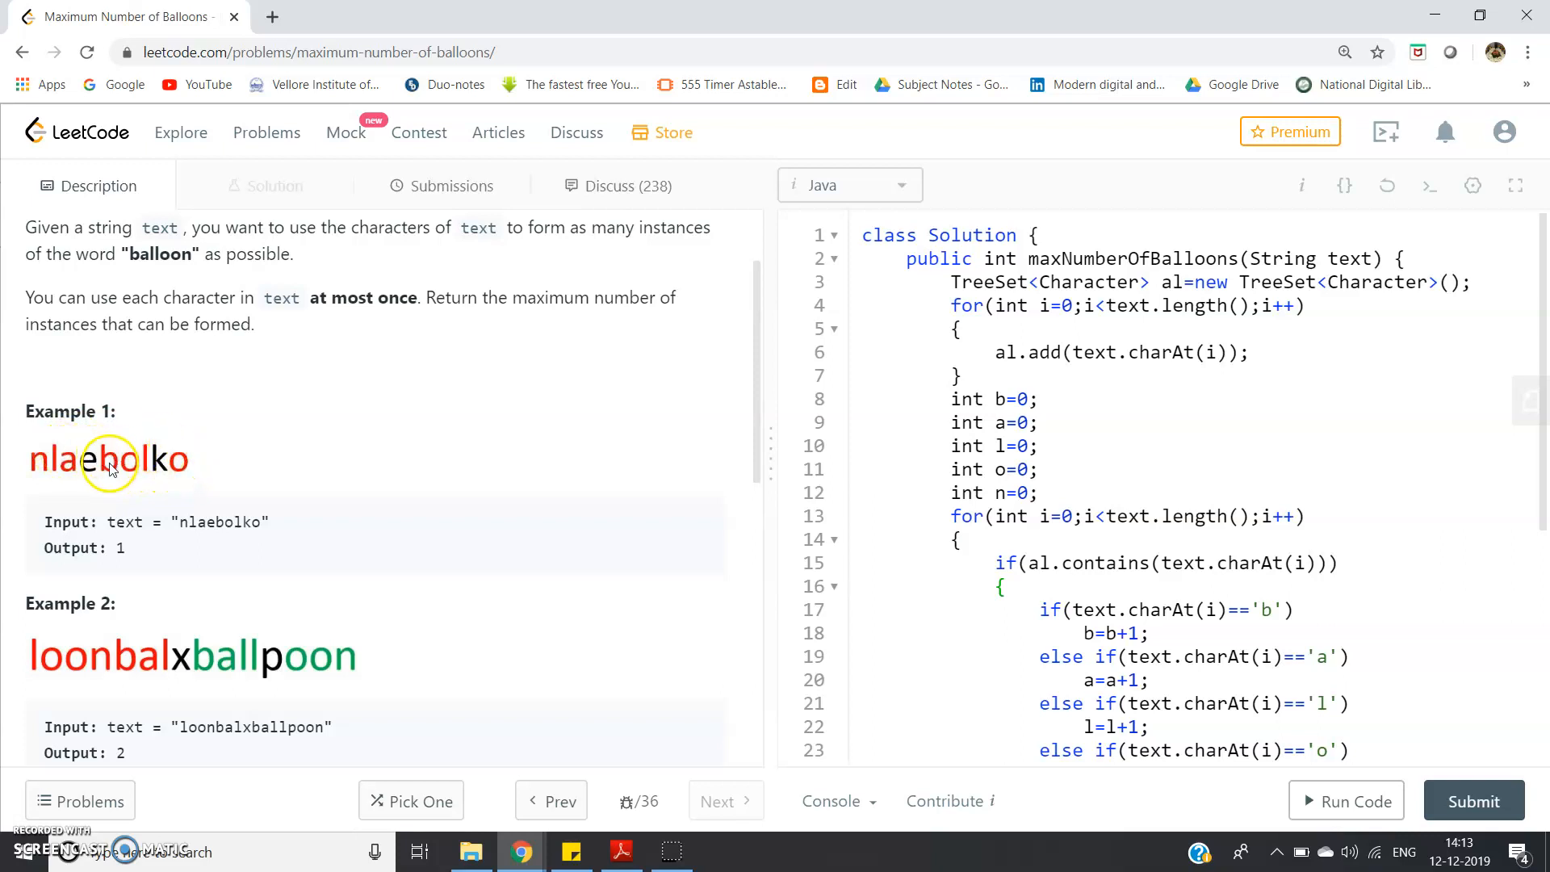
mouse_move(176, 465)
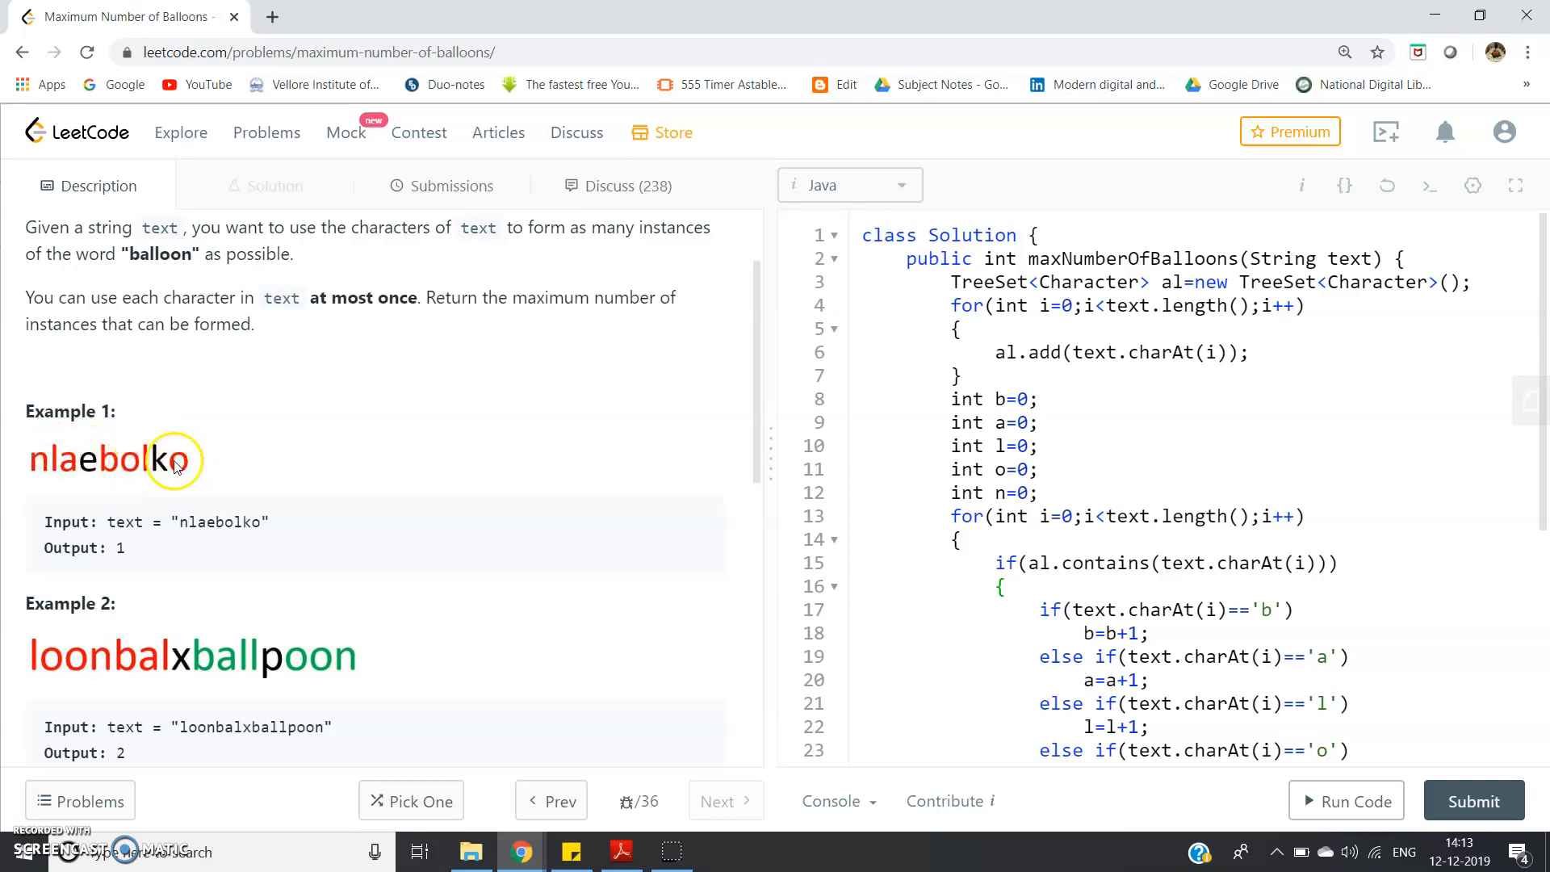
mouse_move(118, 473)
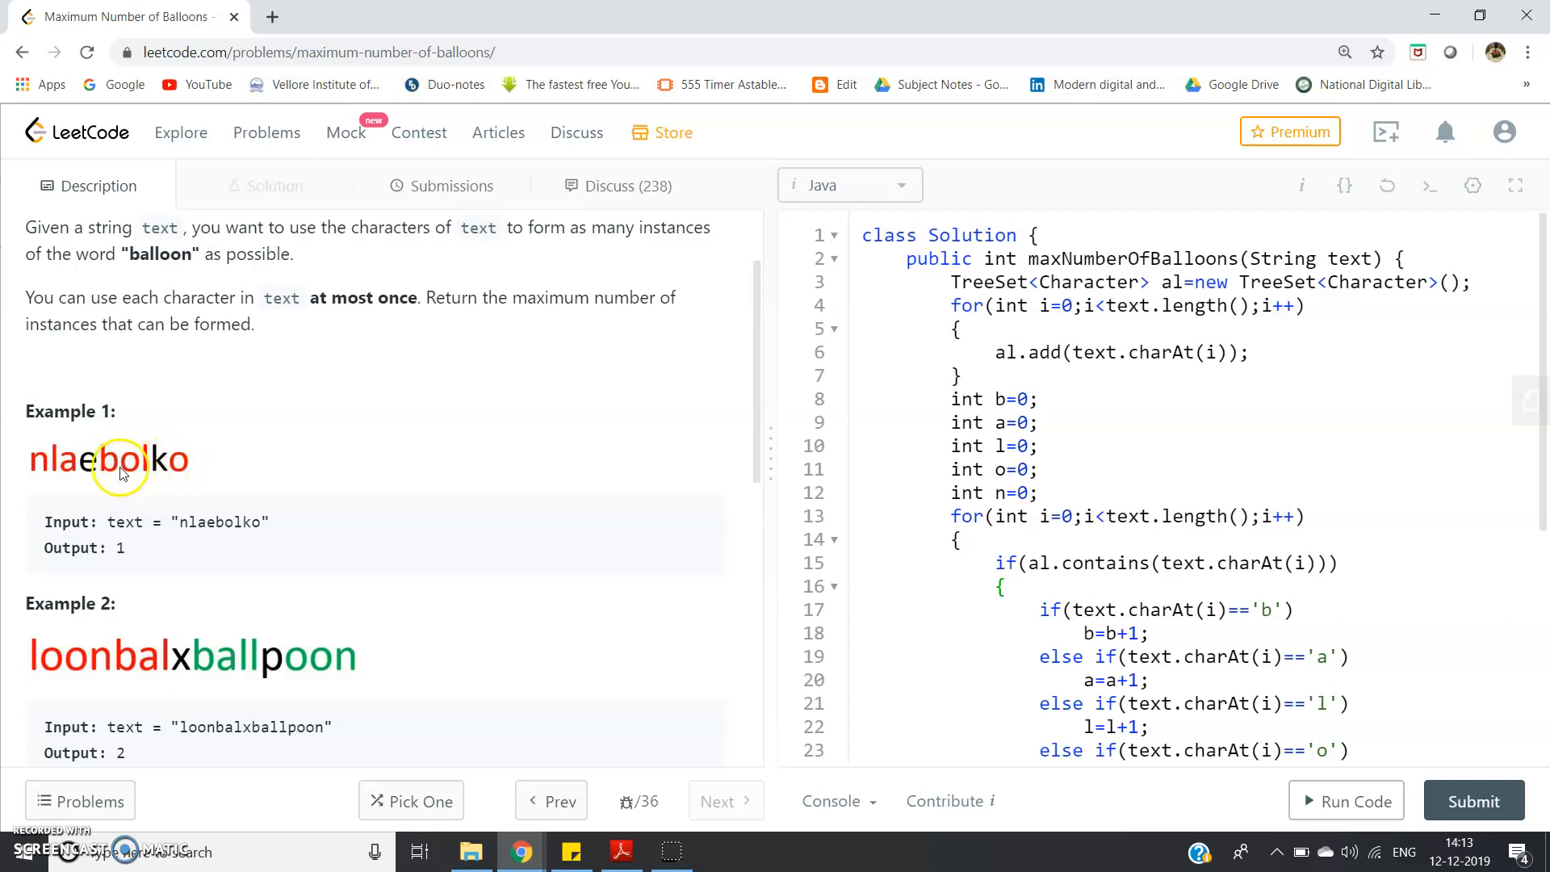
mouse_move(94, 465)
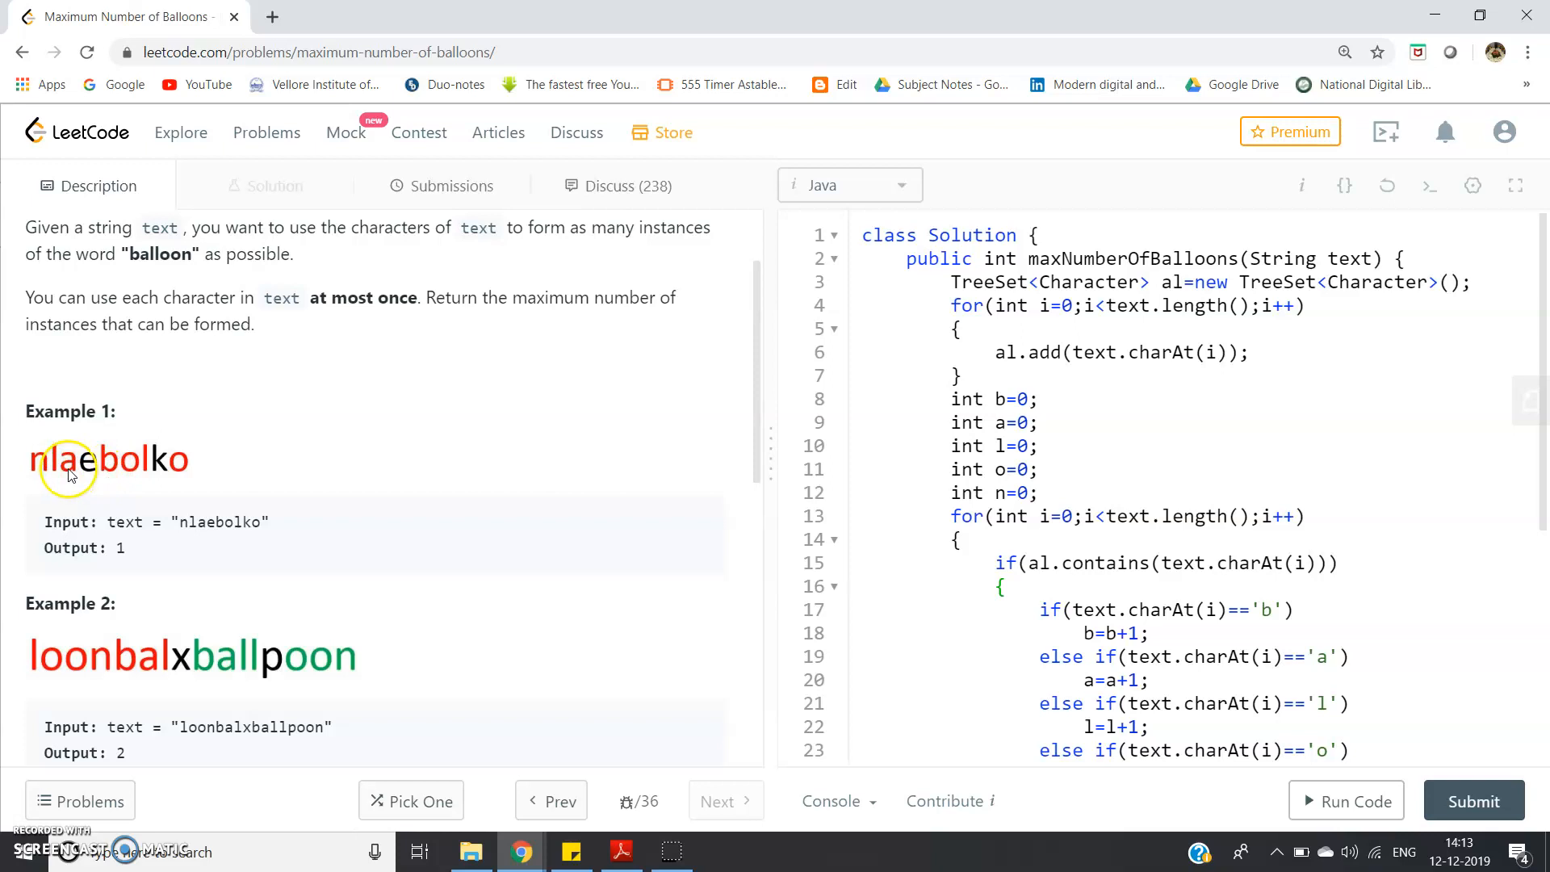
mouse_move(136, 468)
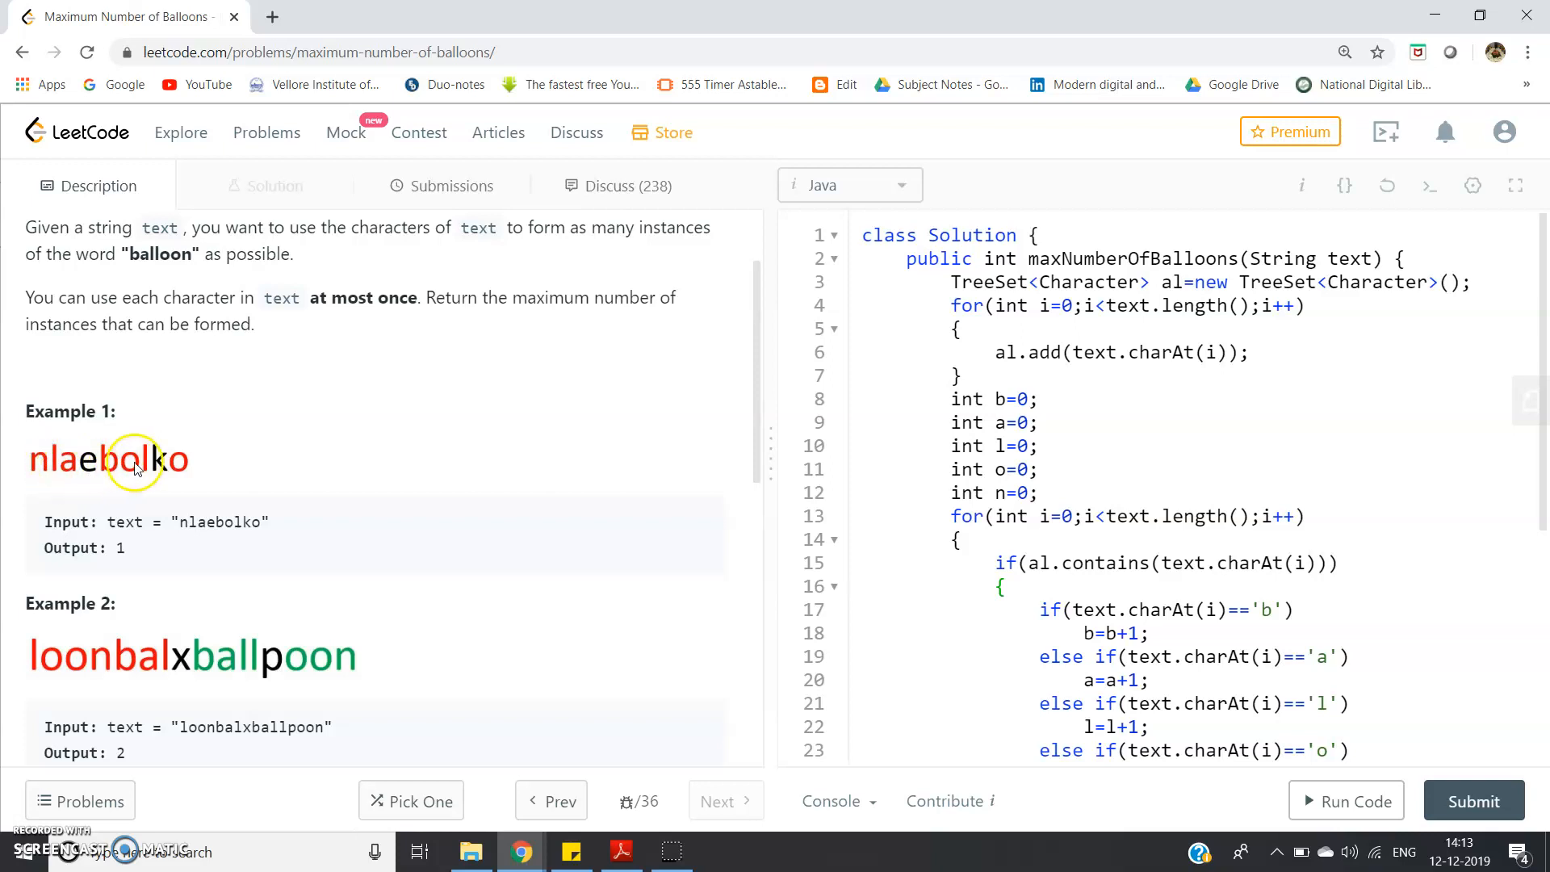
mouse_move(89, 470)
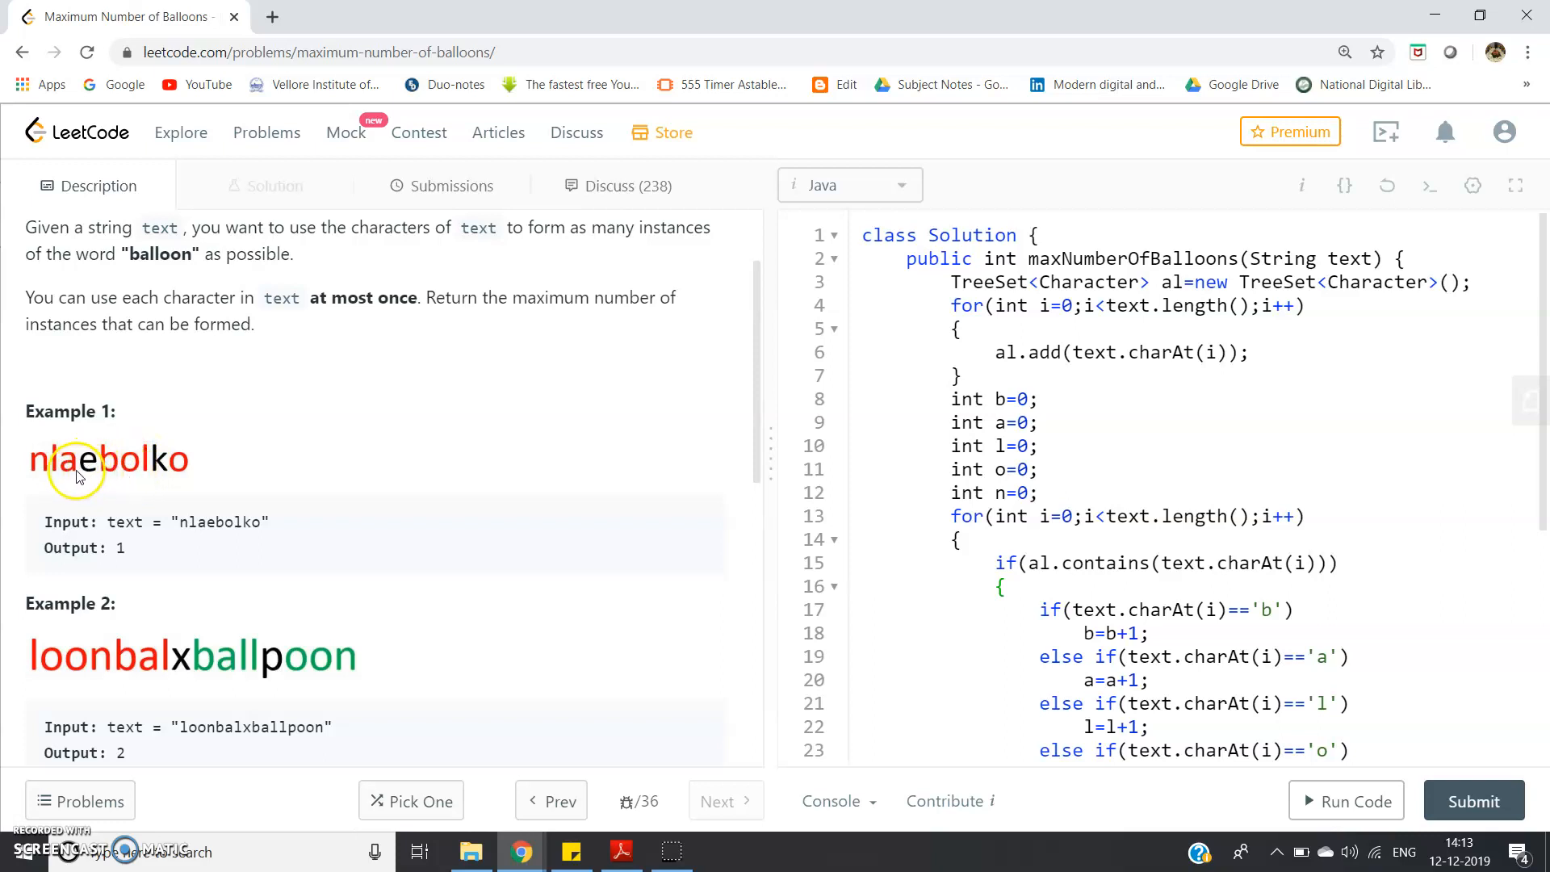
mouse_move(182, 461)
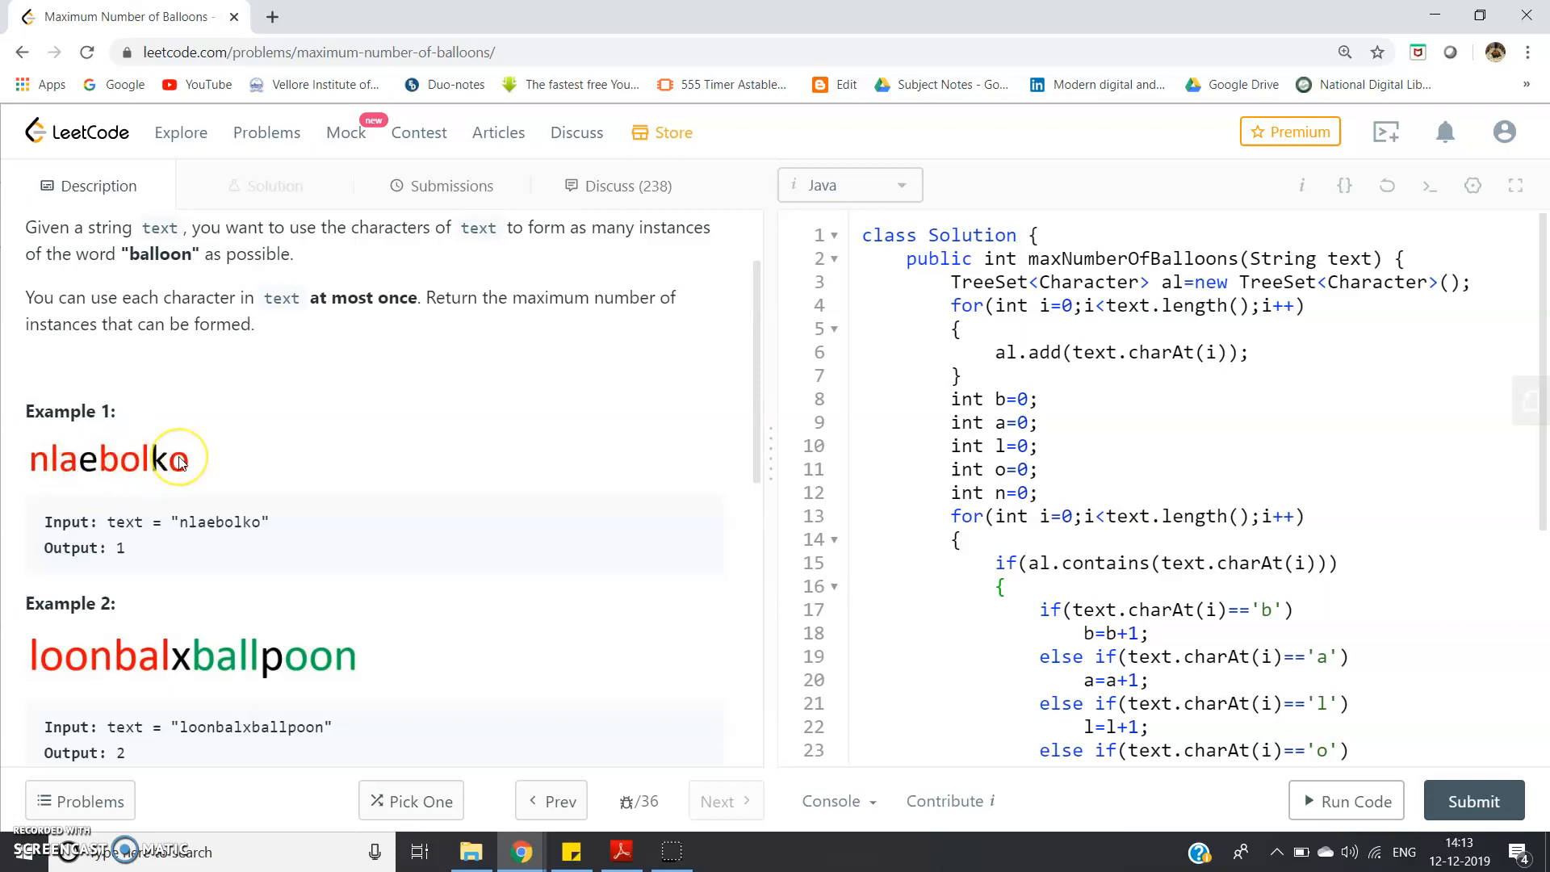
mouse_move(39, 465)
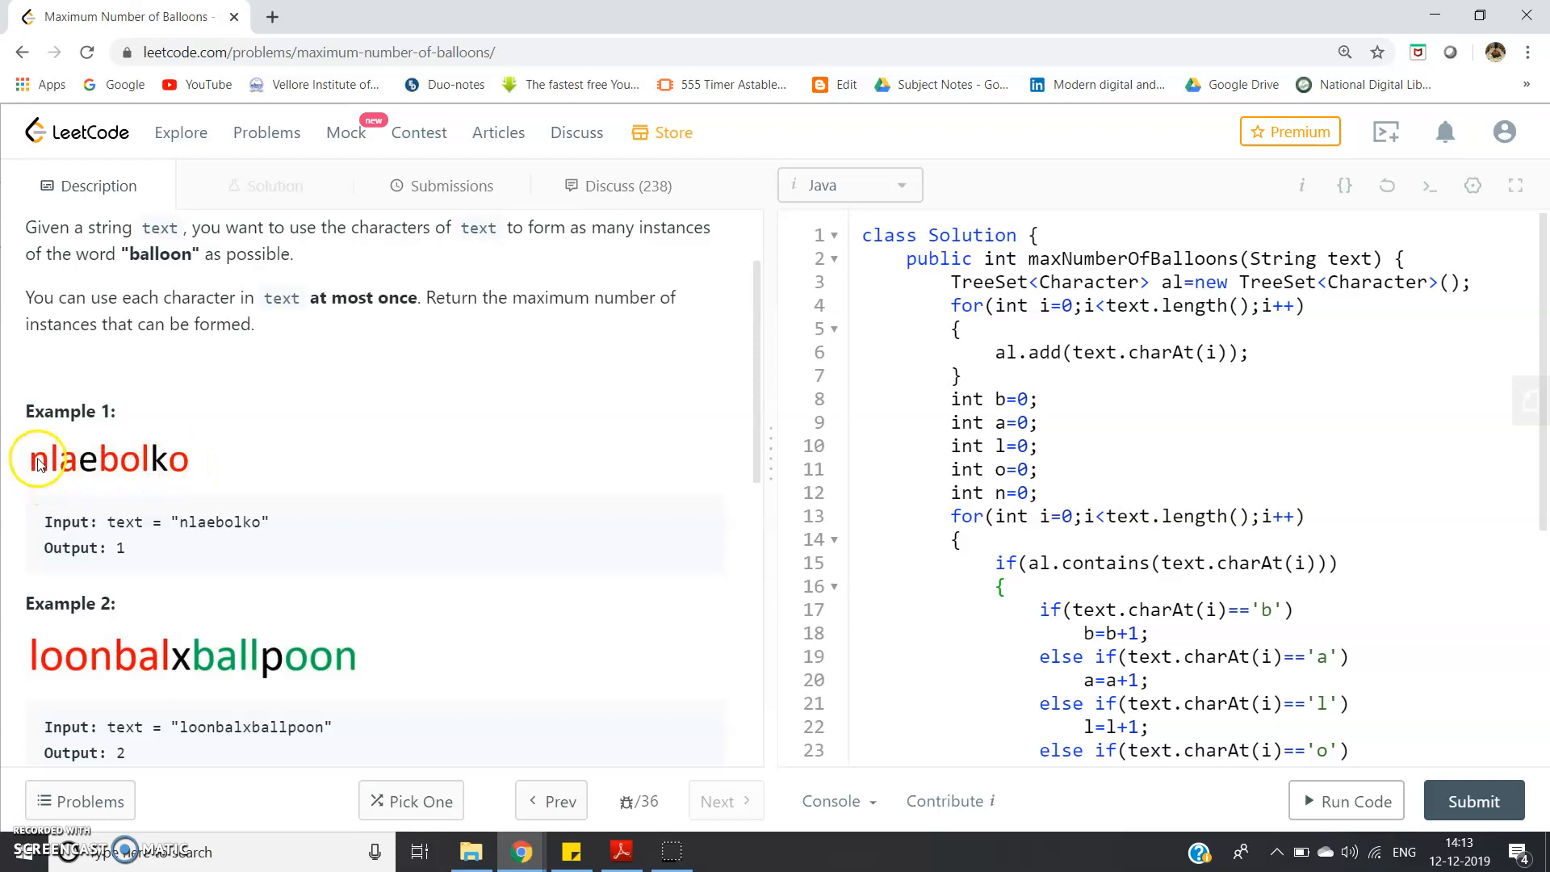
mouse_move(191, 481)
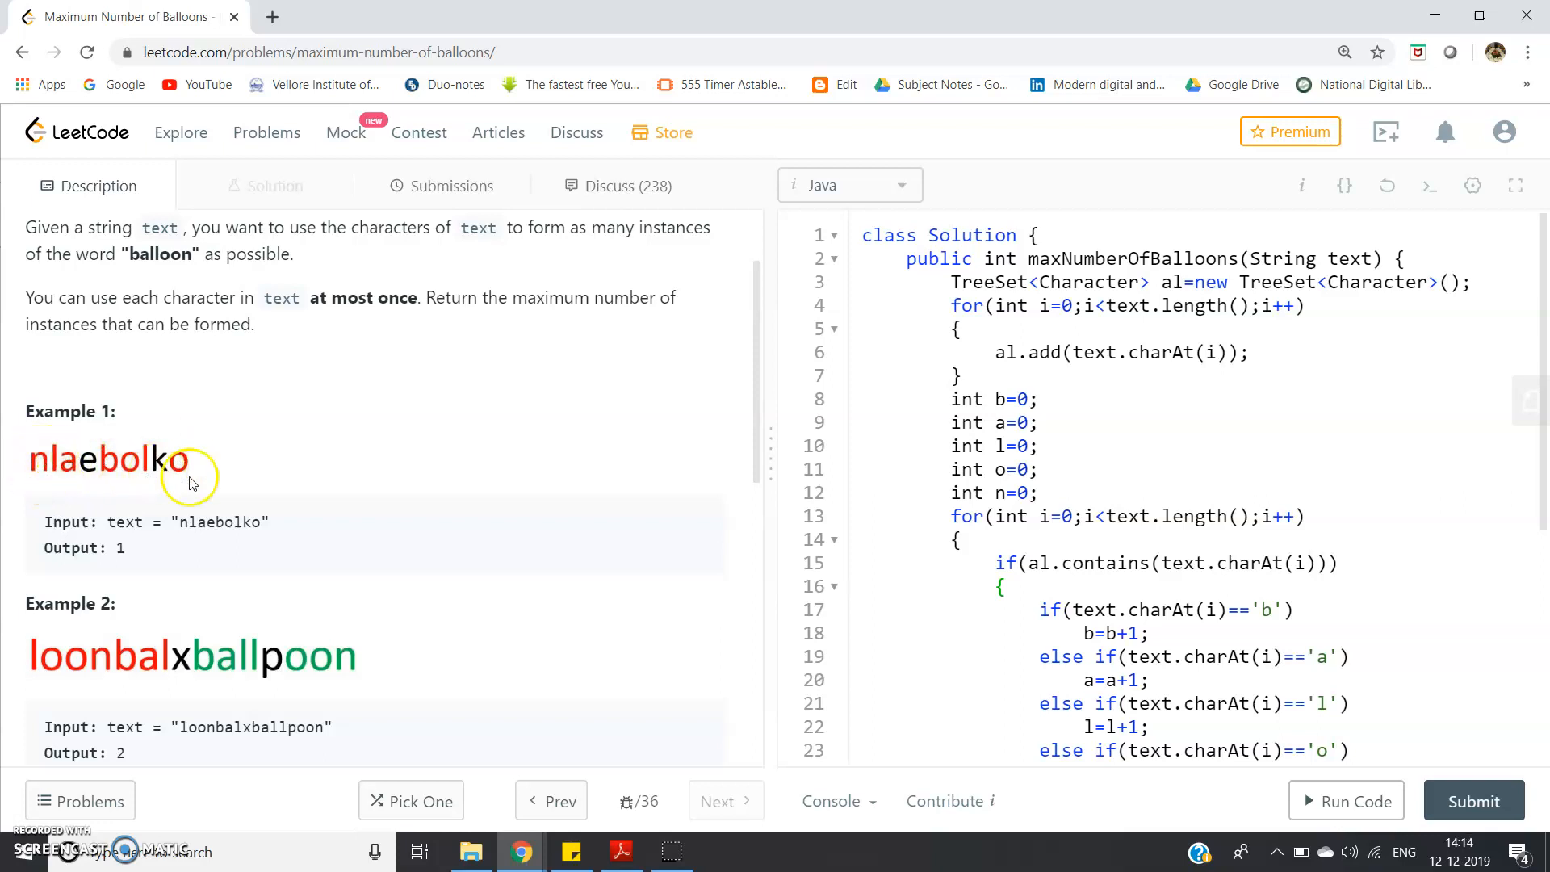
mouse_move(78, 488)
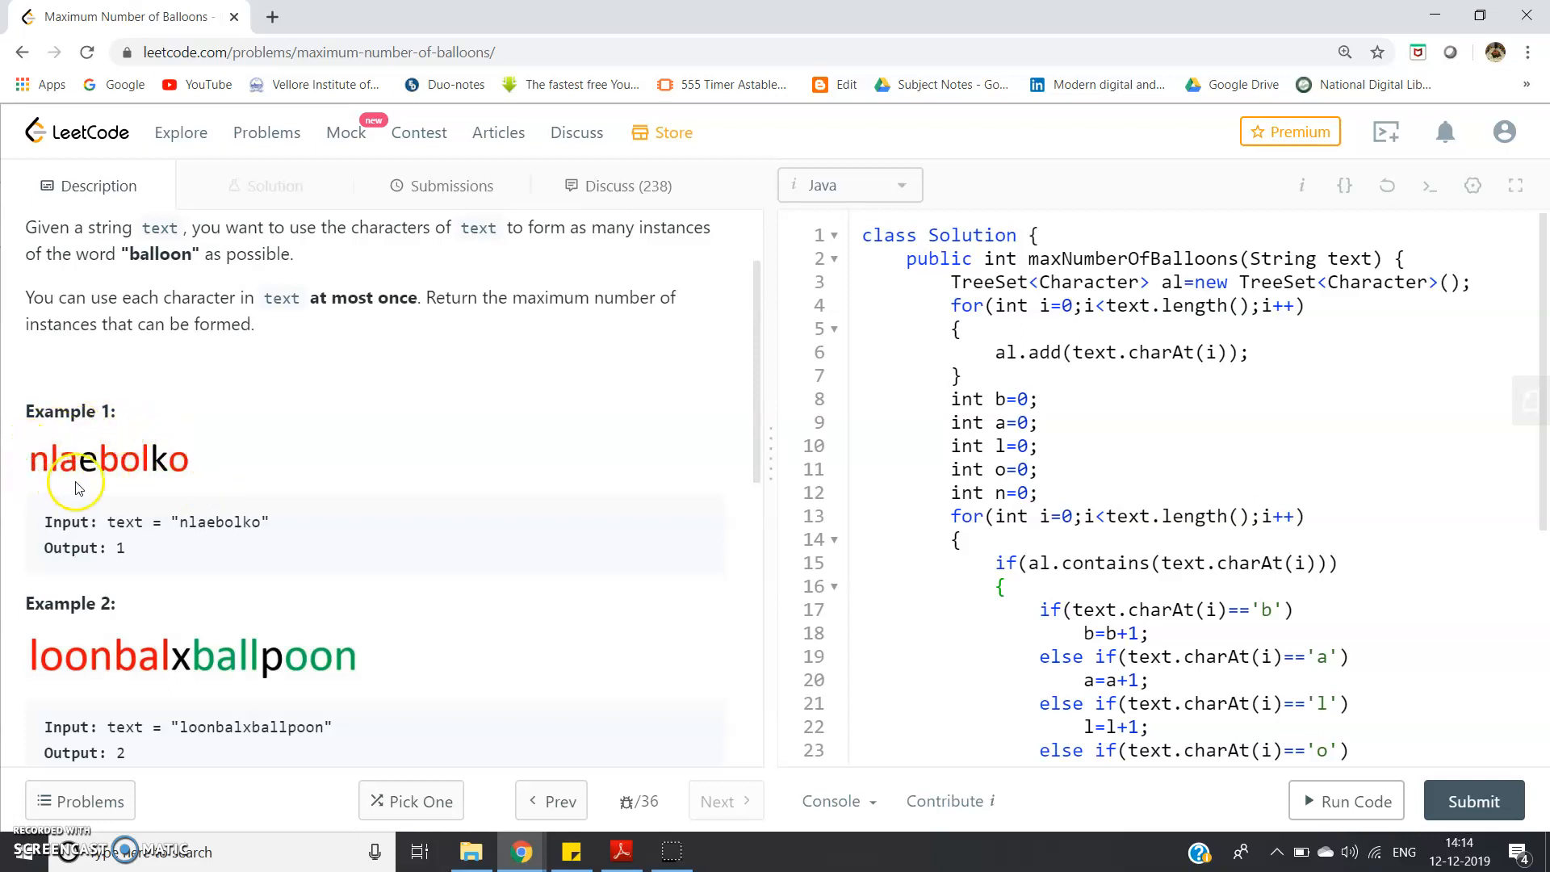
mouse_move(138, 474)
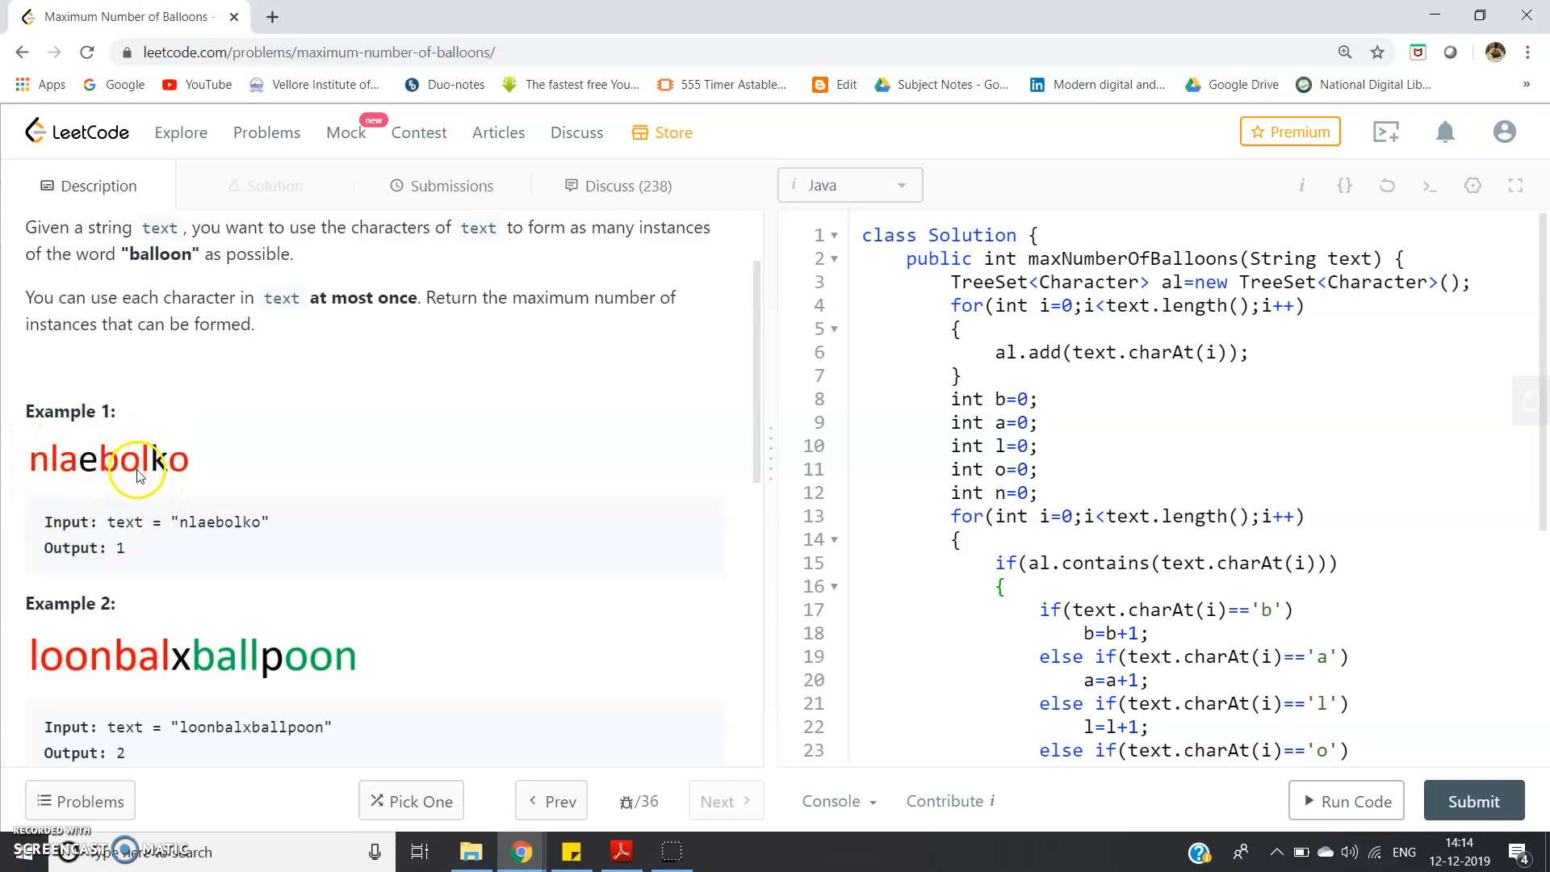
mouse_move(166, 542)
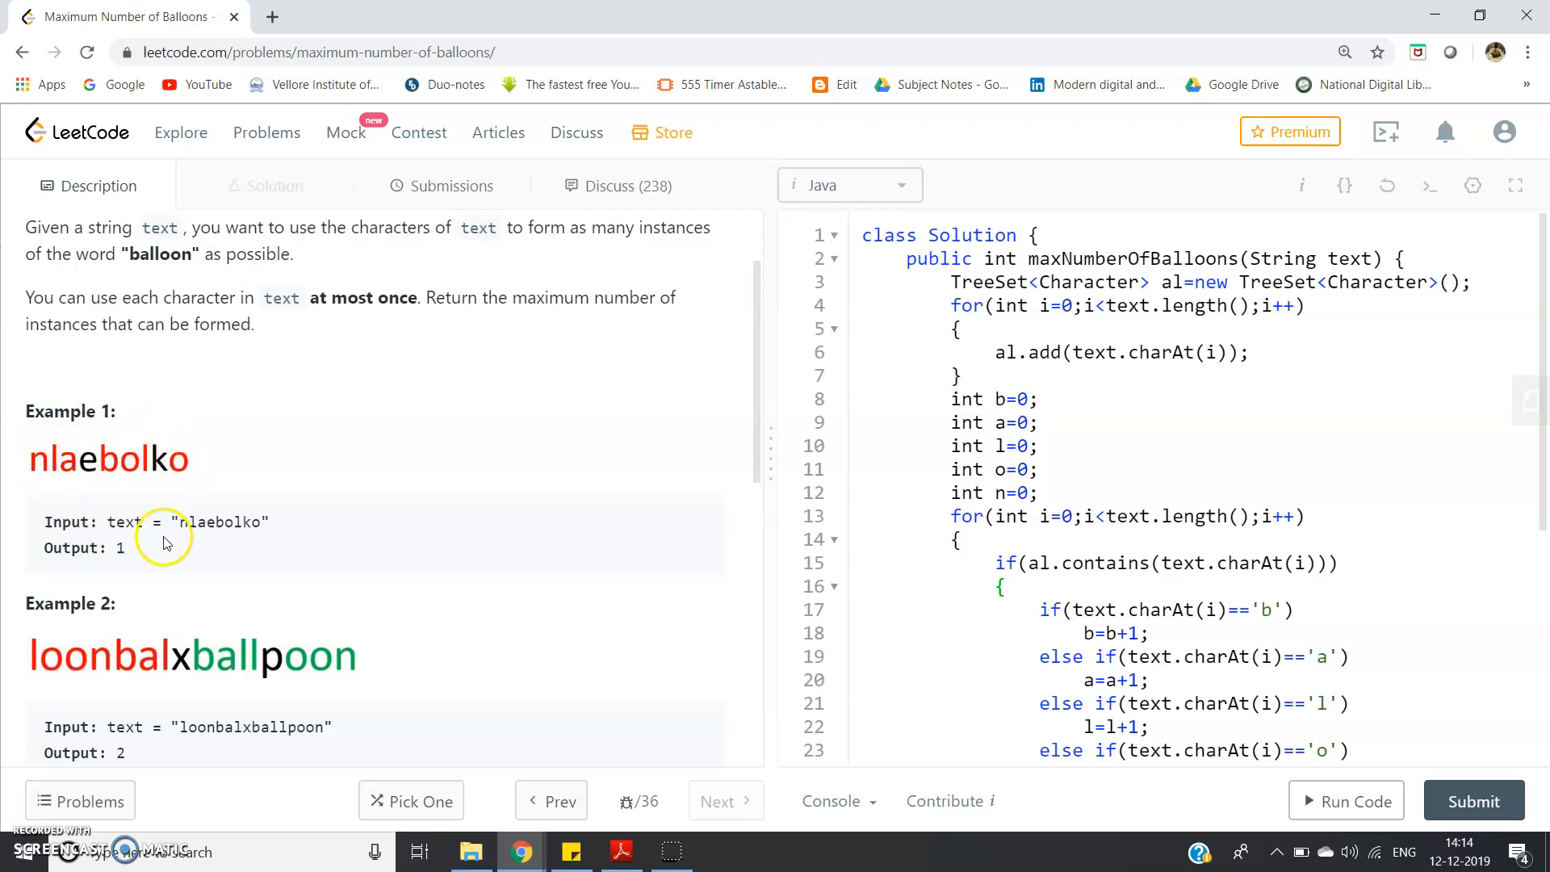
mouse_move(129, 541)
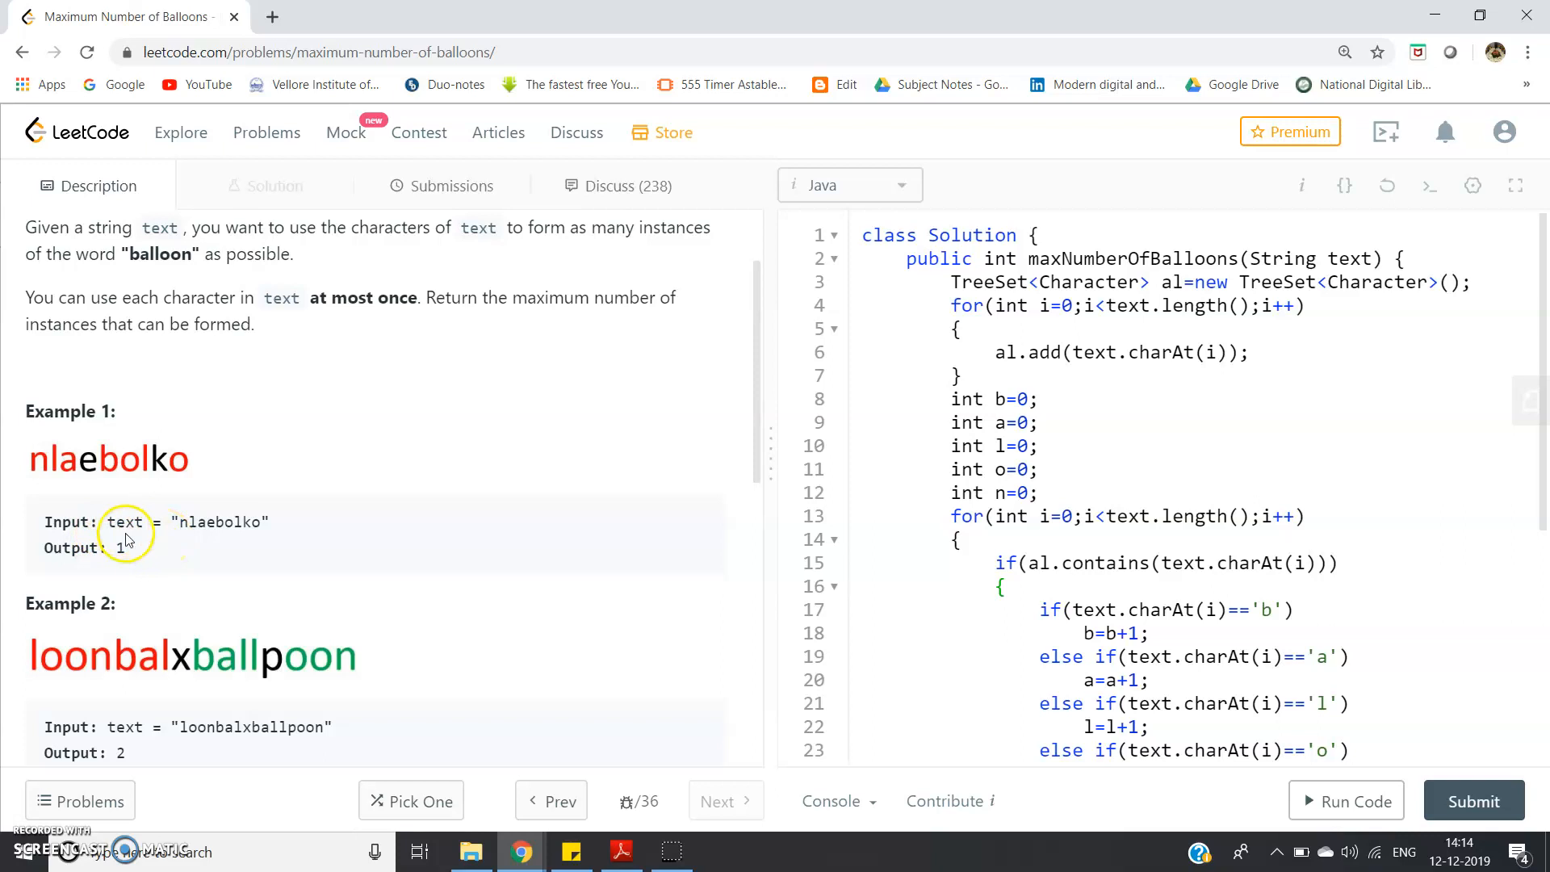
scroll("down", 3)
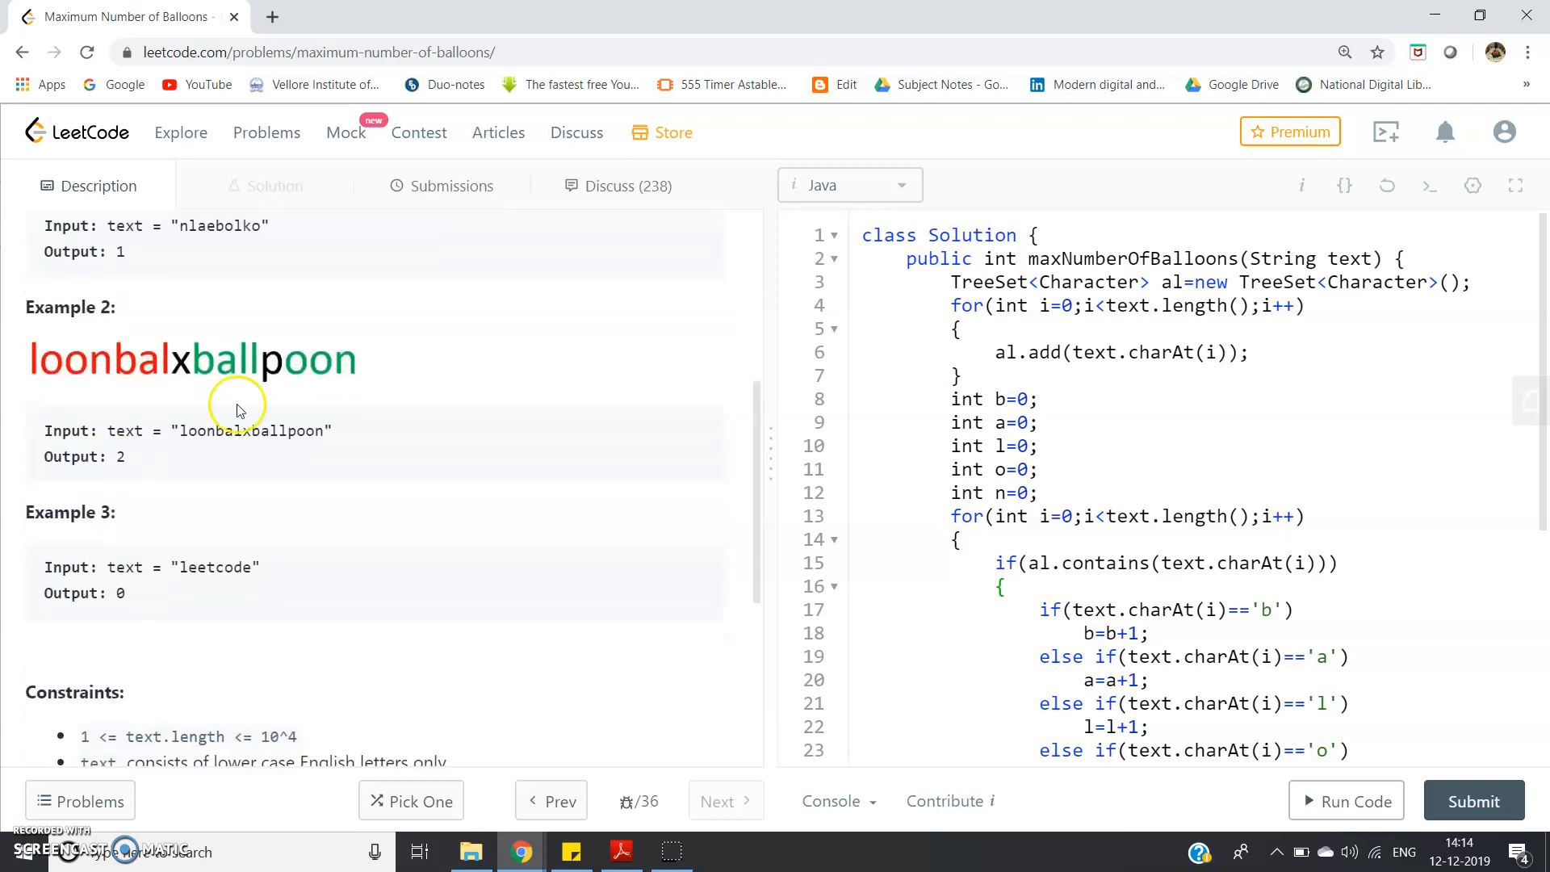
mouse_move(126, 377)
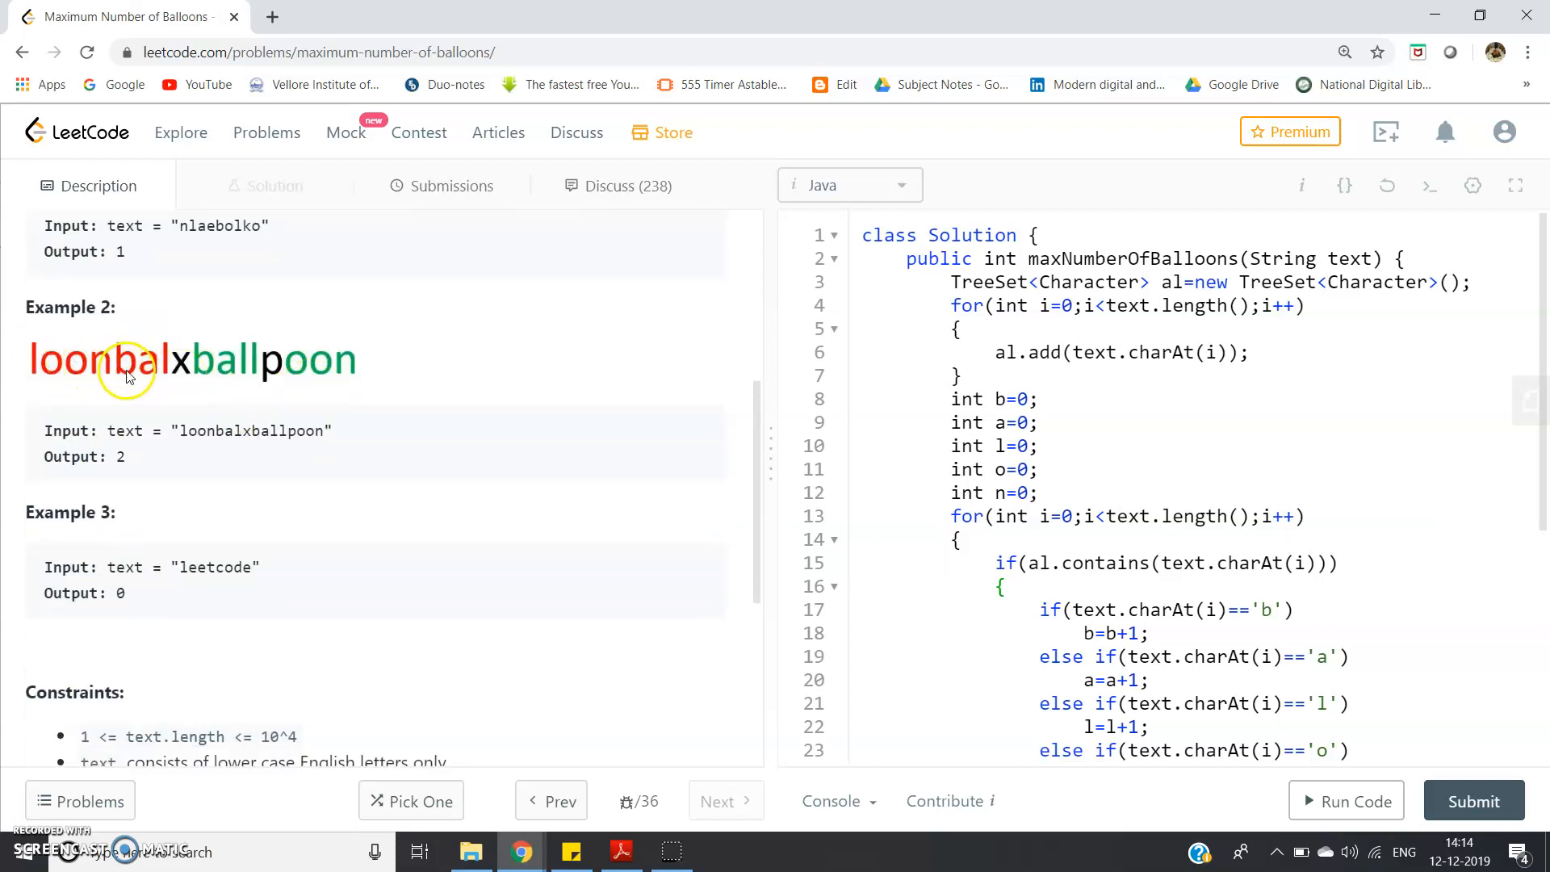
mouse_move(148, 376)
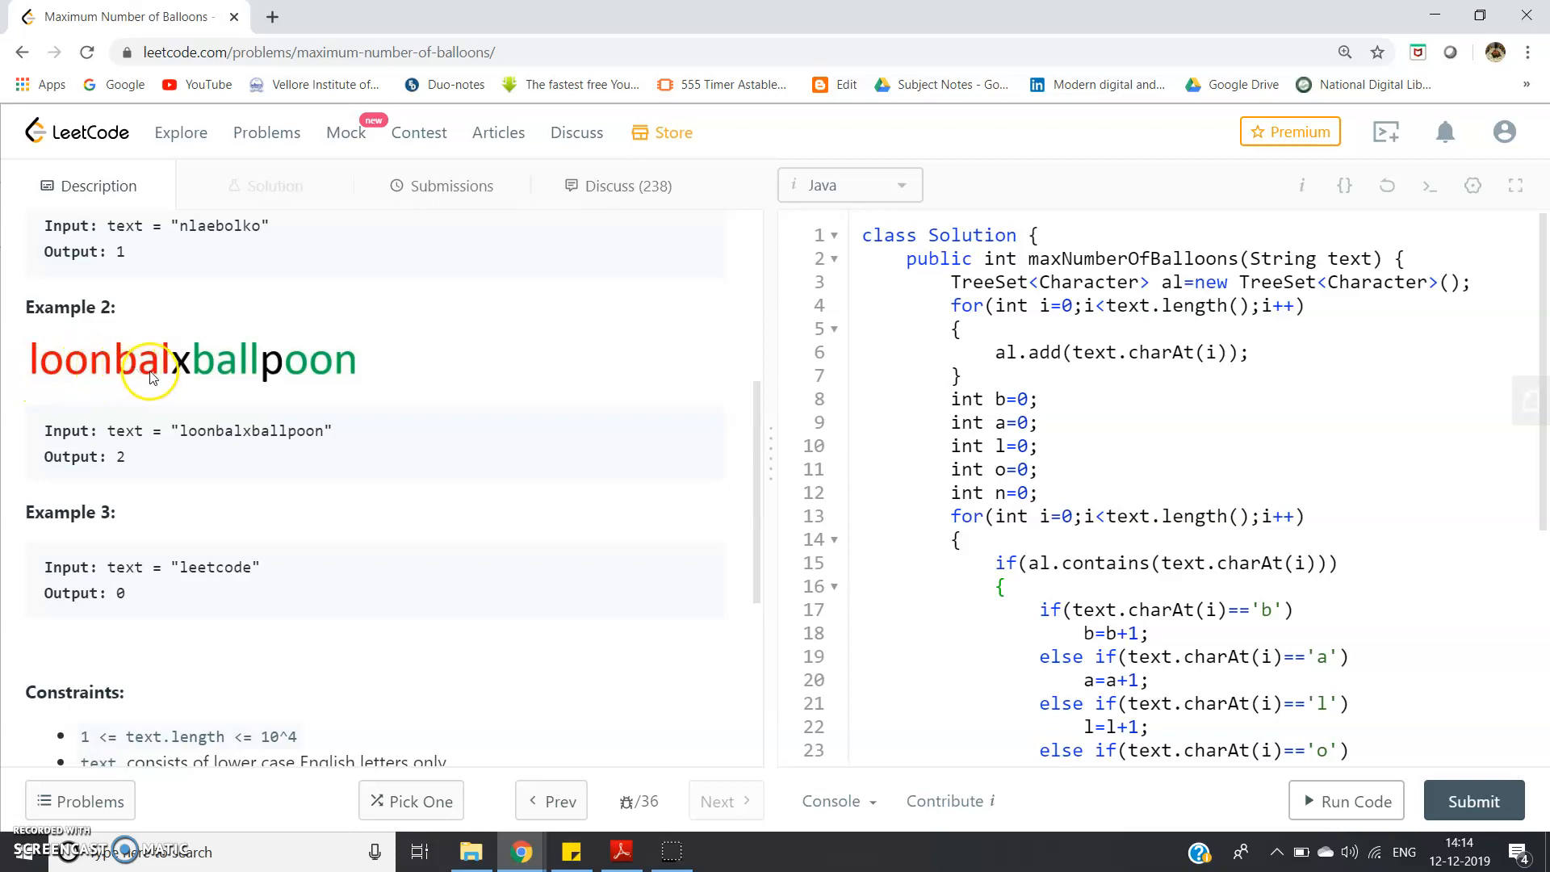
mouse_move(218, 372)
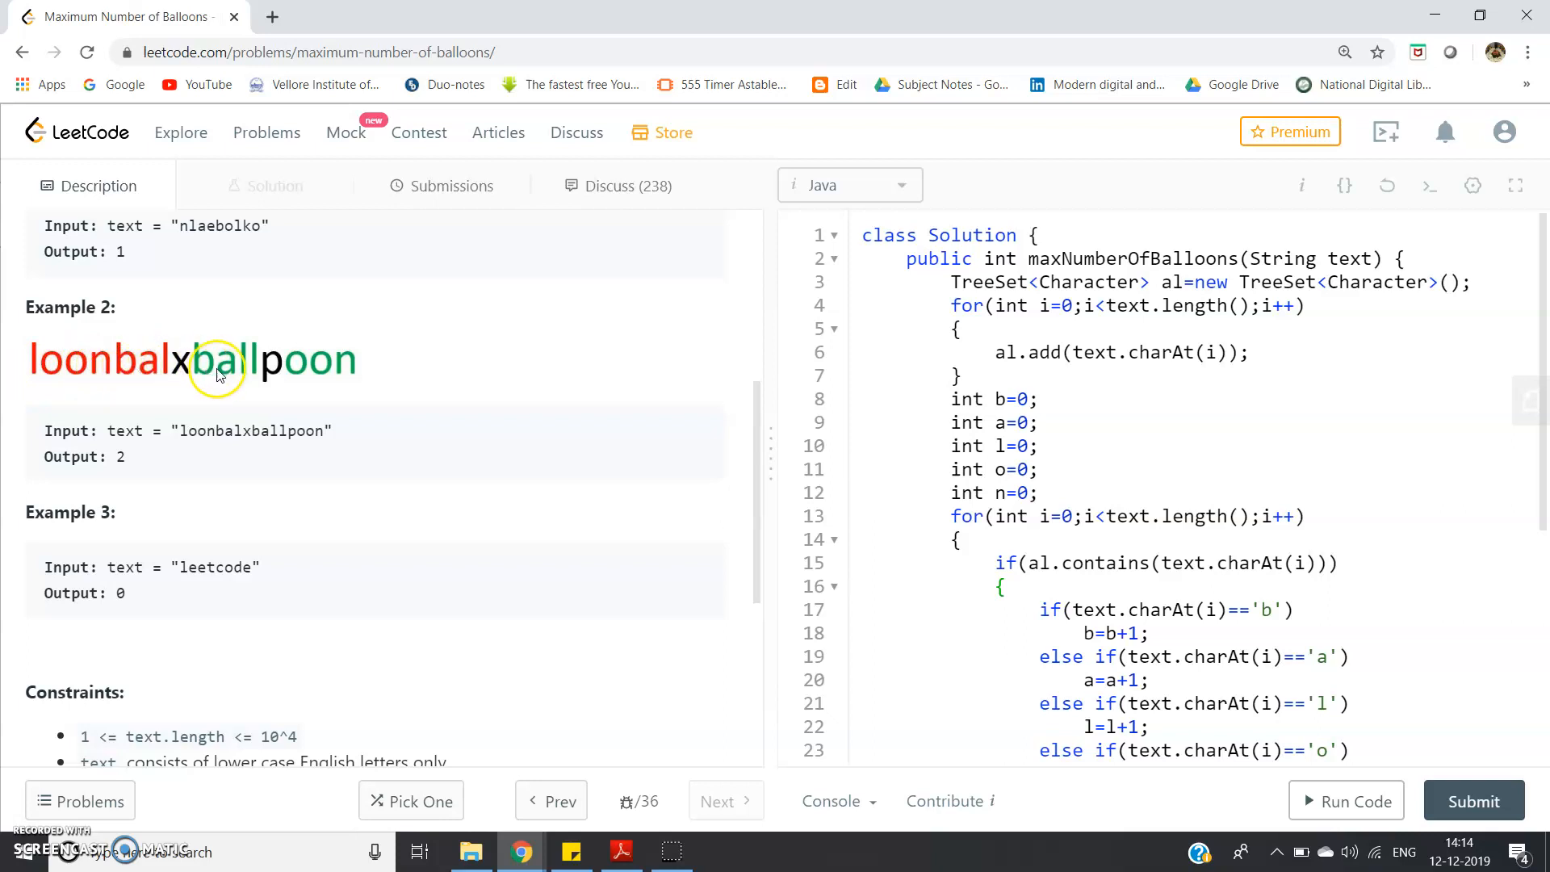
mouse_move(363, 378)
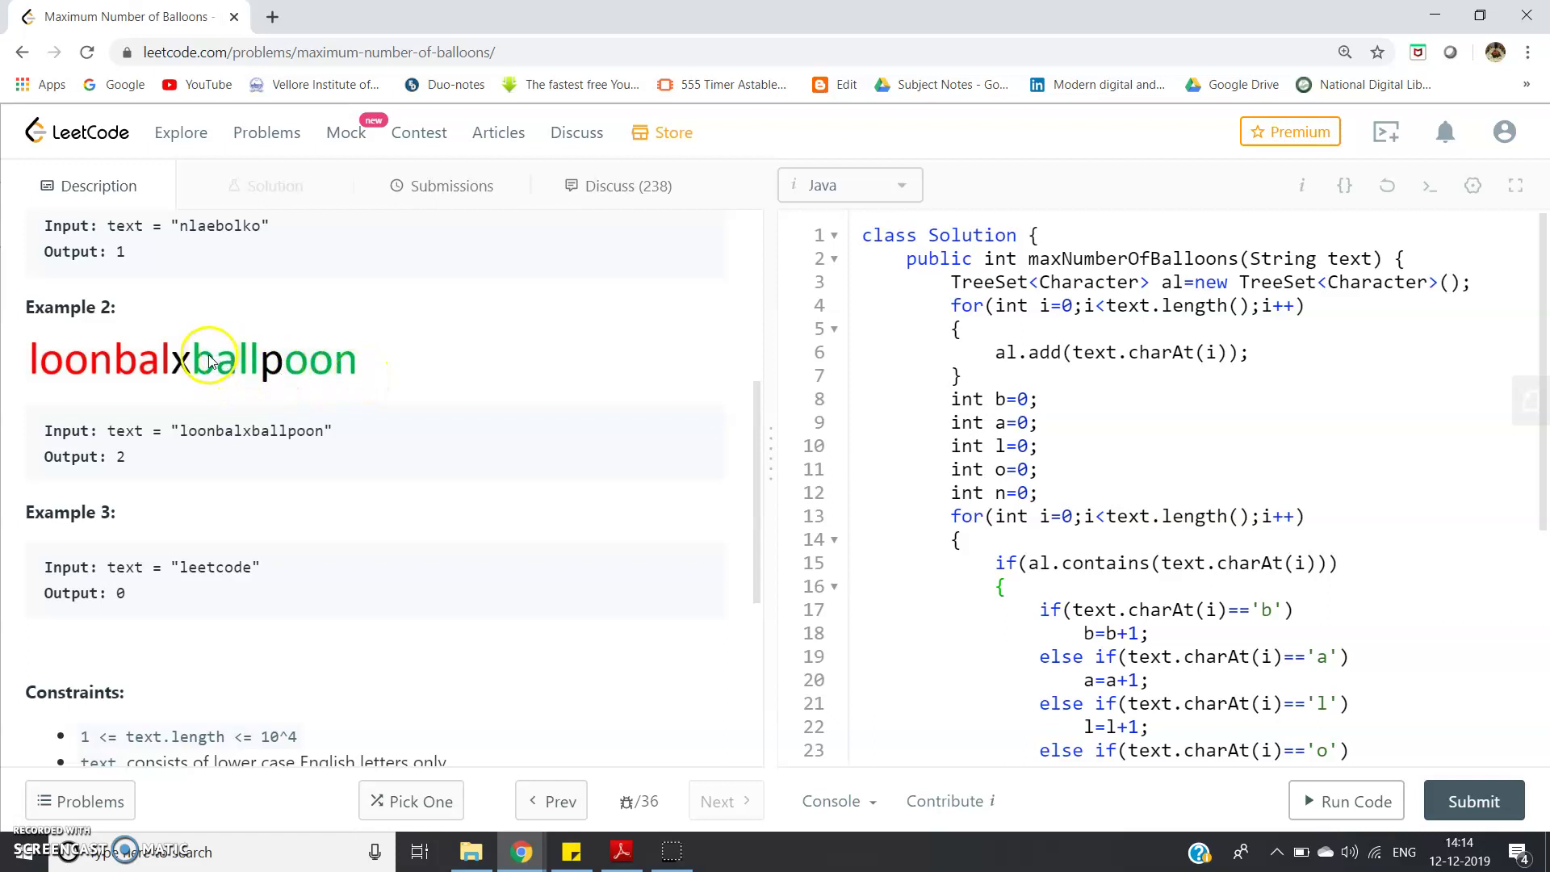
mouse_move(124, 360)
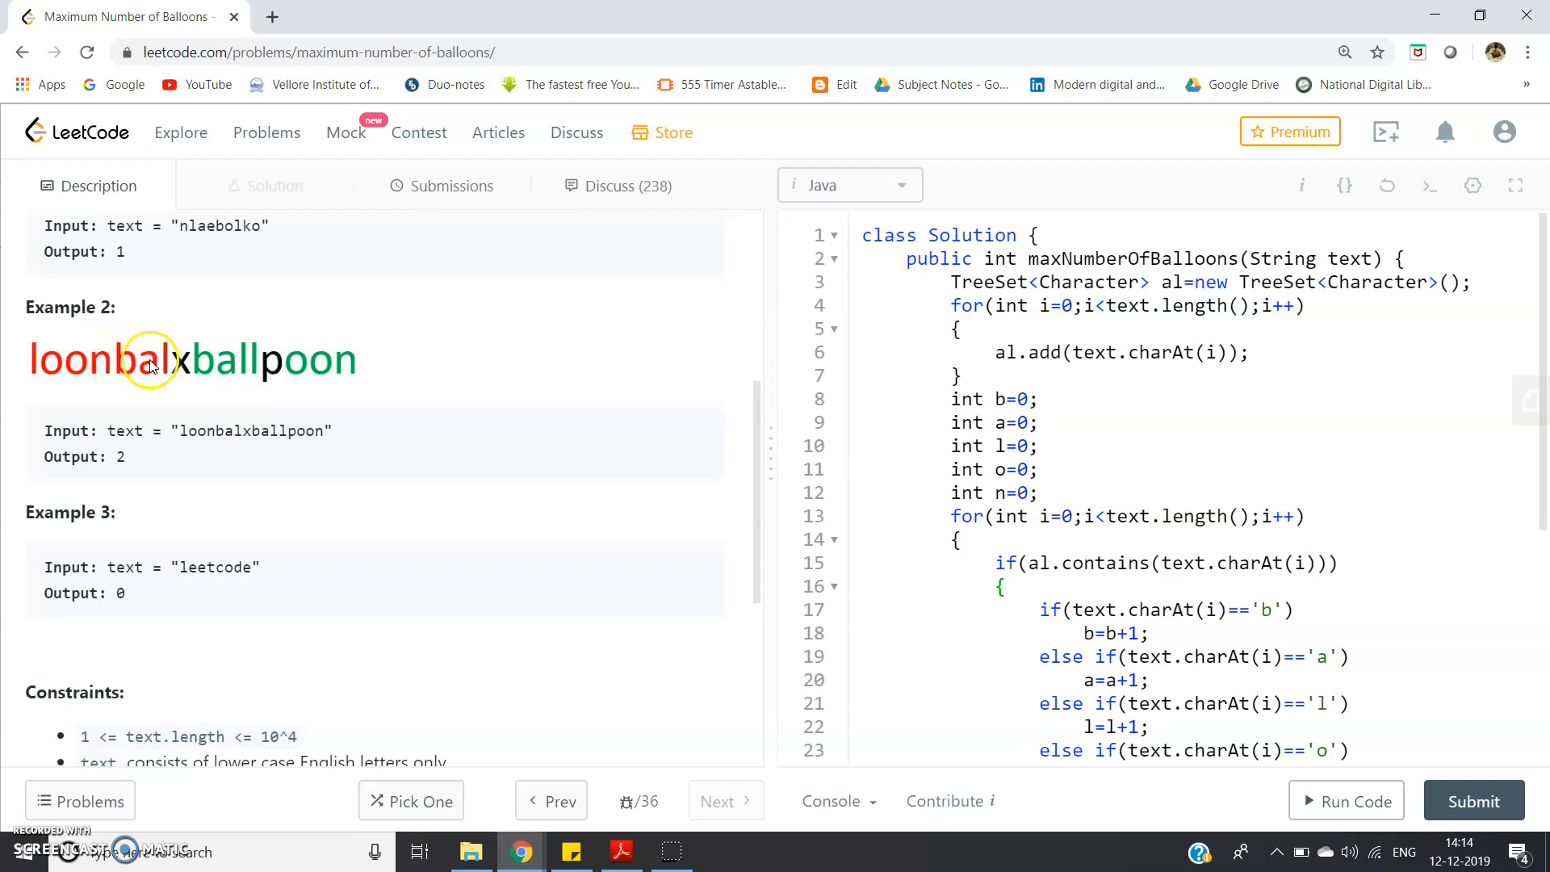
mouse_move(236, 367)
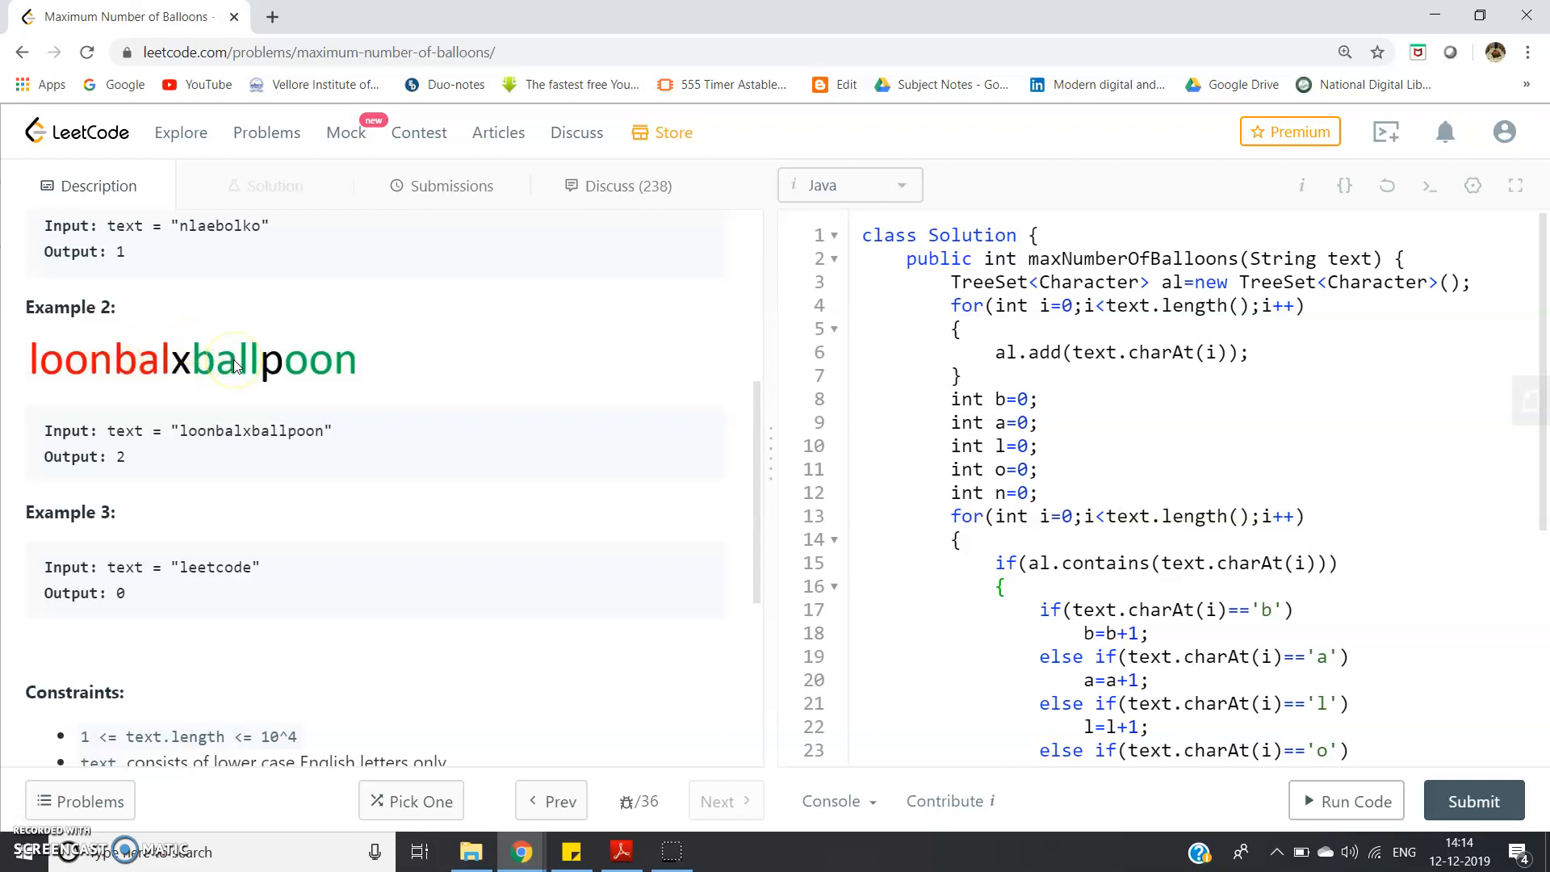
mouse_move(29, 367)
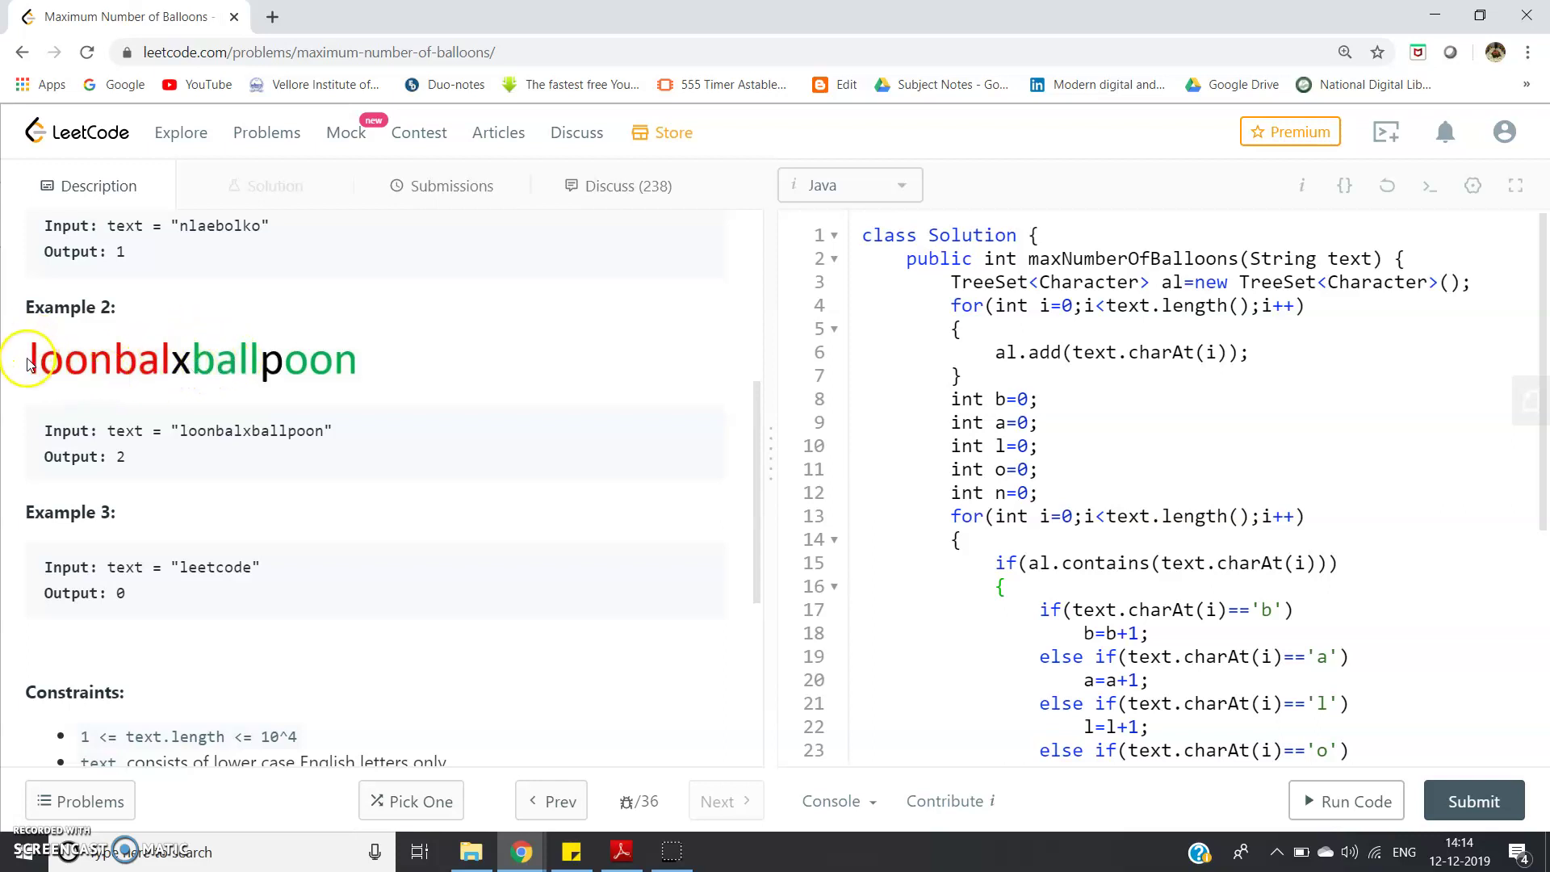
mouse_move(264, 353)
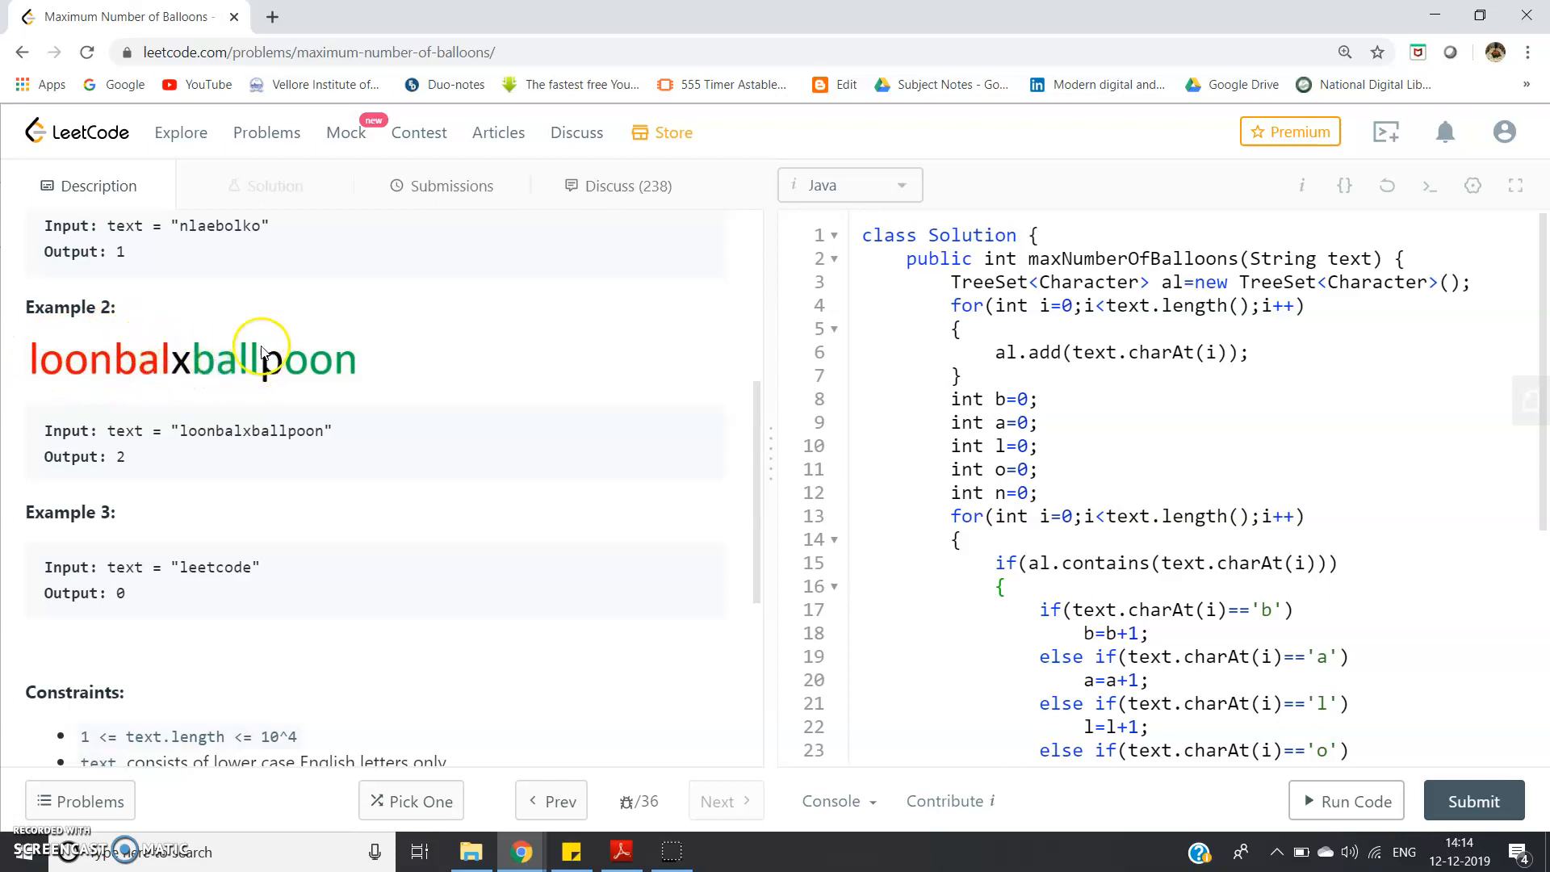
mouse_move(258, 363)
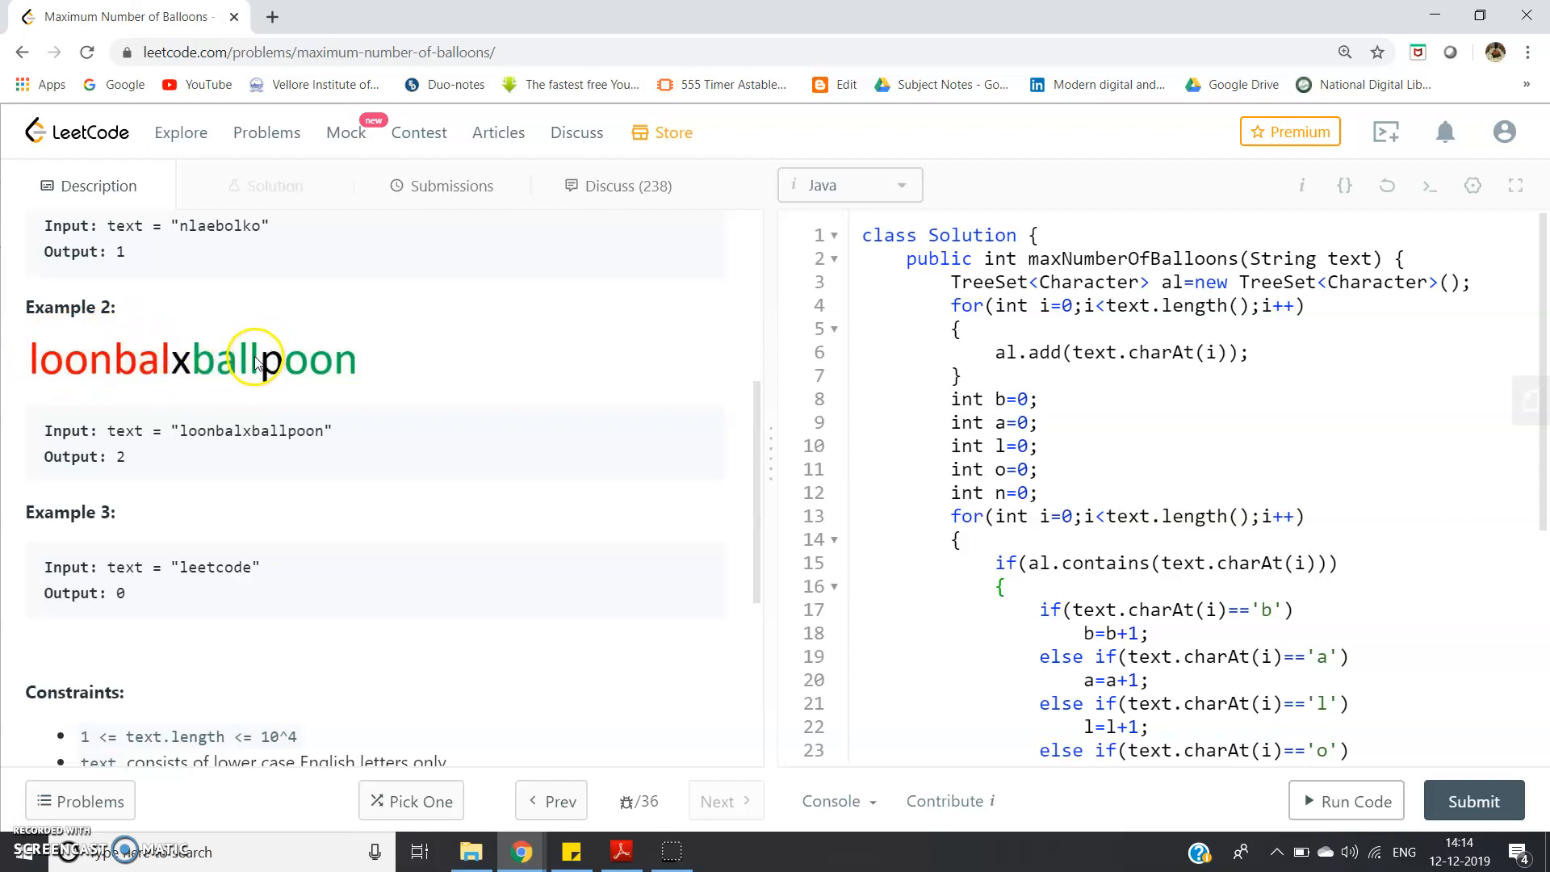
mouse_move(64, 360)
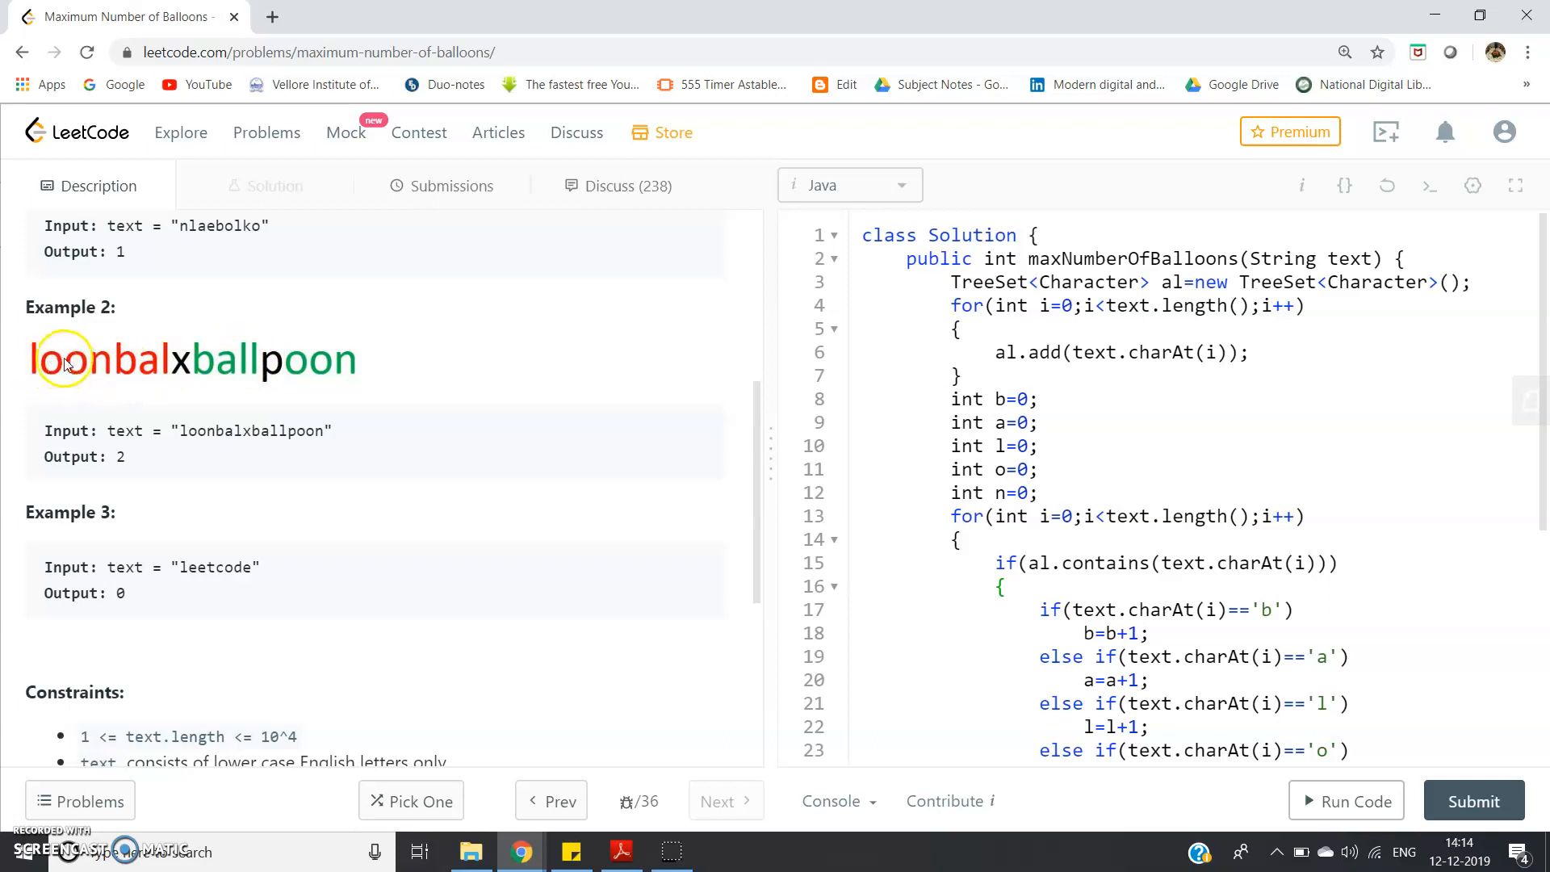
mouse_move(274, 368)
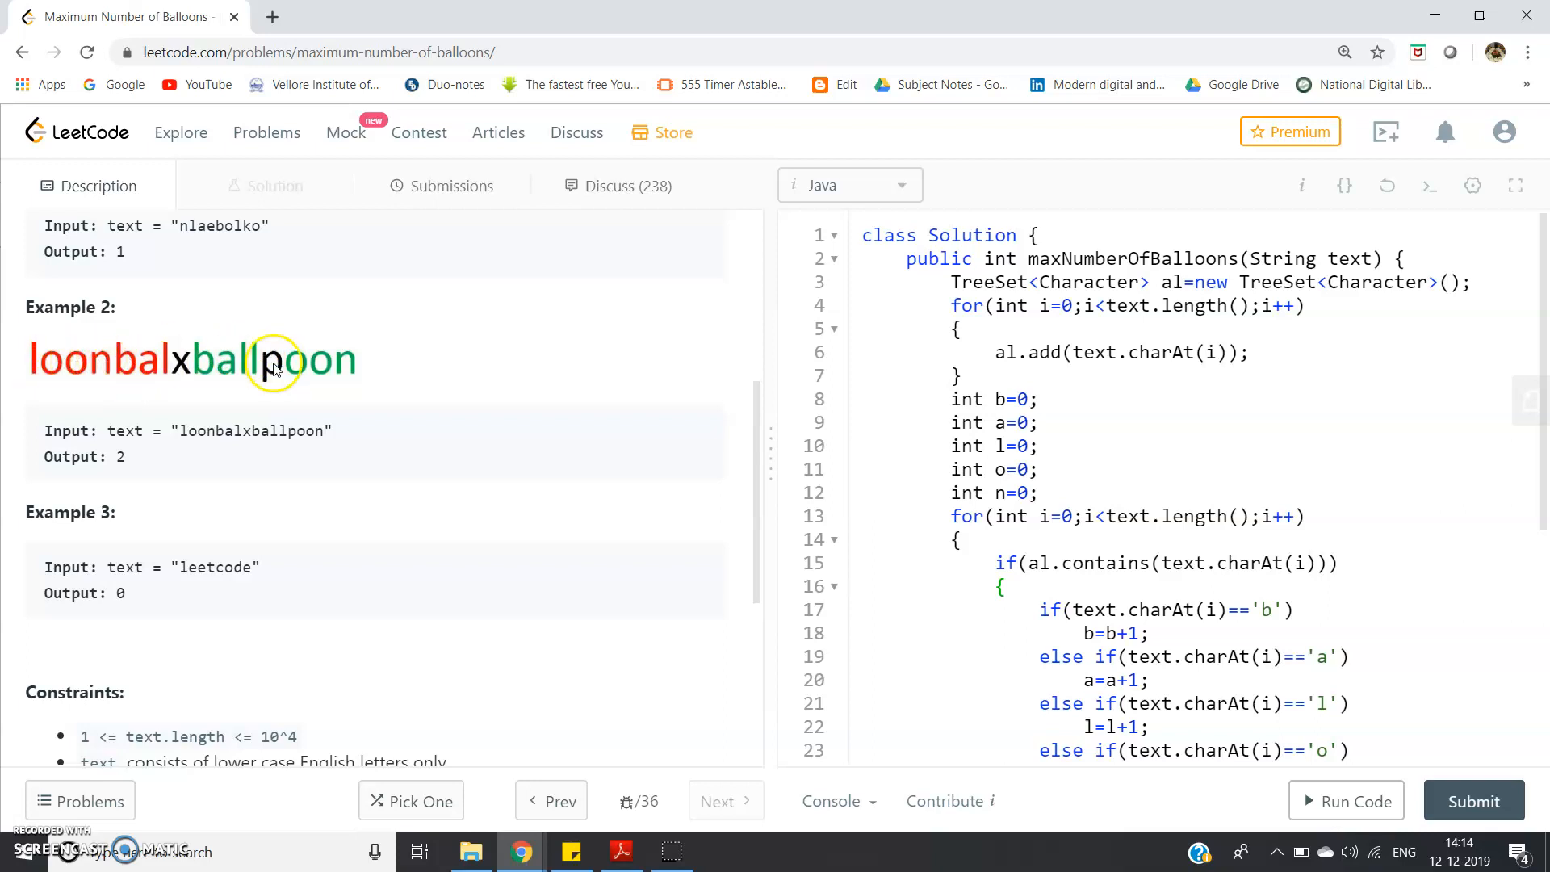
mouse_move(306, 373)
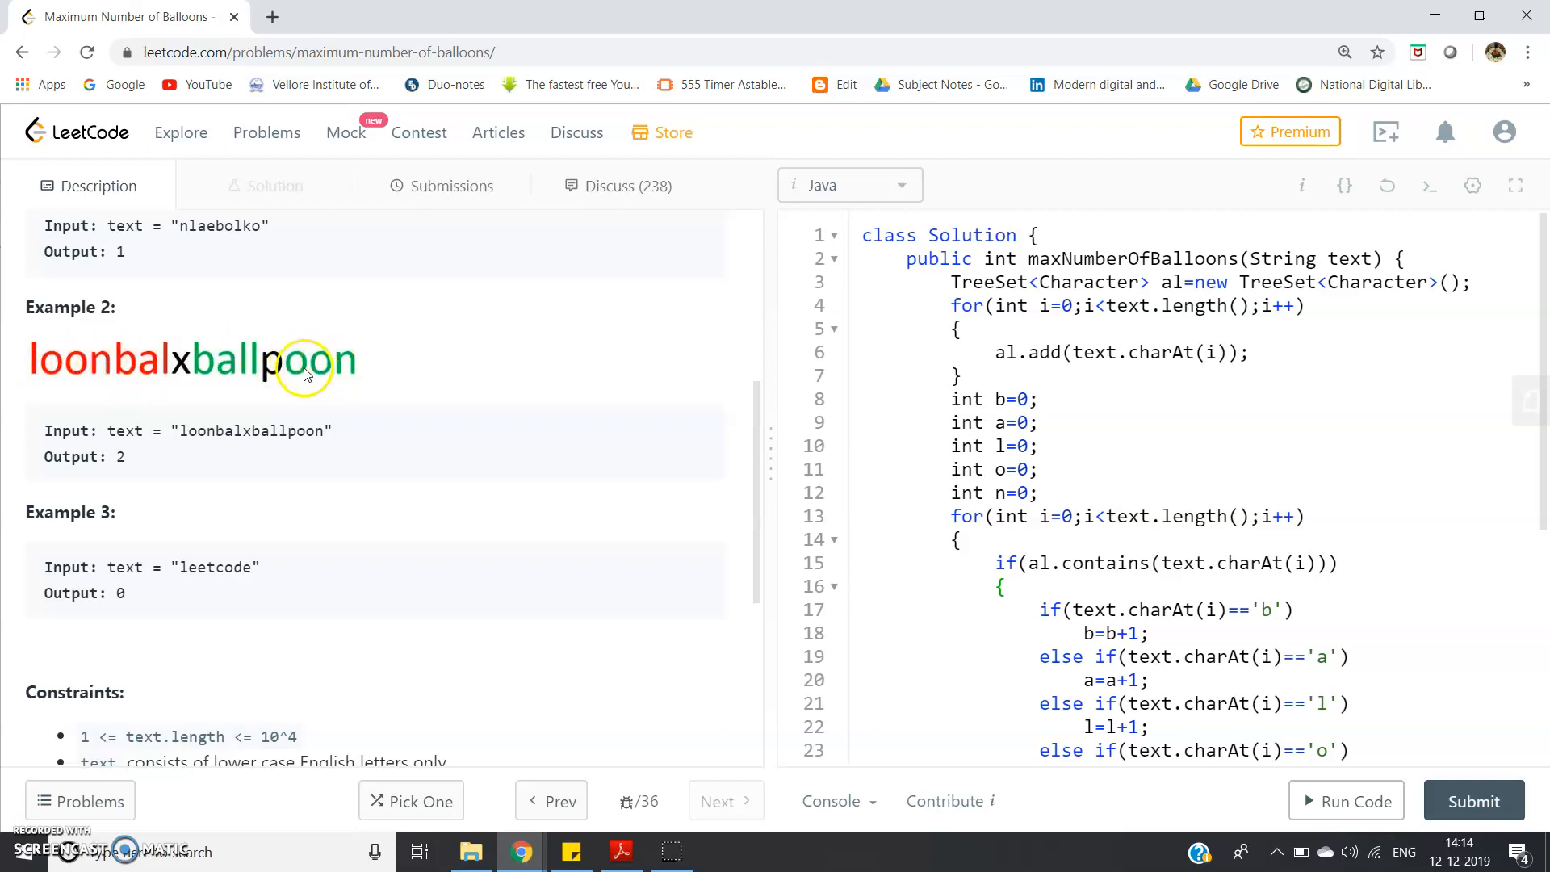
mouse_move(101, 373)
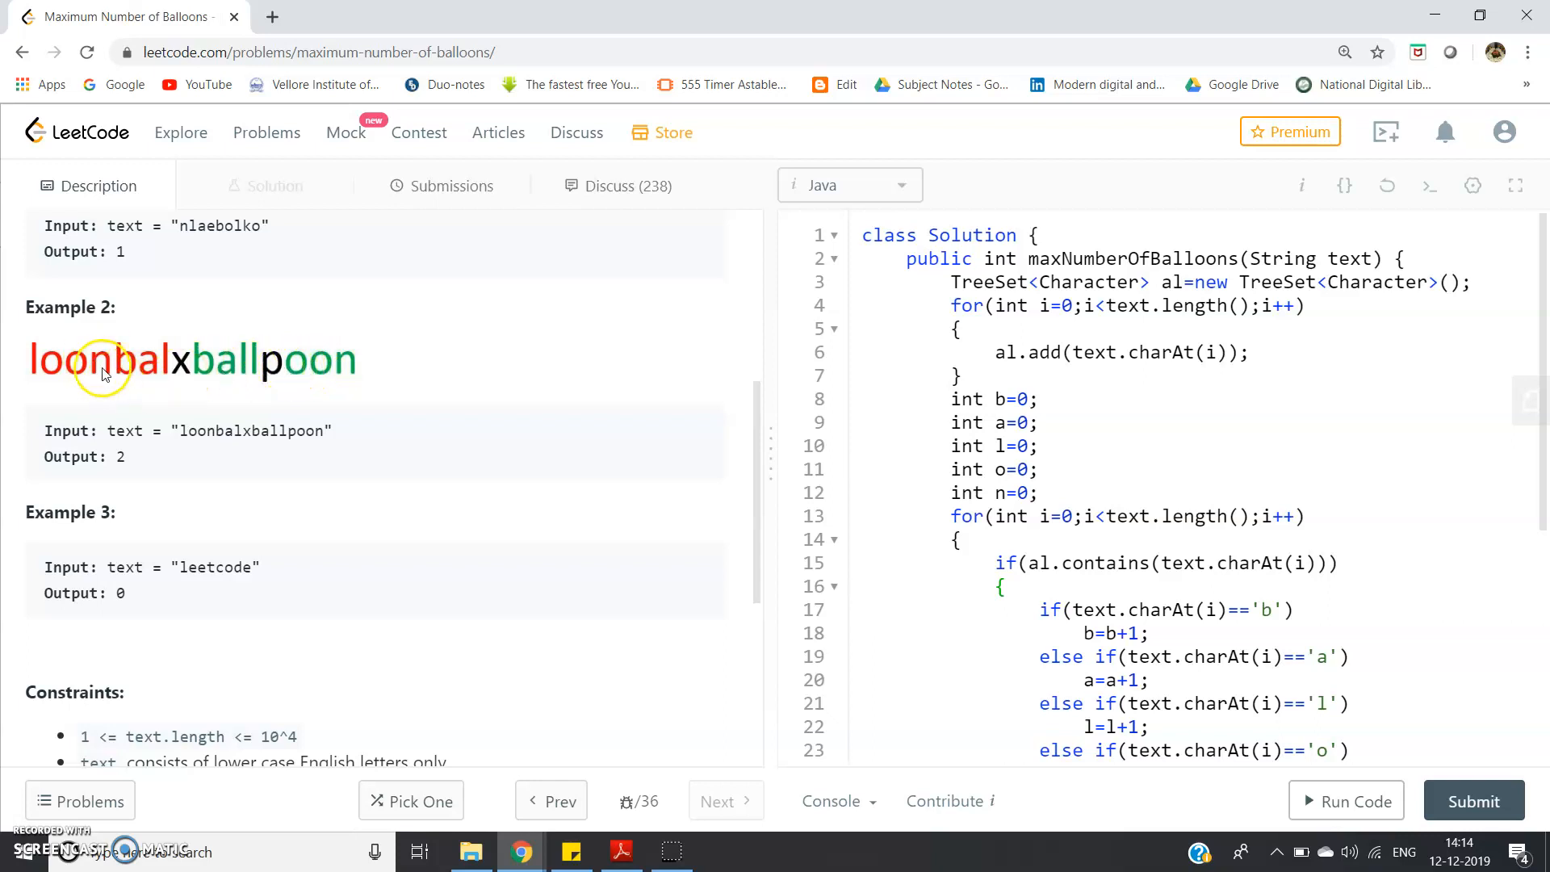
mouse_move(342, 368)
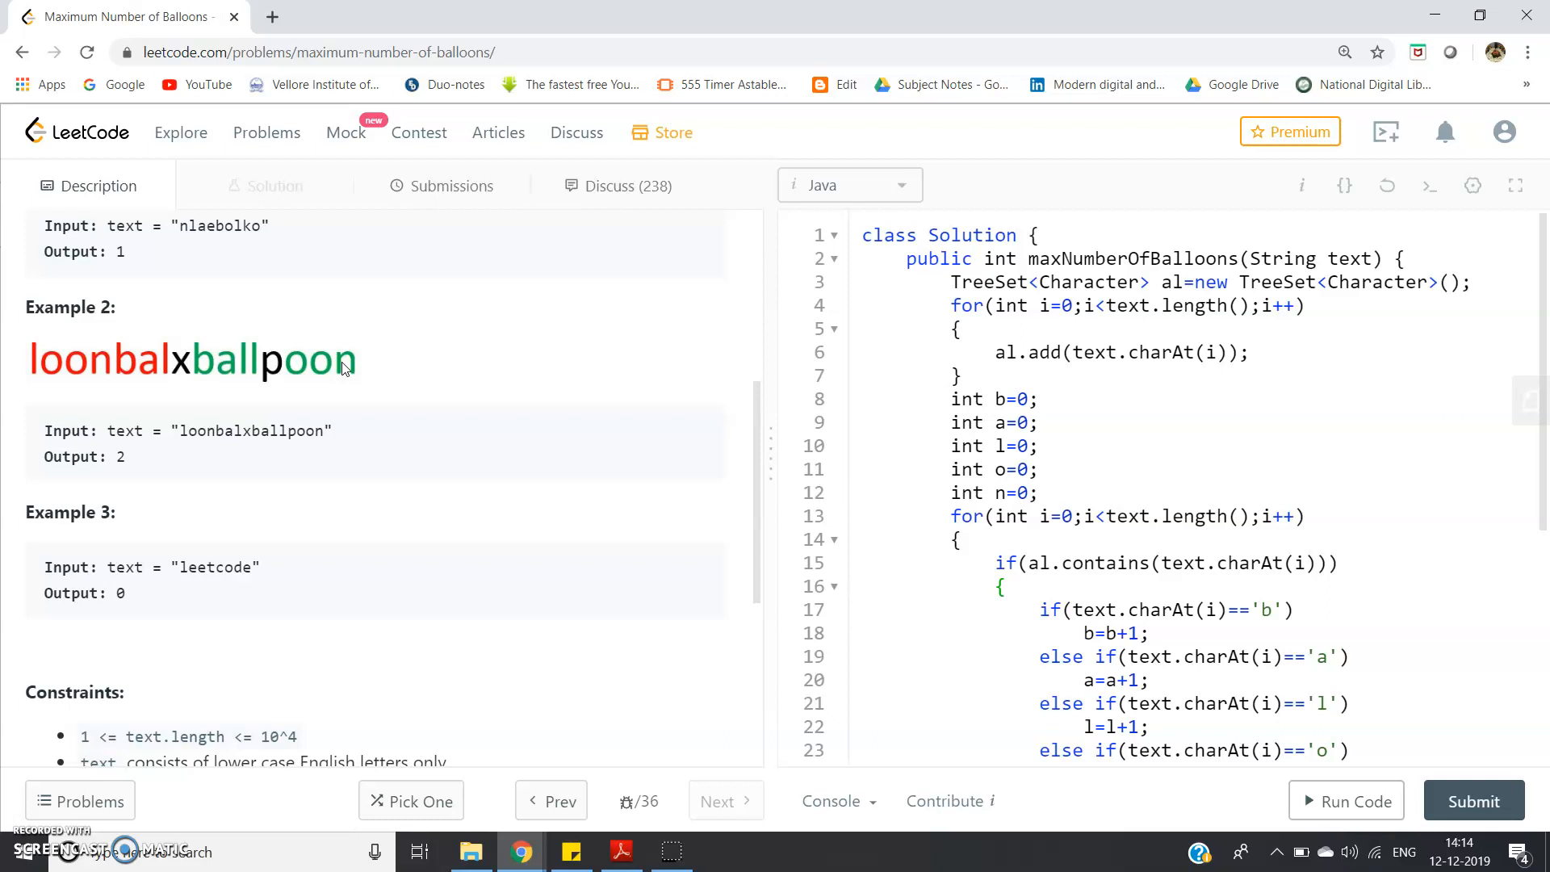
mouse_move(215, 381)
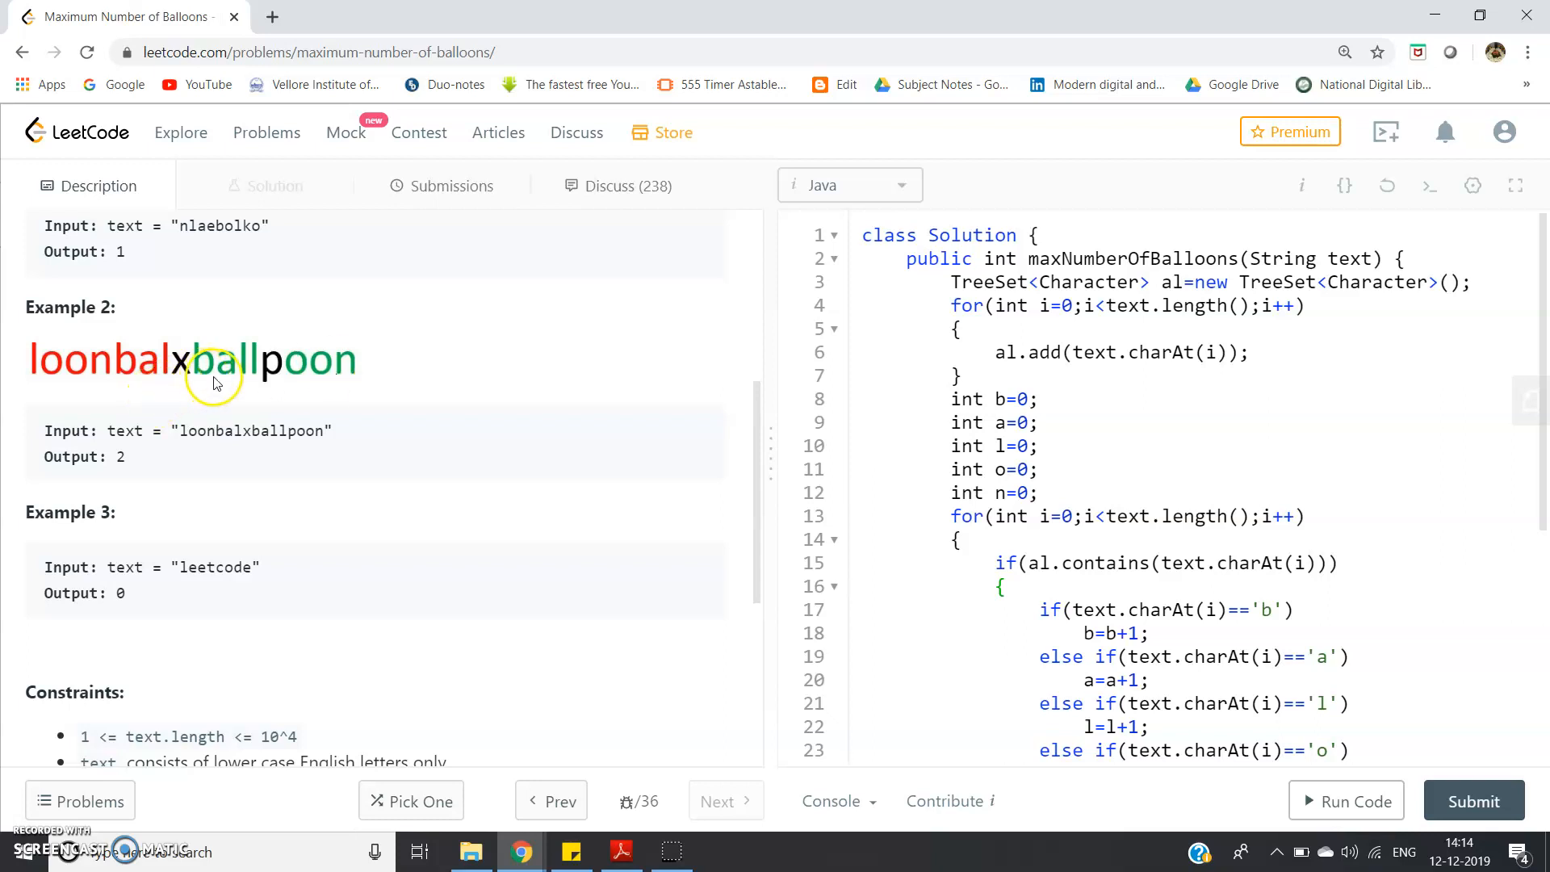
mouse_move(176, 377)
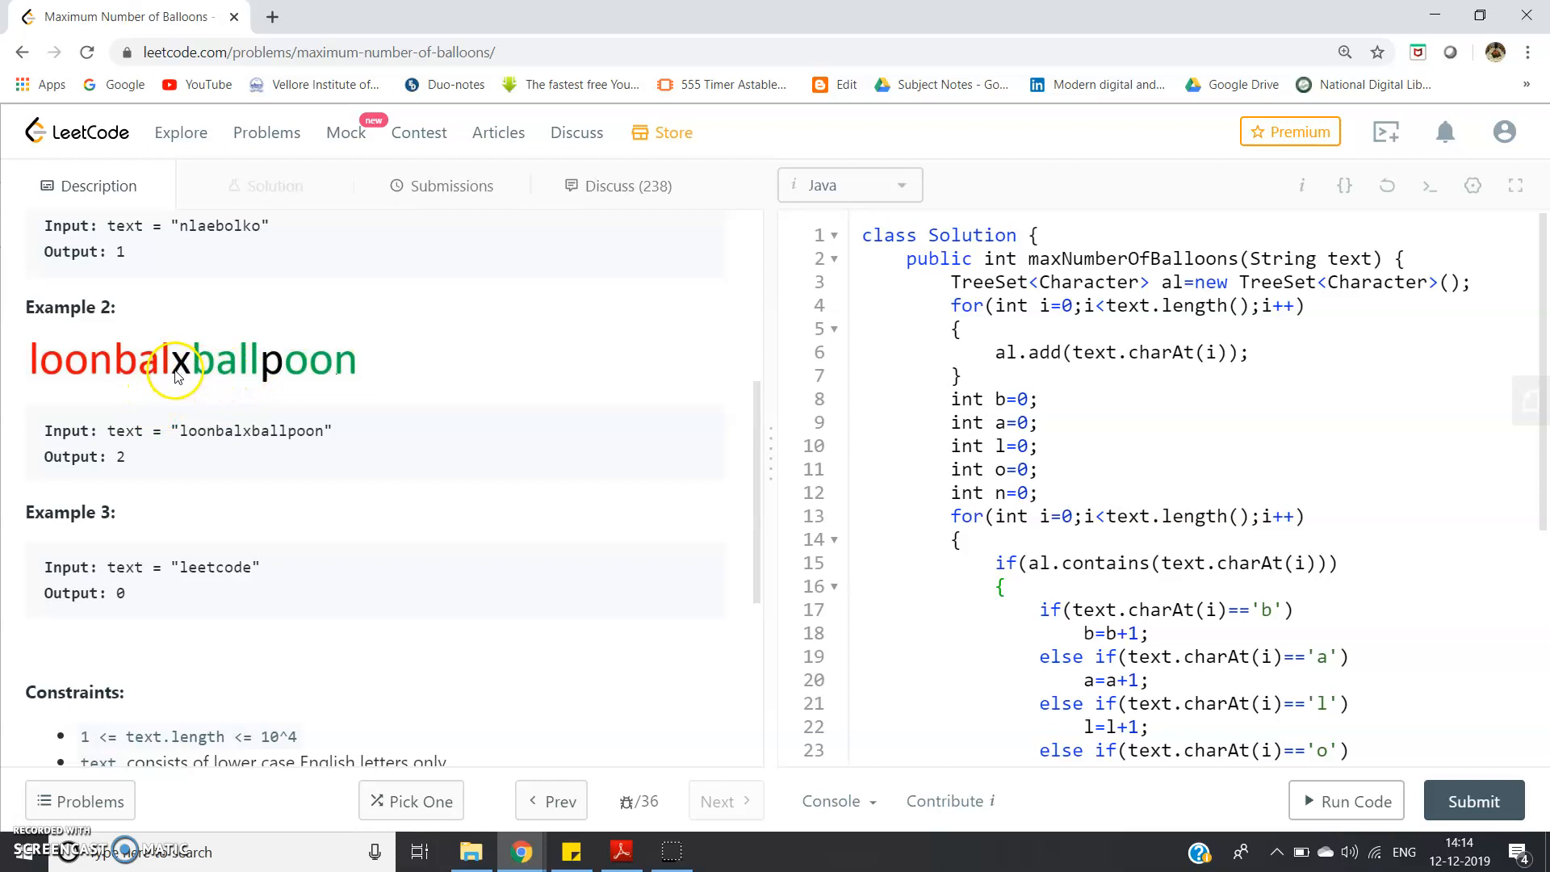
mouse_move(153, 381)
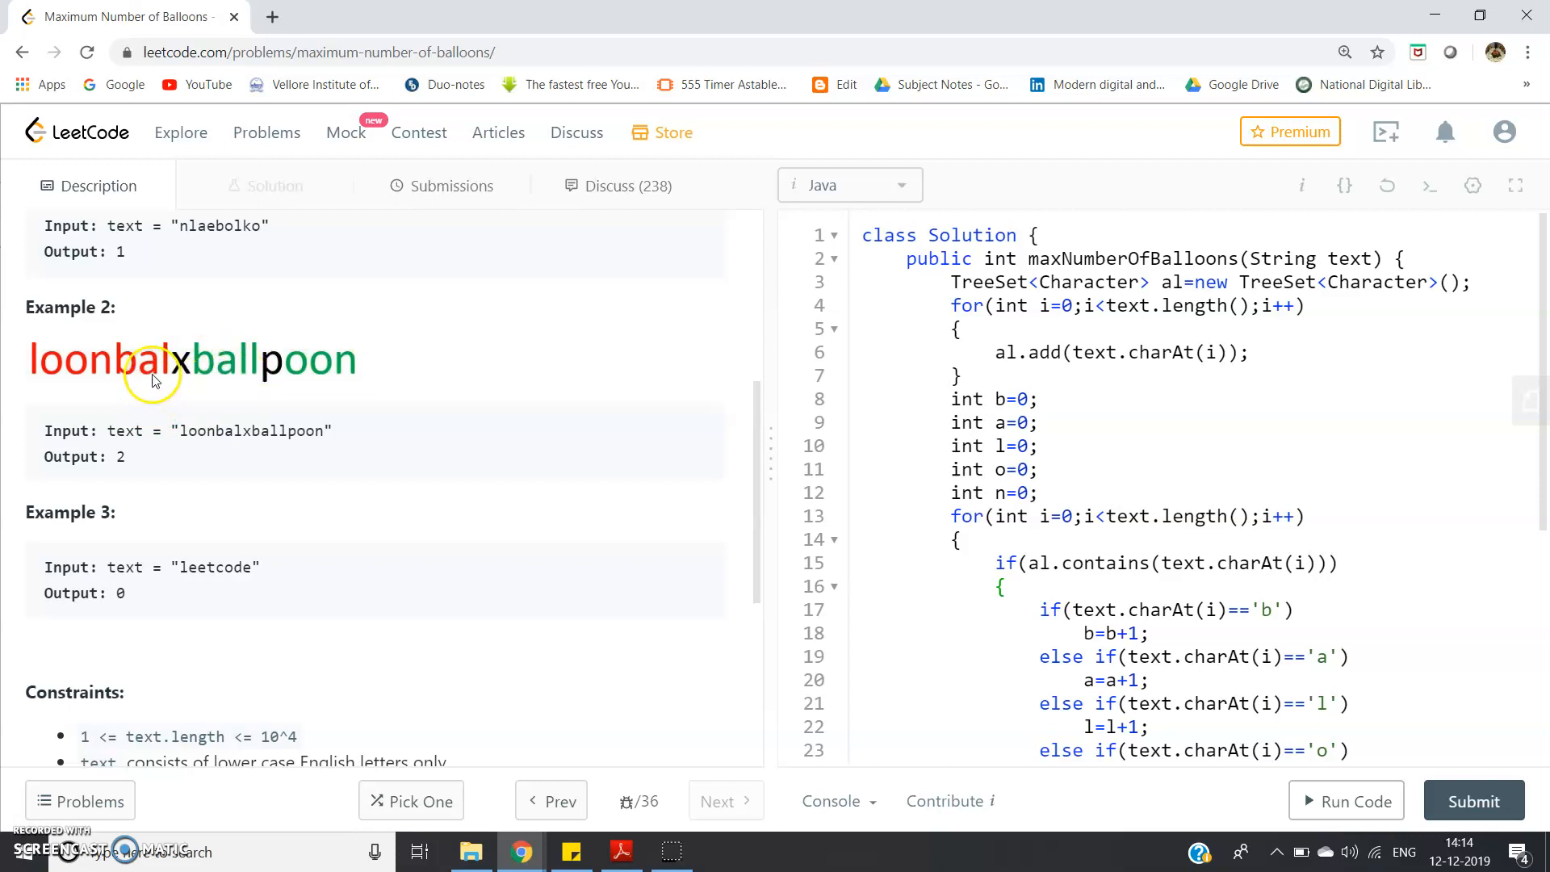
mouse_move(209, 386)
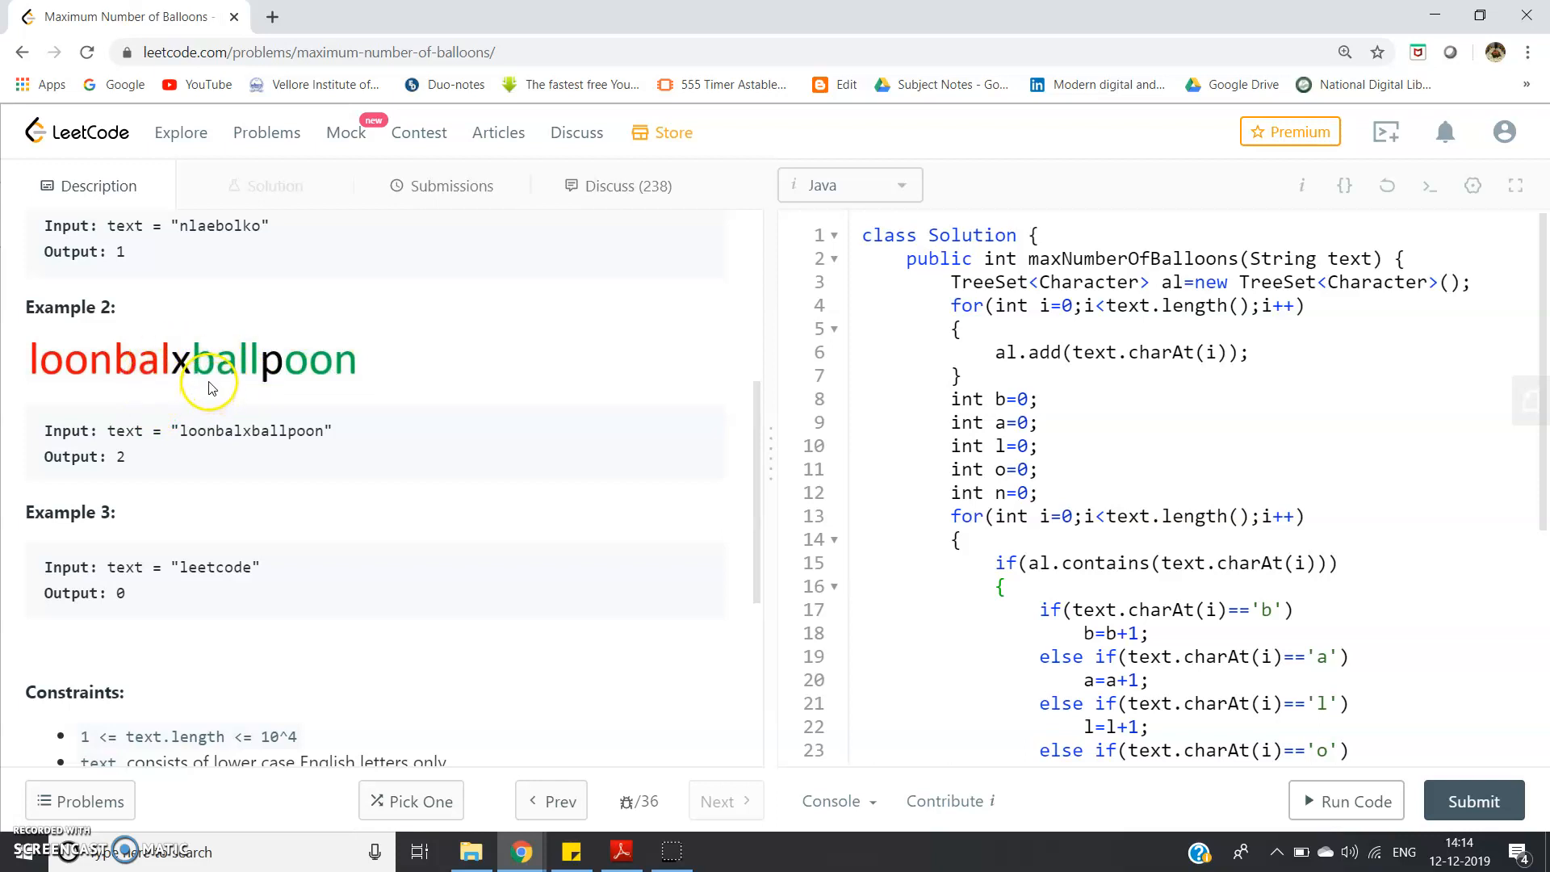
mouse_move(249, 376)
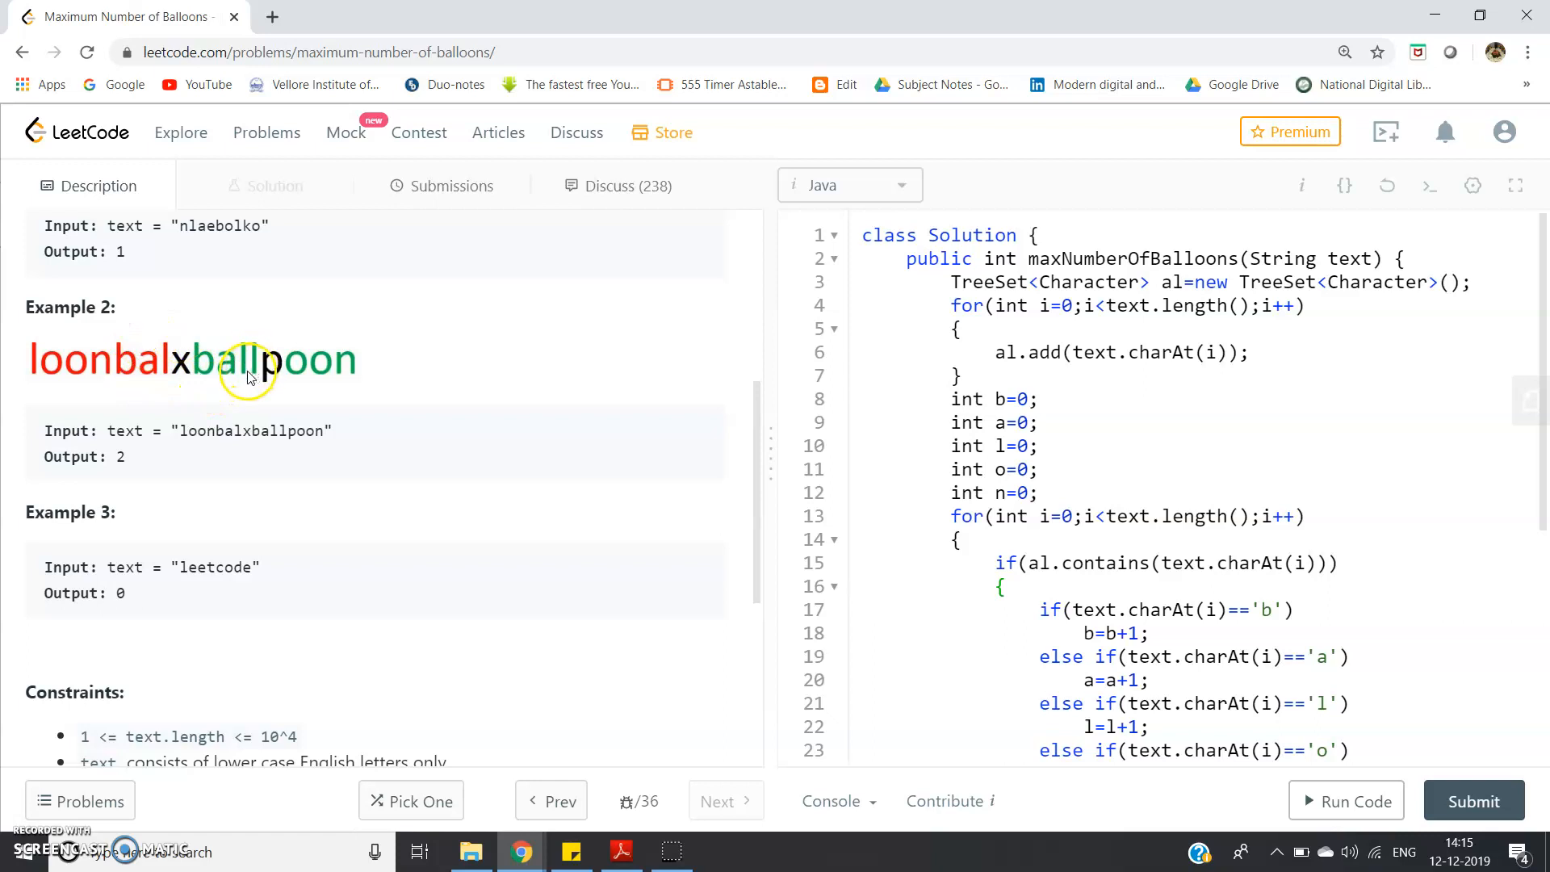
mouse_move(309, 398)
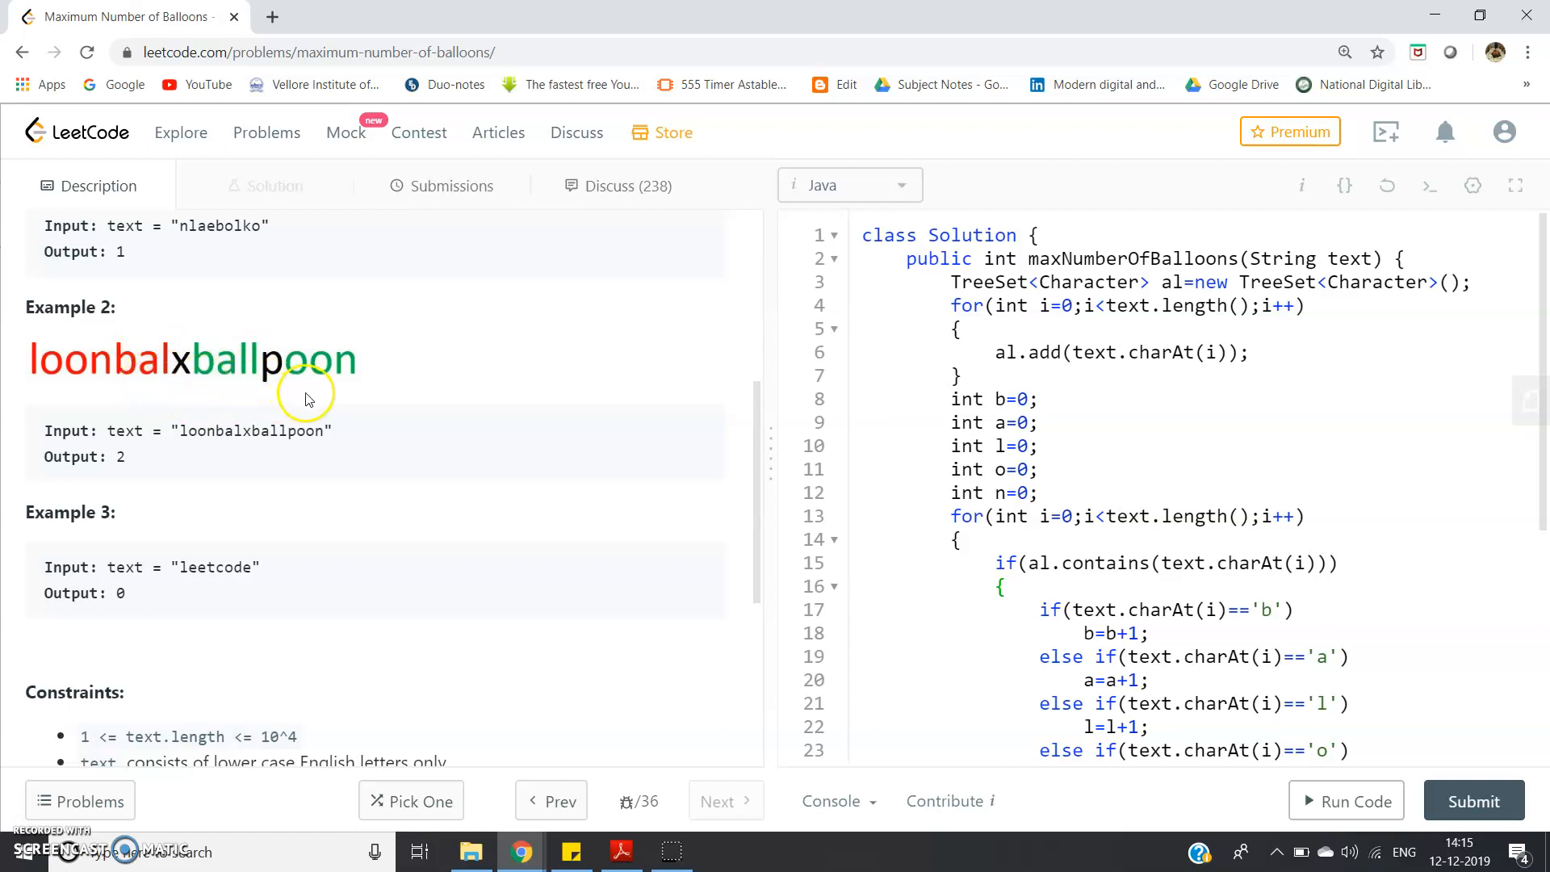
mouse_move(173, 447)
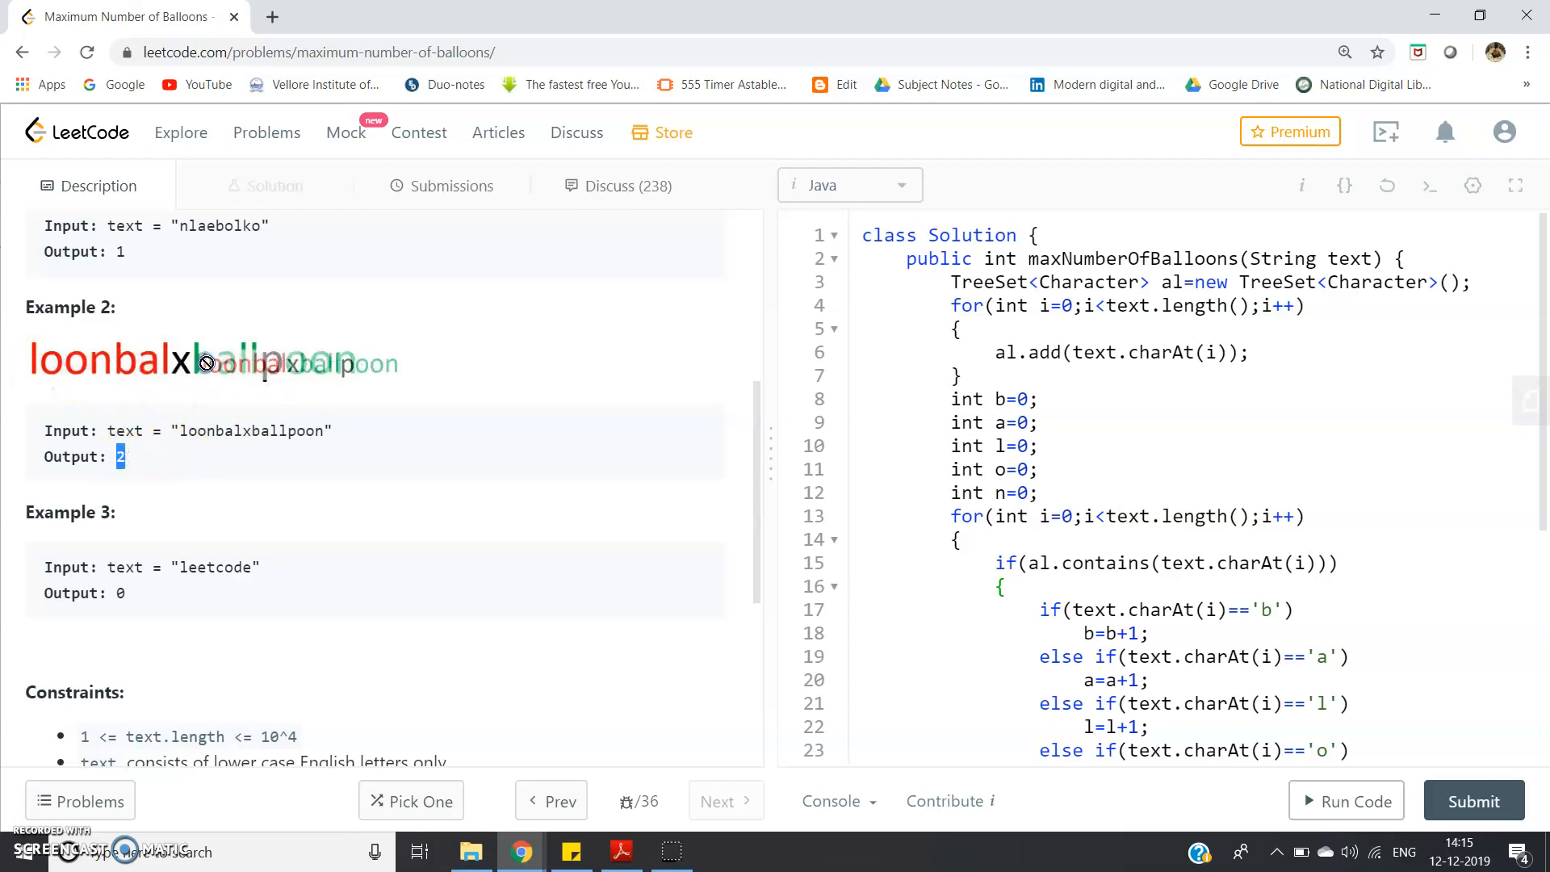
mouse_move(400, 384)
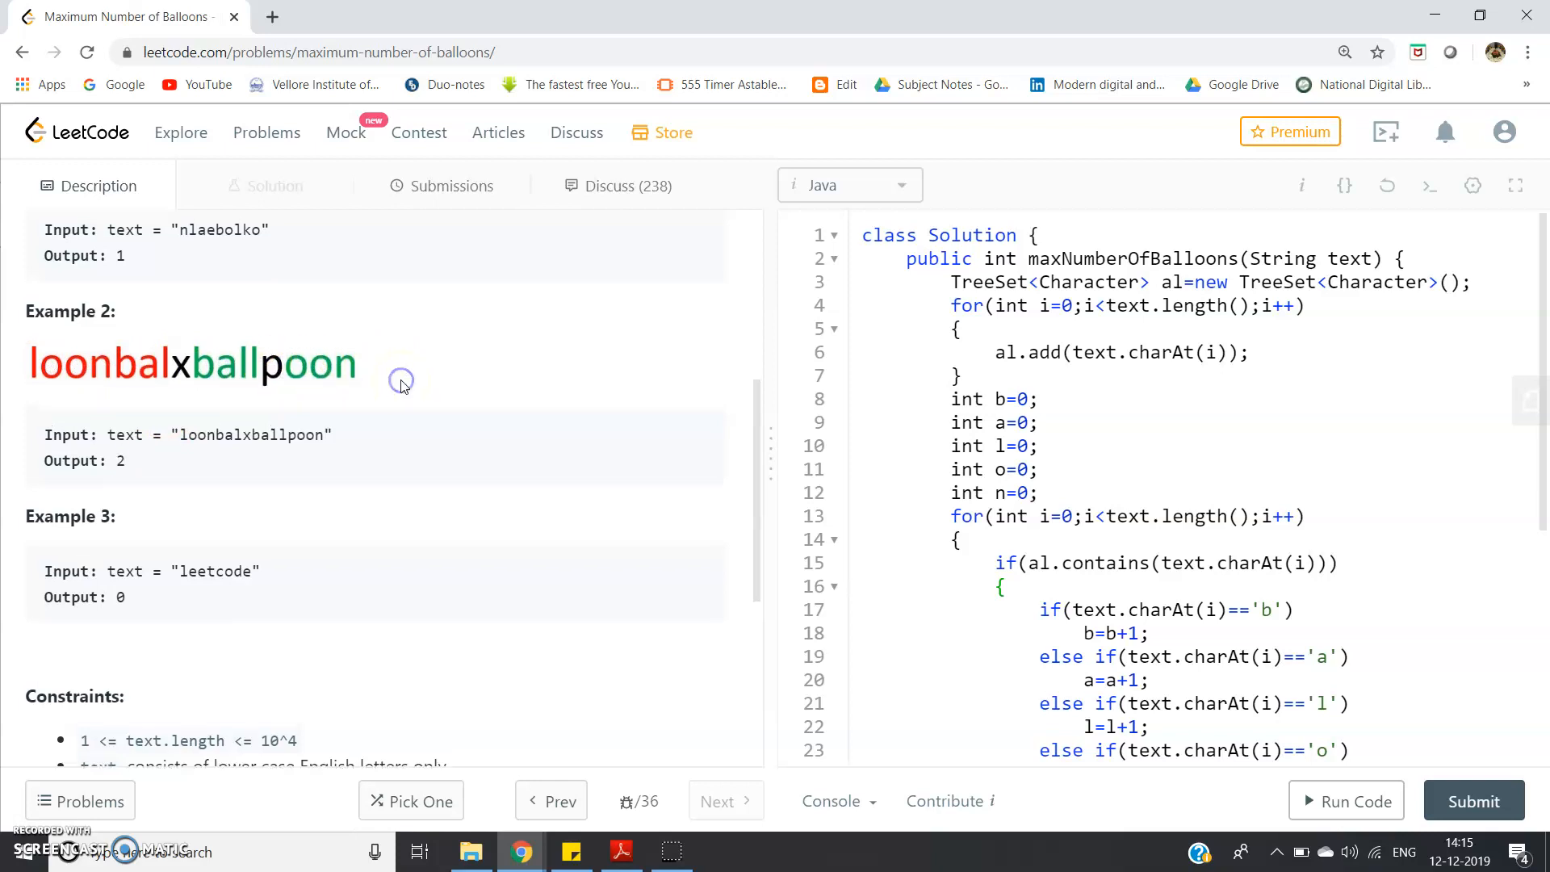
scroll("up", 3)
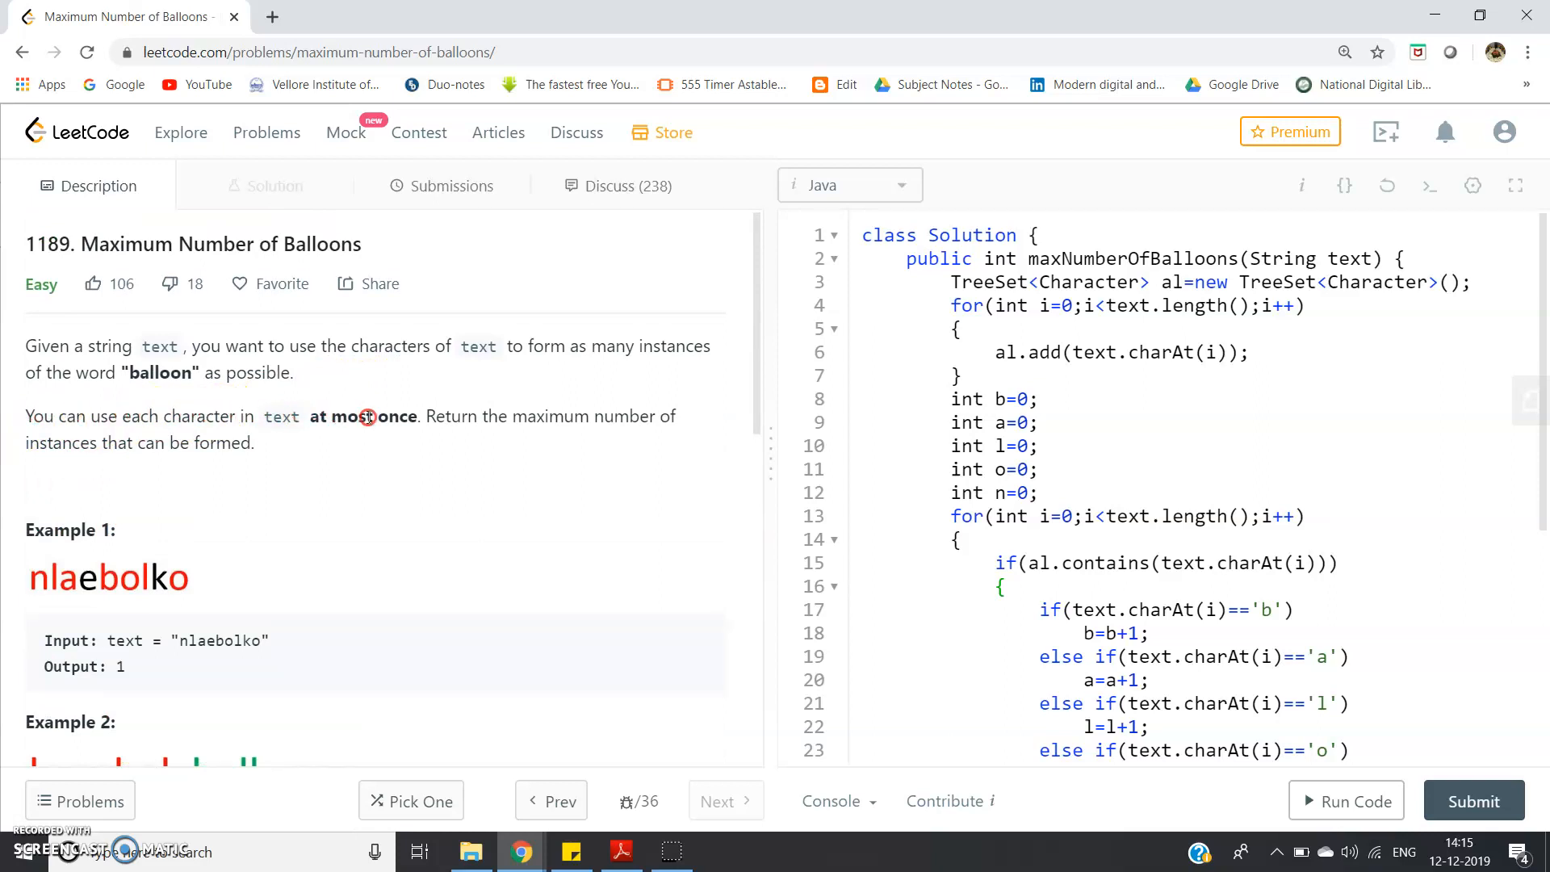
mouse_move(450, 591)
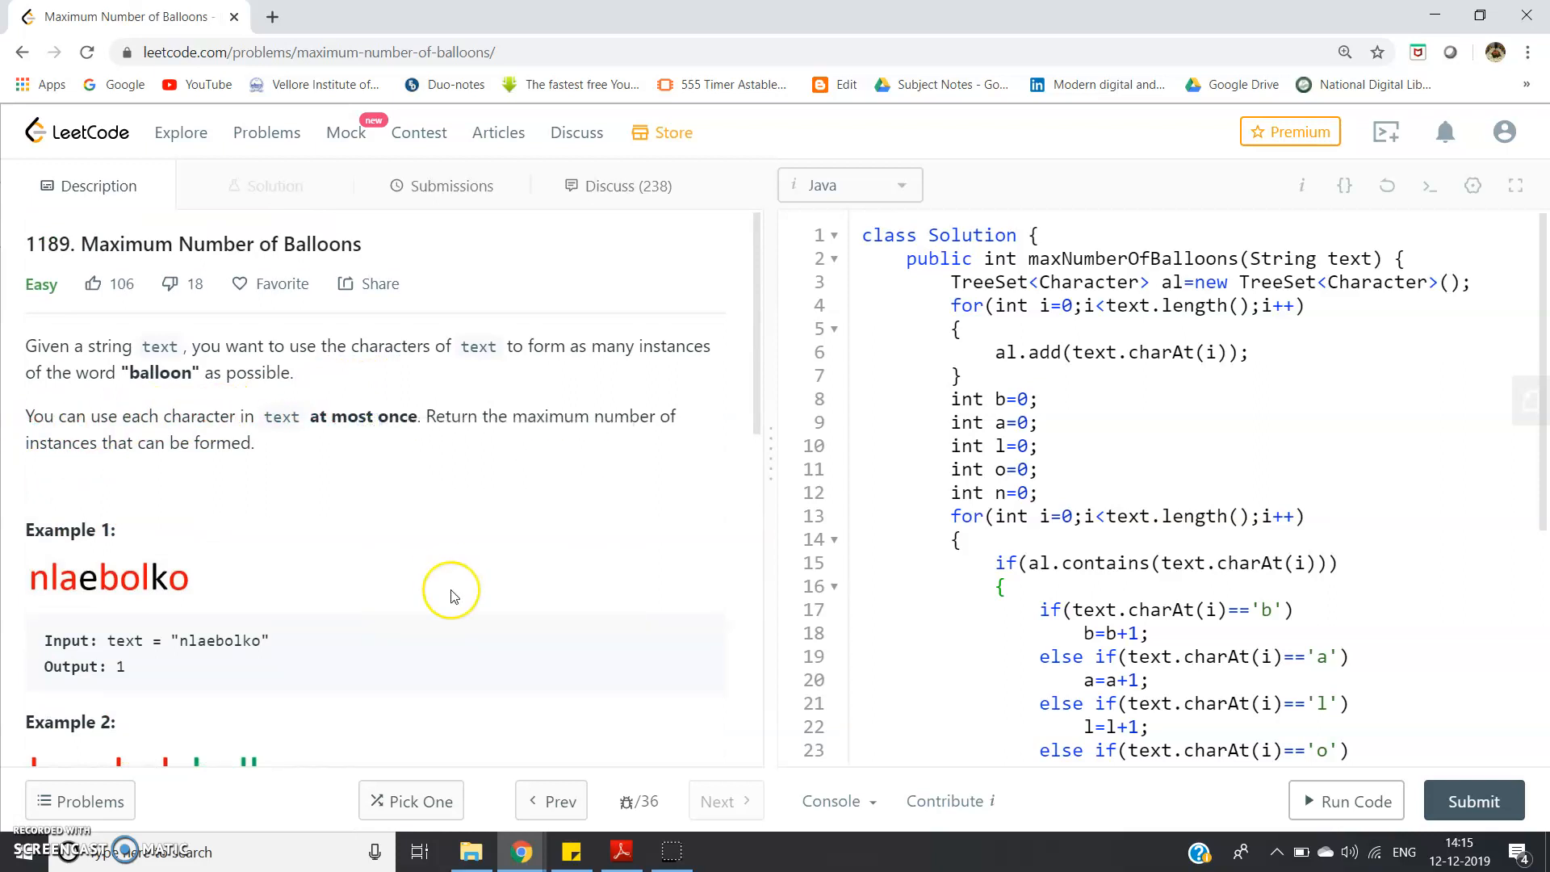
- Scroll past Example 3 and the constraints, then back up to Examples 1 and 2
scroll("down", 3)
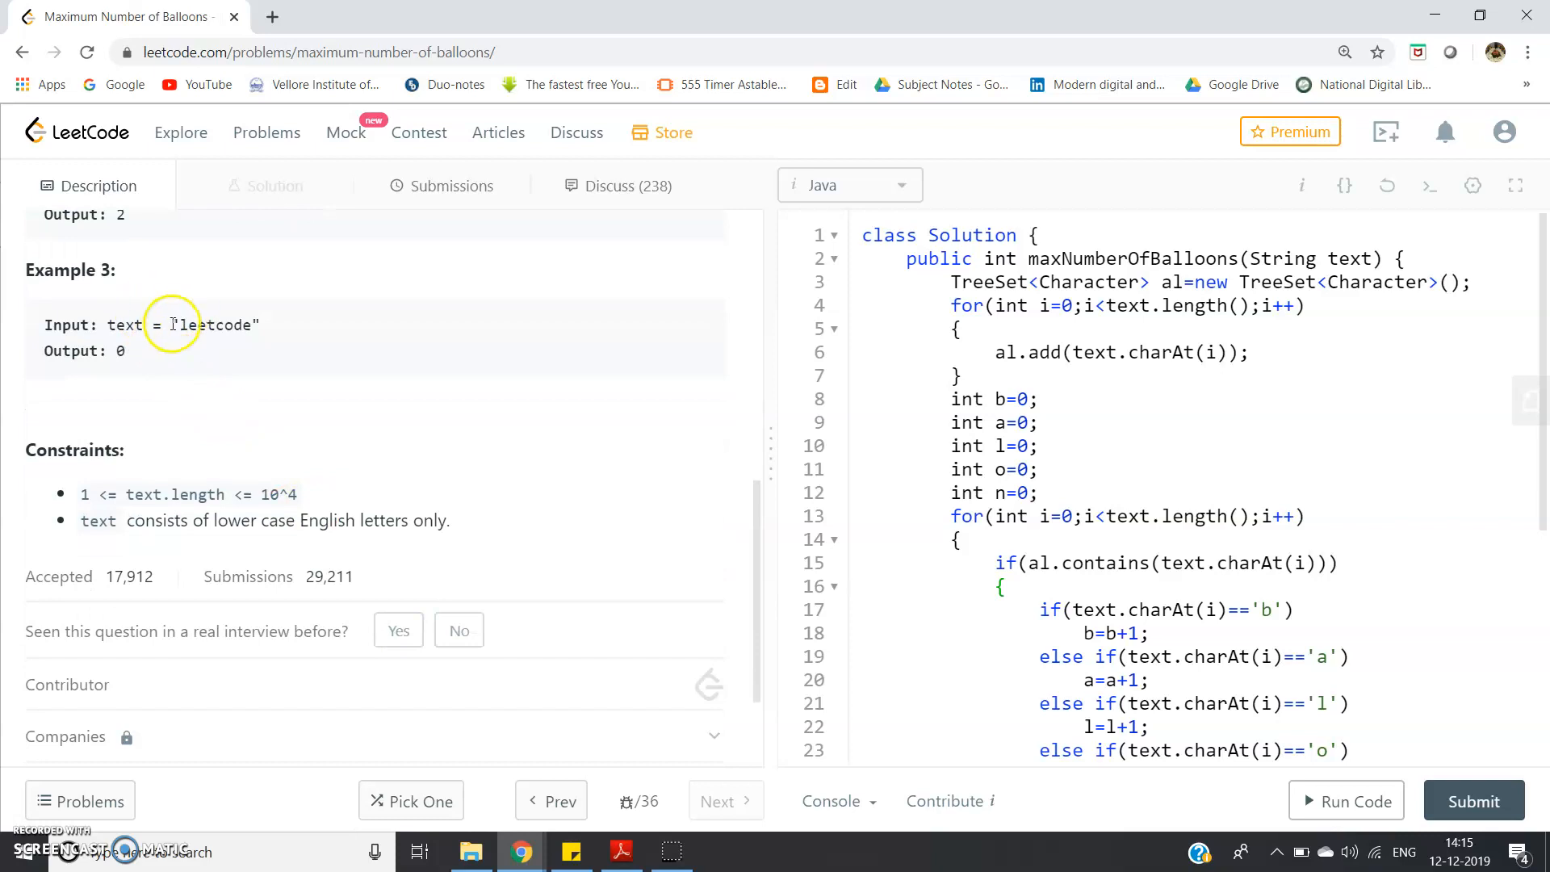
mouse_move(245, 331)
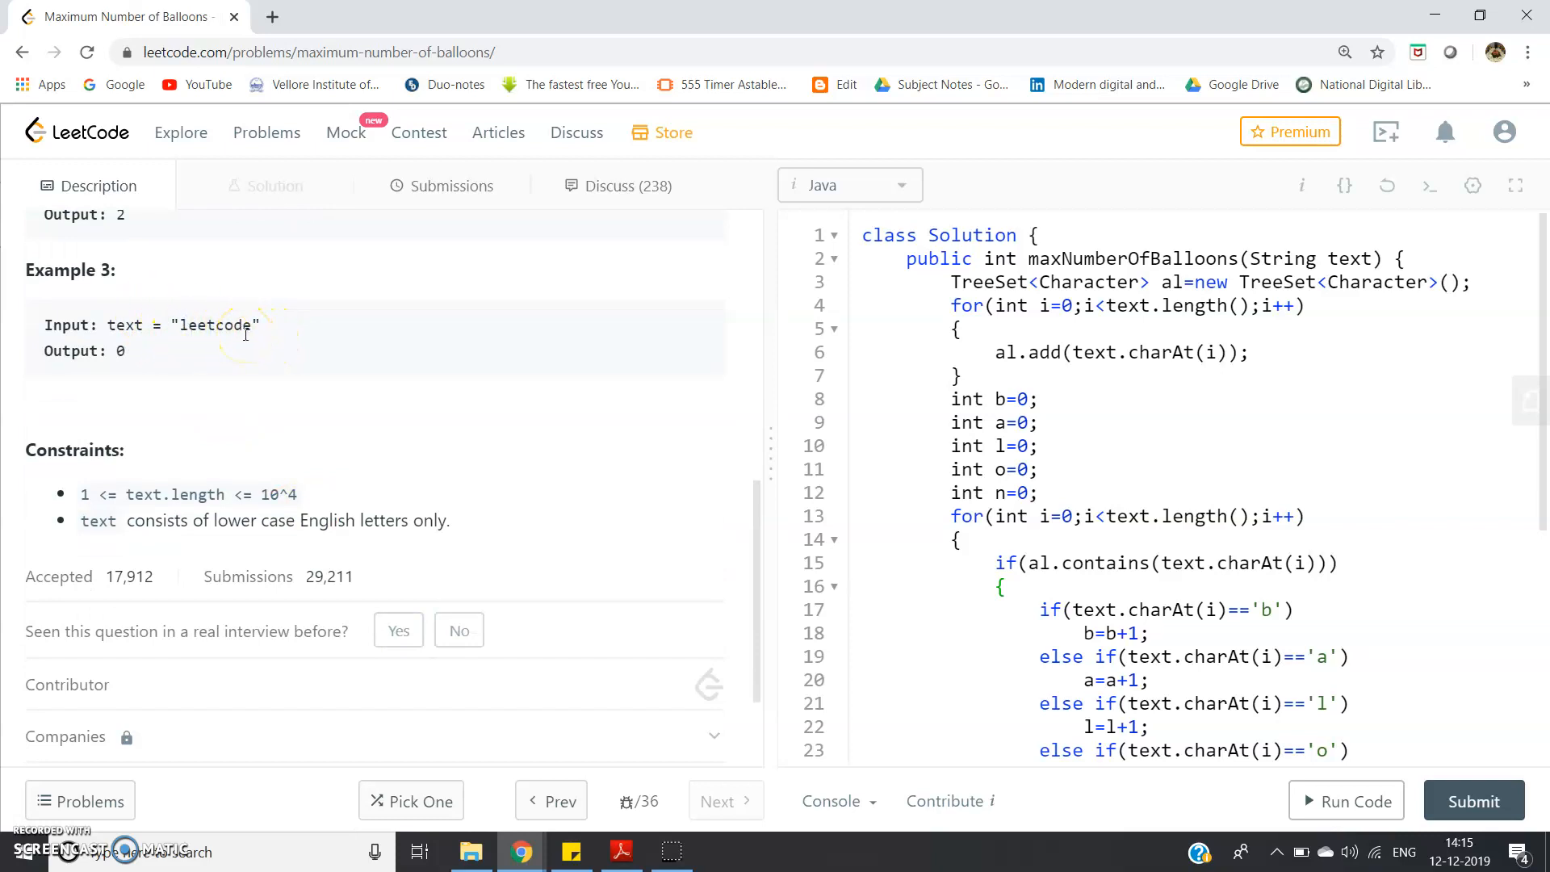
mouse_move(148, 351)
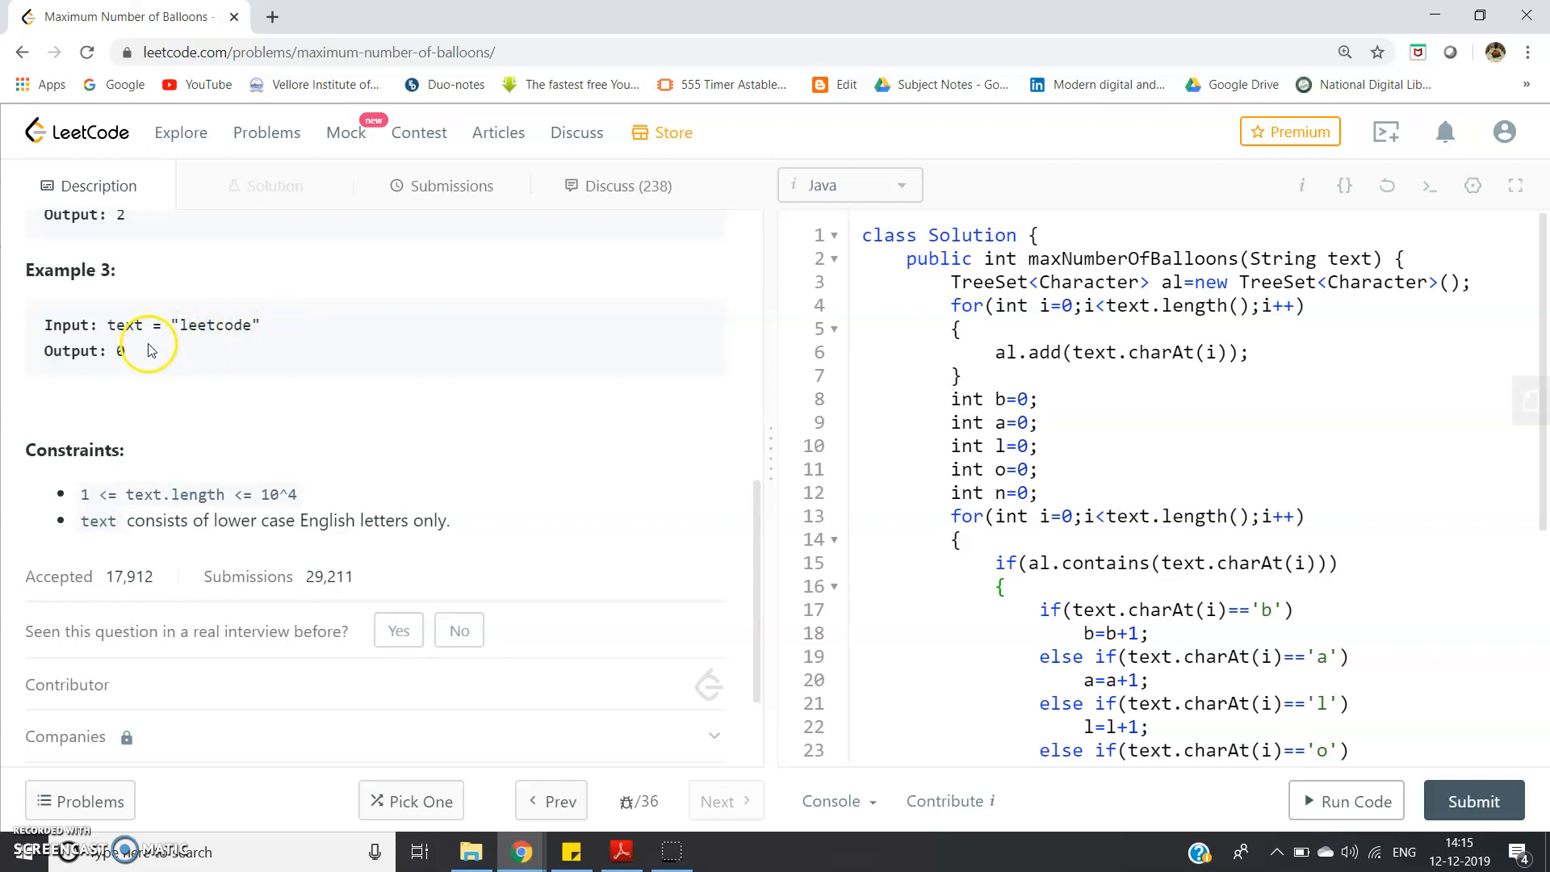
mouse_move(215, 521)
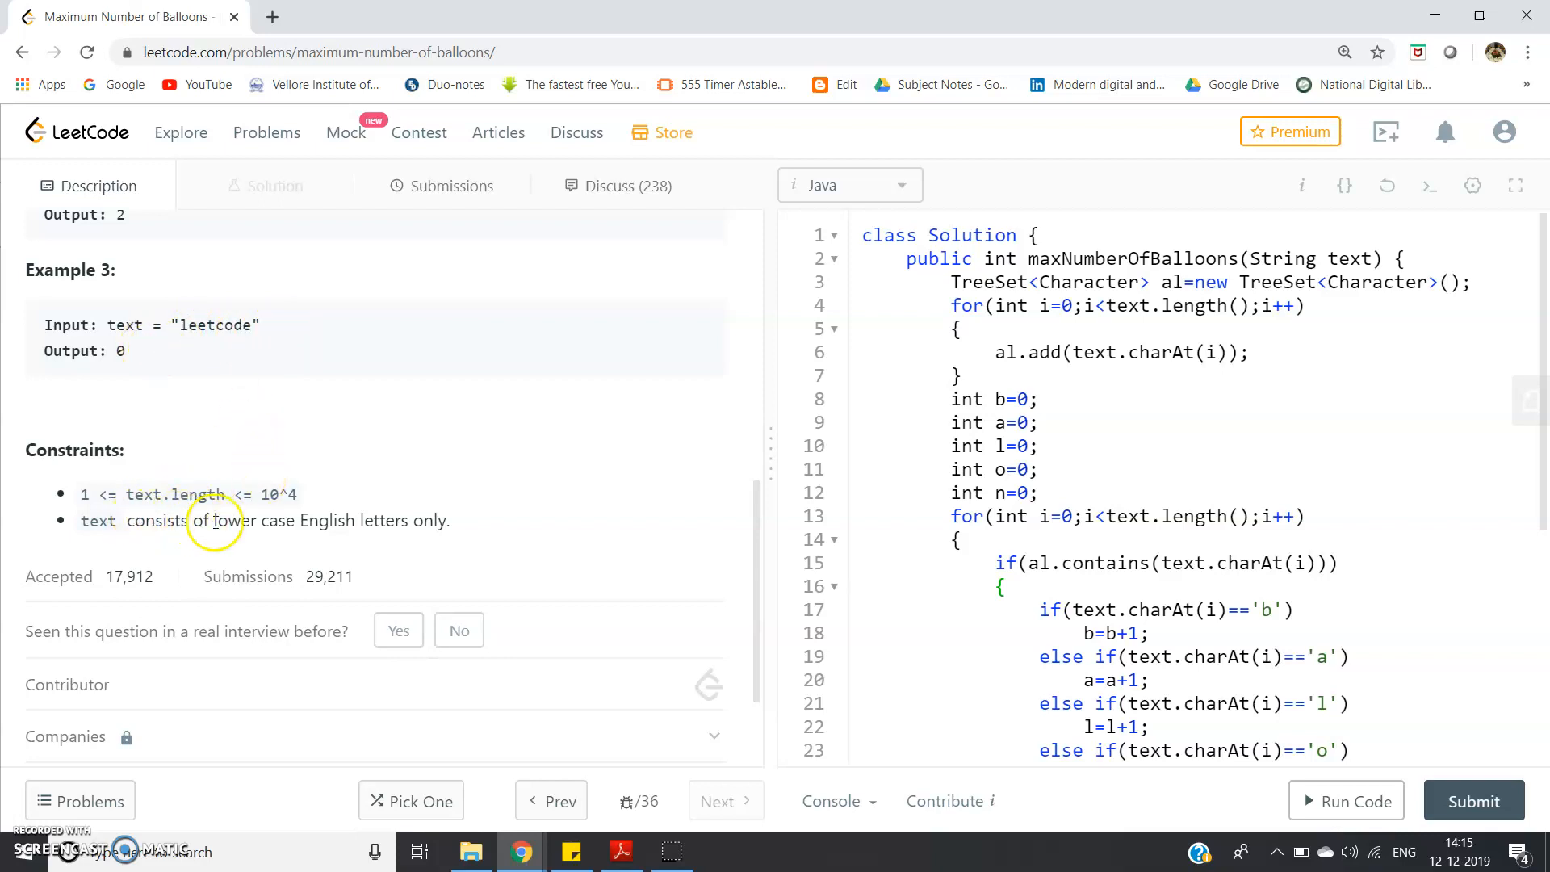
mouse_move(424, 522)
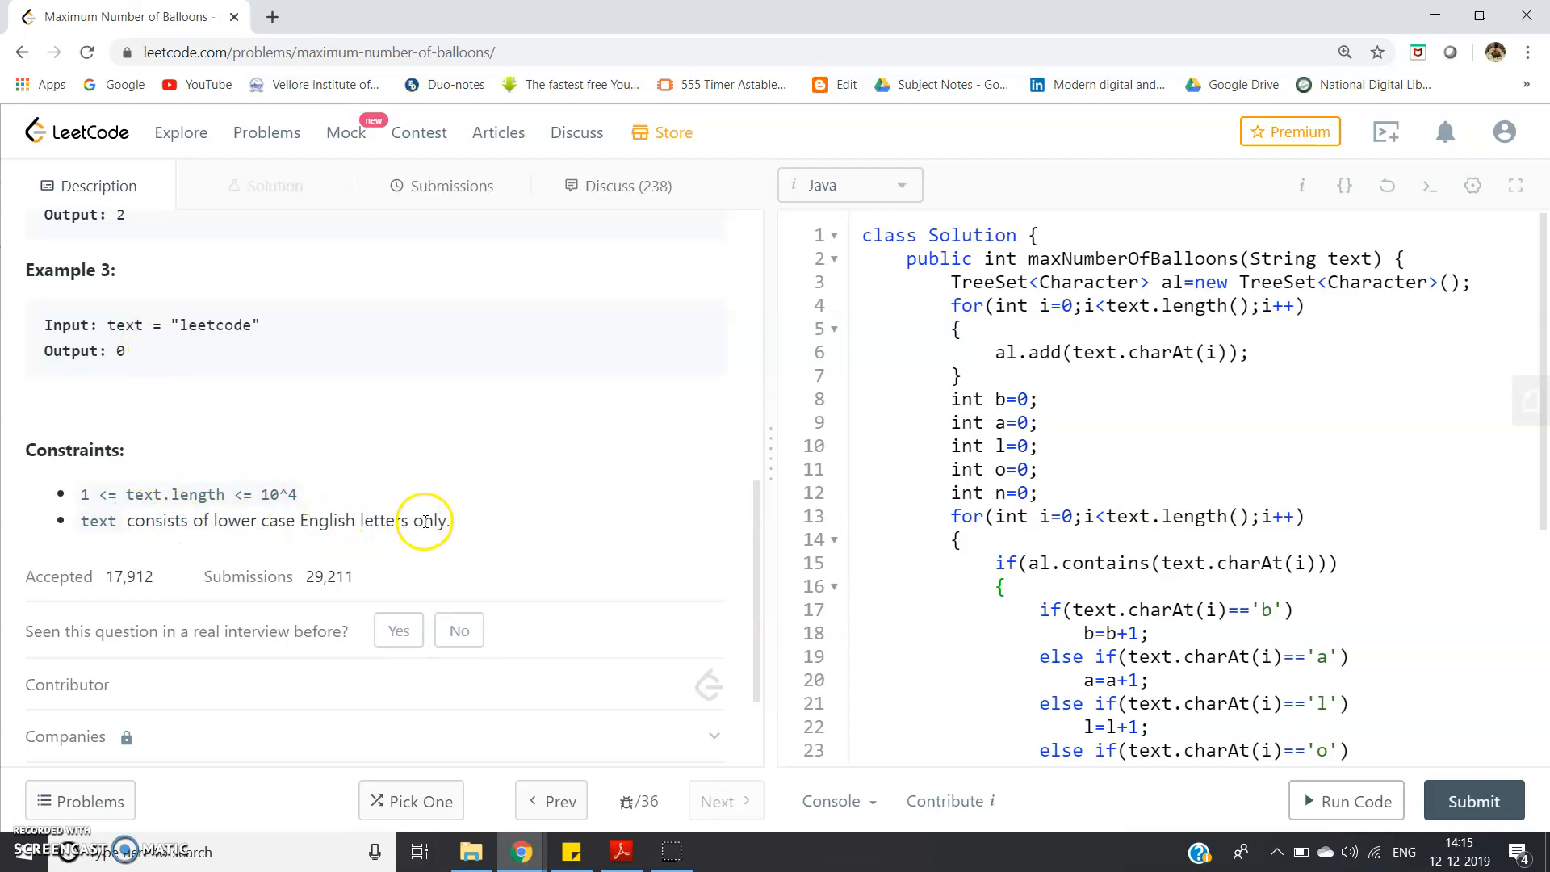
mouse_move(422, 522)
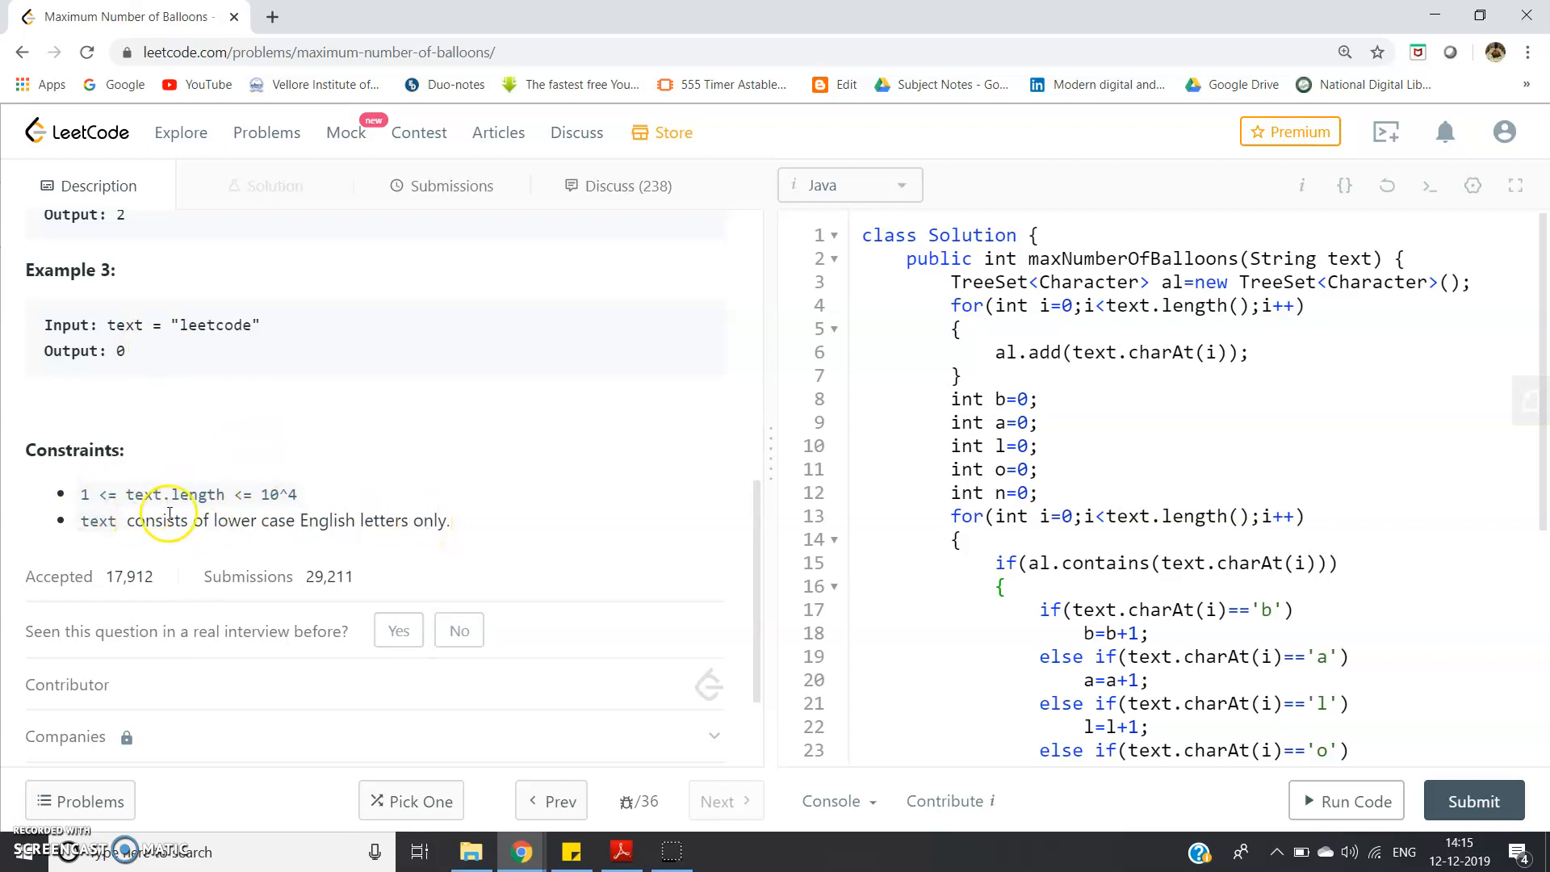
mouse_move(306, 498)
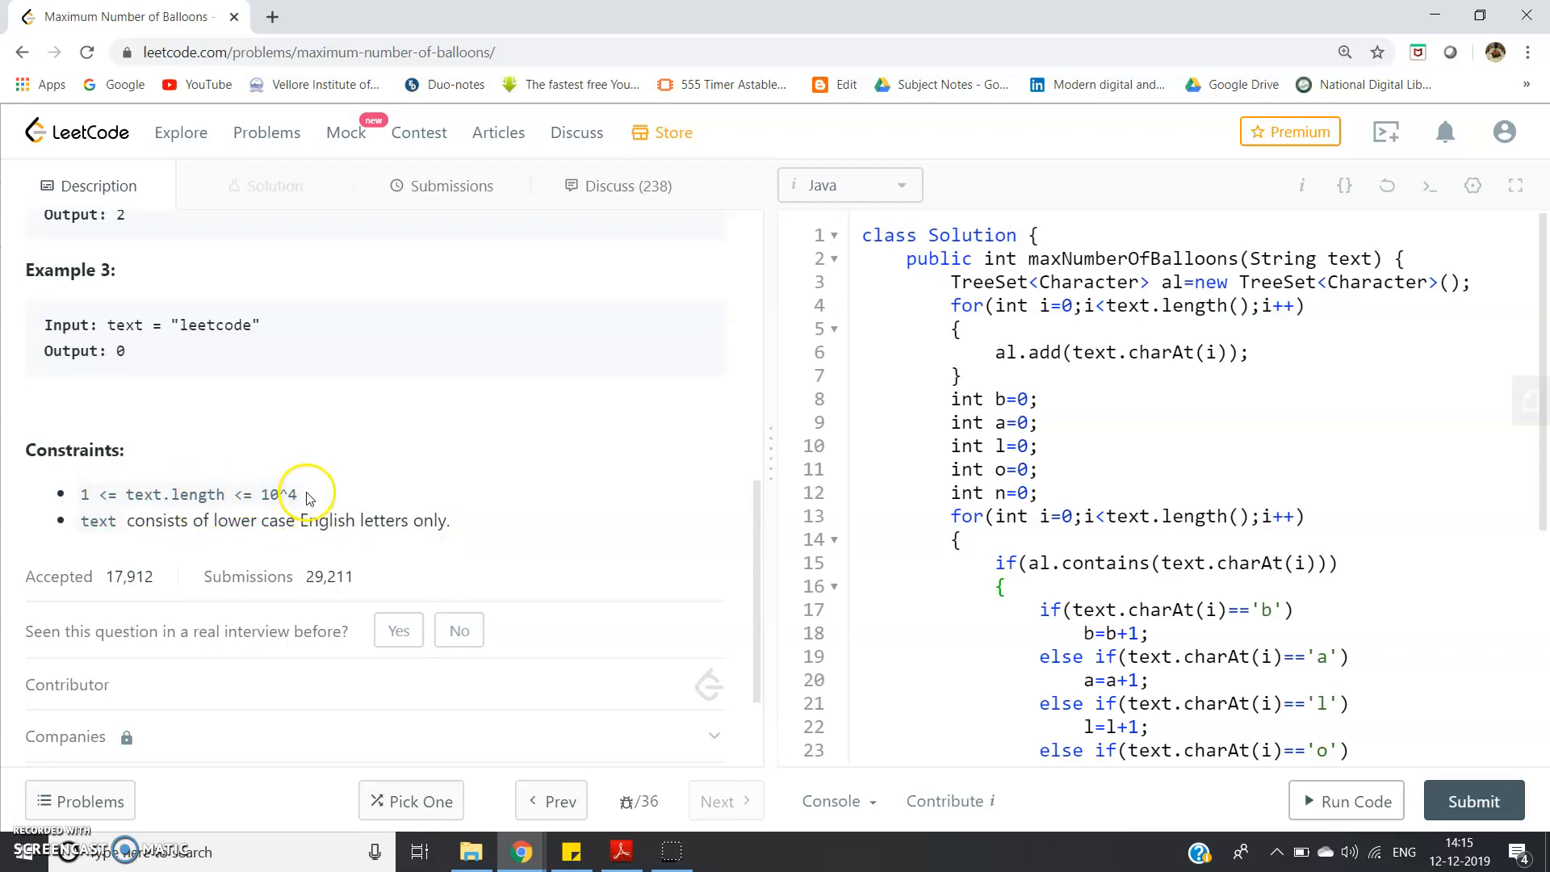
scroll("up", 3)
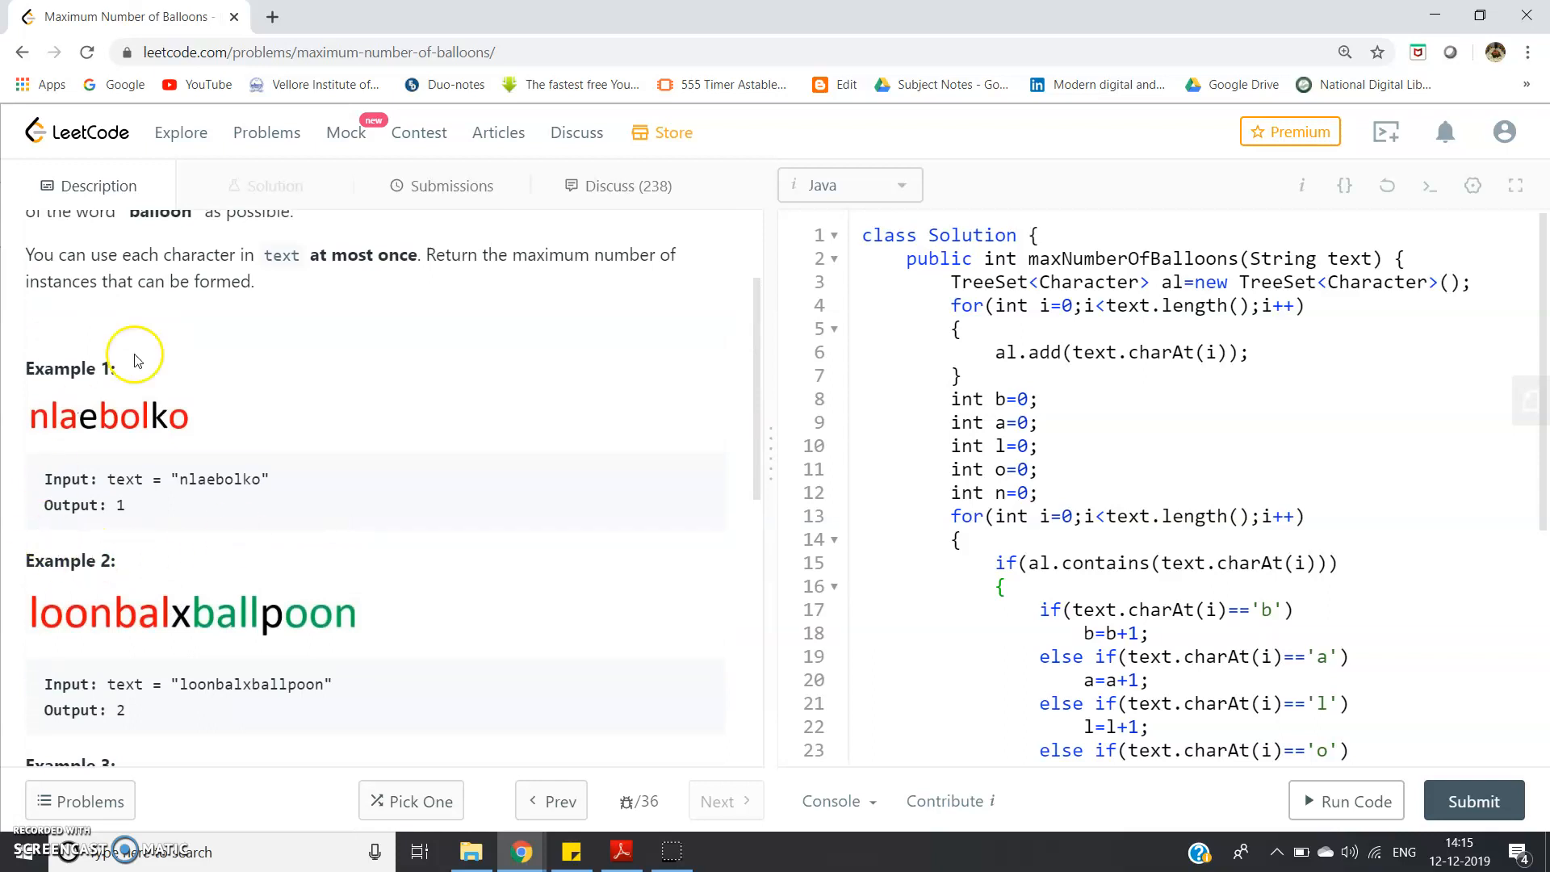
mouse_move(294, 433)
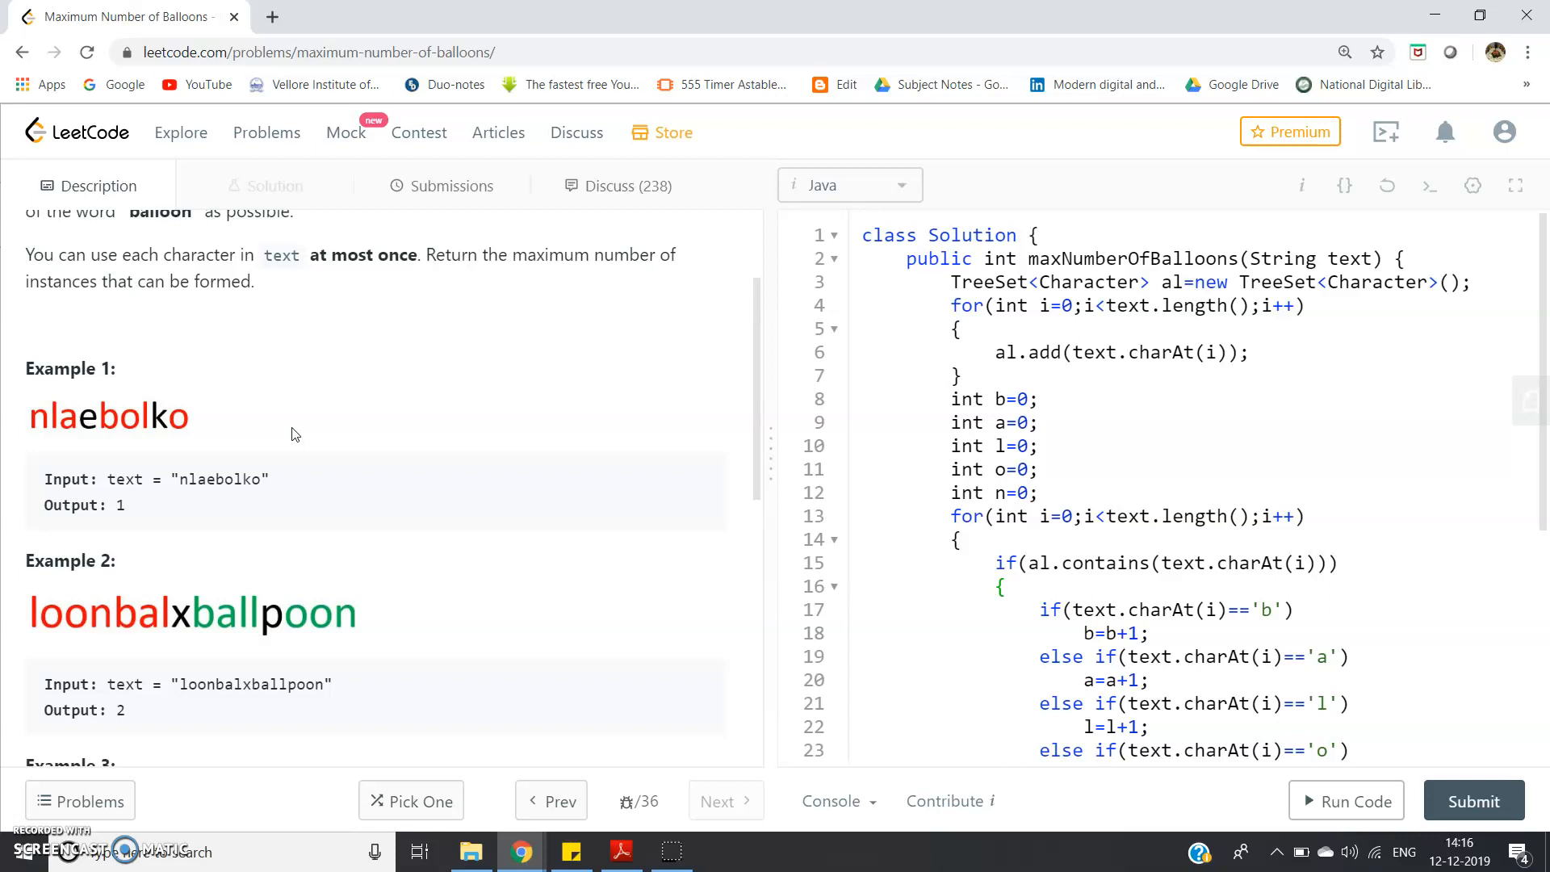
- Scroll the description to the top showing the problem title and statement
scroll("up", 3)
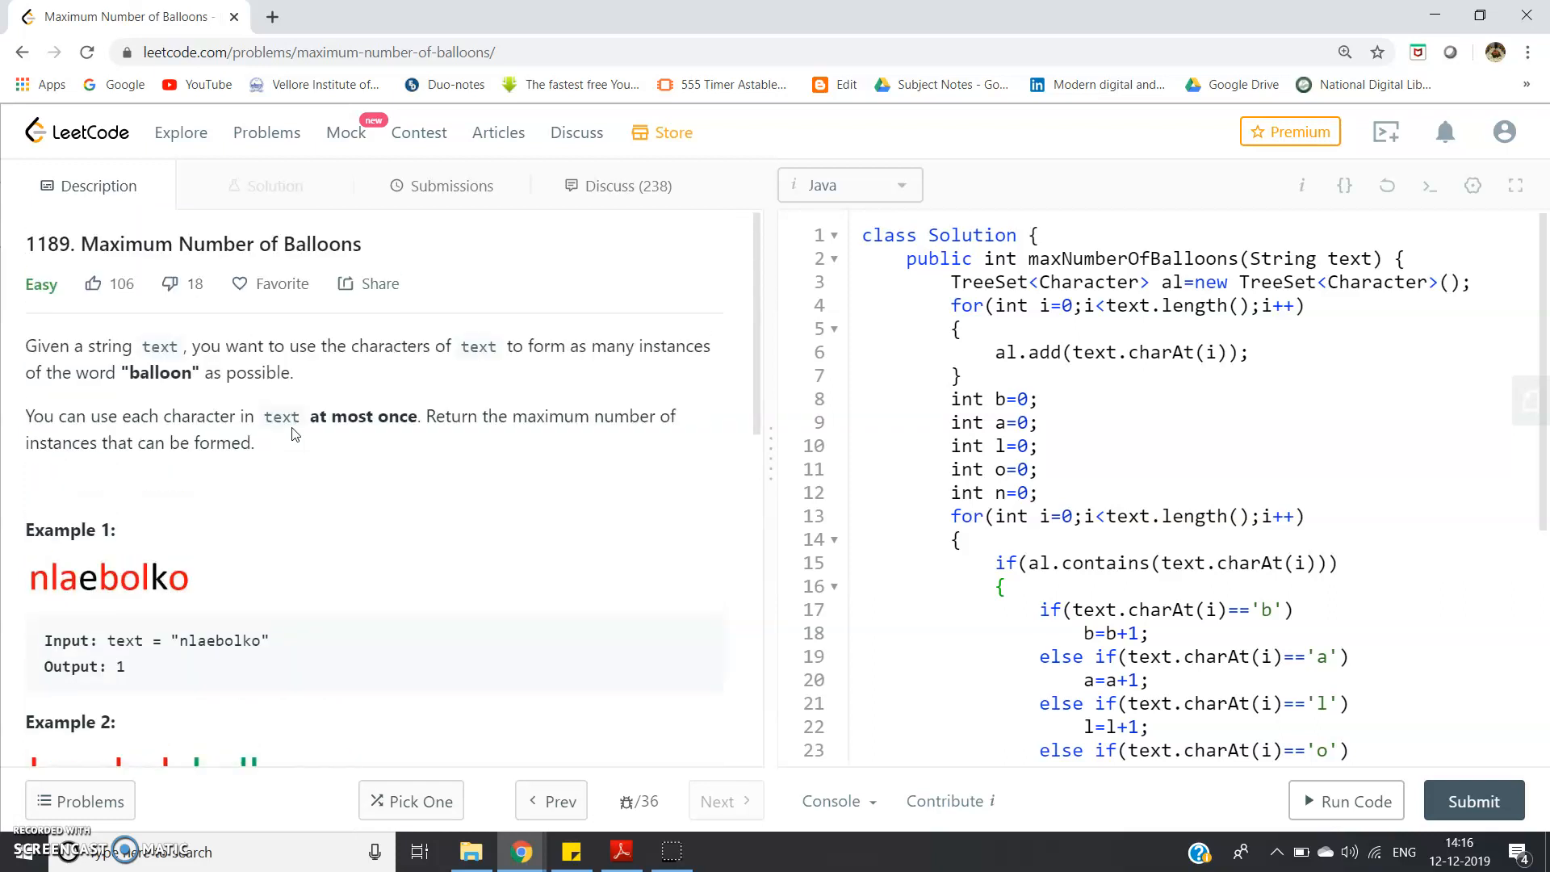
mouse_move(245, 522)
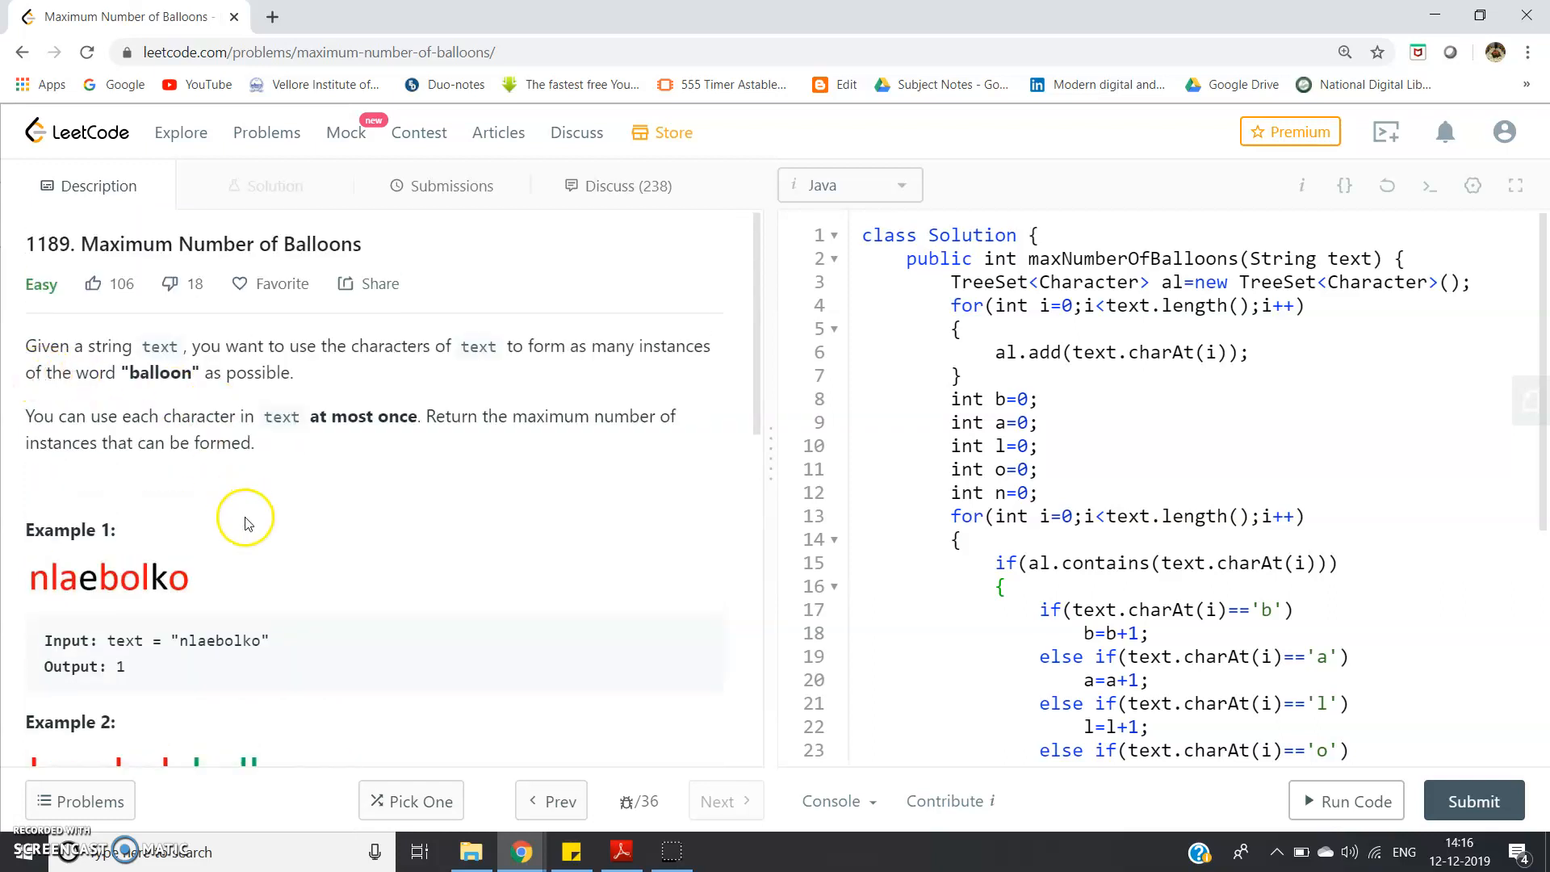
mouse_move(149, 564)
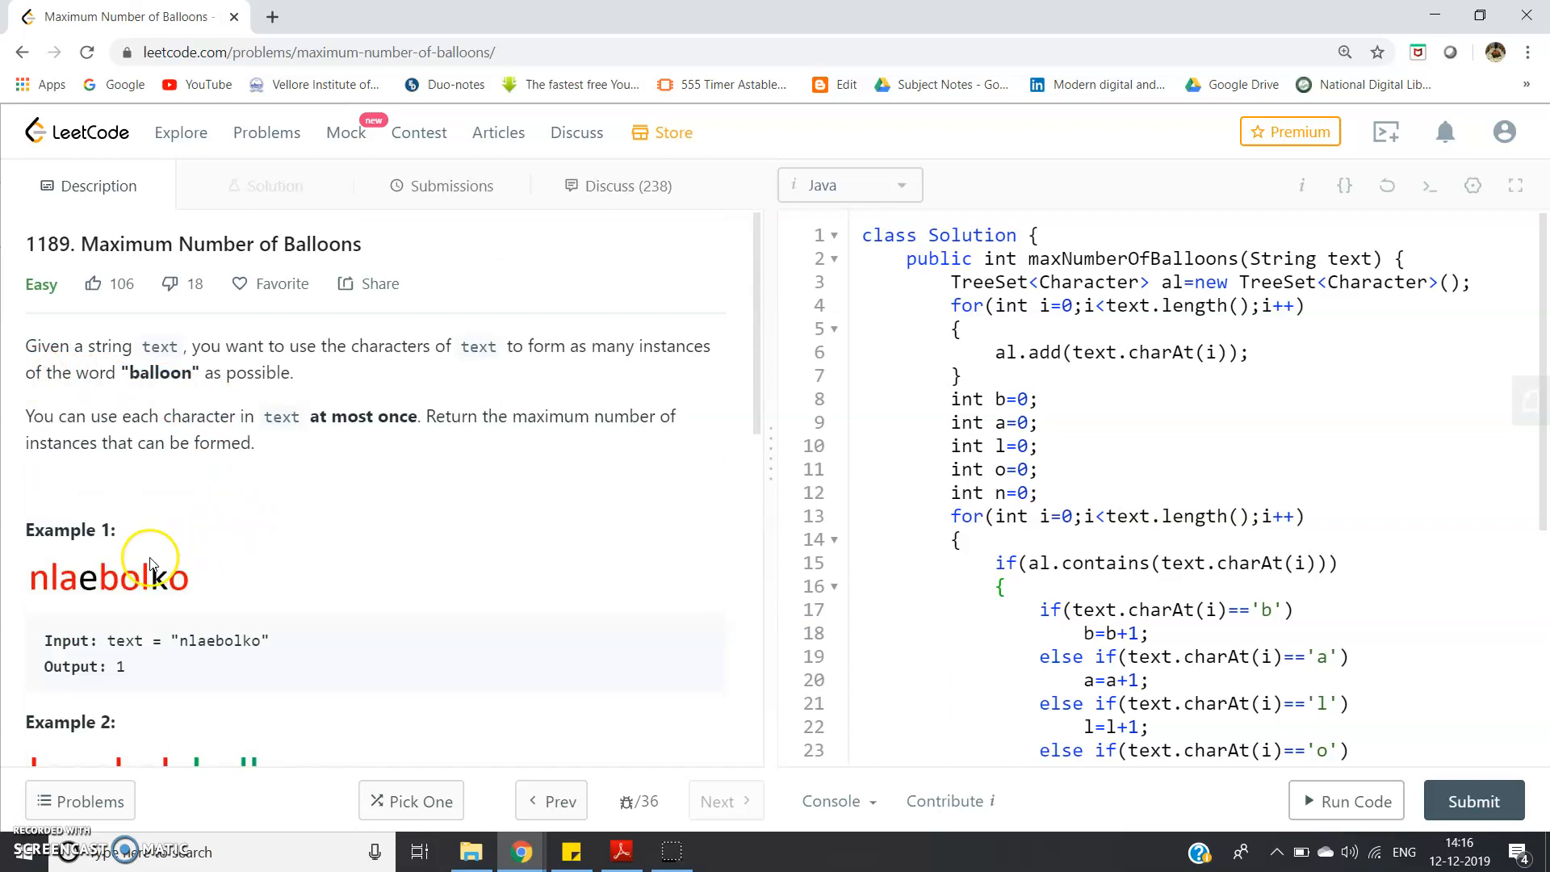
mouse_move(218, 592)
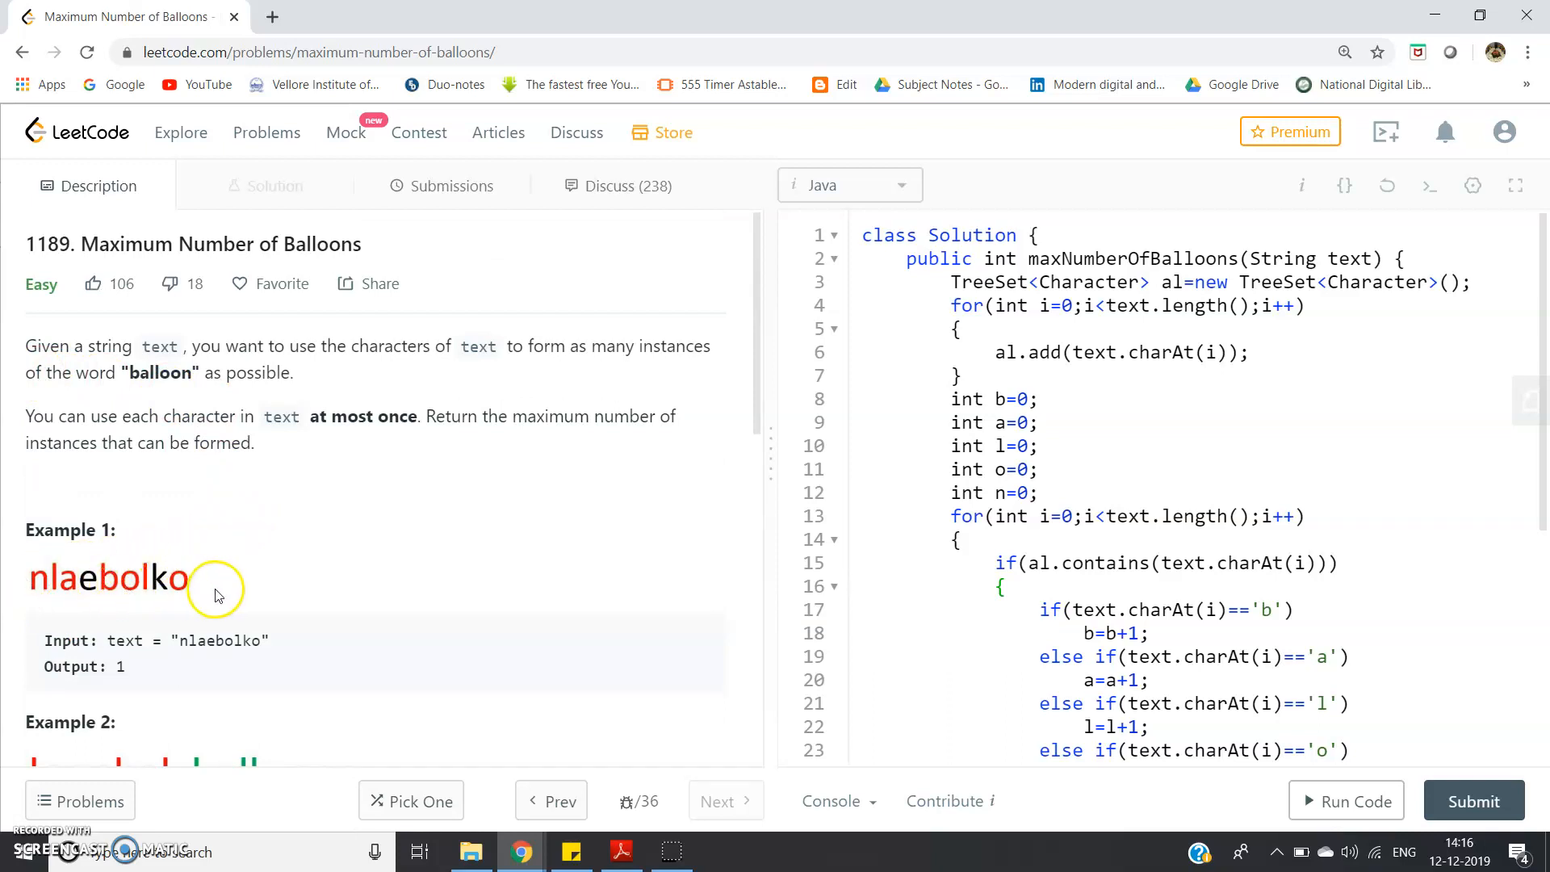
mouse_move(187, 578)
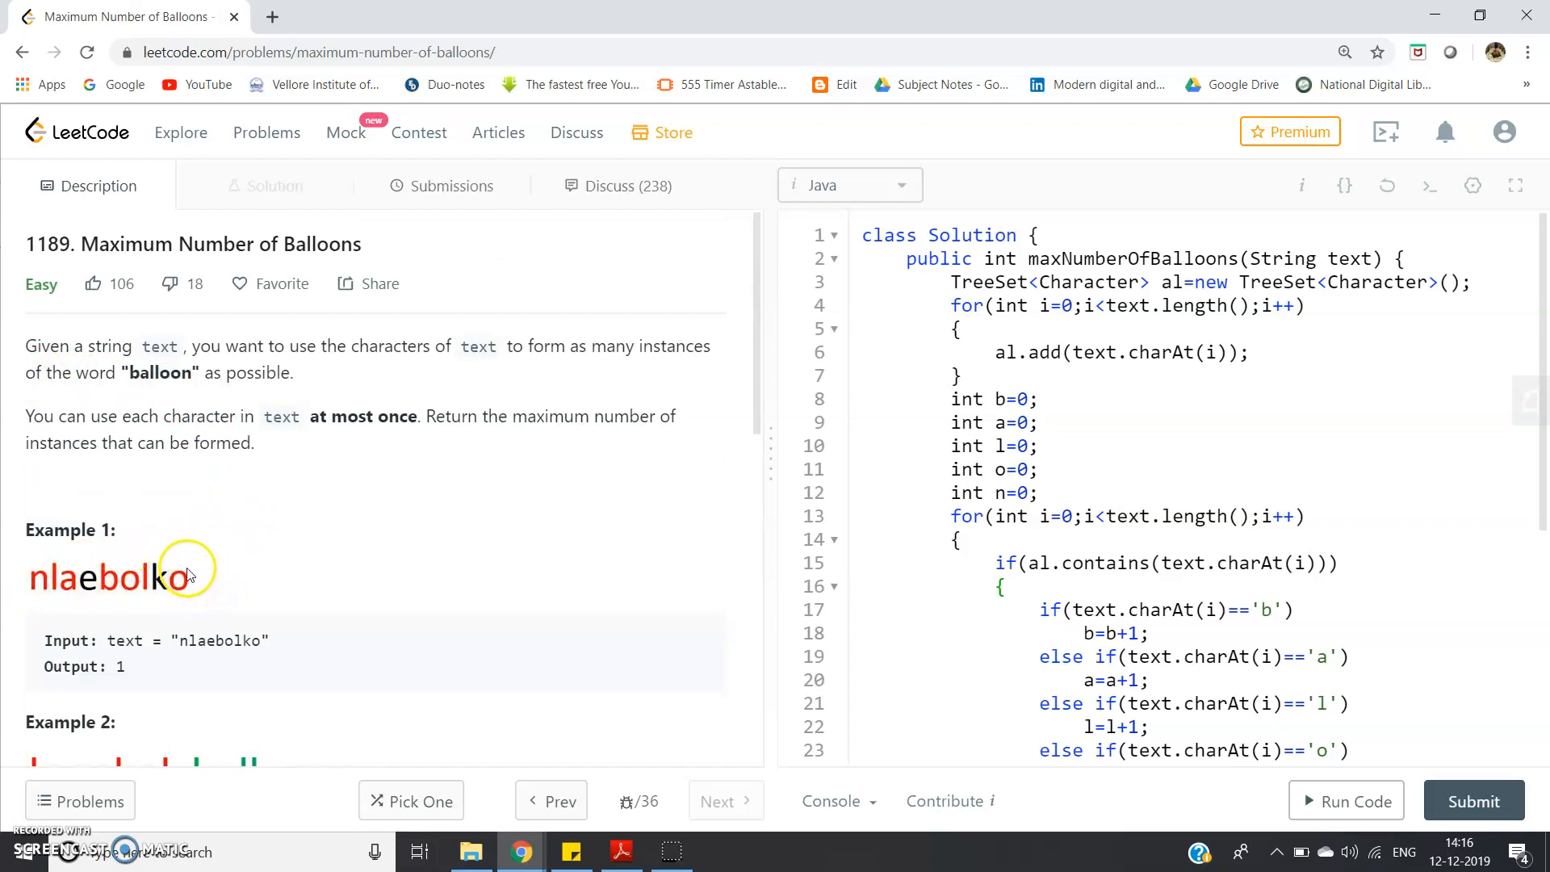
mouse_move(187, 583)
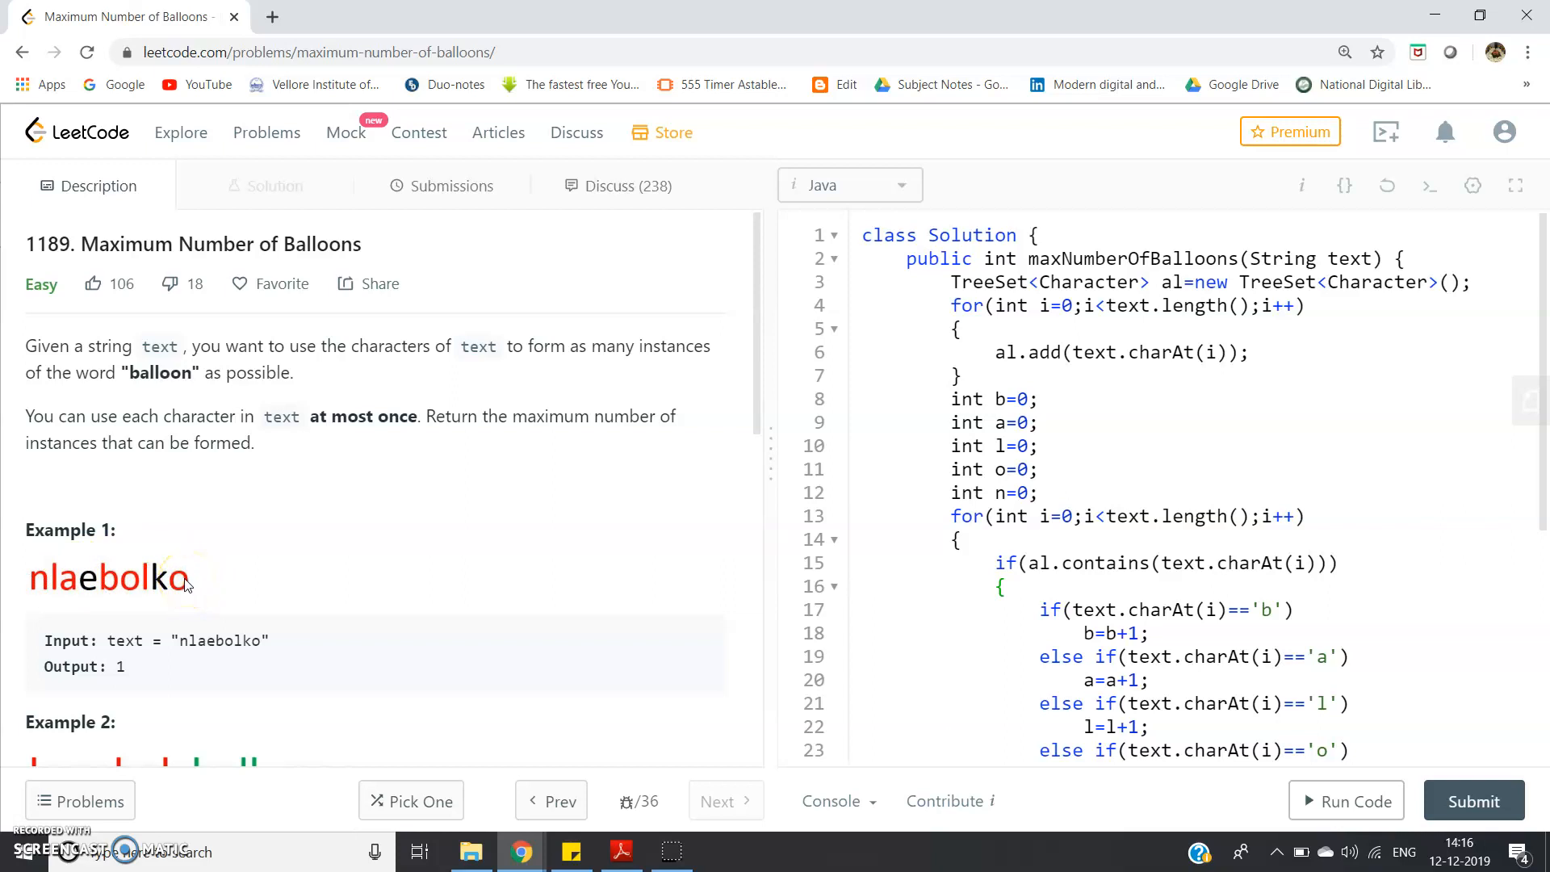
mouse_move(176, 584)
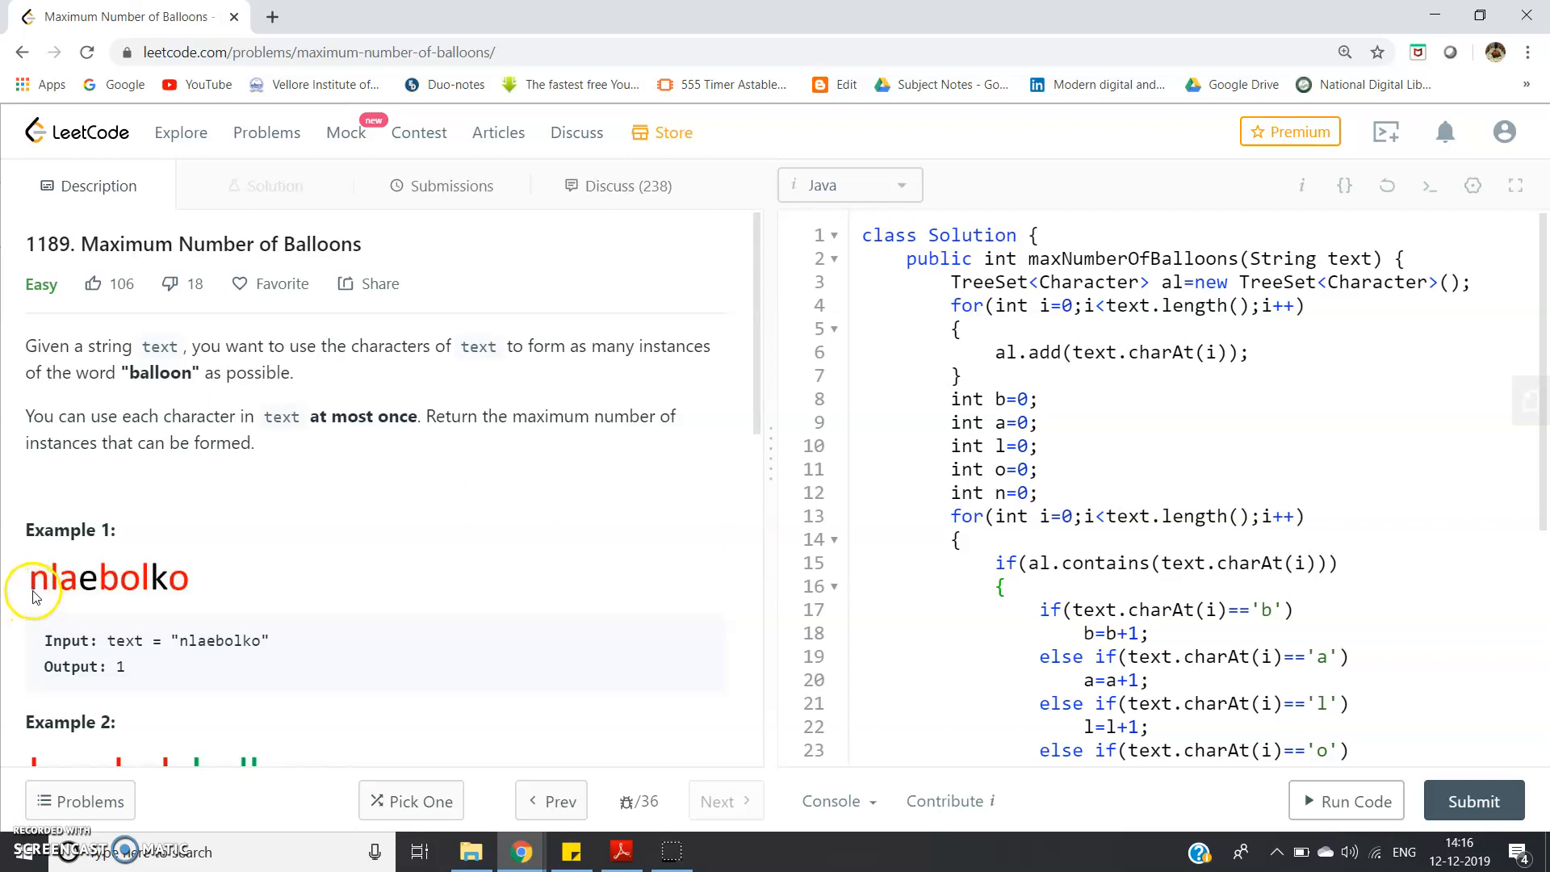
mouse_move(74, 605)
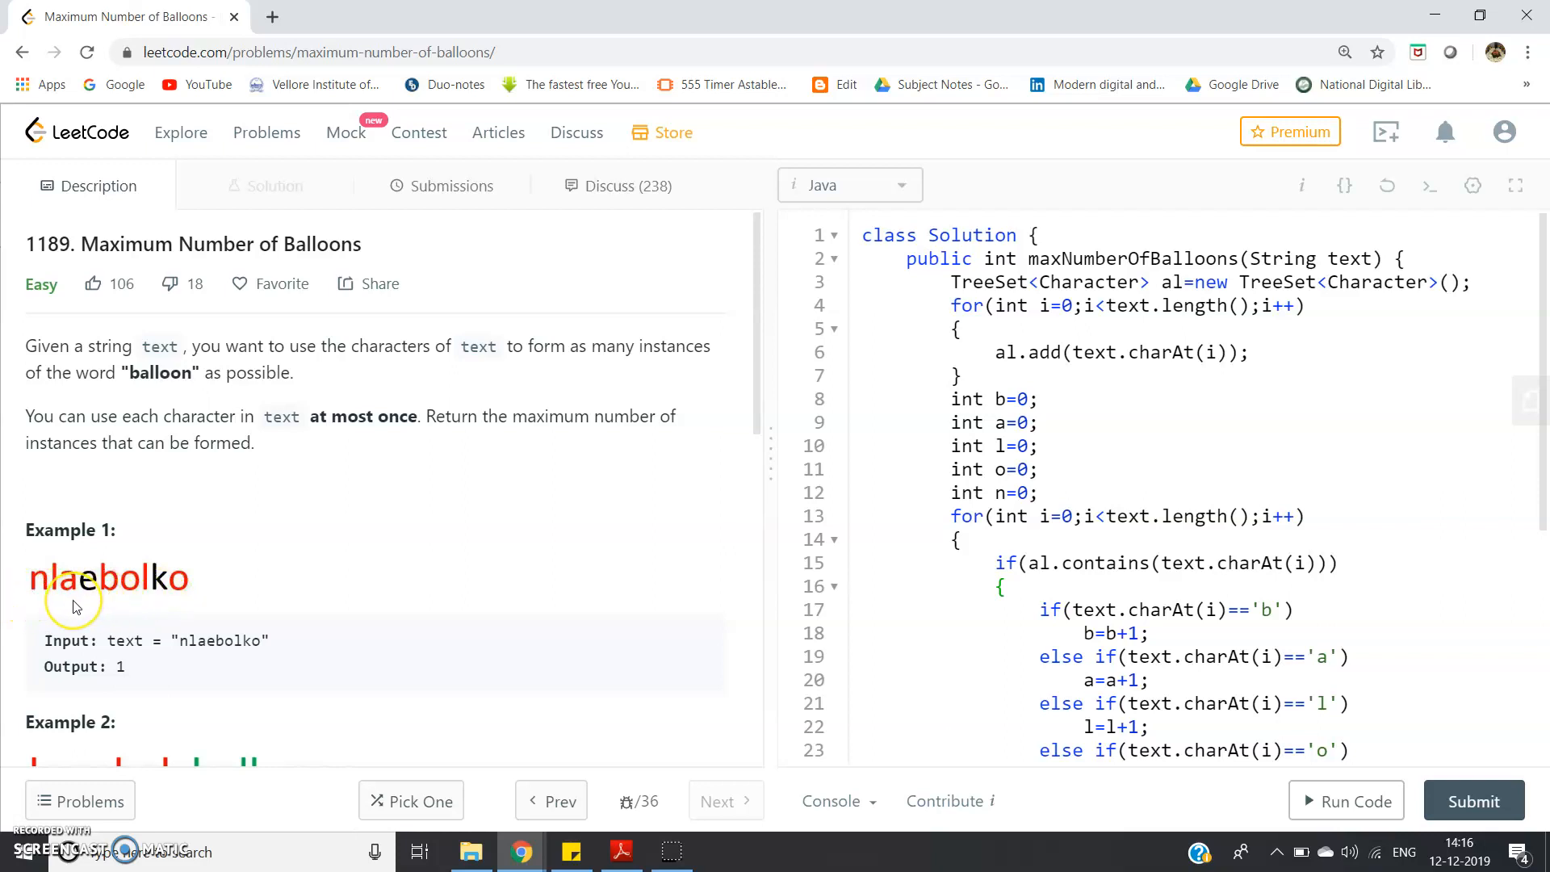
mouse_move(121, 596)
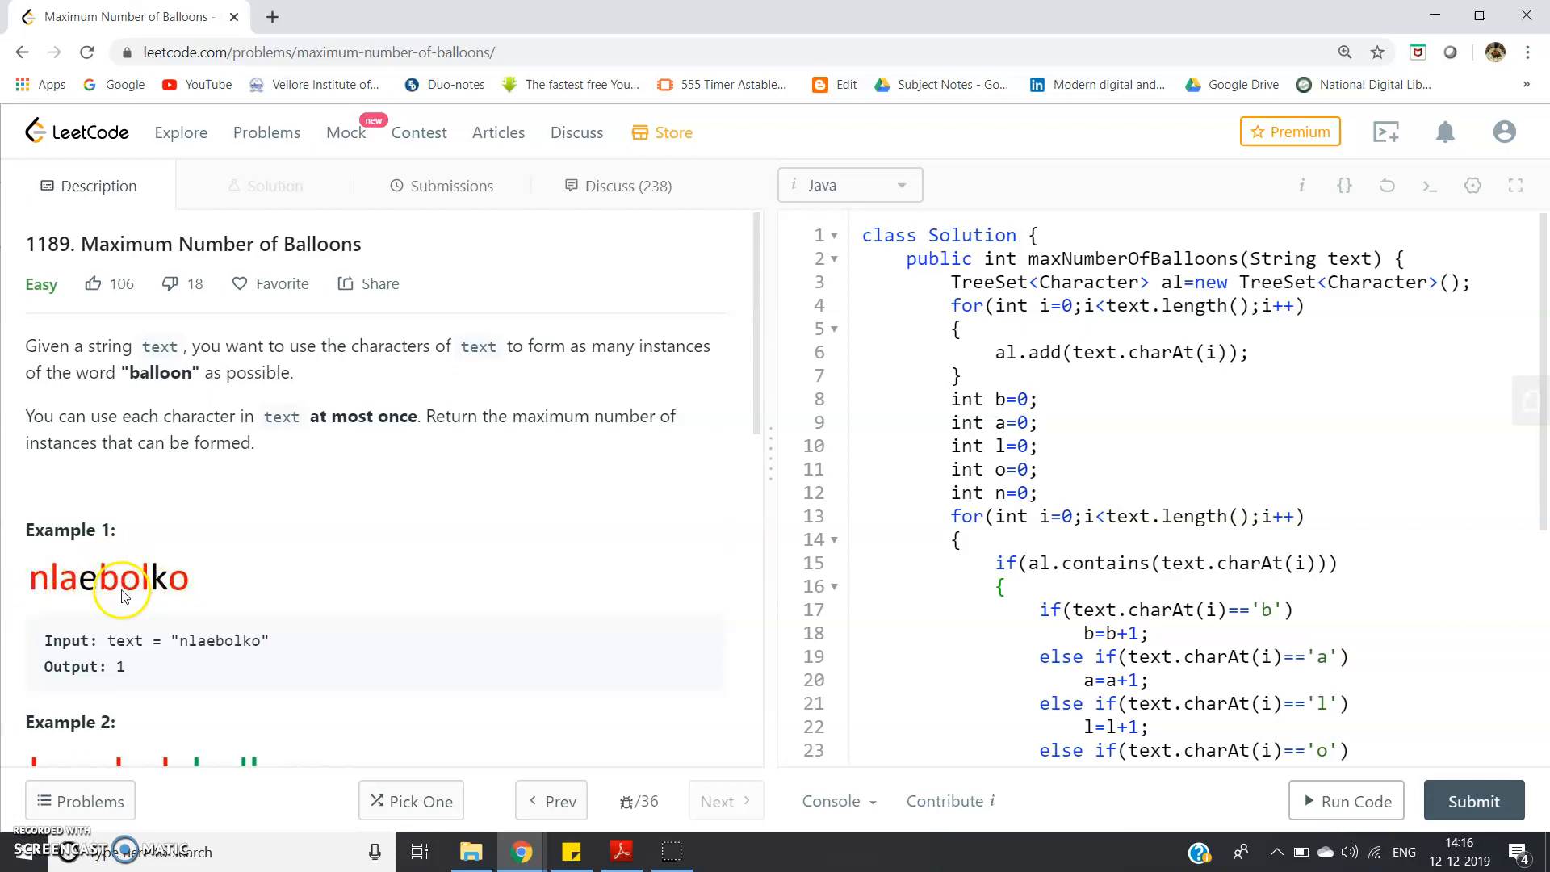
mouse_move(187, 588)
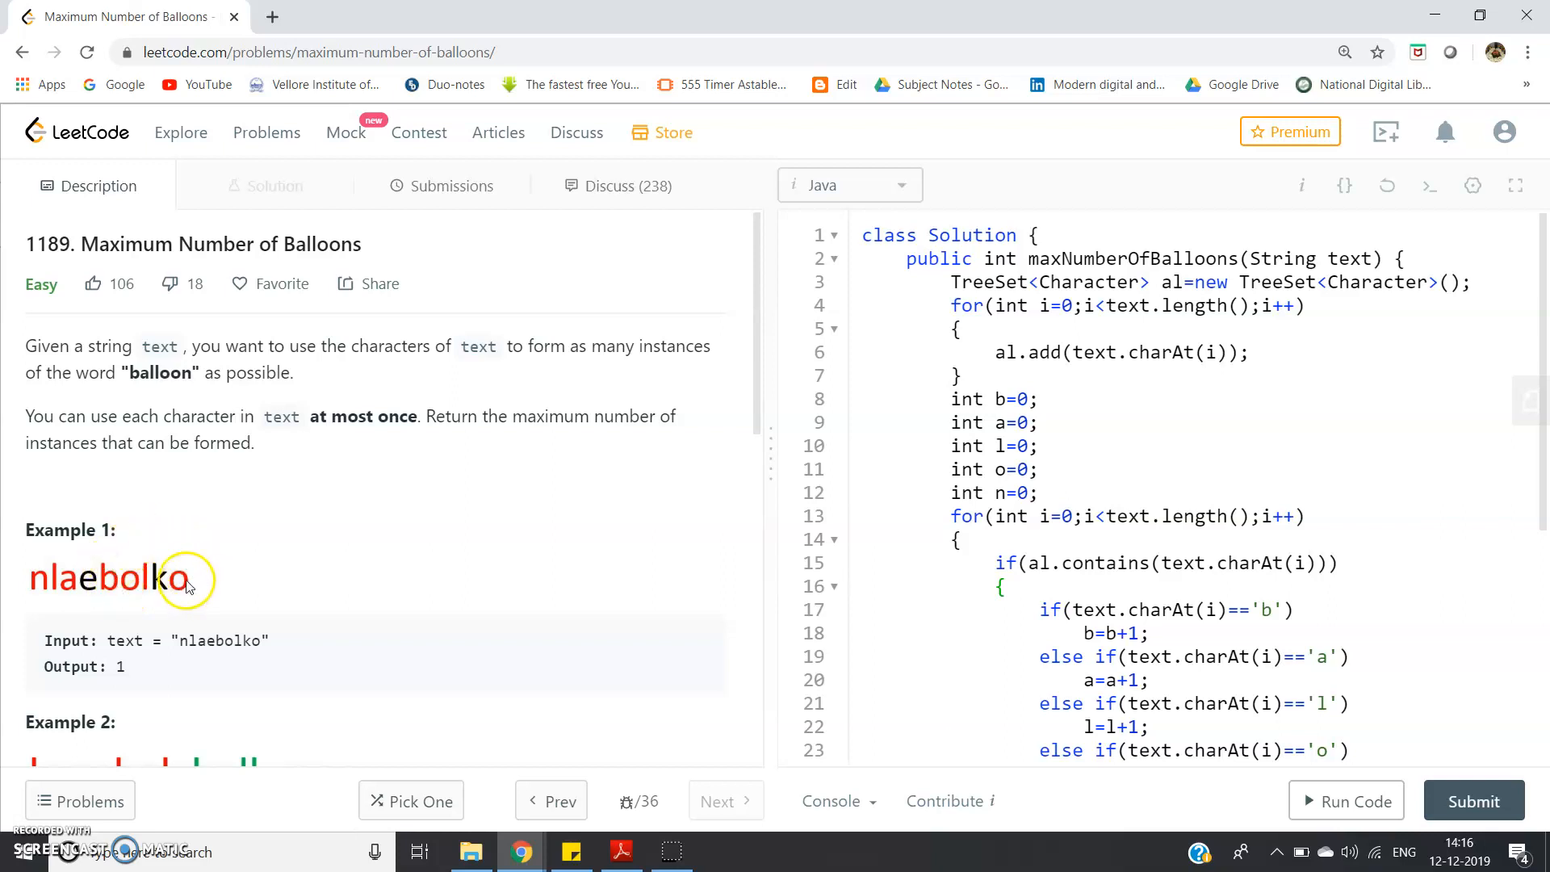
mouse_move(59, 536)
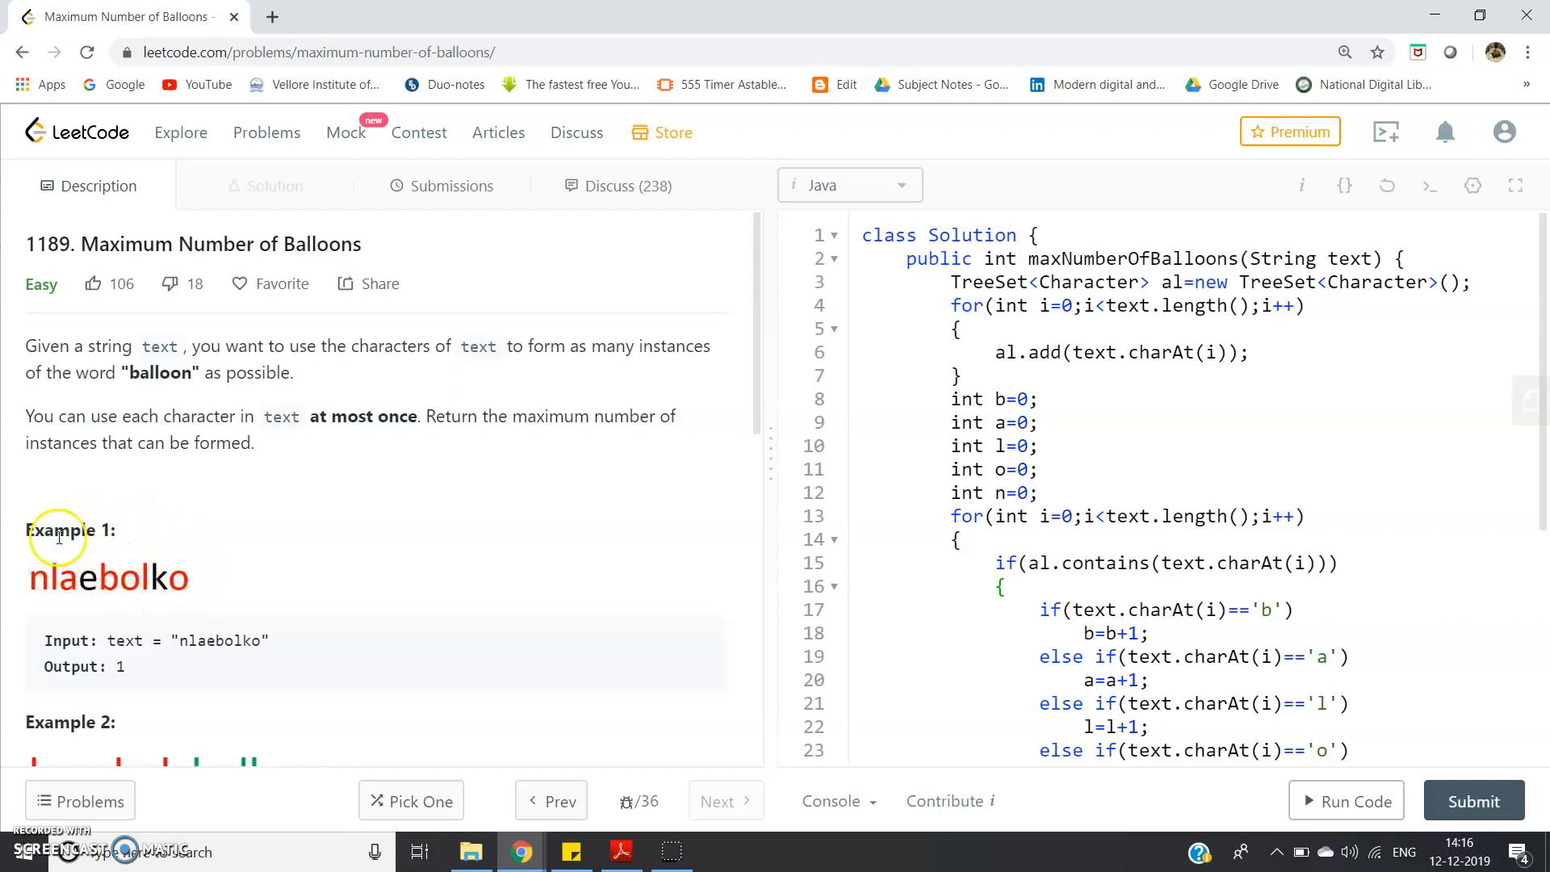
mouse_move(150, 564)
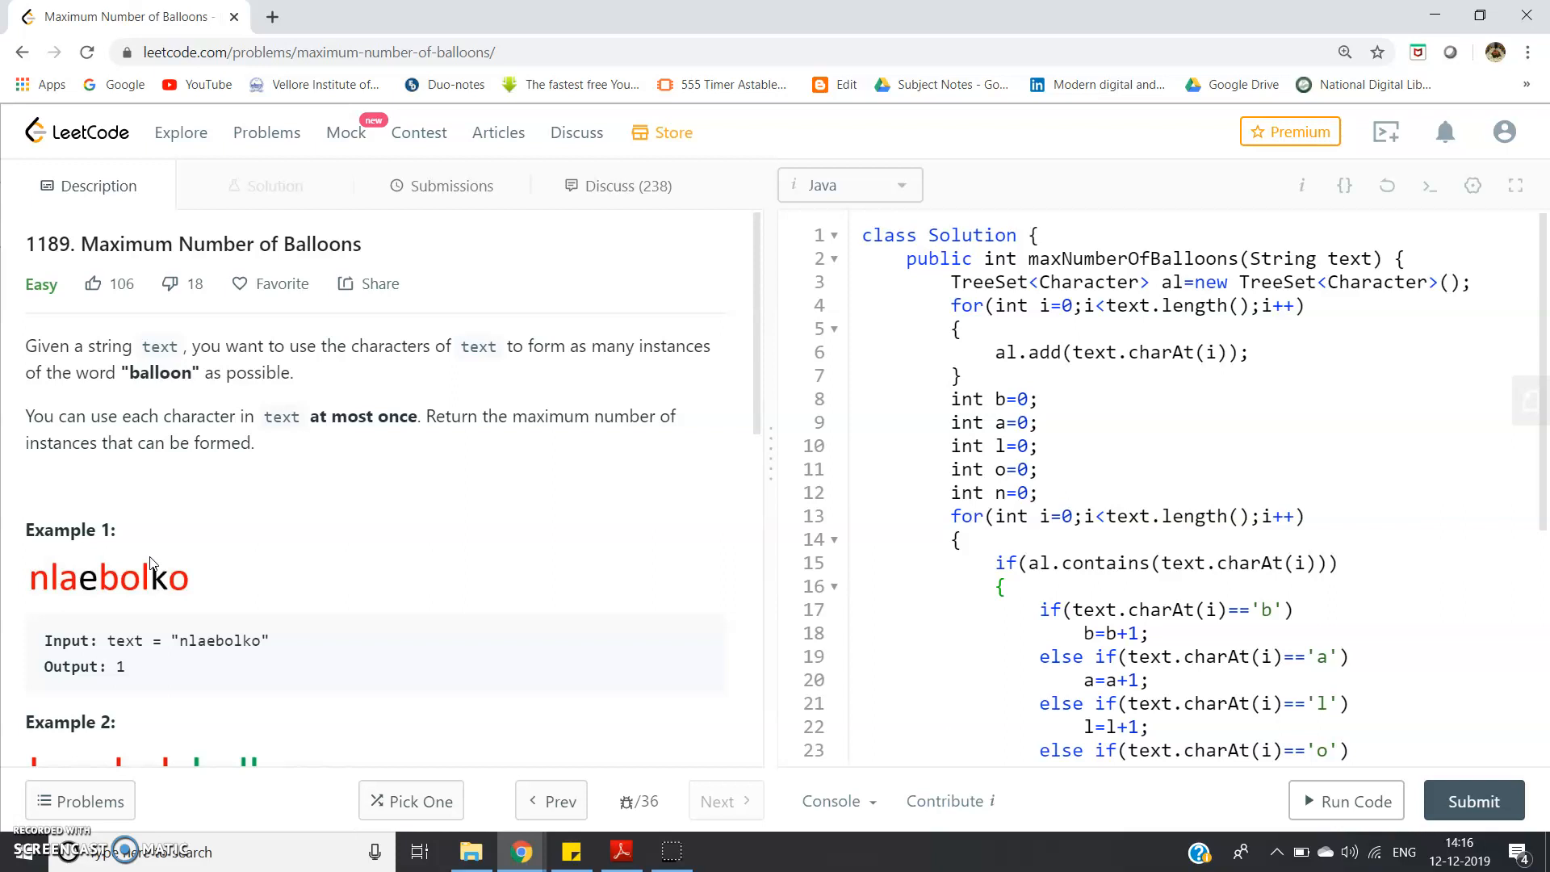
mouse_move(129, 470)
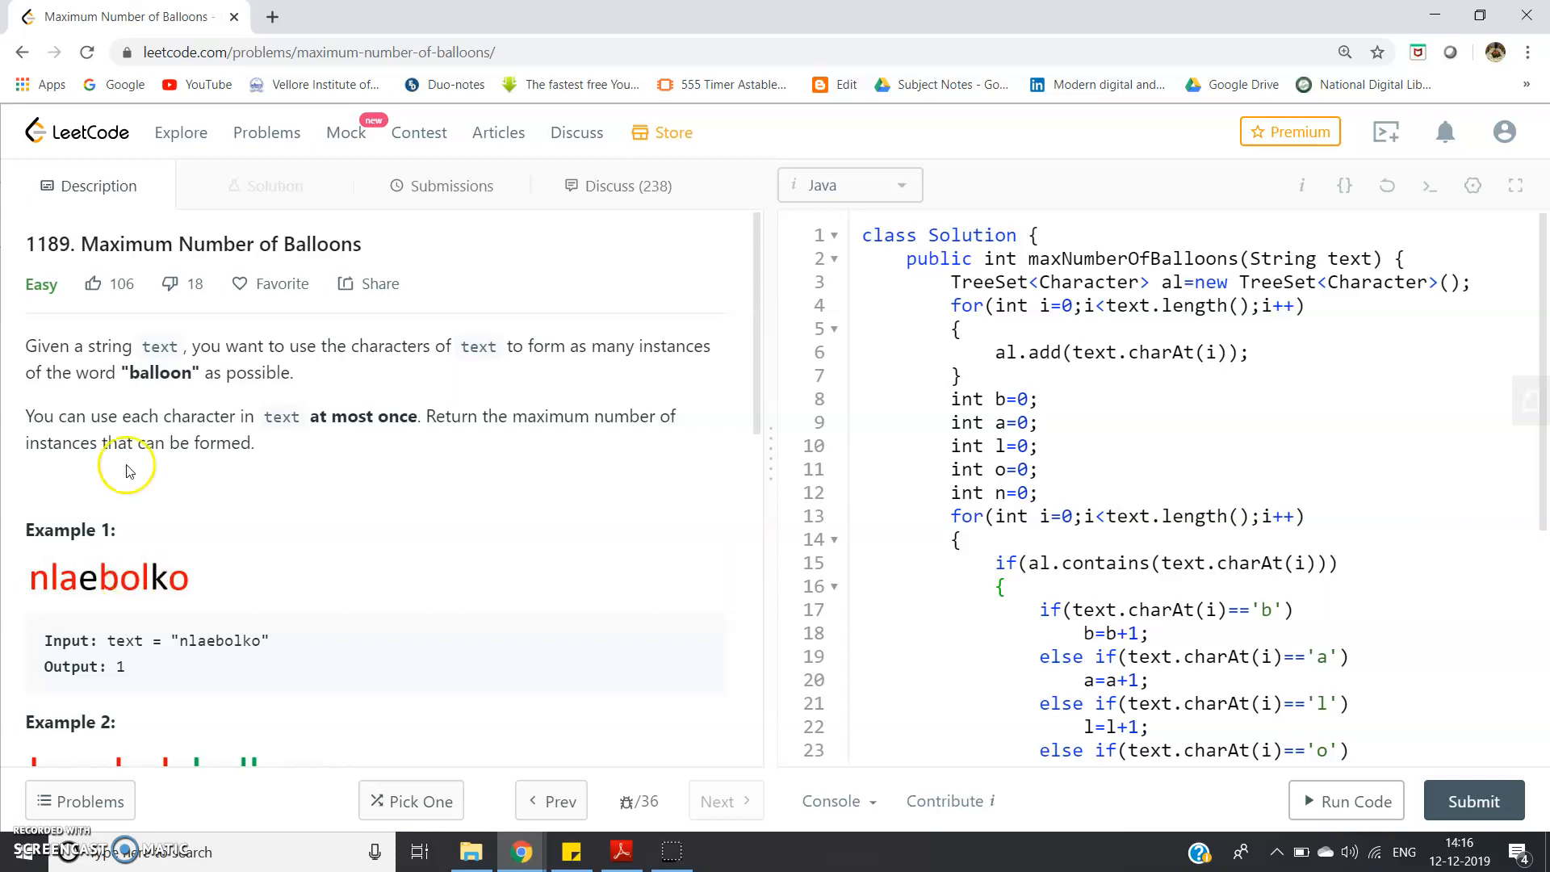
mouse_move(158, 373)
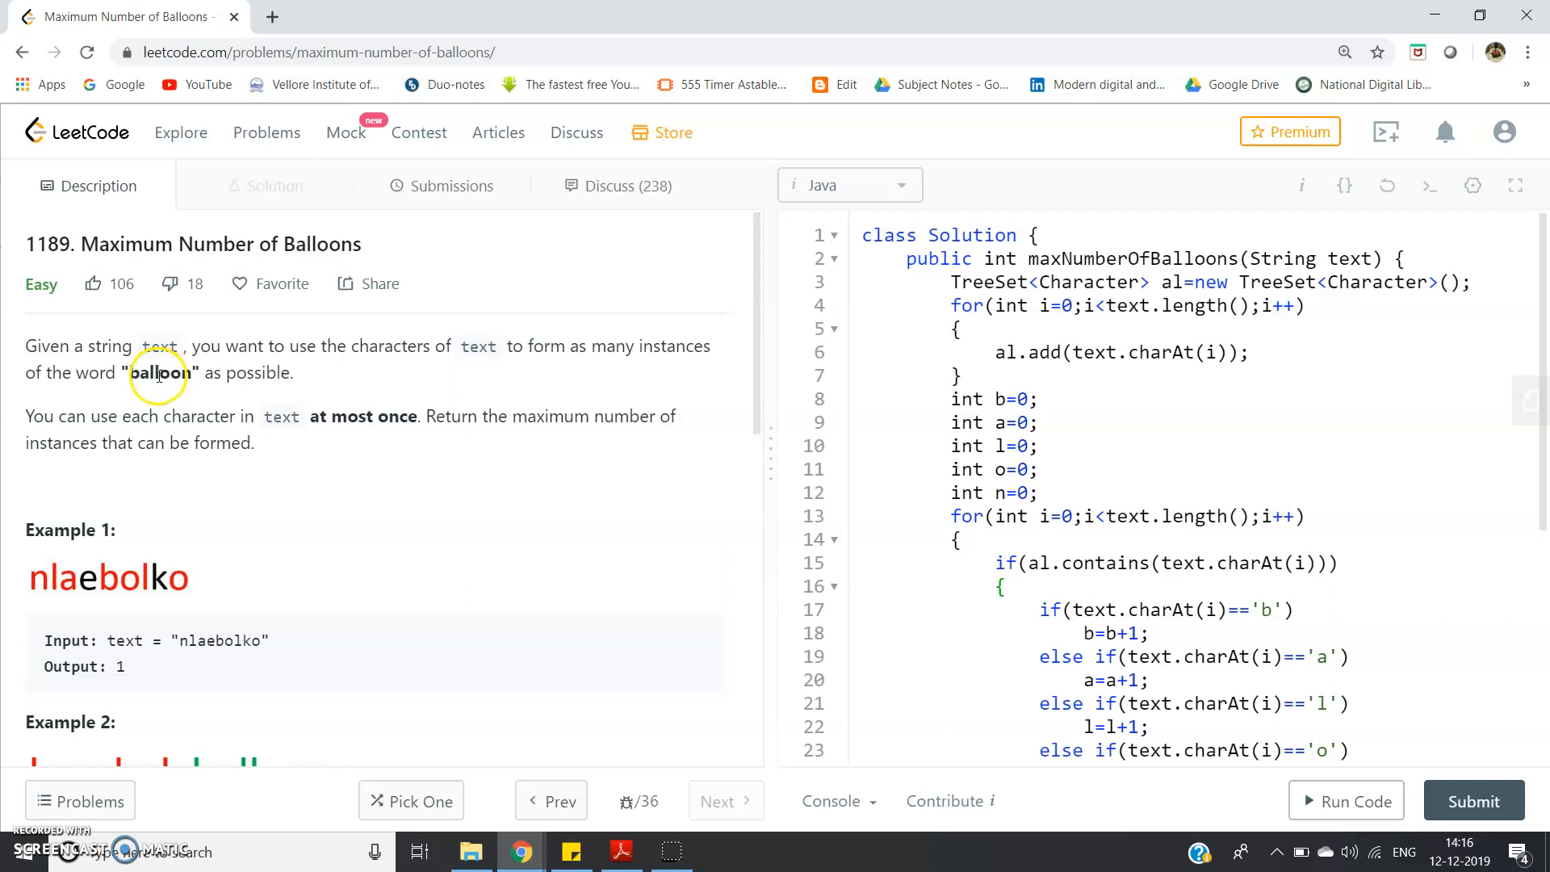
mouse_move(158, 376)
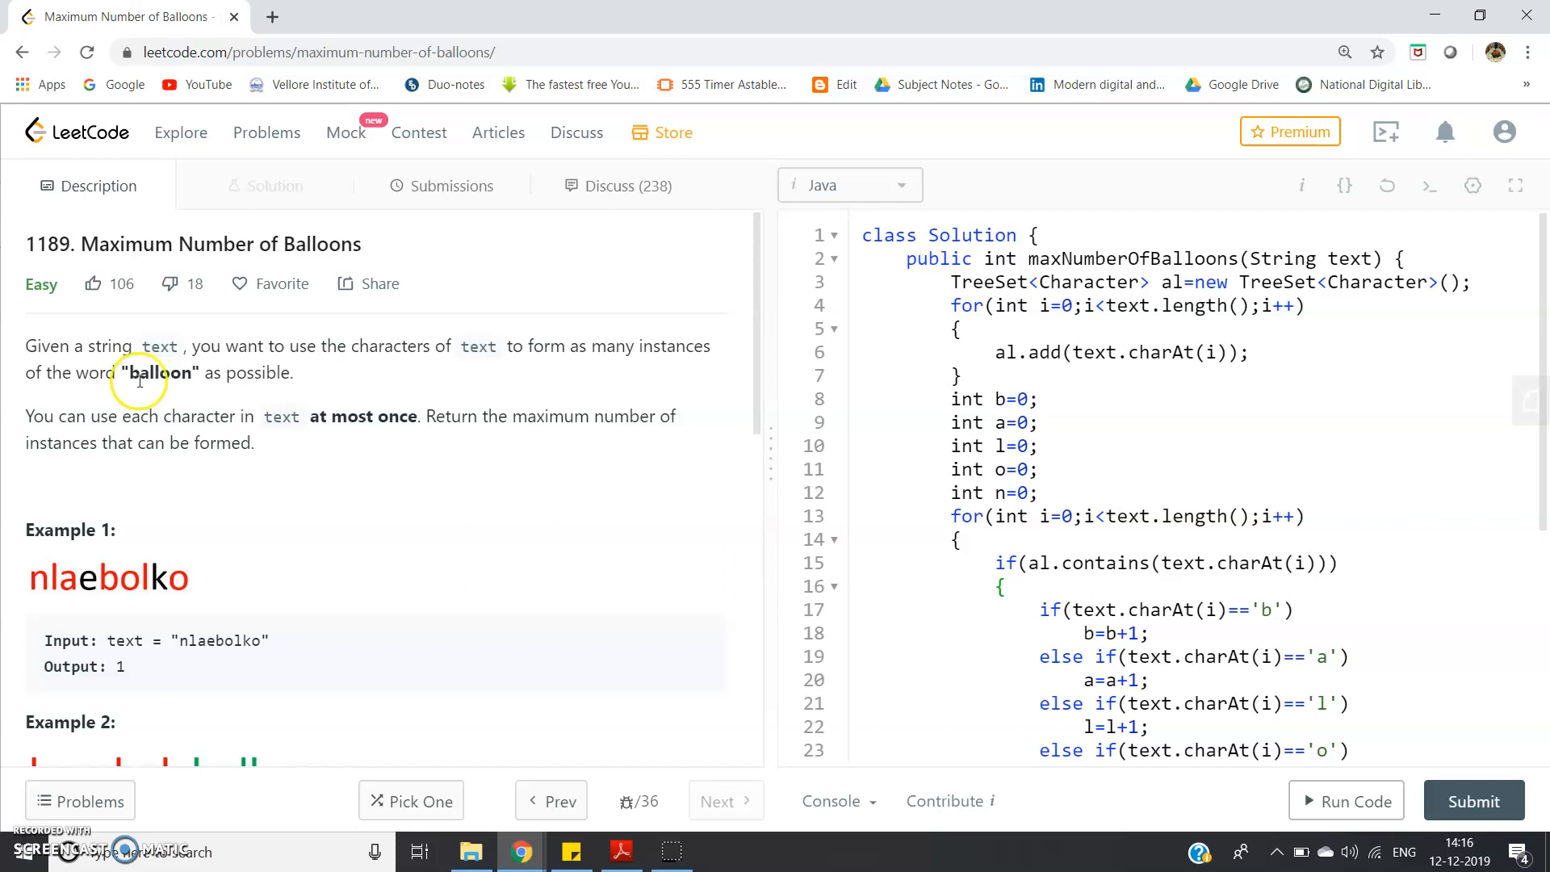
mouse_move(167, 378)
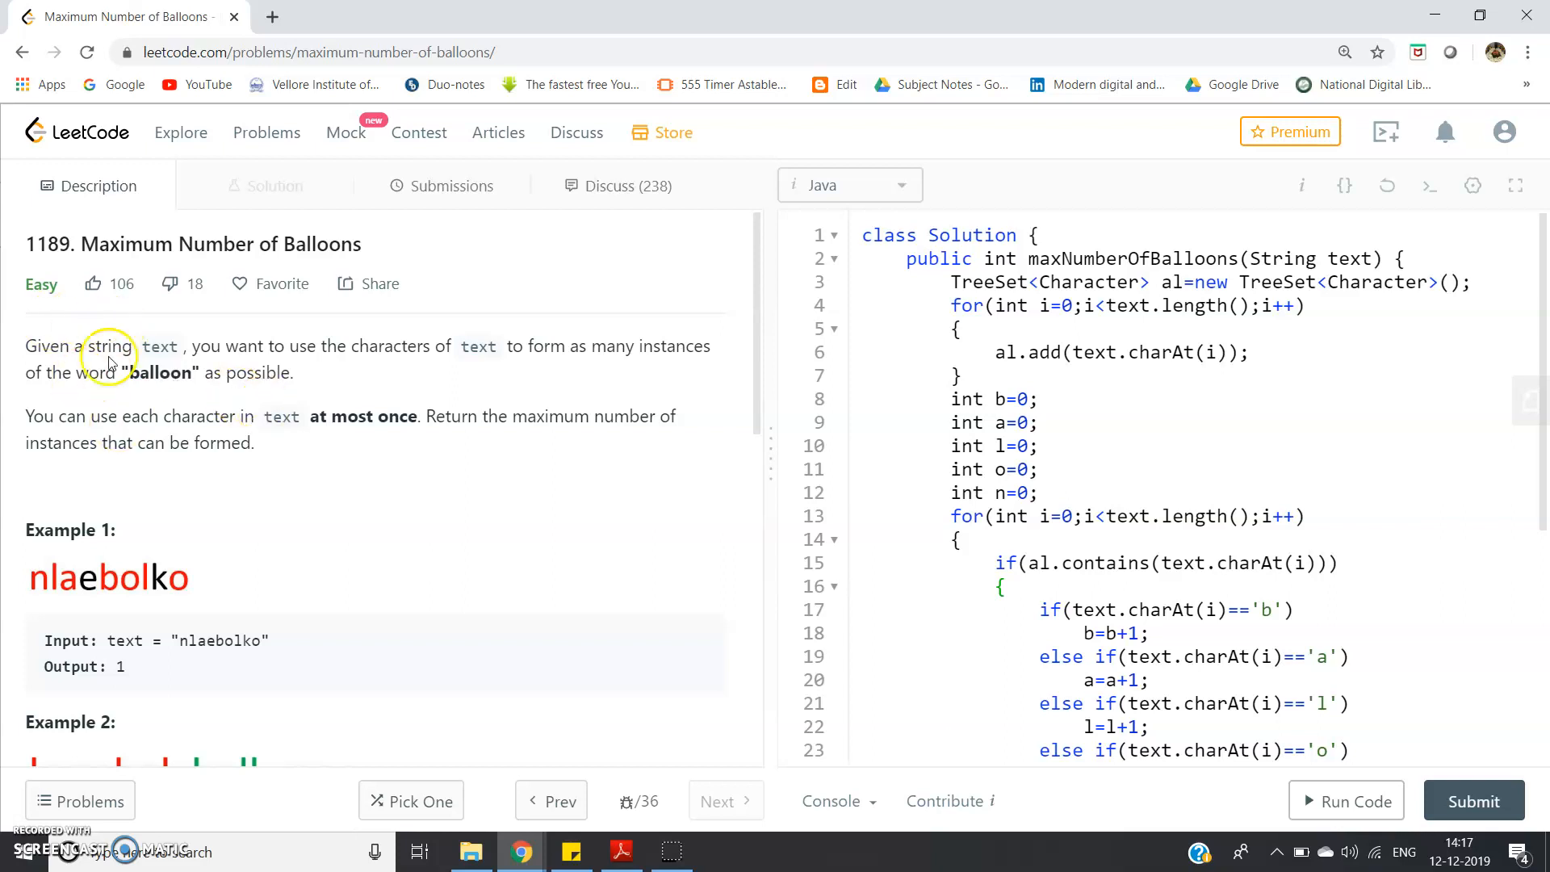
mouse_move(203, 404)
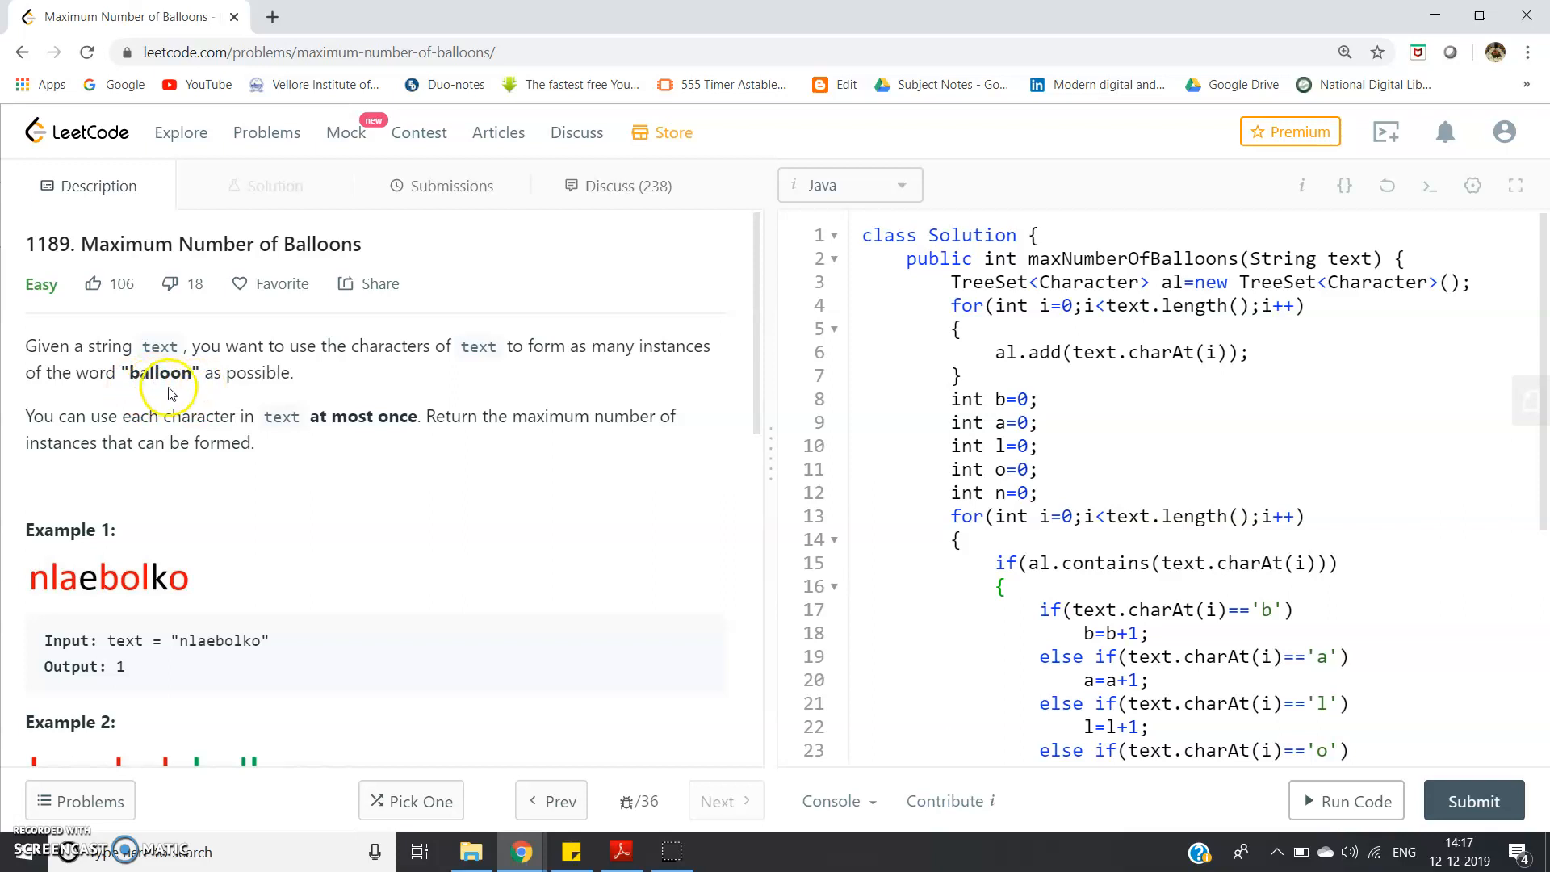
mouse_move(196, 403)
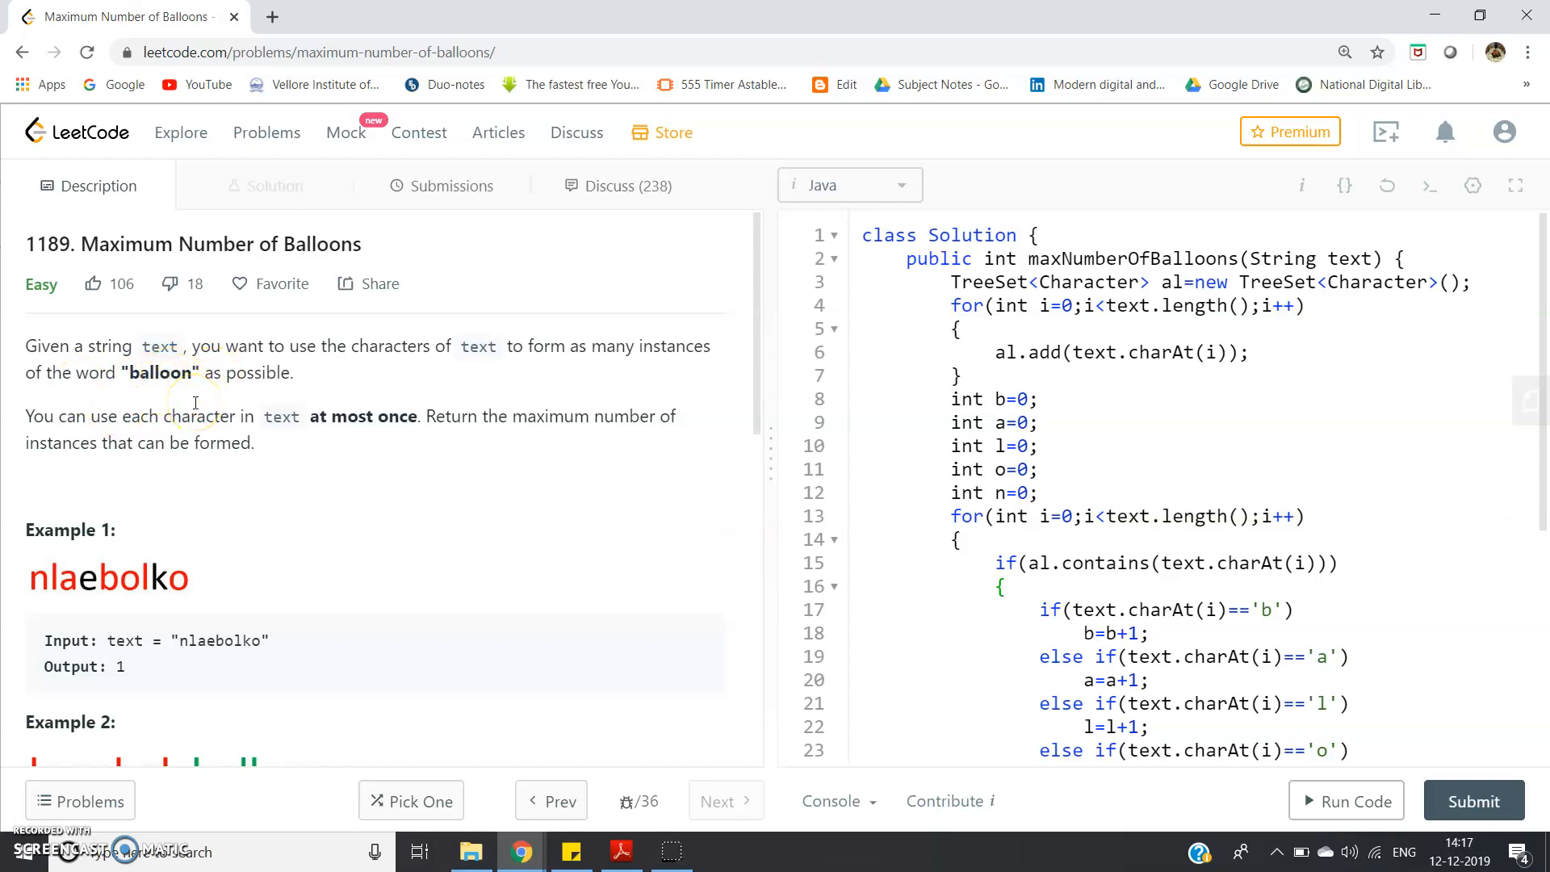
mouse_move(749, 471)
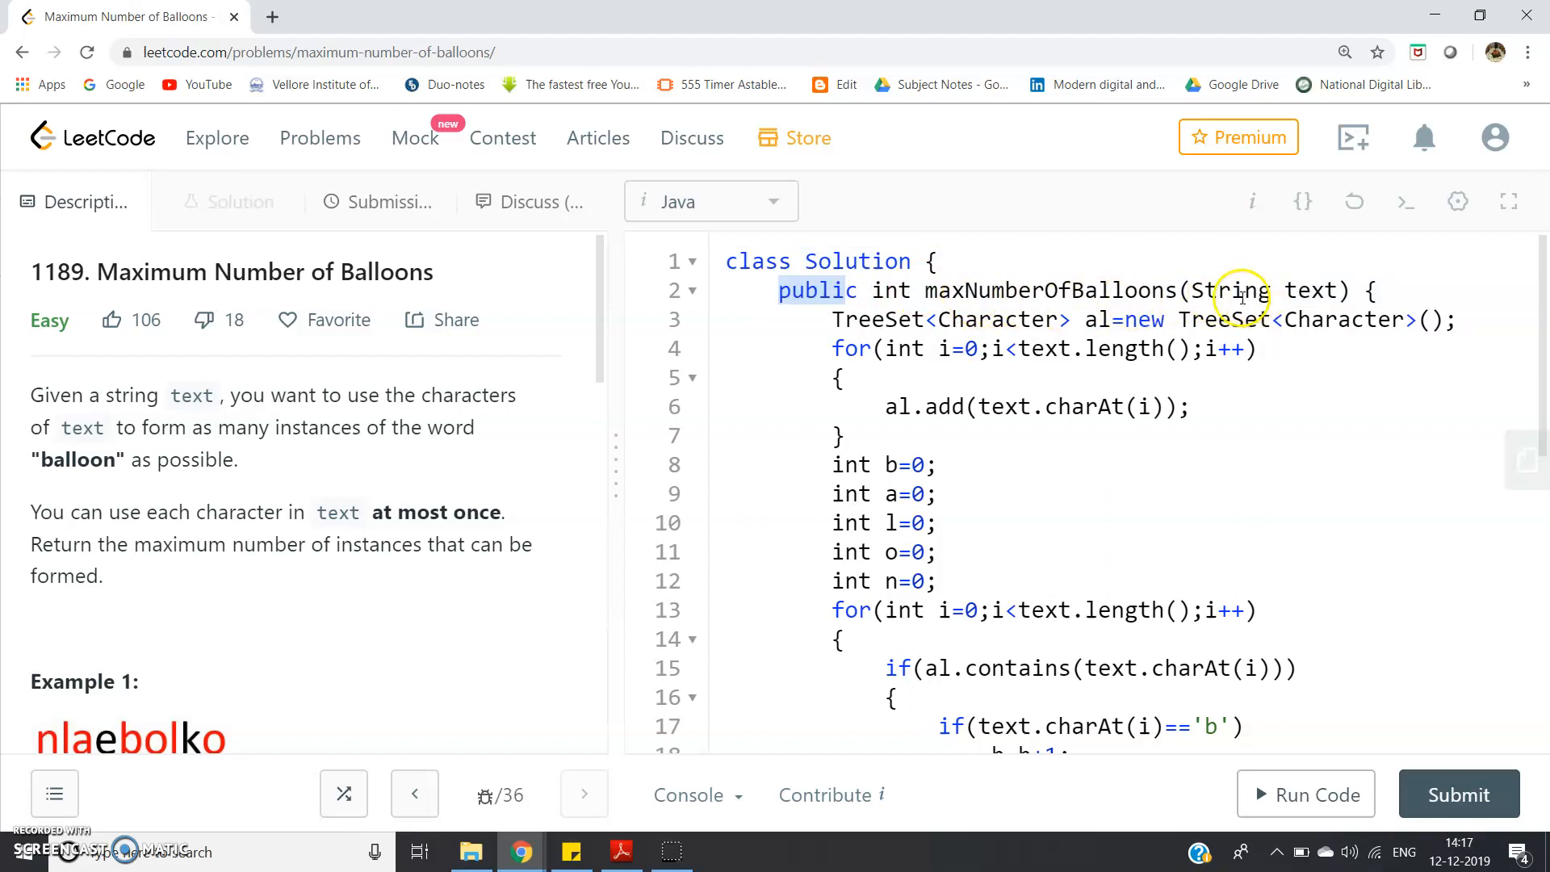
double_click(1028, 289)
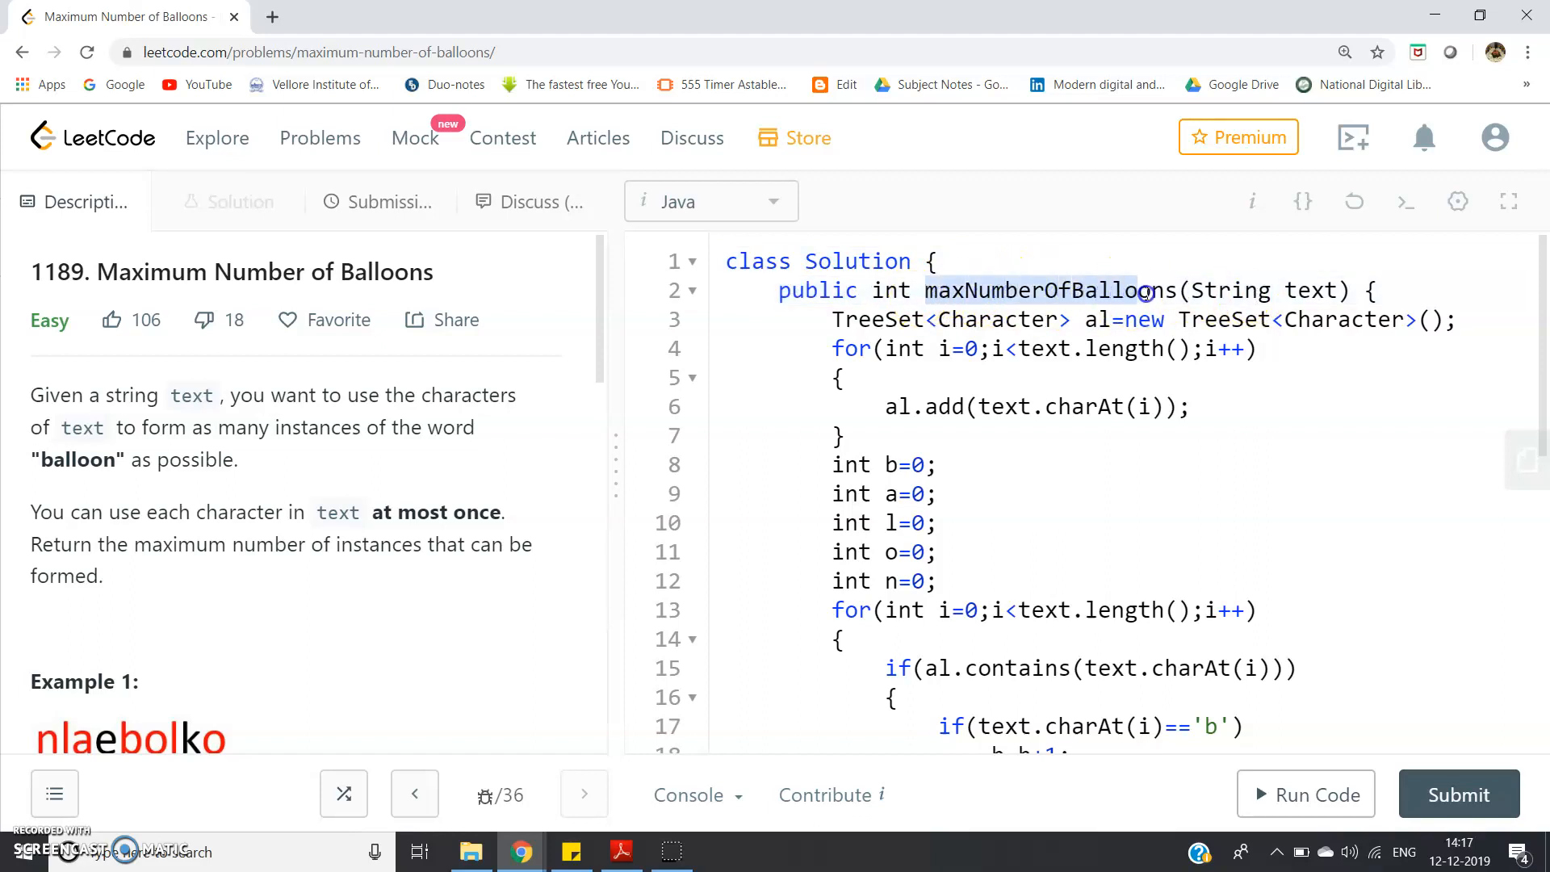
double_click(1042, 289)
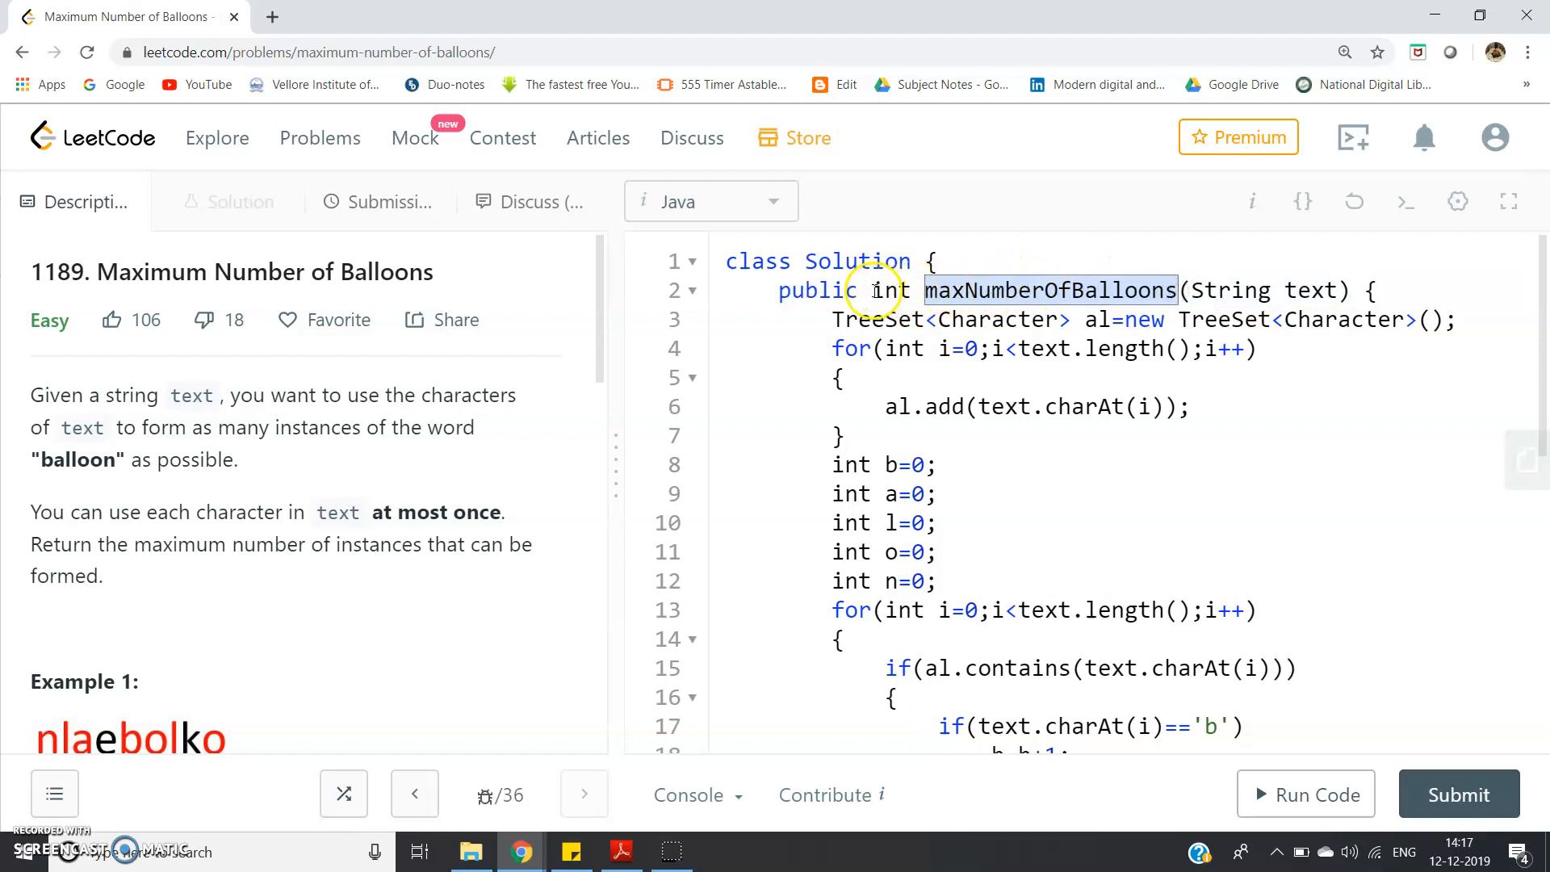
double_click(891, 289)
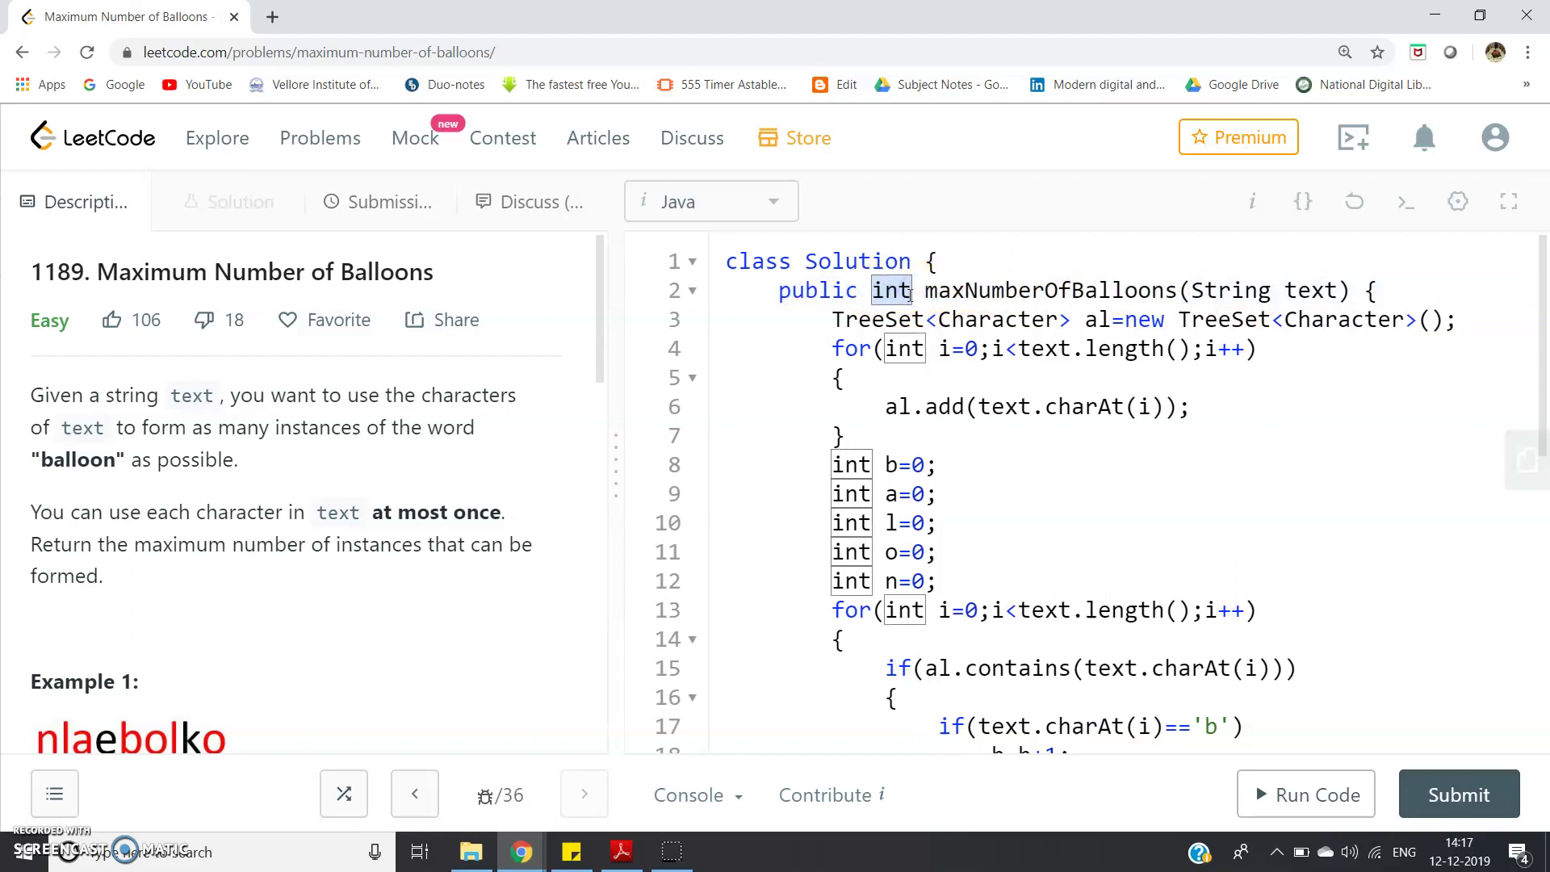
mouse_move(999, 295)
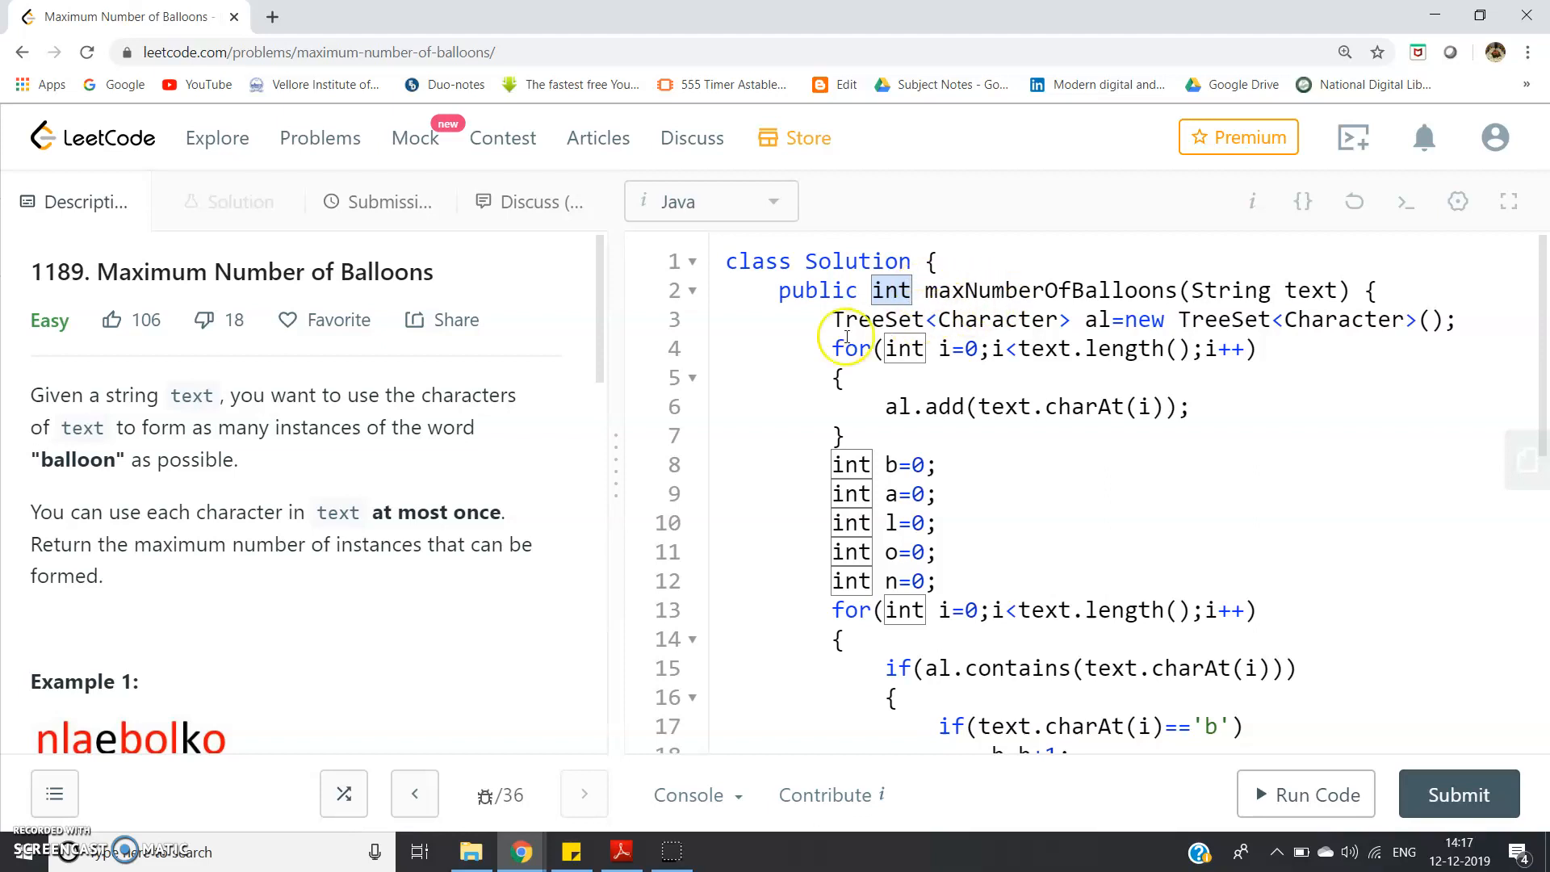
mouse_move(1244, 290)
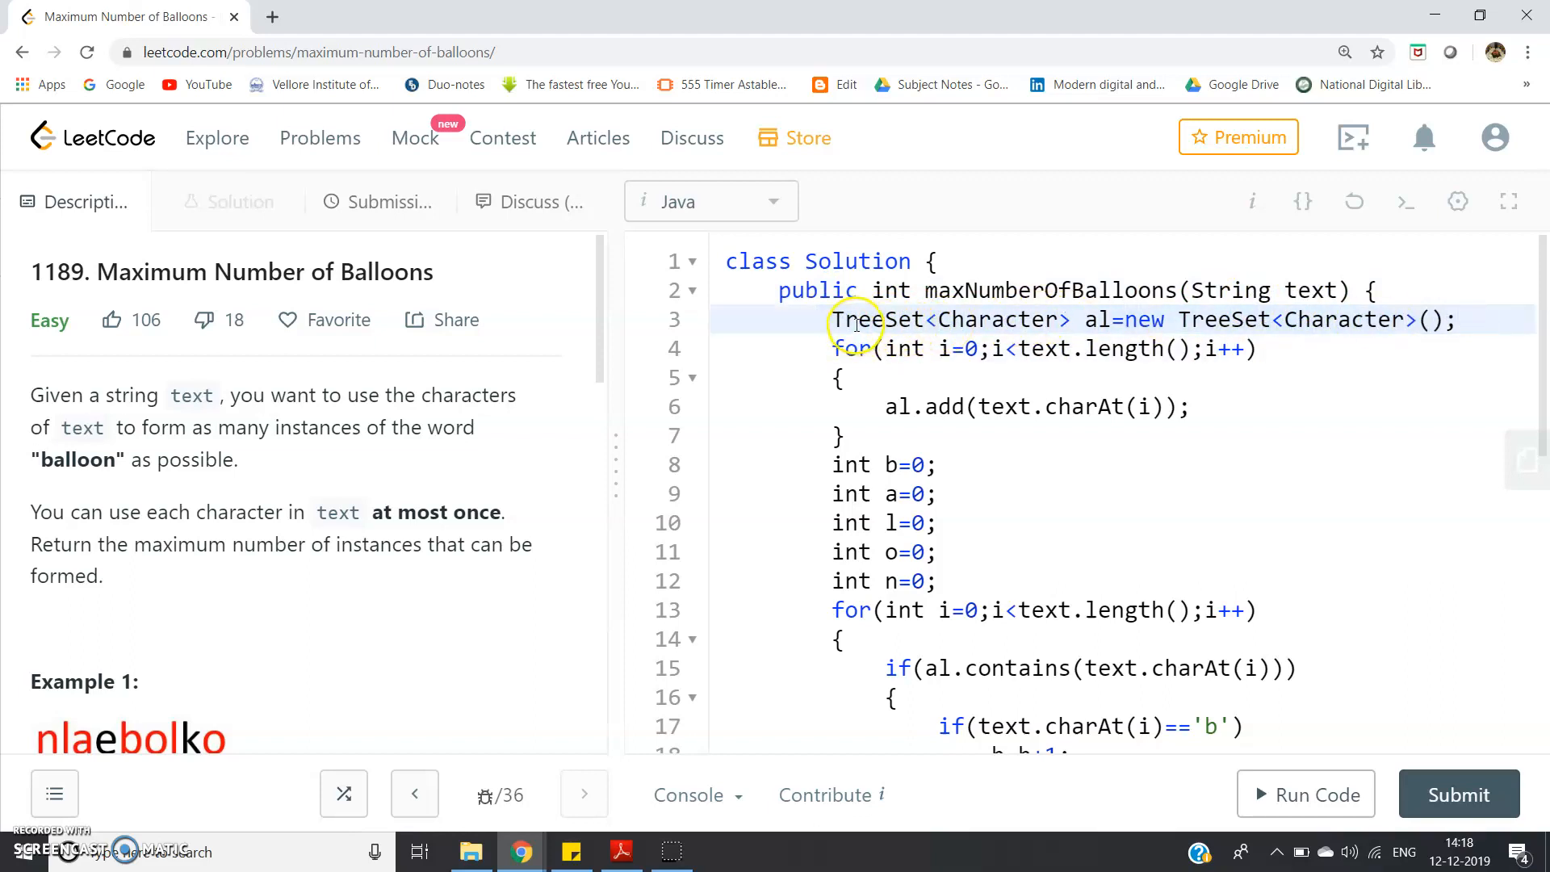
mouse_move(968, 319)
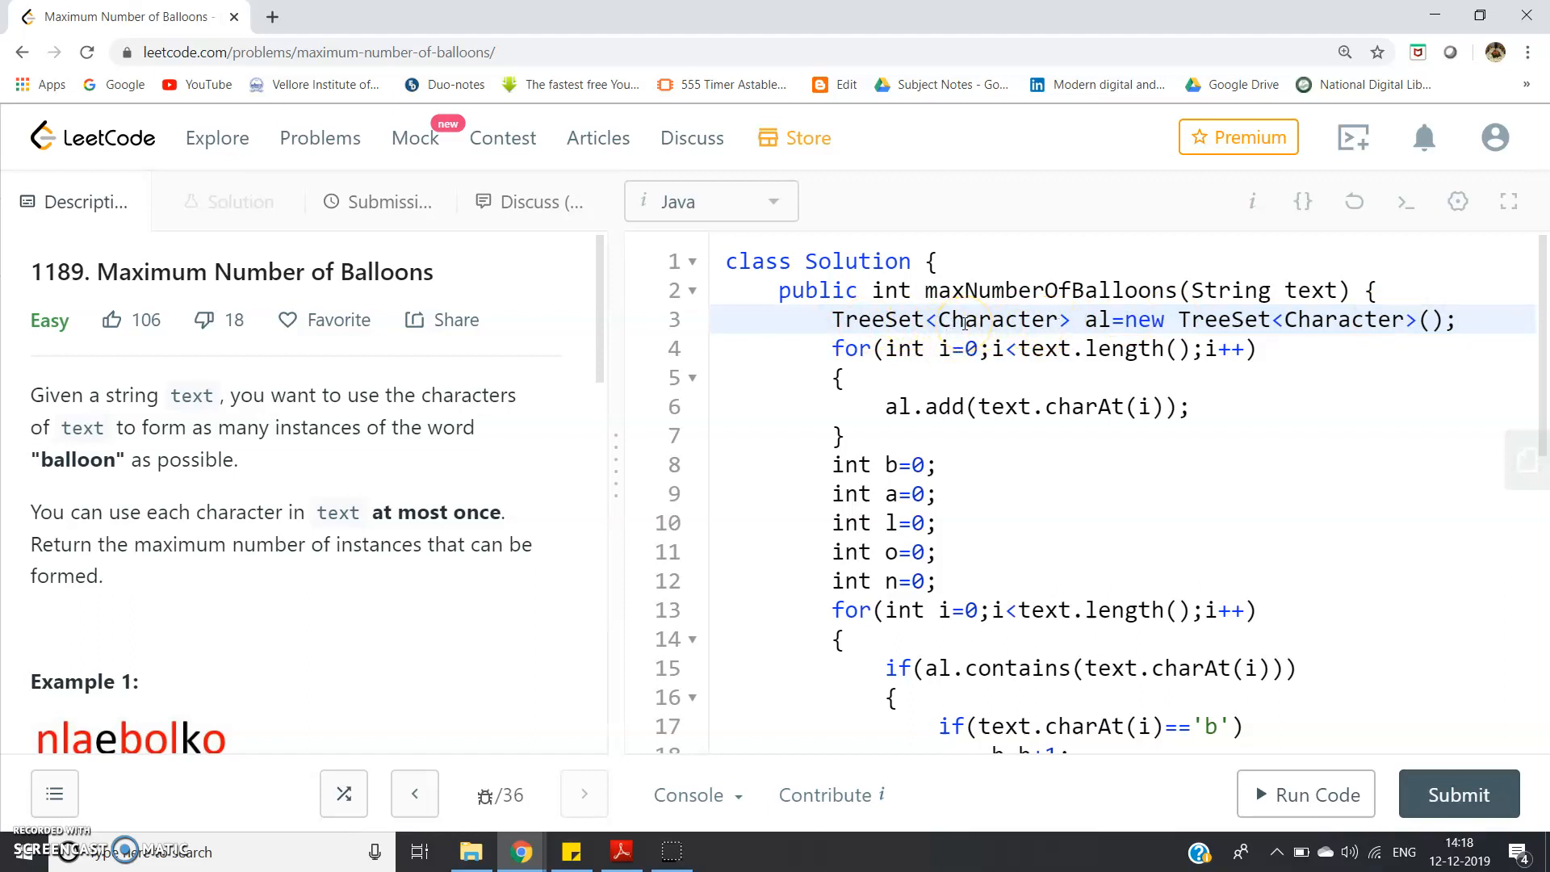
mouse_move(1045, 305)
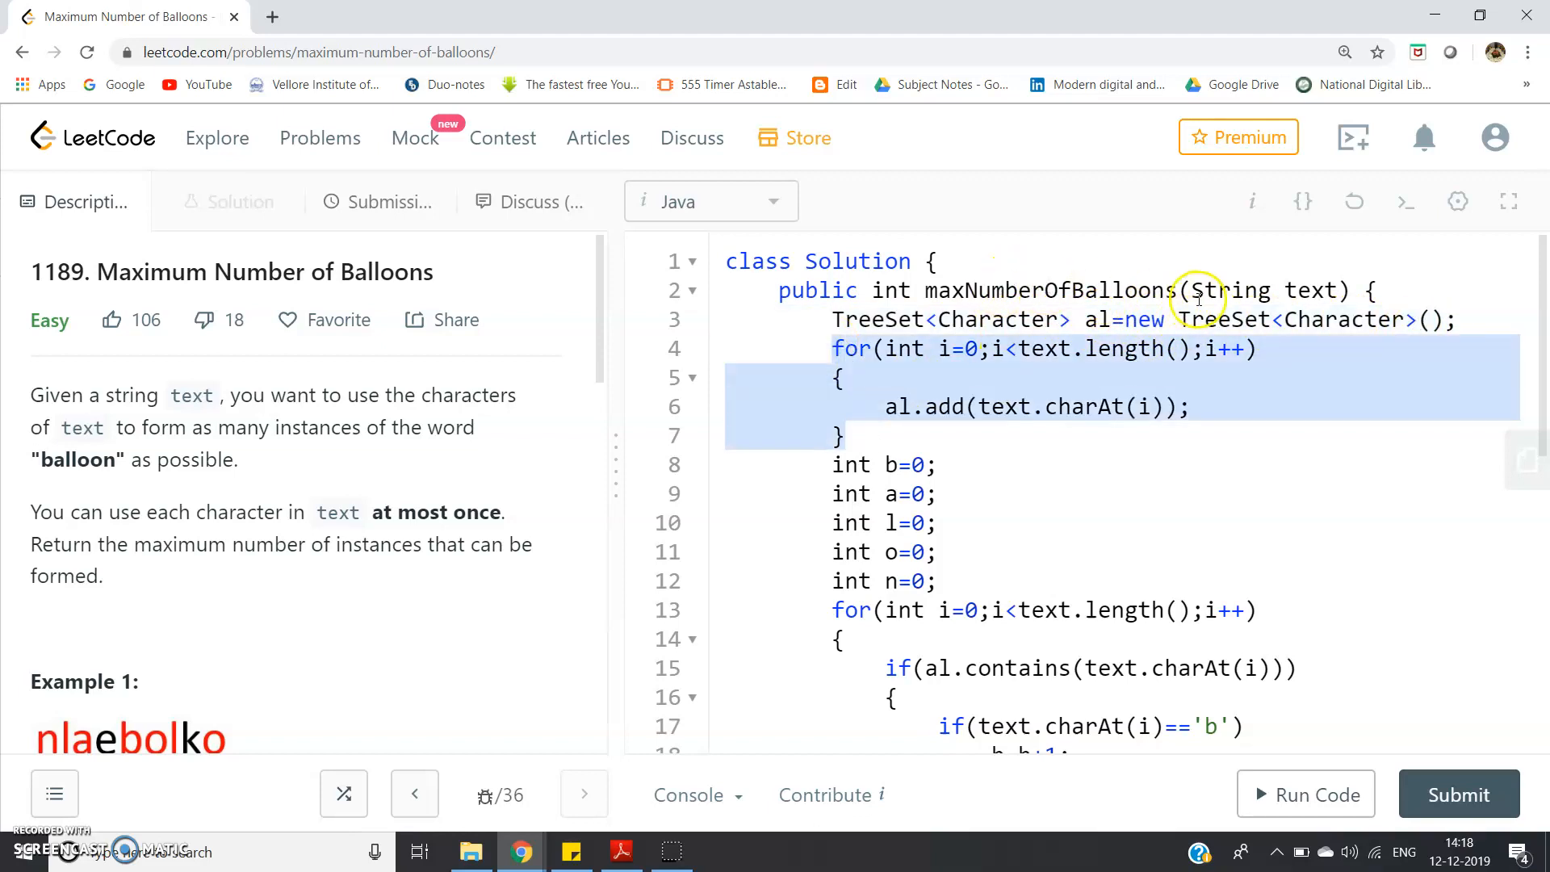
mouse_move(1023, 384)
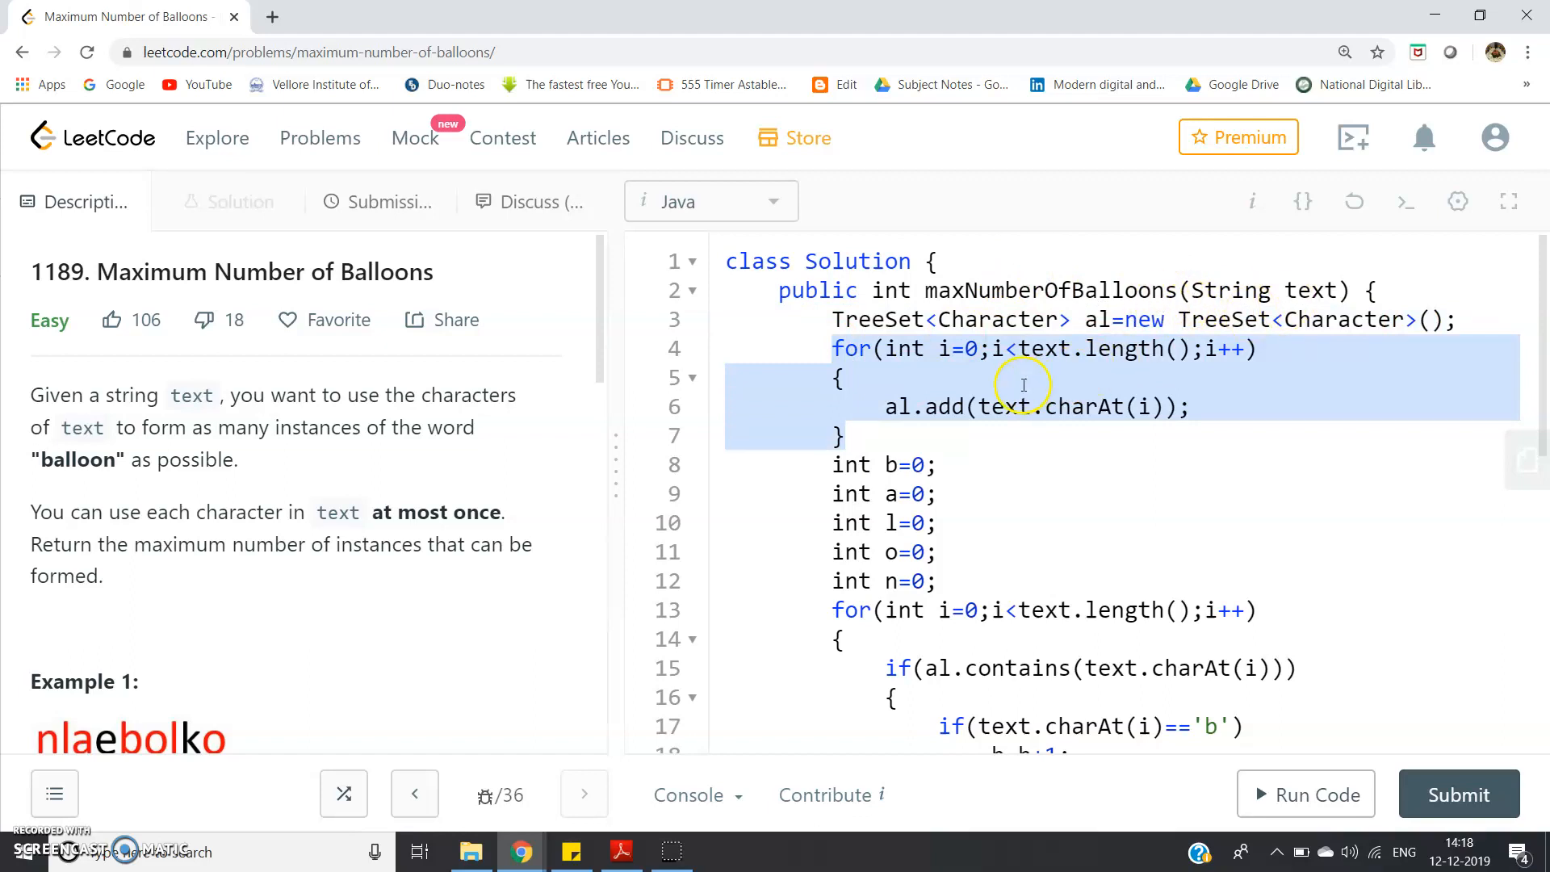
left_click(1161, 349)
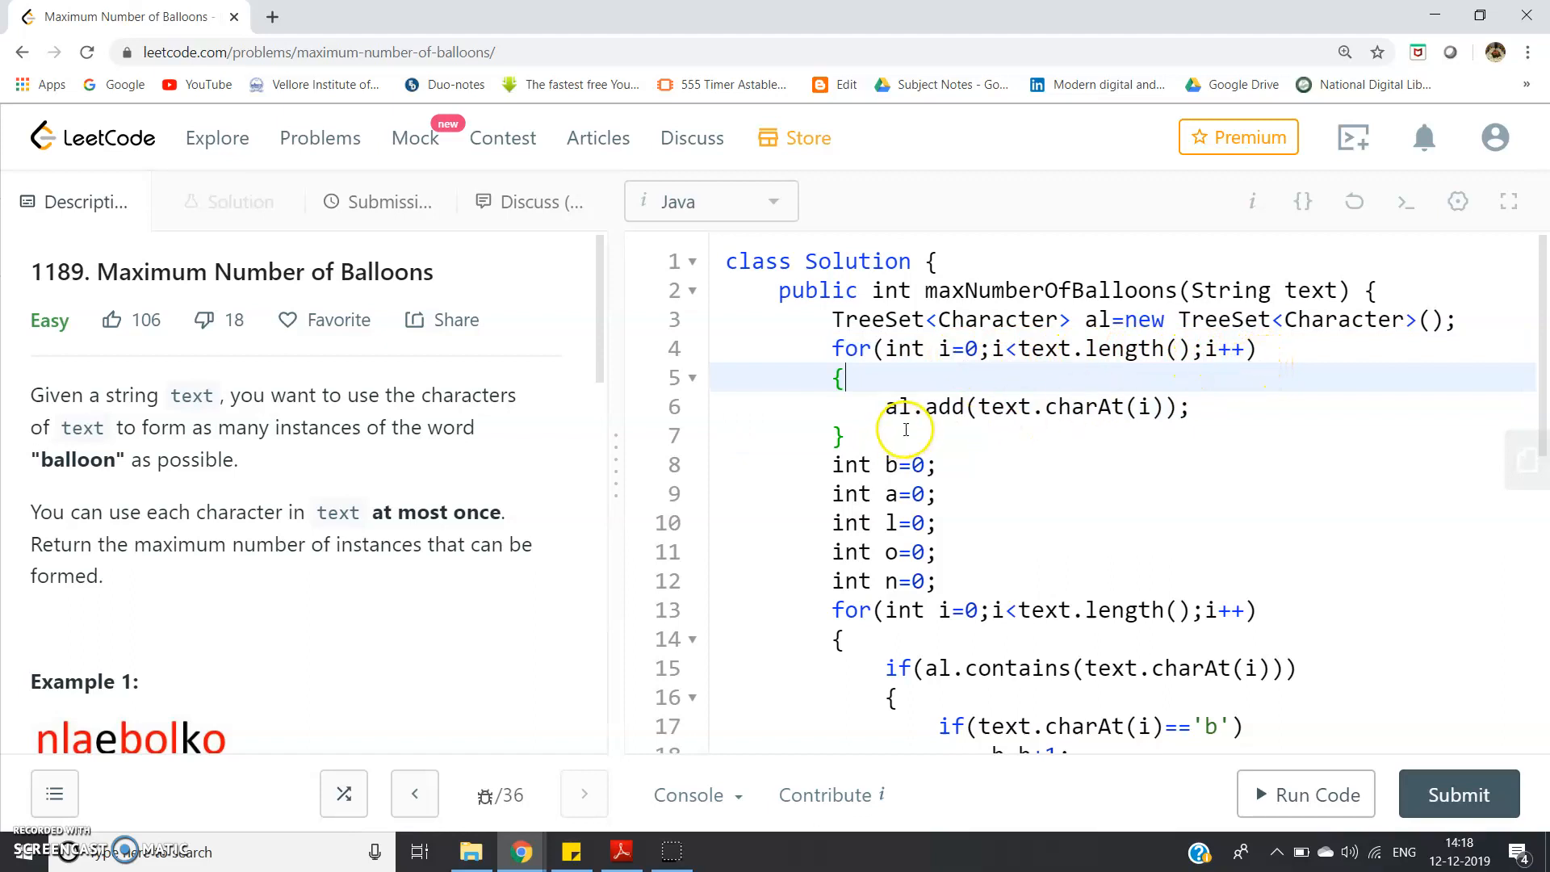
mouse_move(1166, 425)
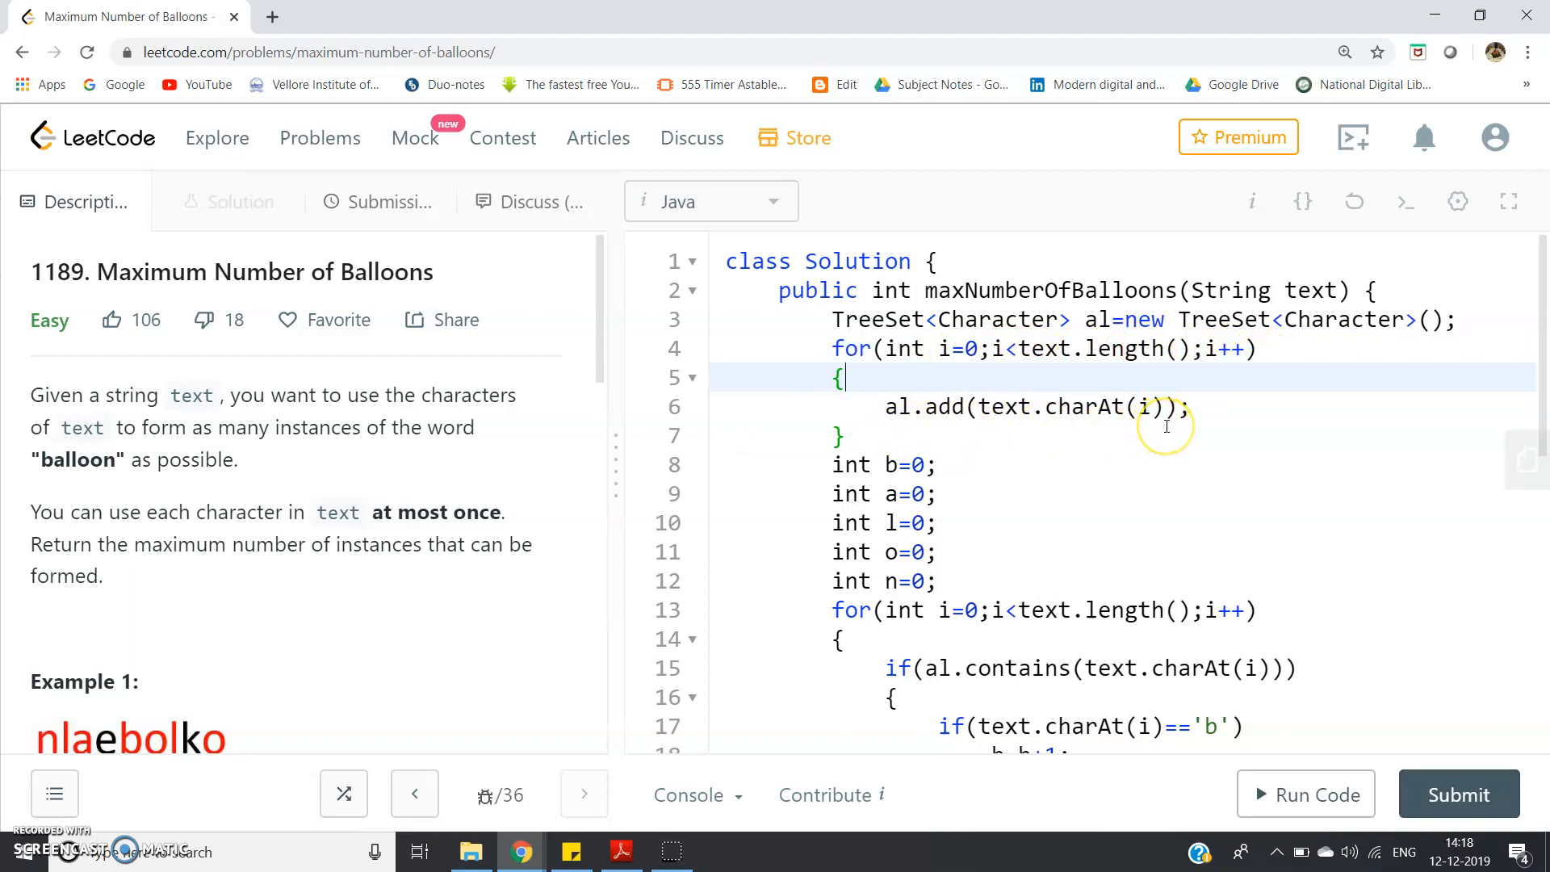
scroll("down", 3)
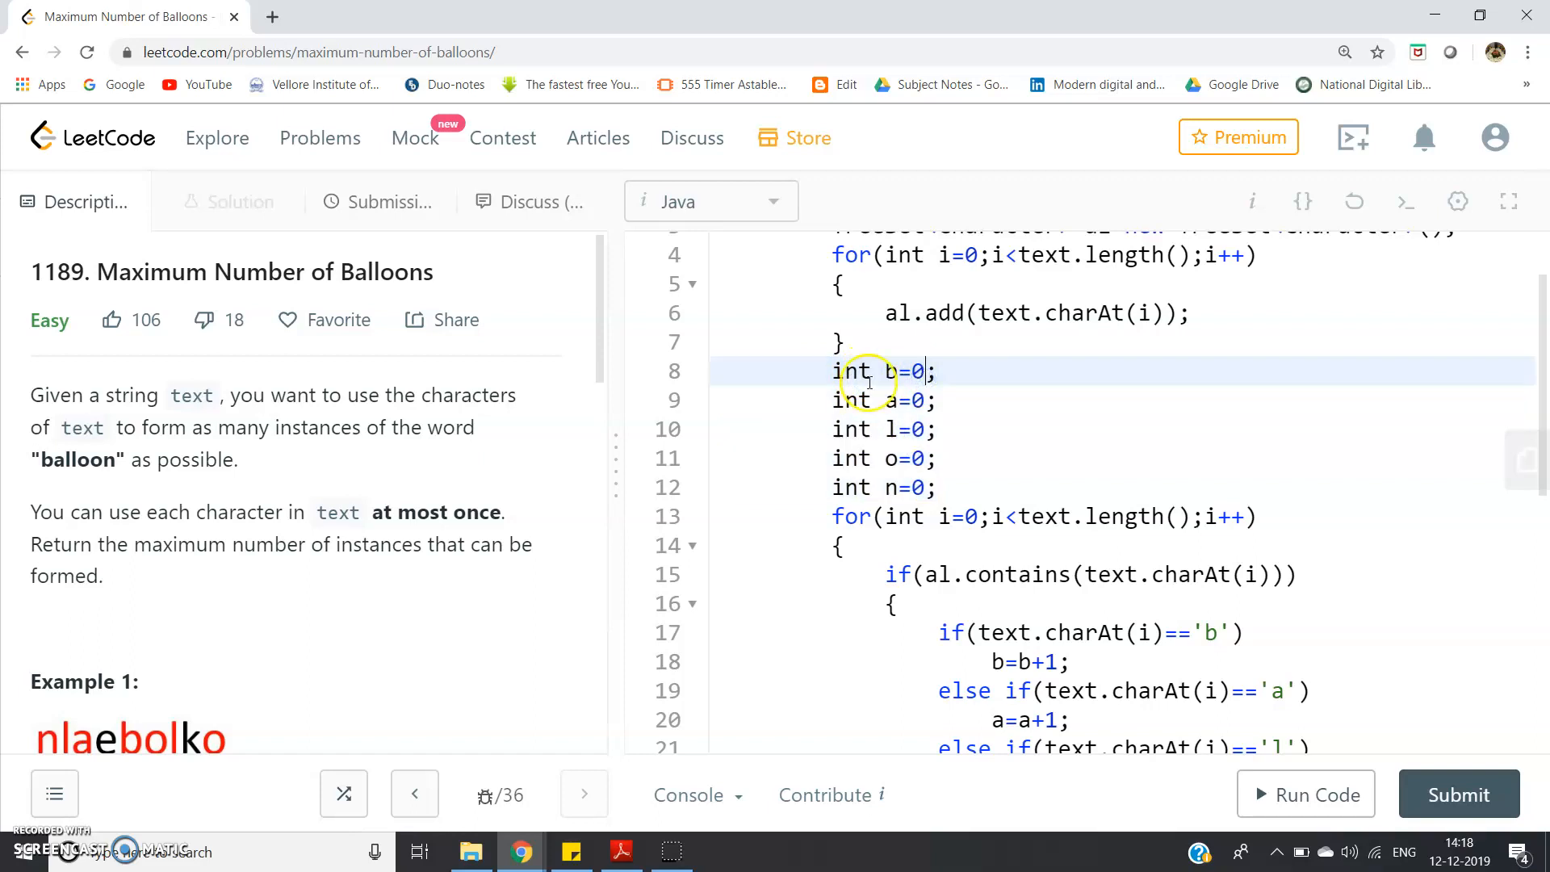
mouse_move(789, 429)
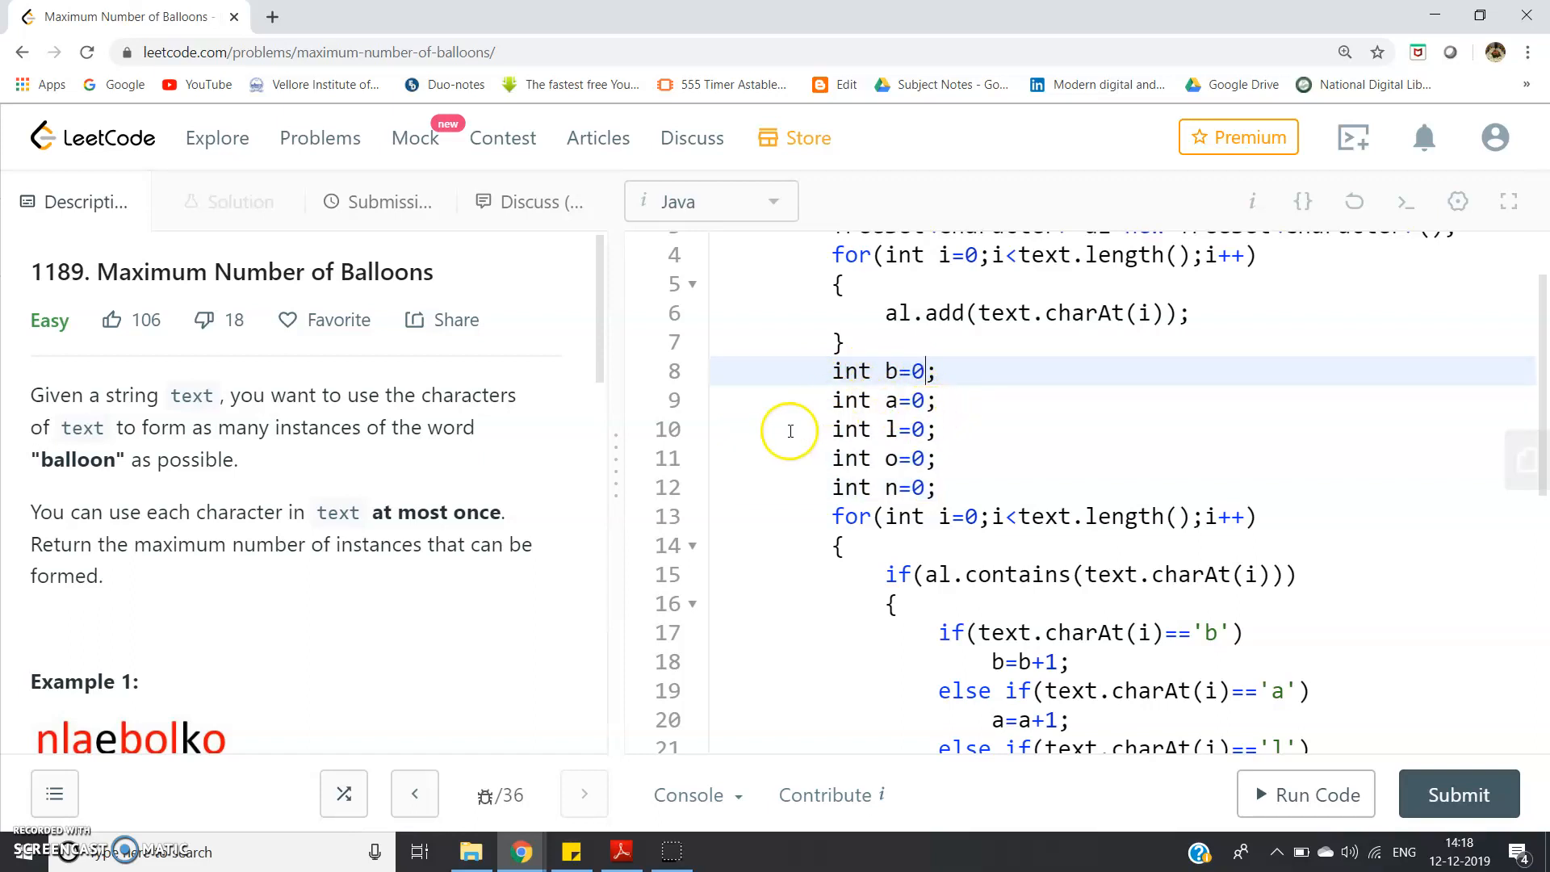
mouse_move(861, 477)
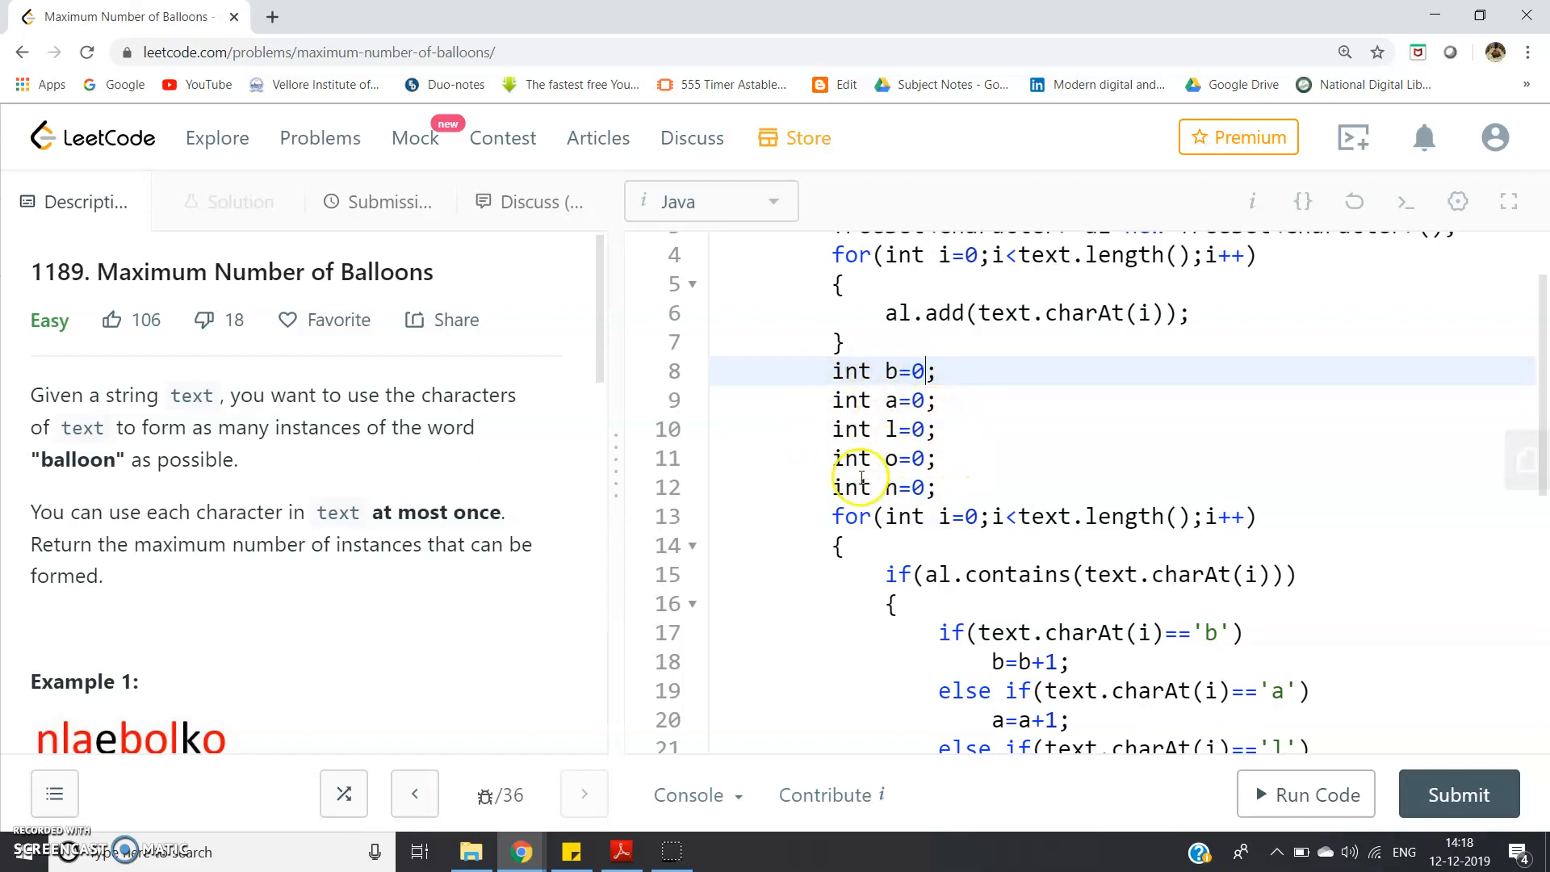
mouse_move(959, 494)
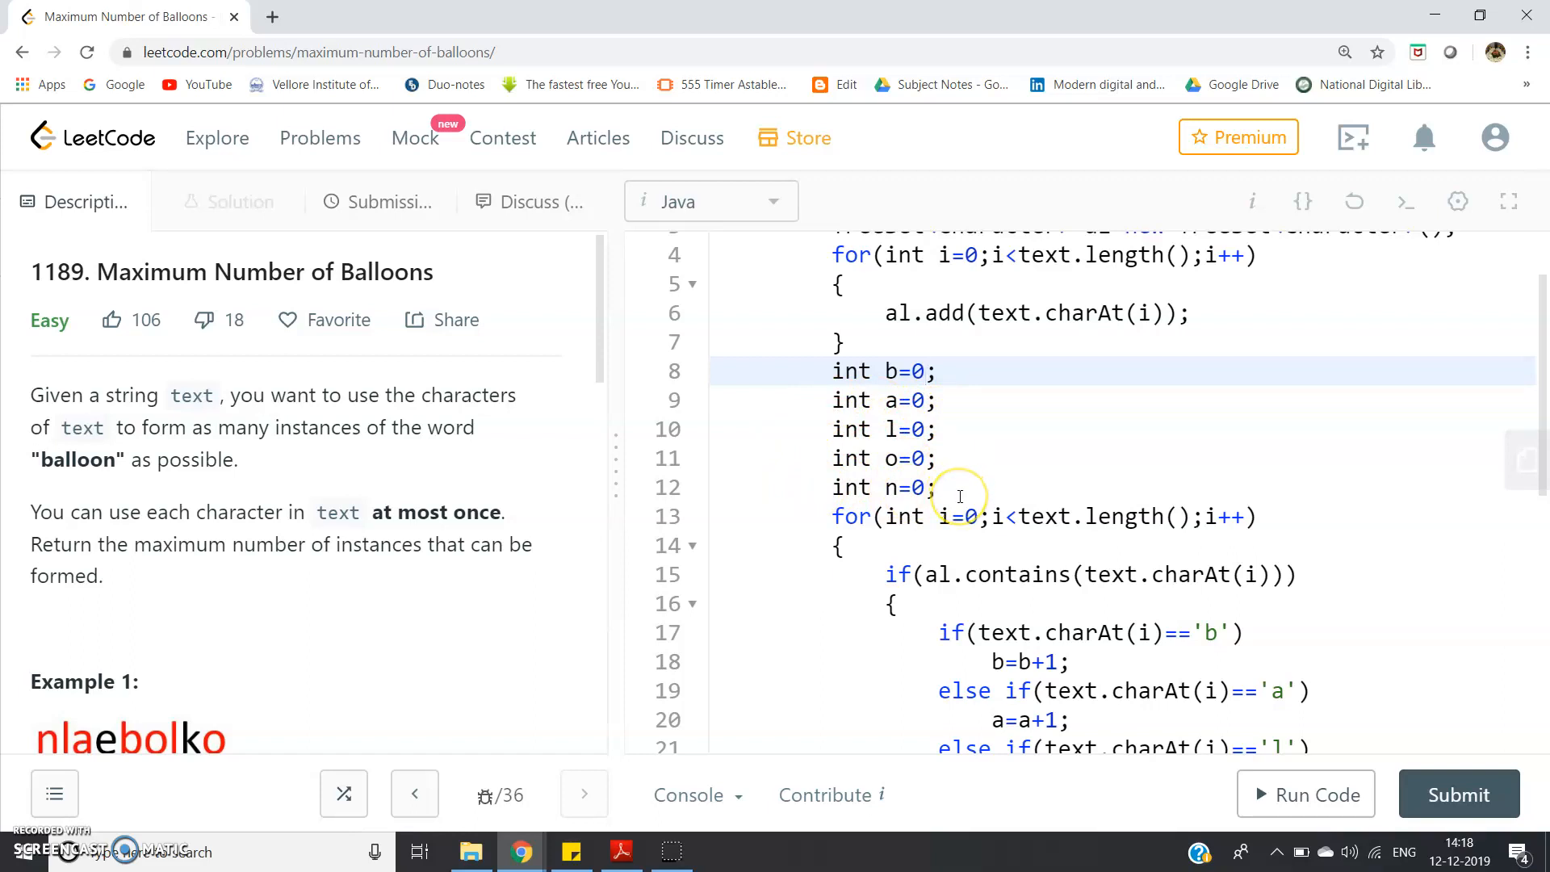
scroll("down", 3)
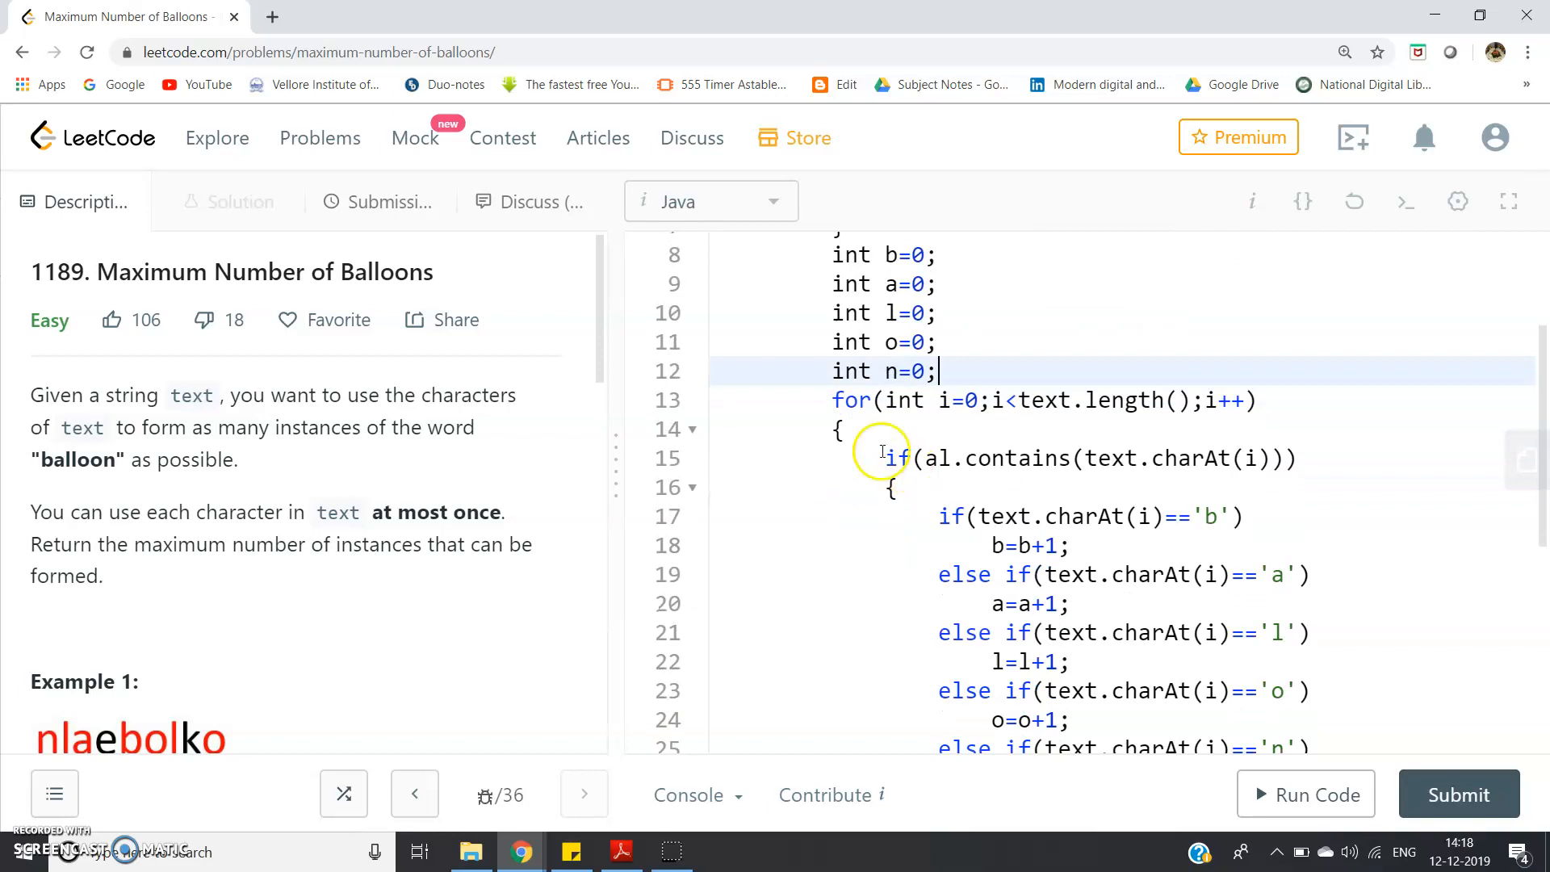
left_click(1006, 400)
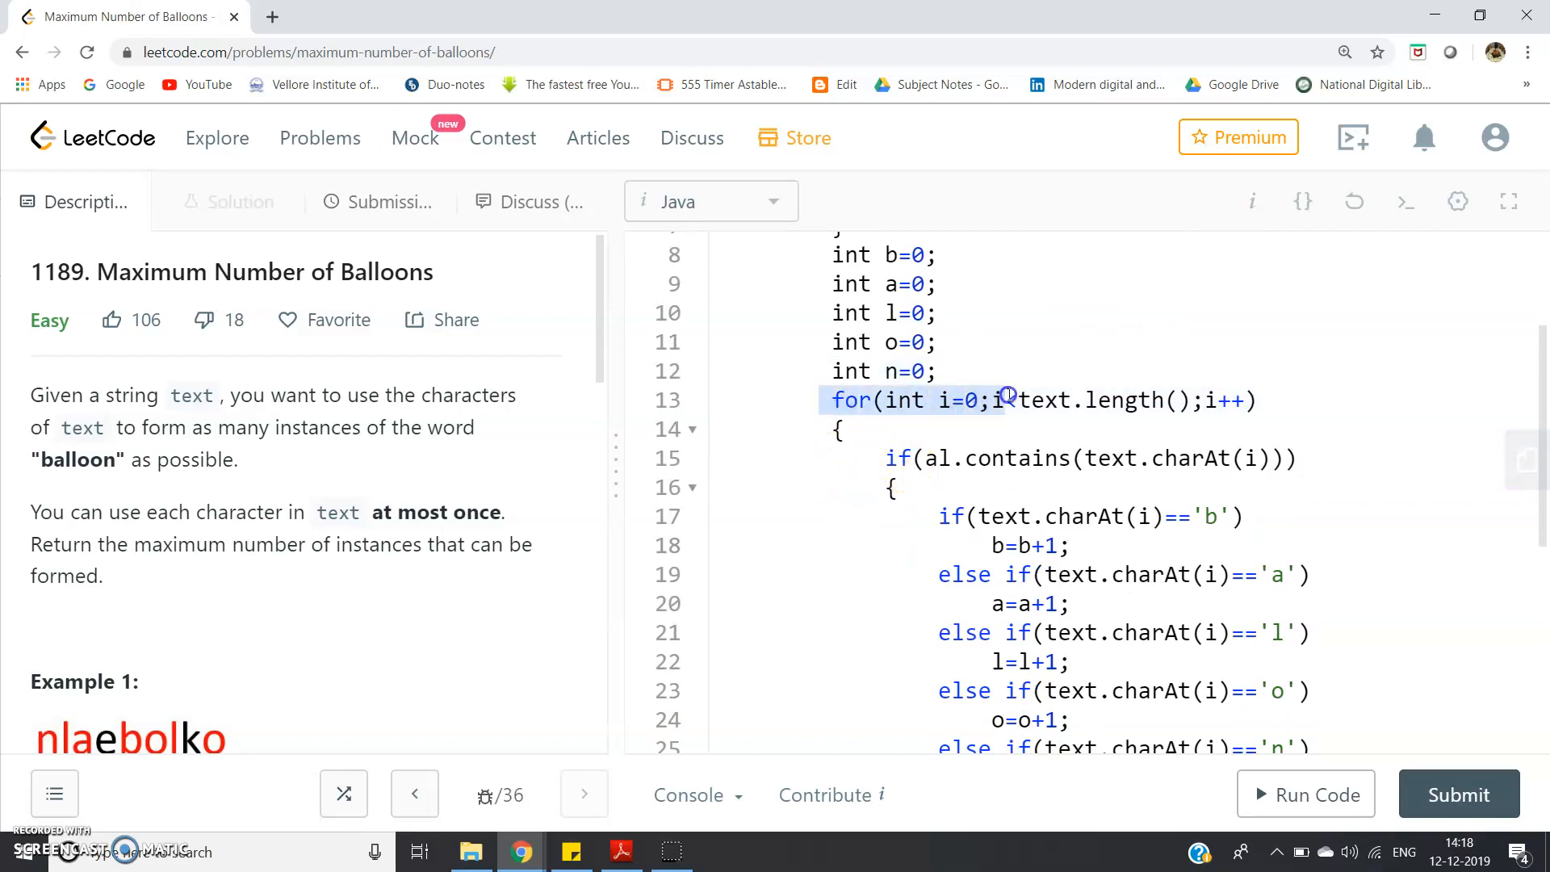
type("<")
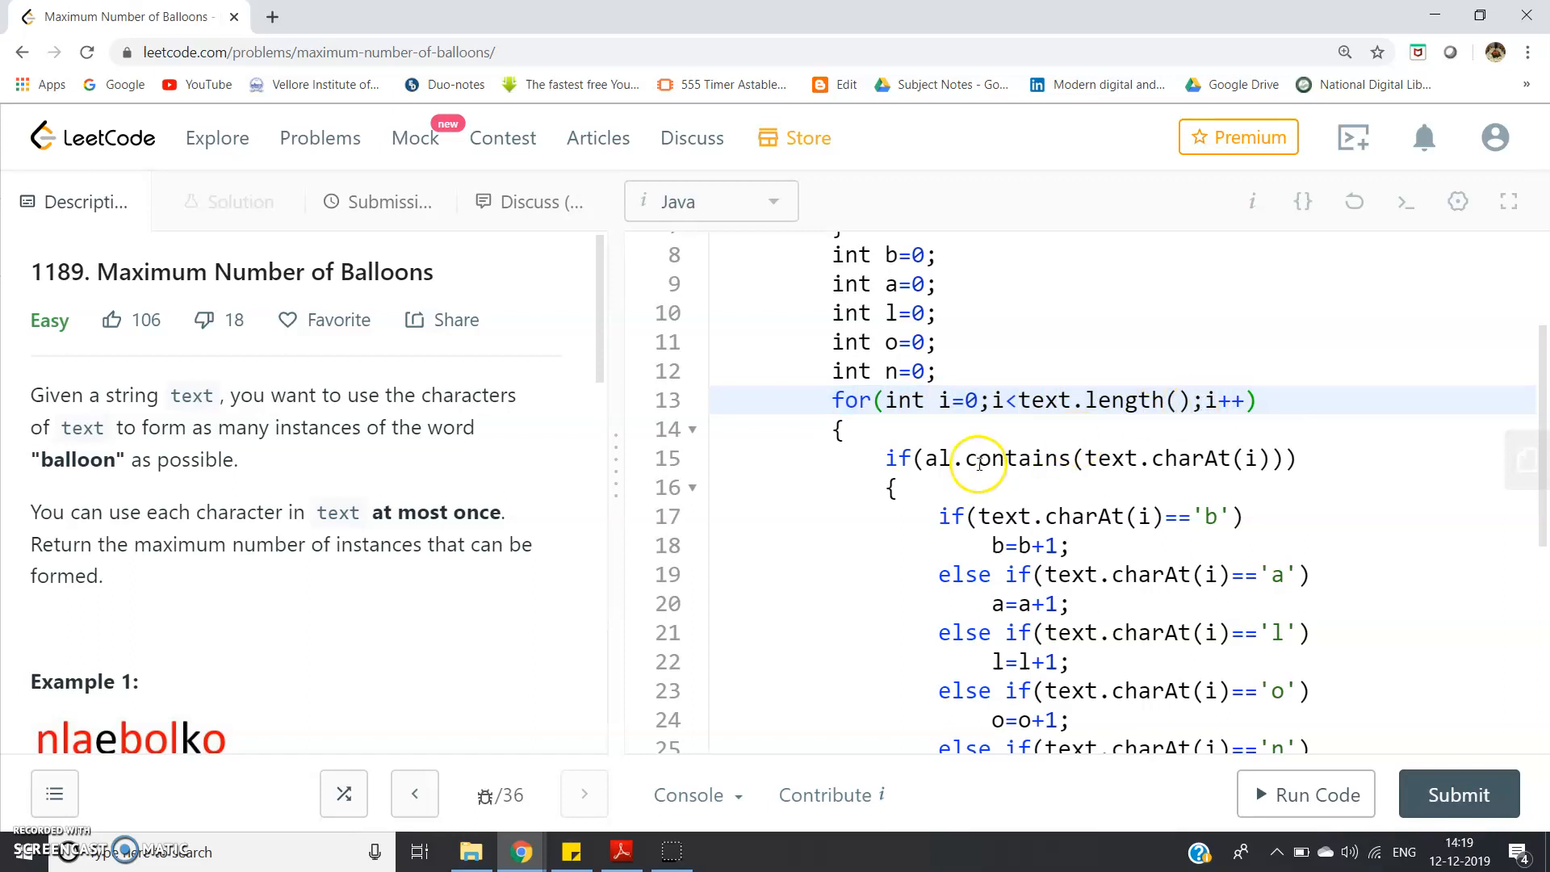
scroll("up", 3)
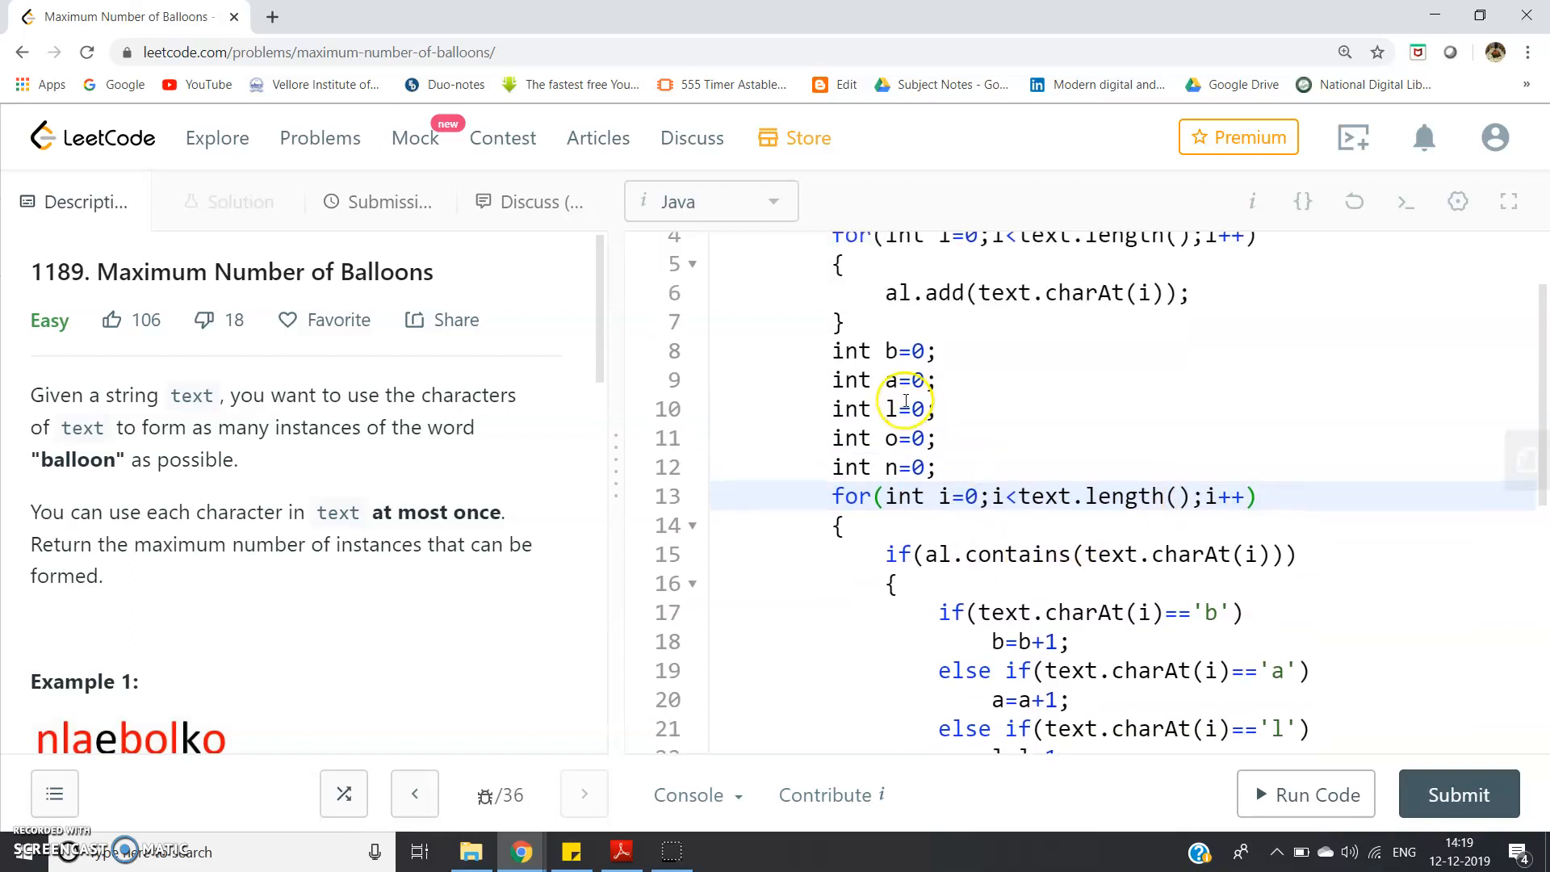
scroll("down", 3)
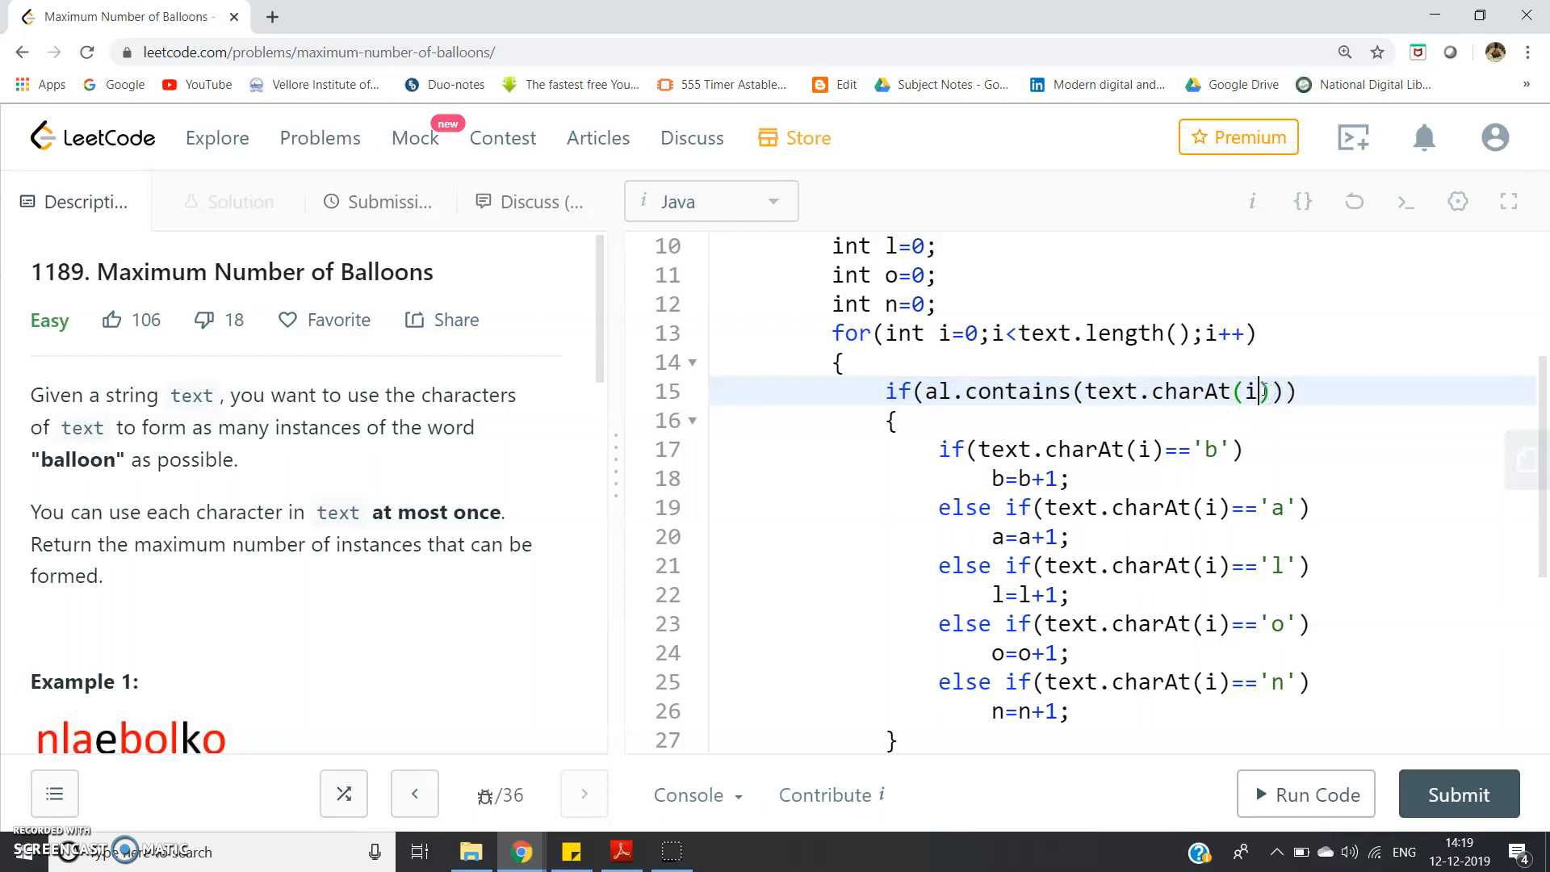
mouse_move(1049, 401)
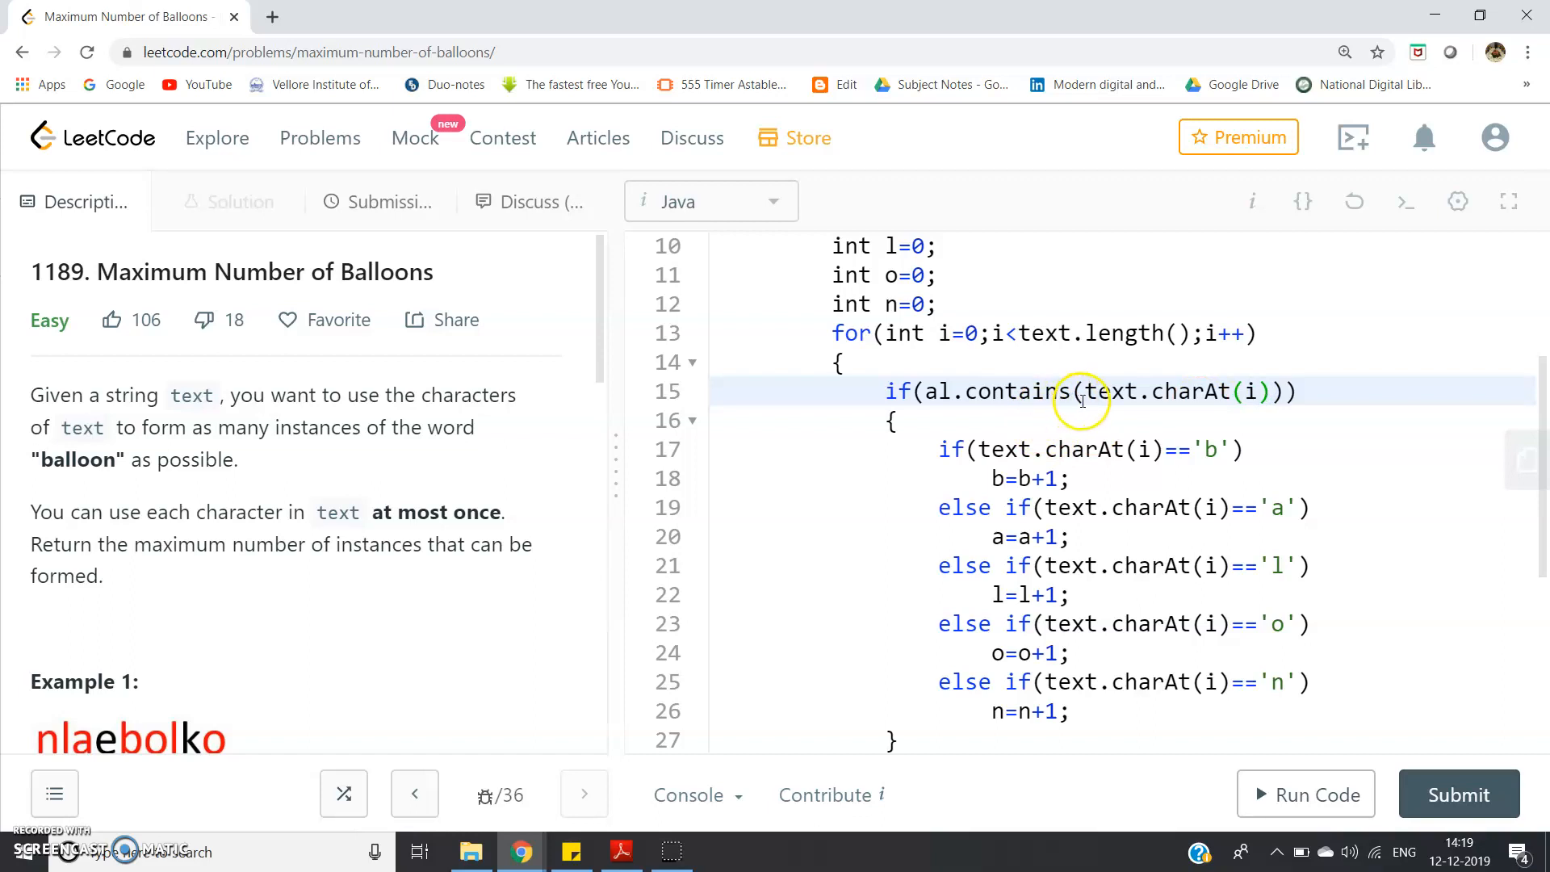
mouse_move(973, 359)
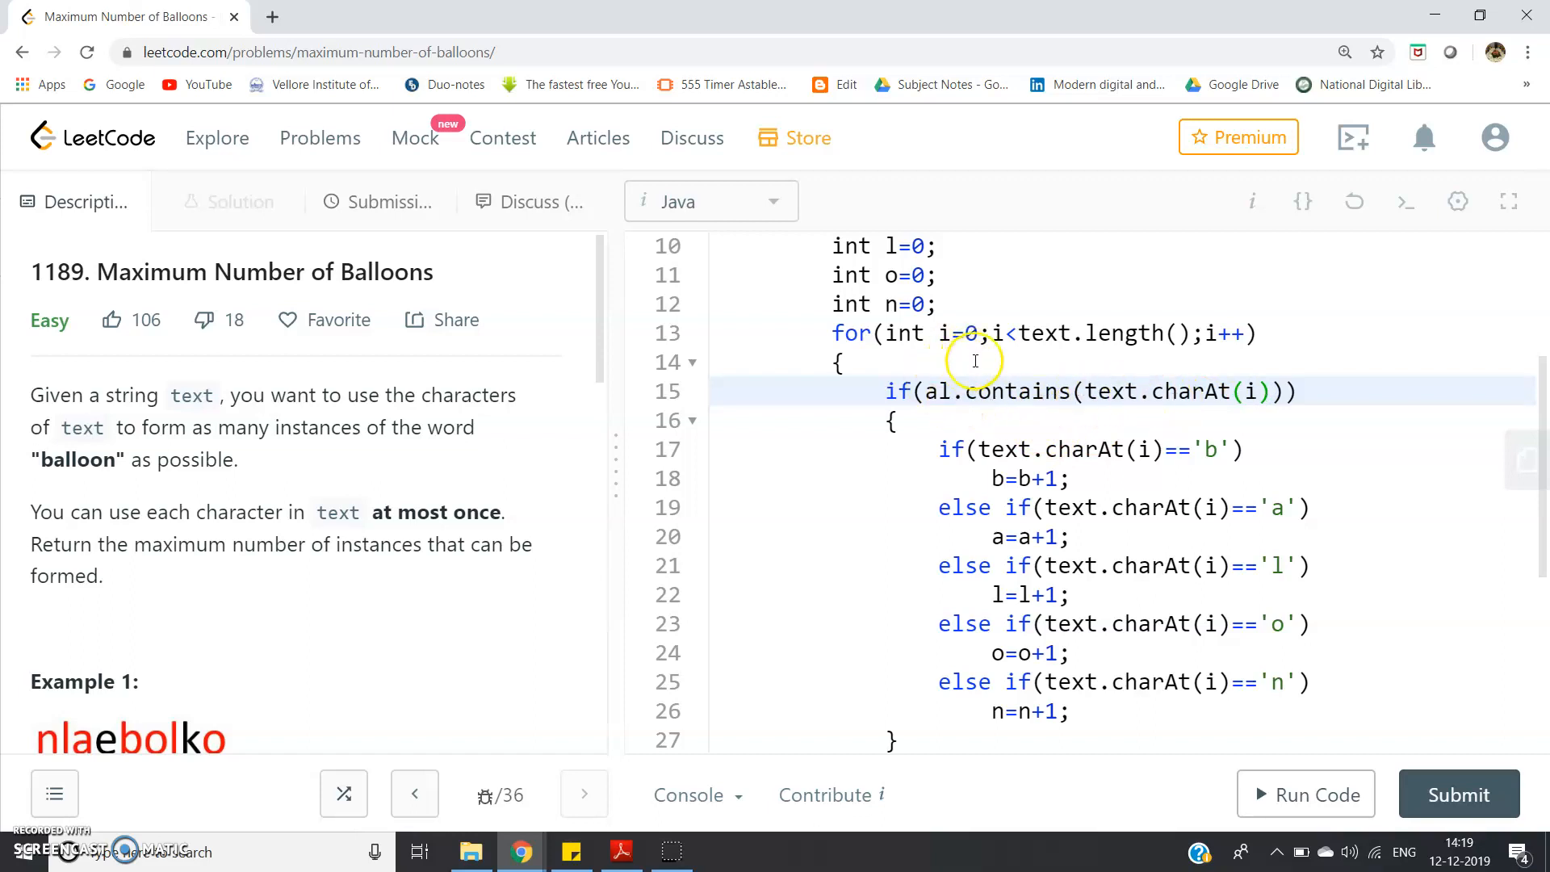
mouse_move(990, 399)
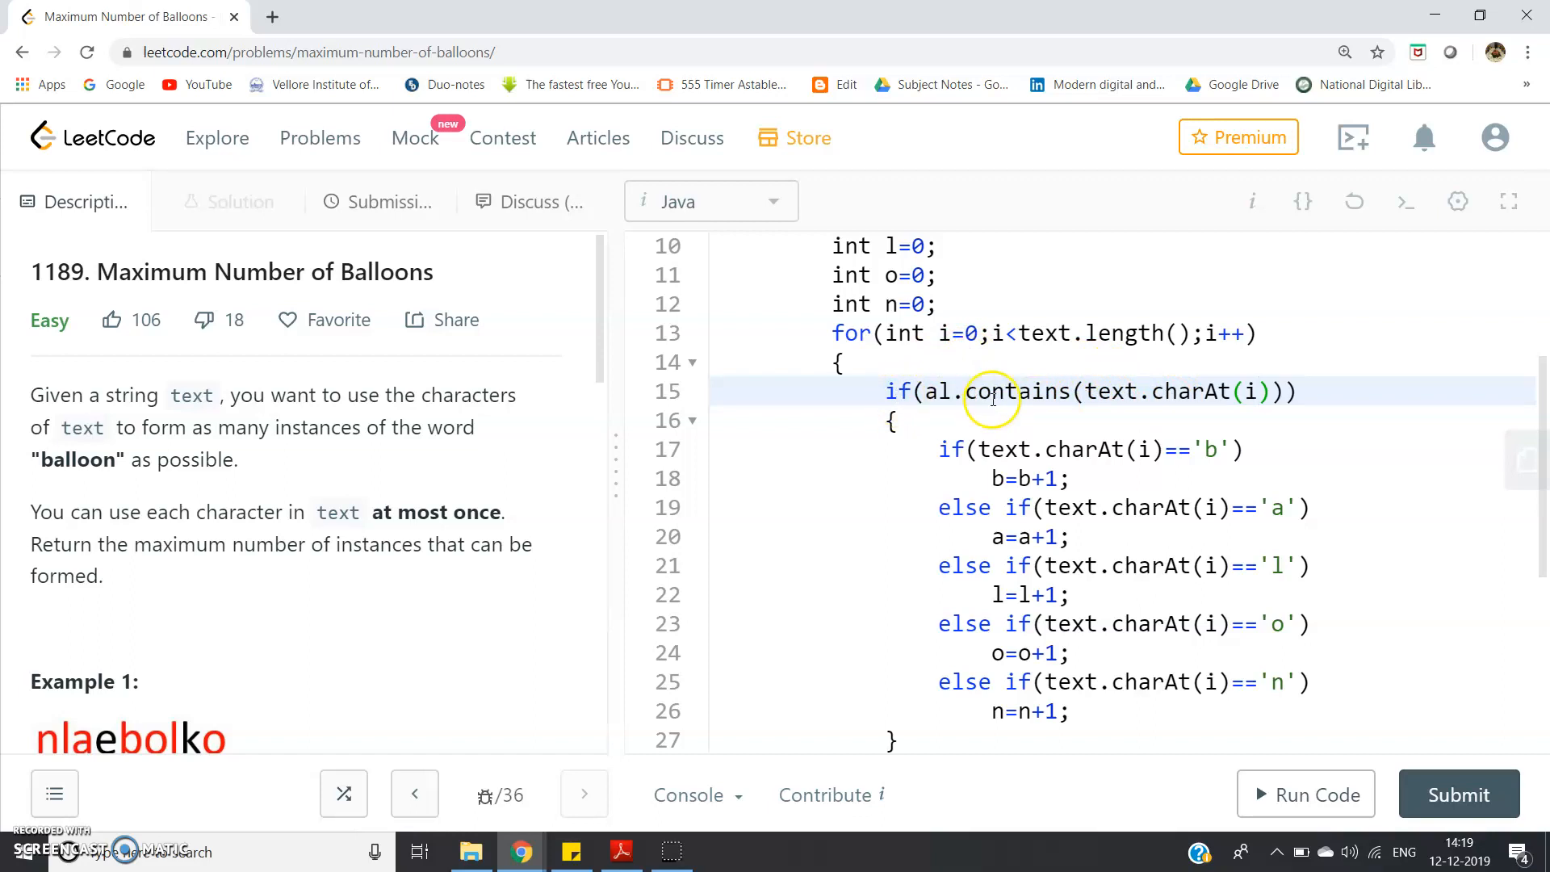
left_click(1051, 449)
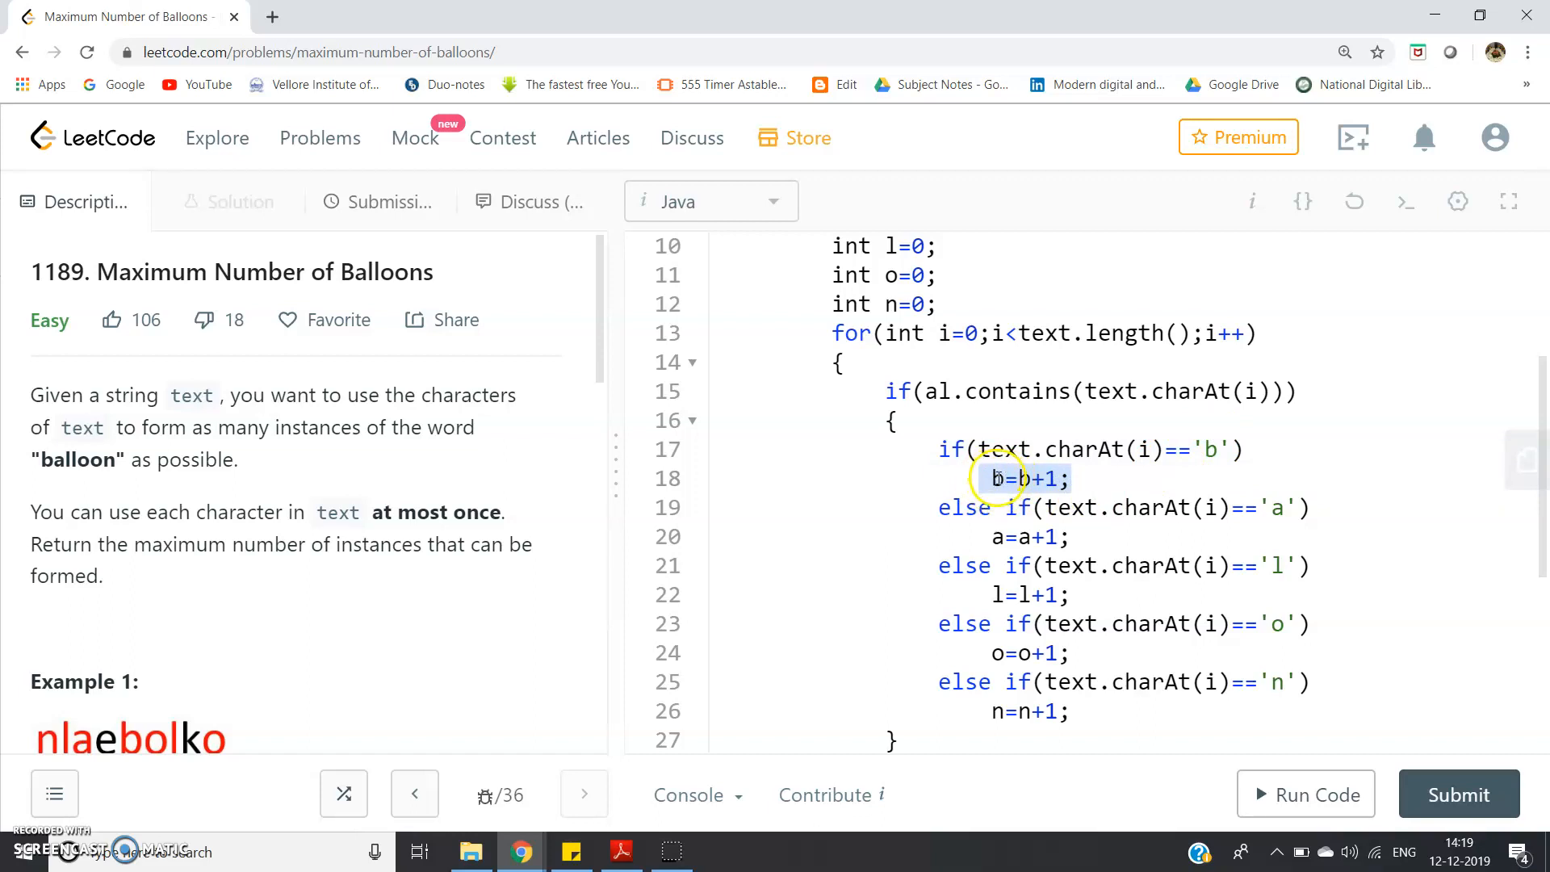
left_click(1014, 478)
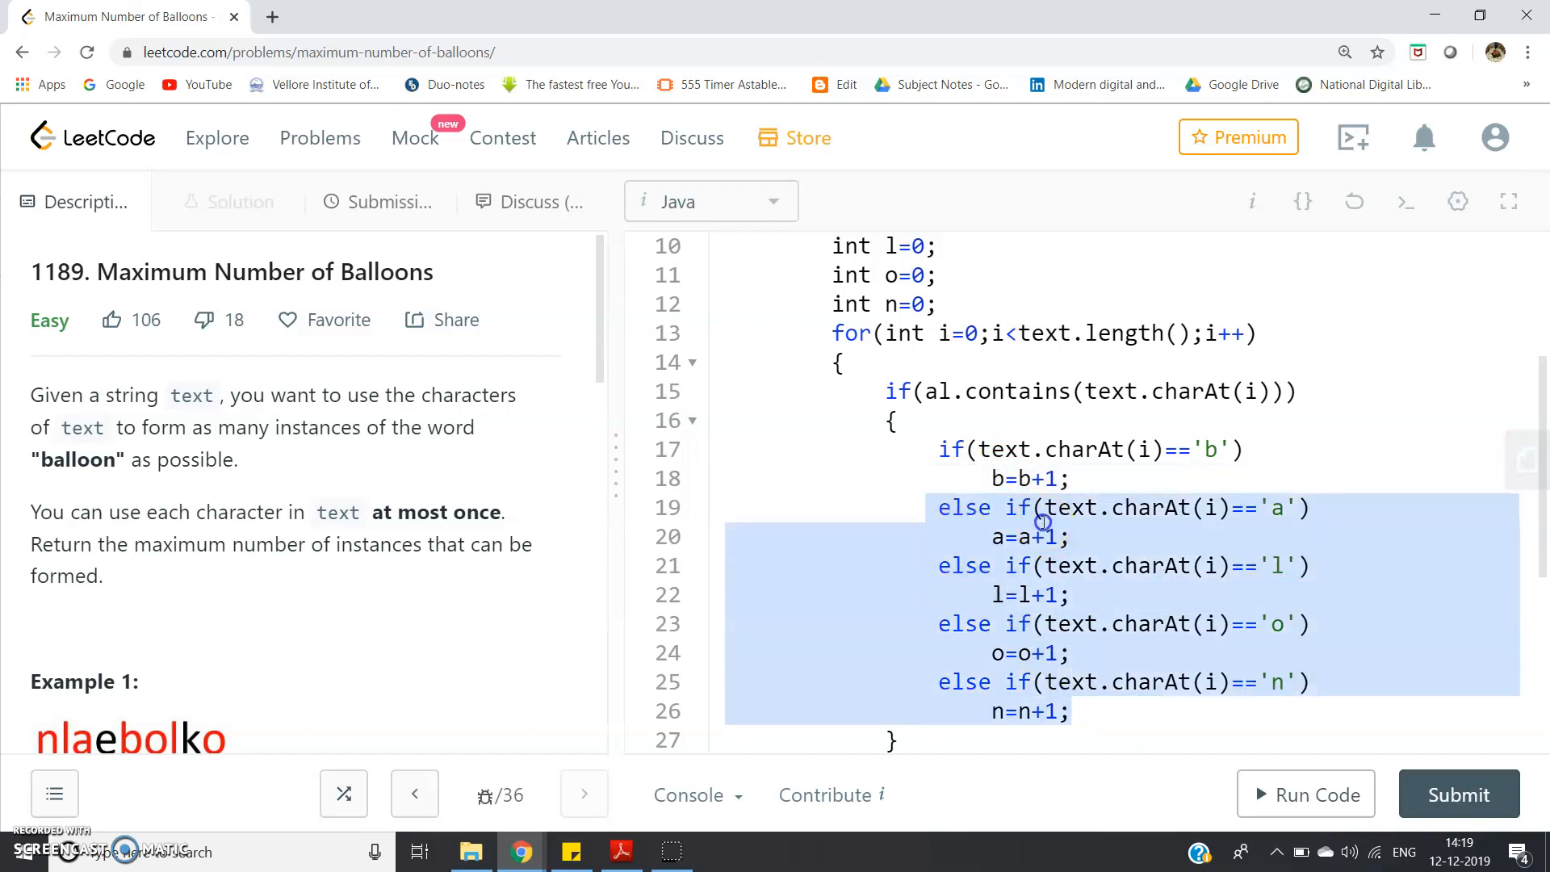
left_click(1177, 536)
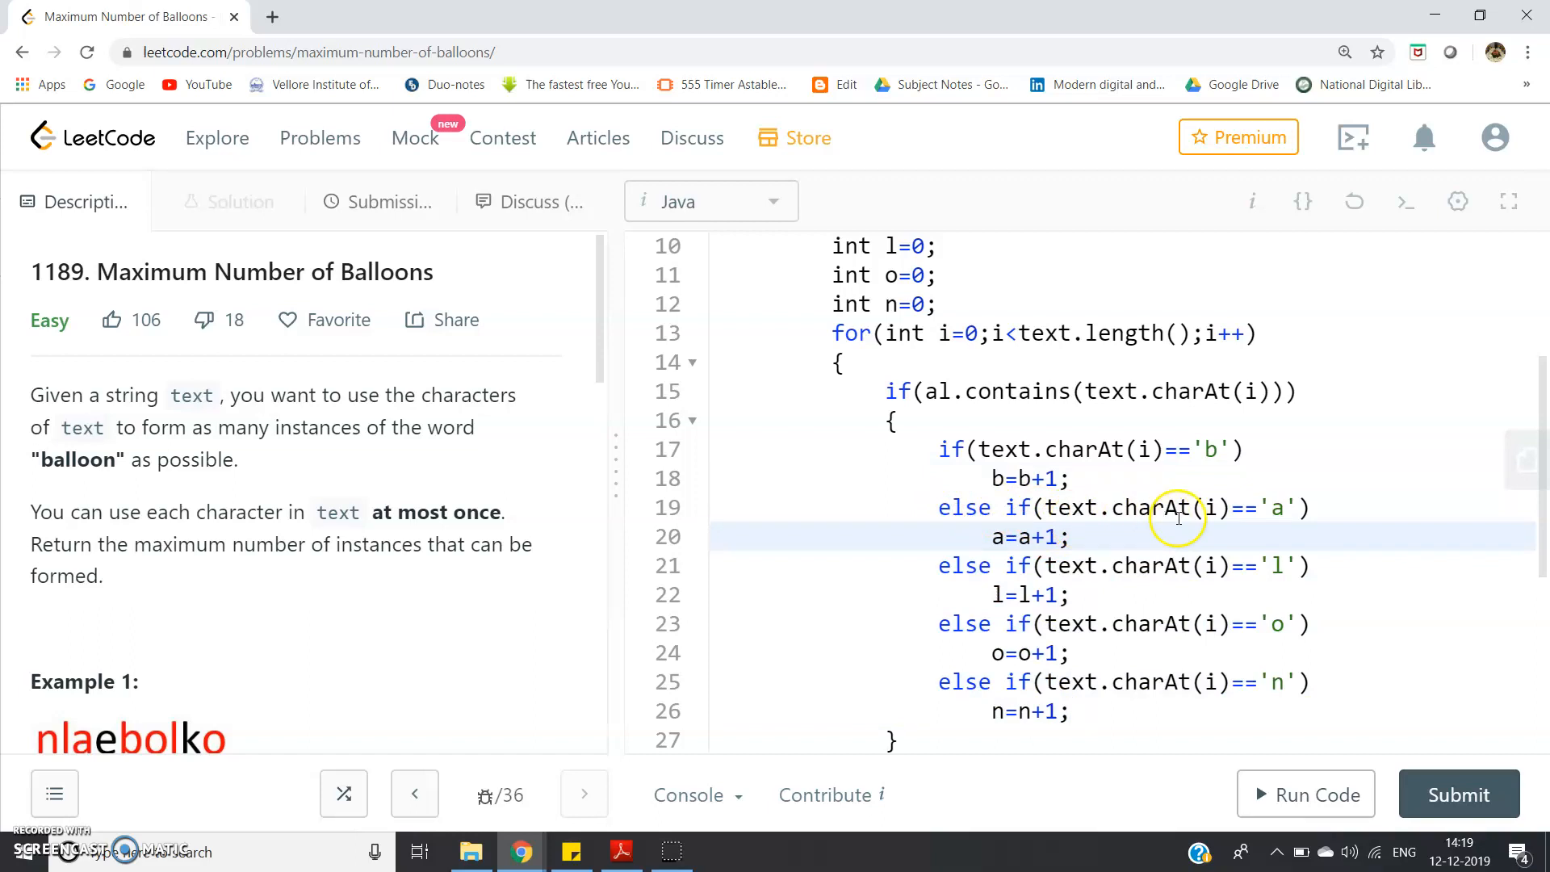
mouse_move(1094, 546)
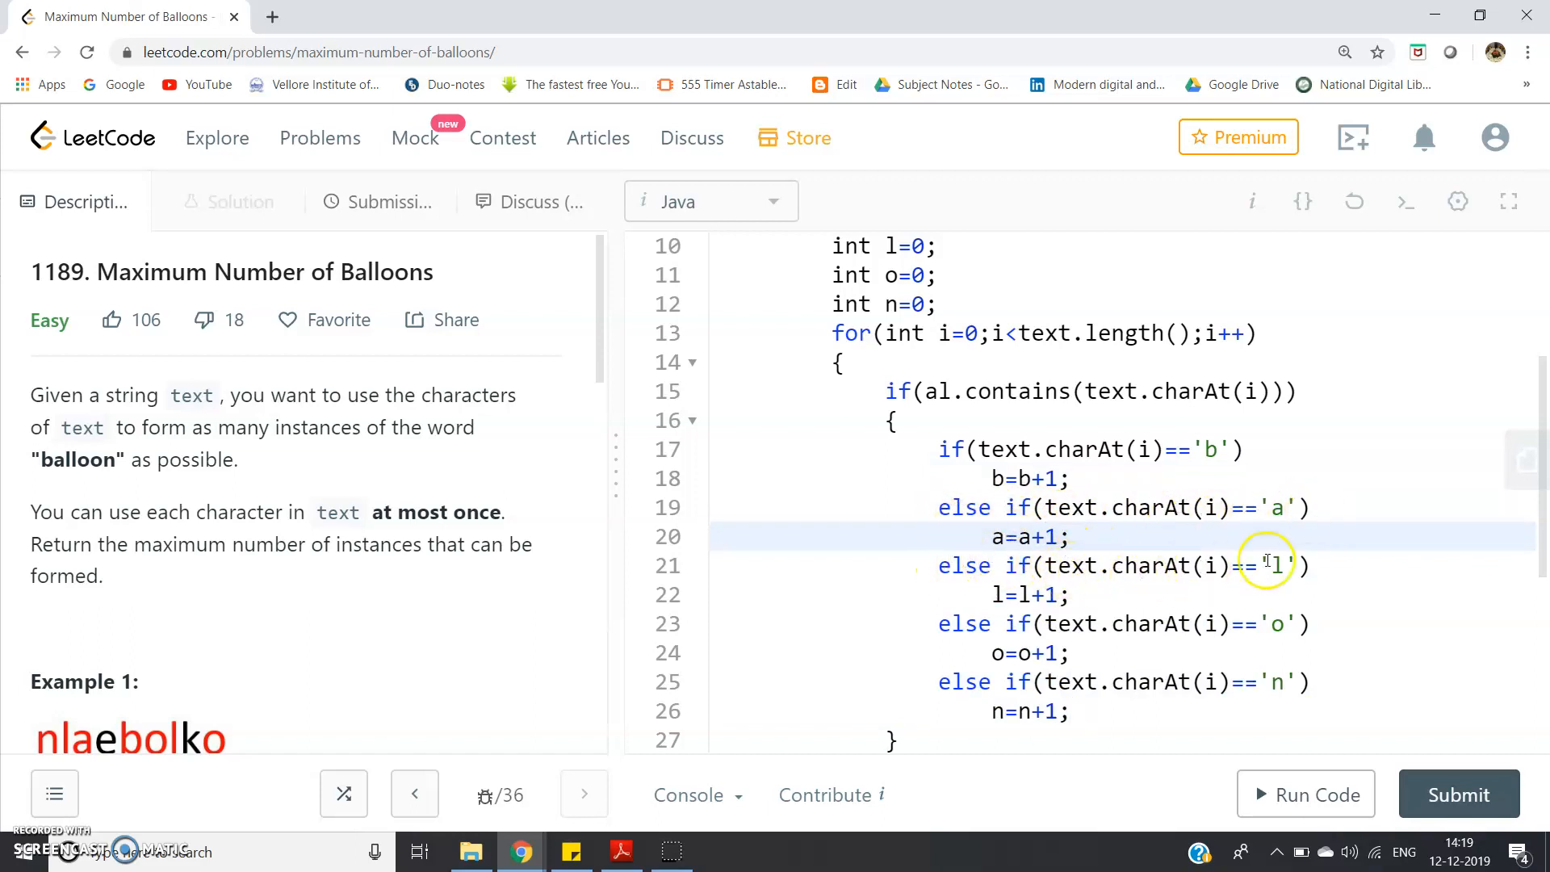
mouse_move(1096, 597)
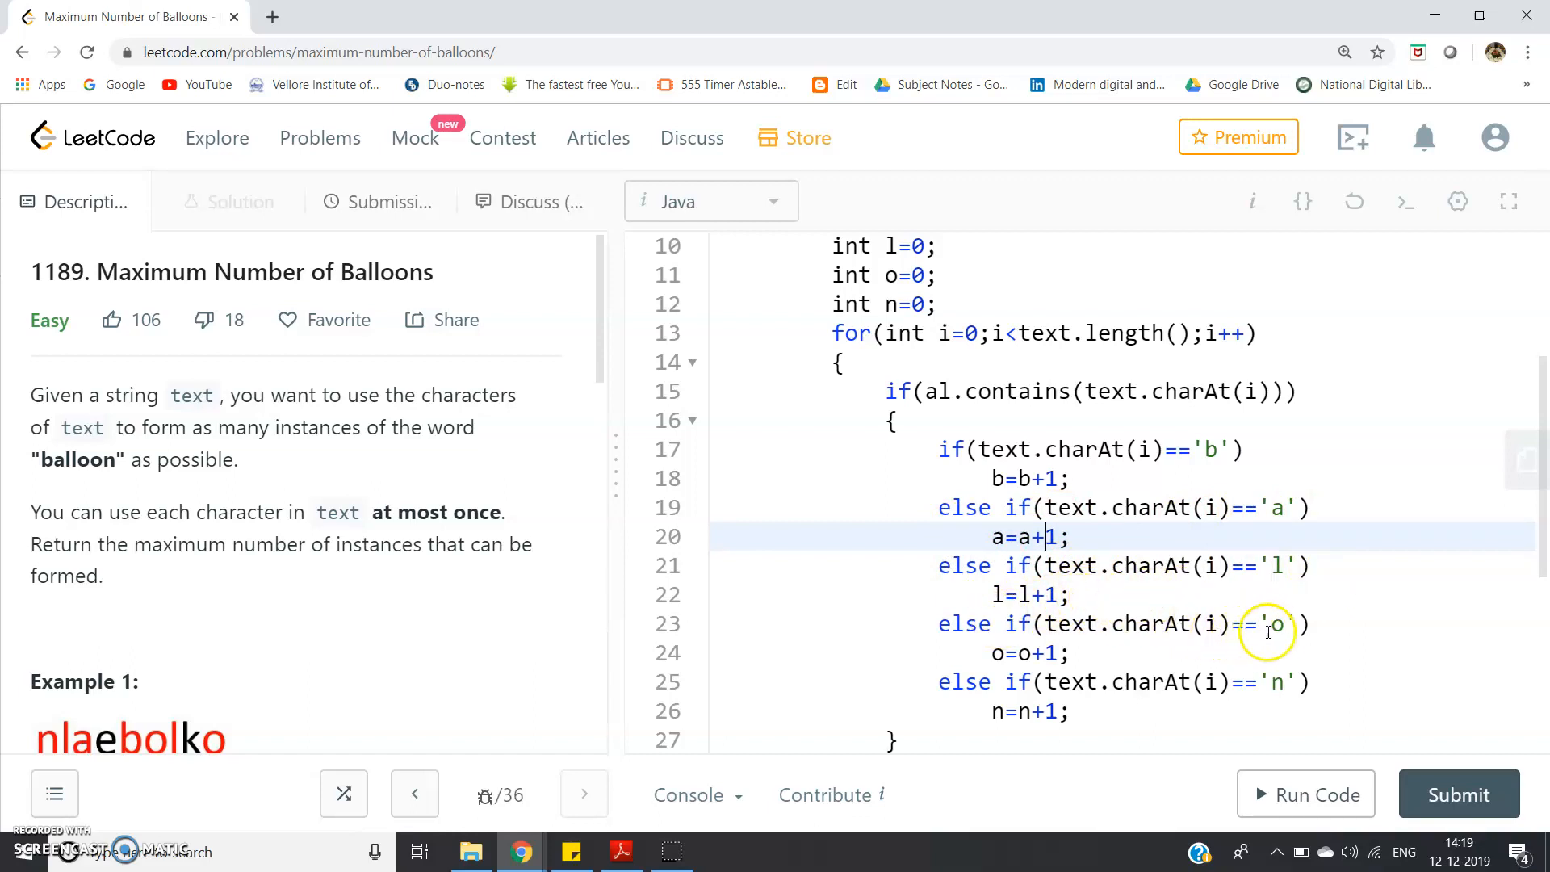
mouse_move(1033, 681)
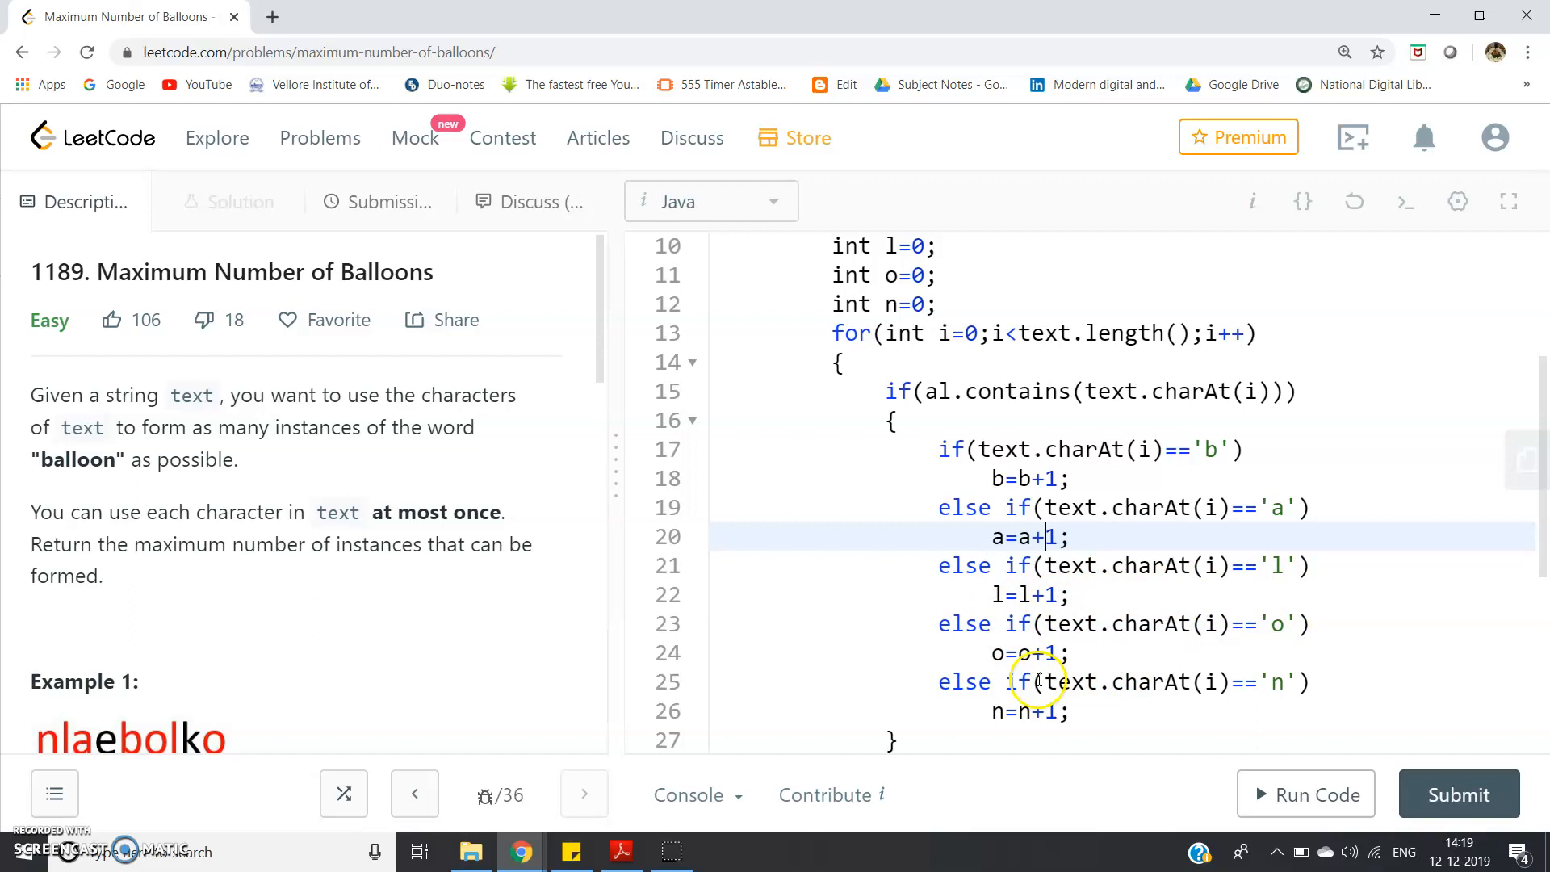
left_click(1186, 681)
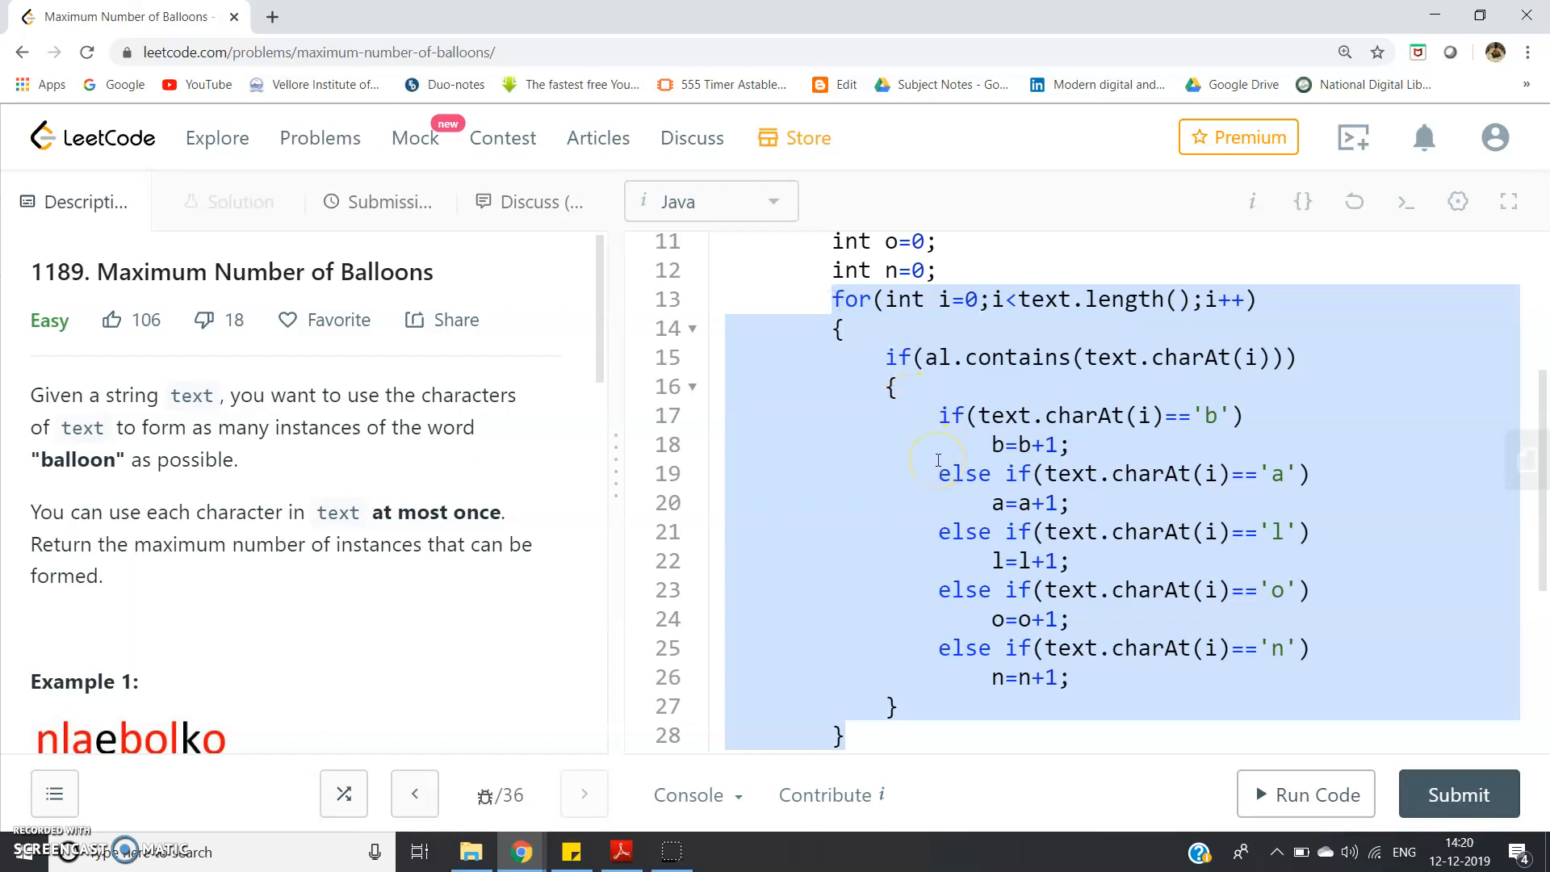
mouse_move(1045, 615)
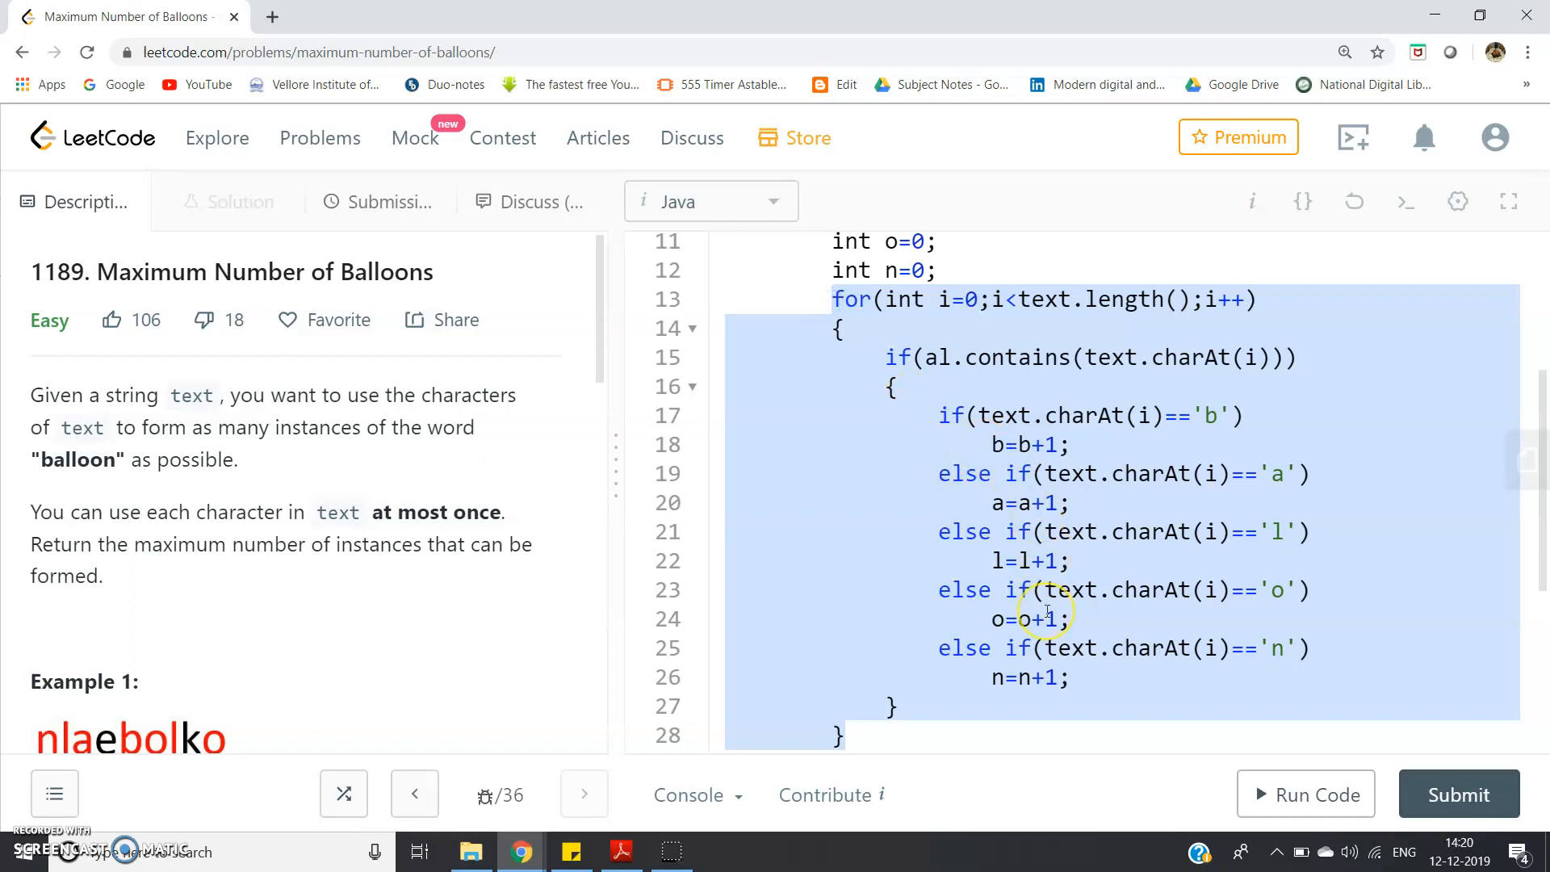
left_click(1043, 619)
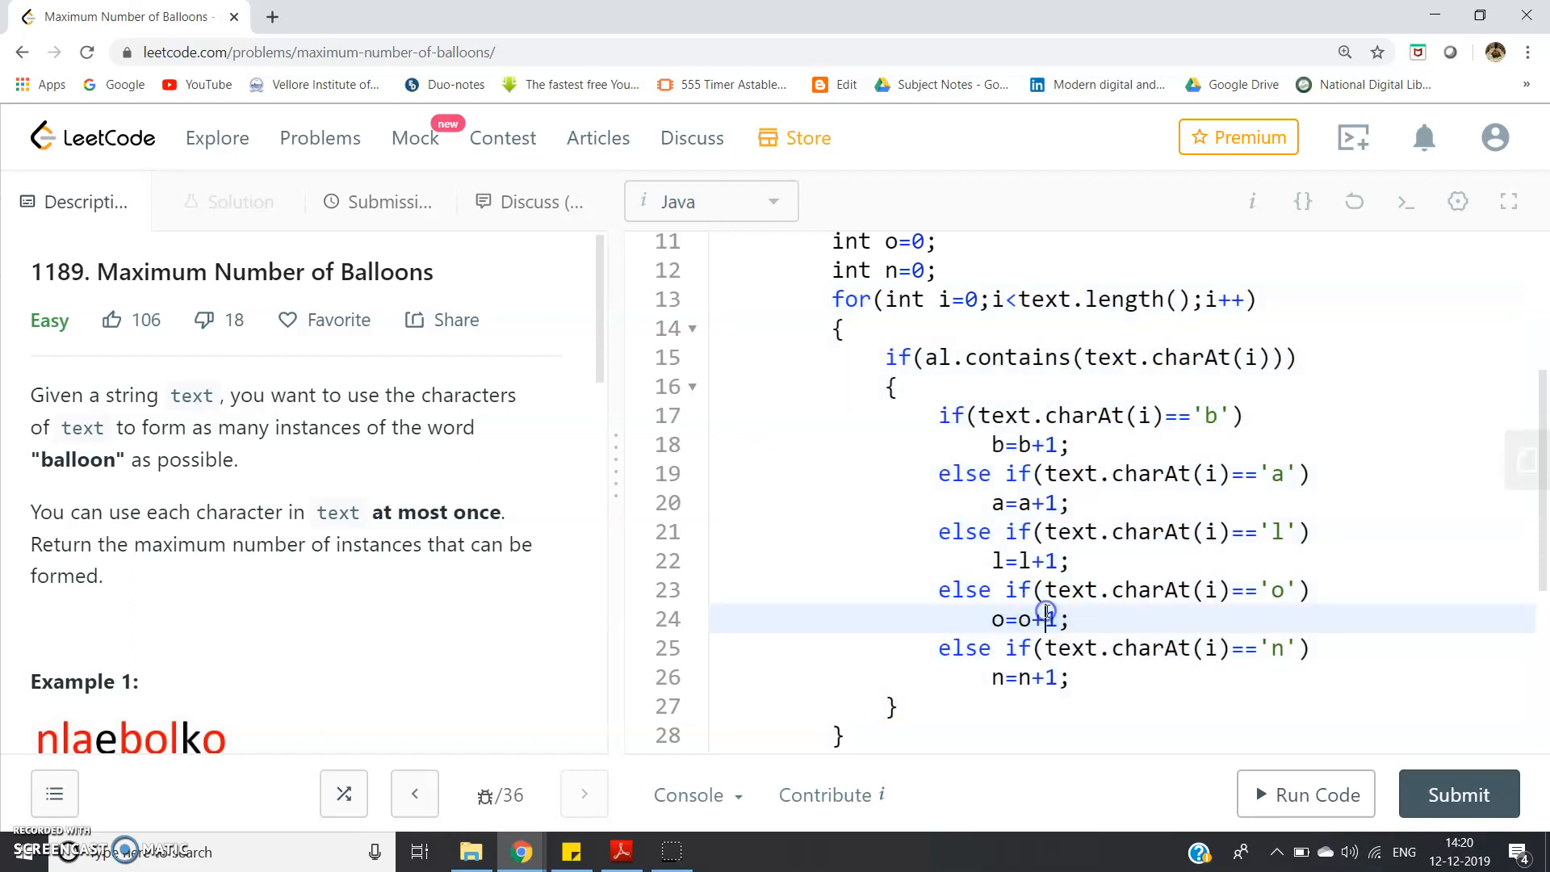
scroll("down", 3)
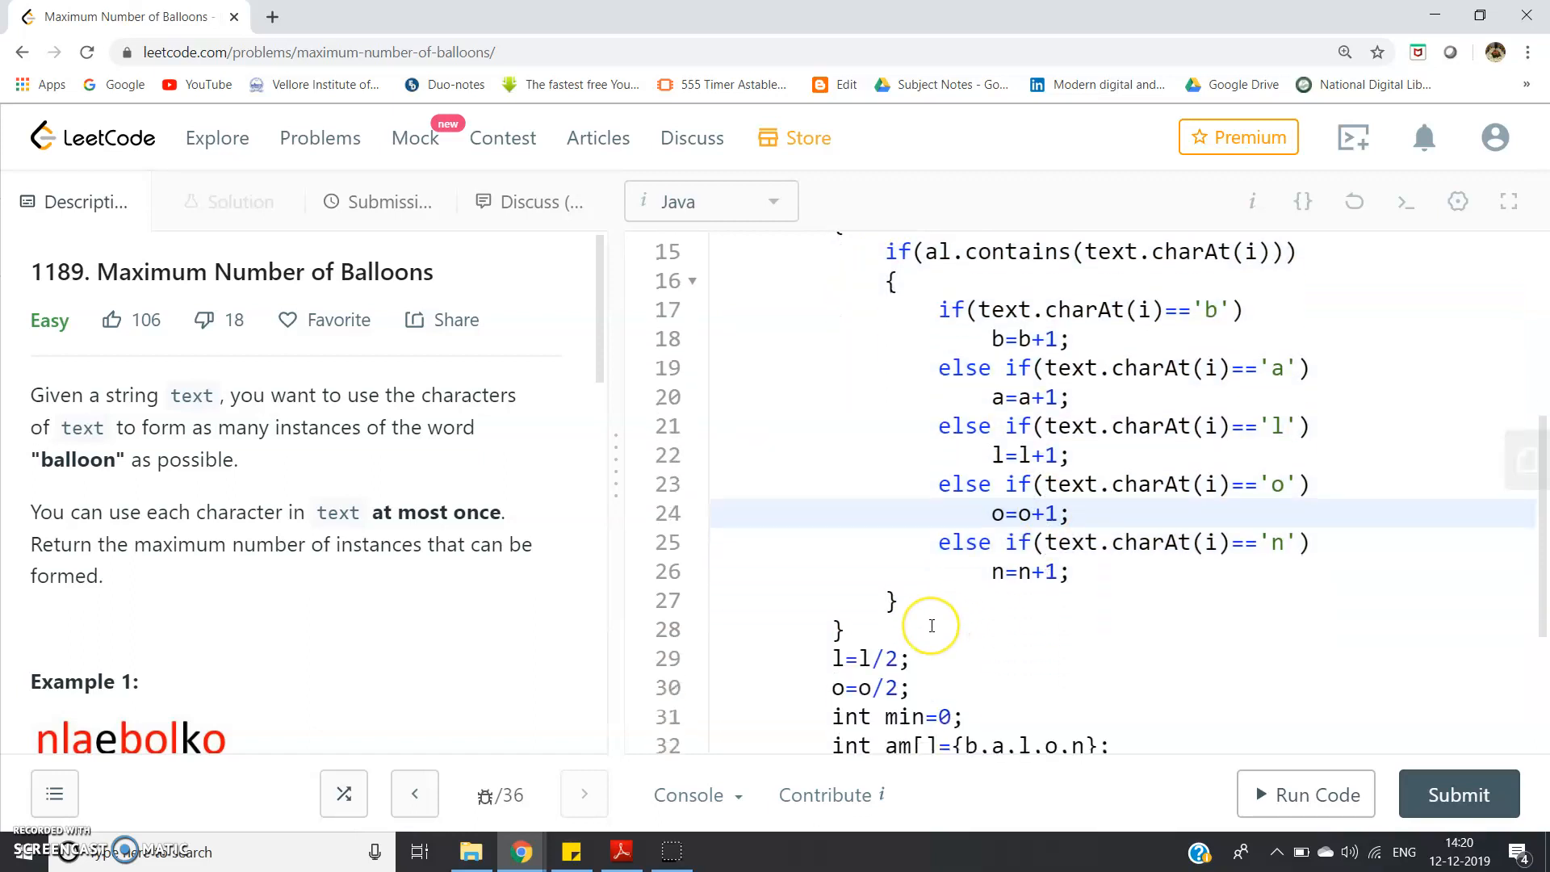
scroll("down", 3)
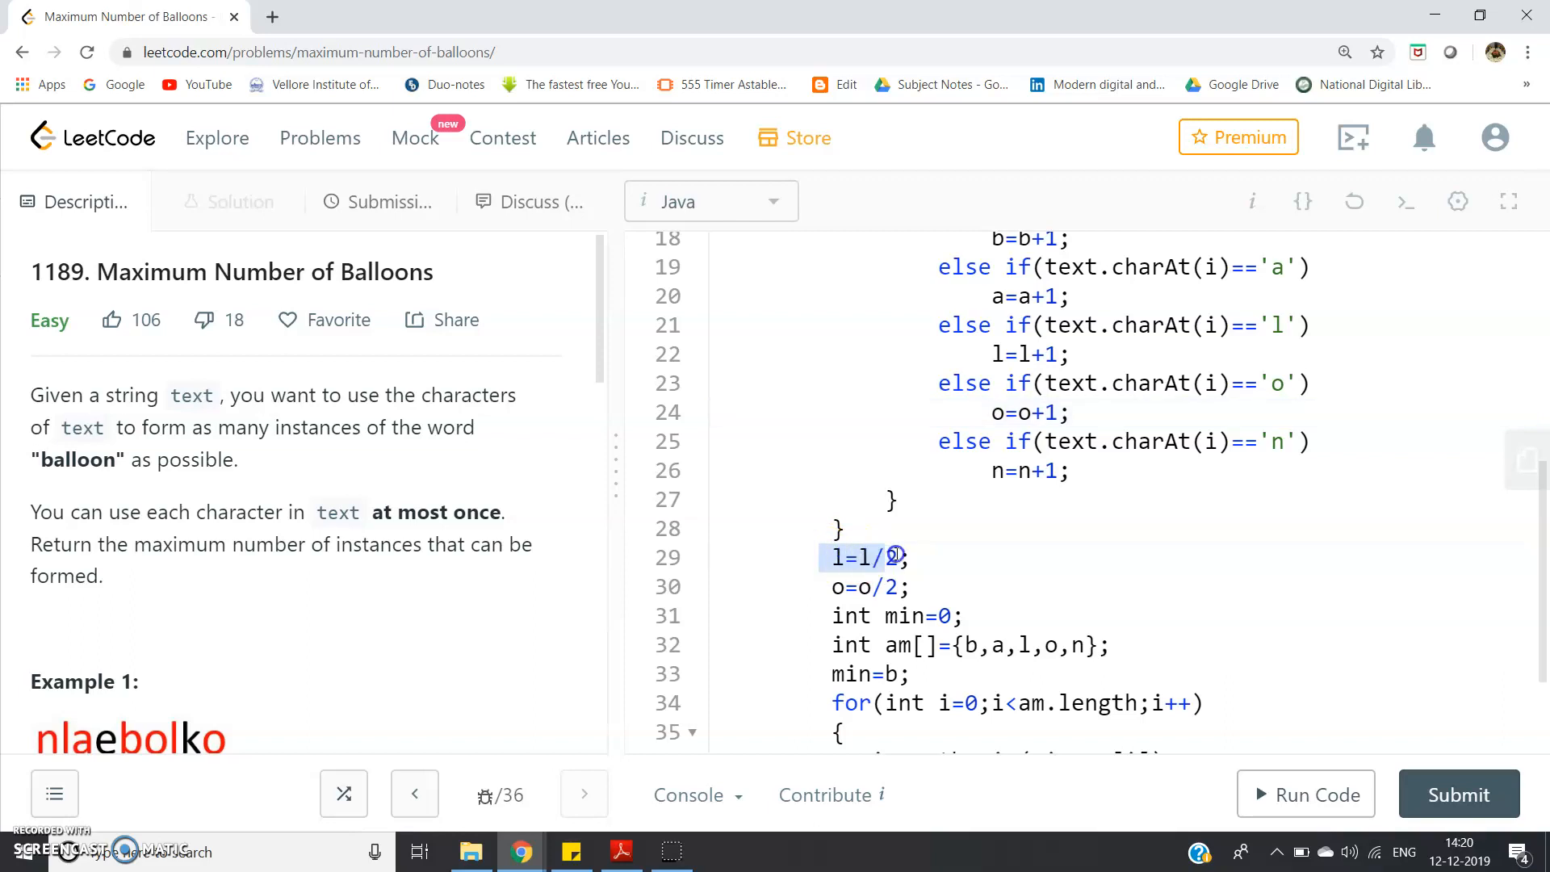
left_click(876, 587)
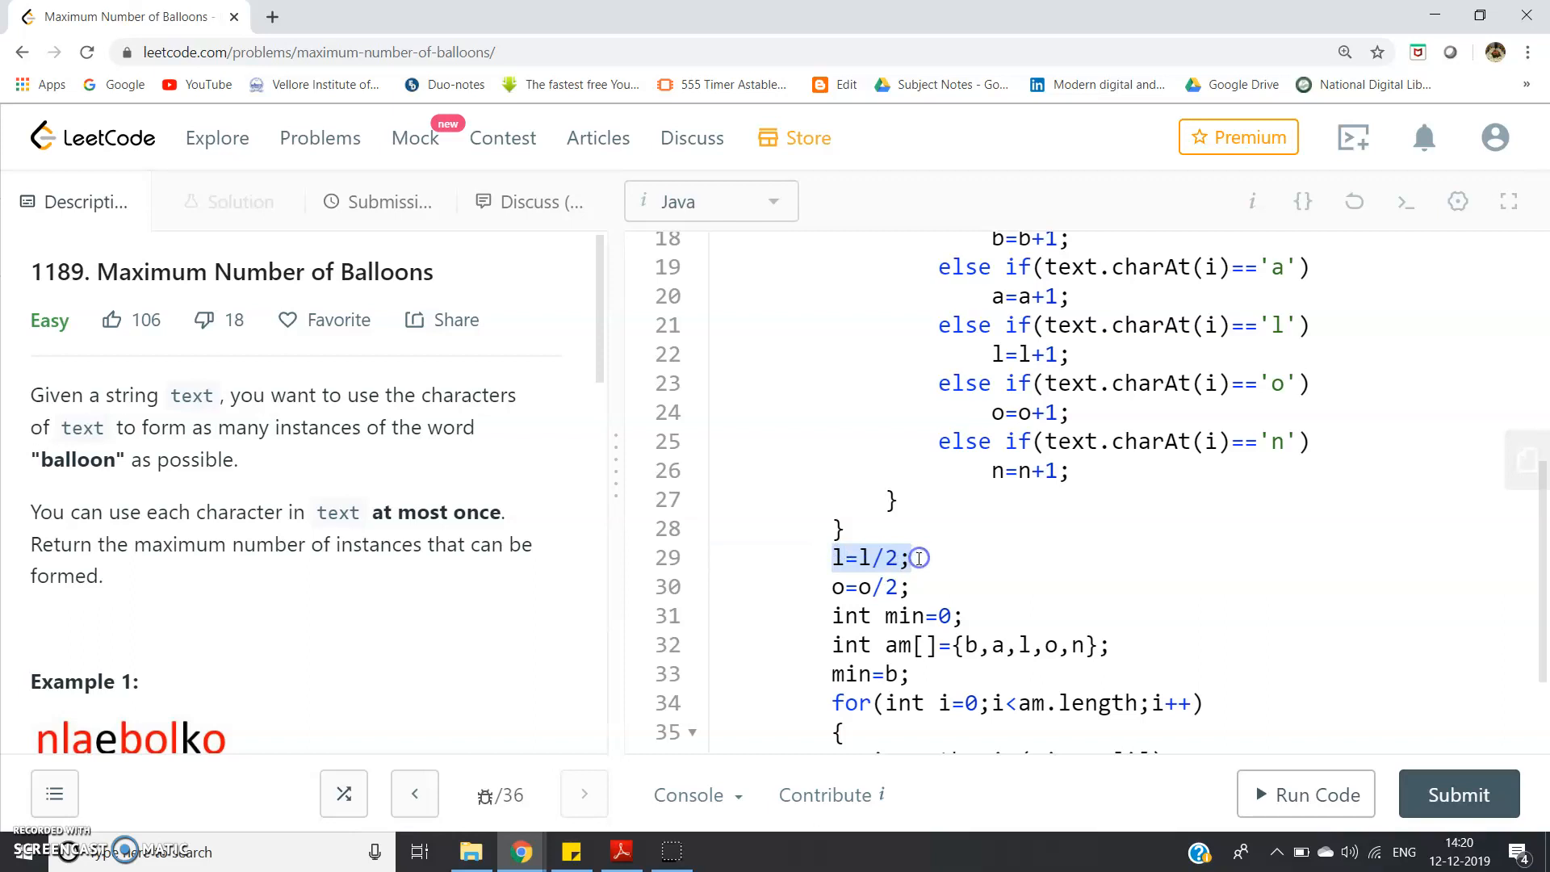
scroll("down", 3)
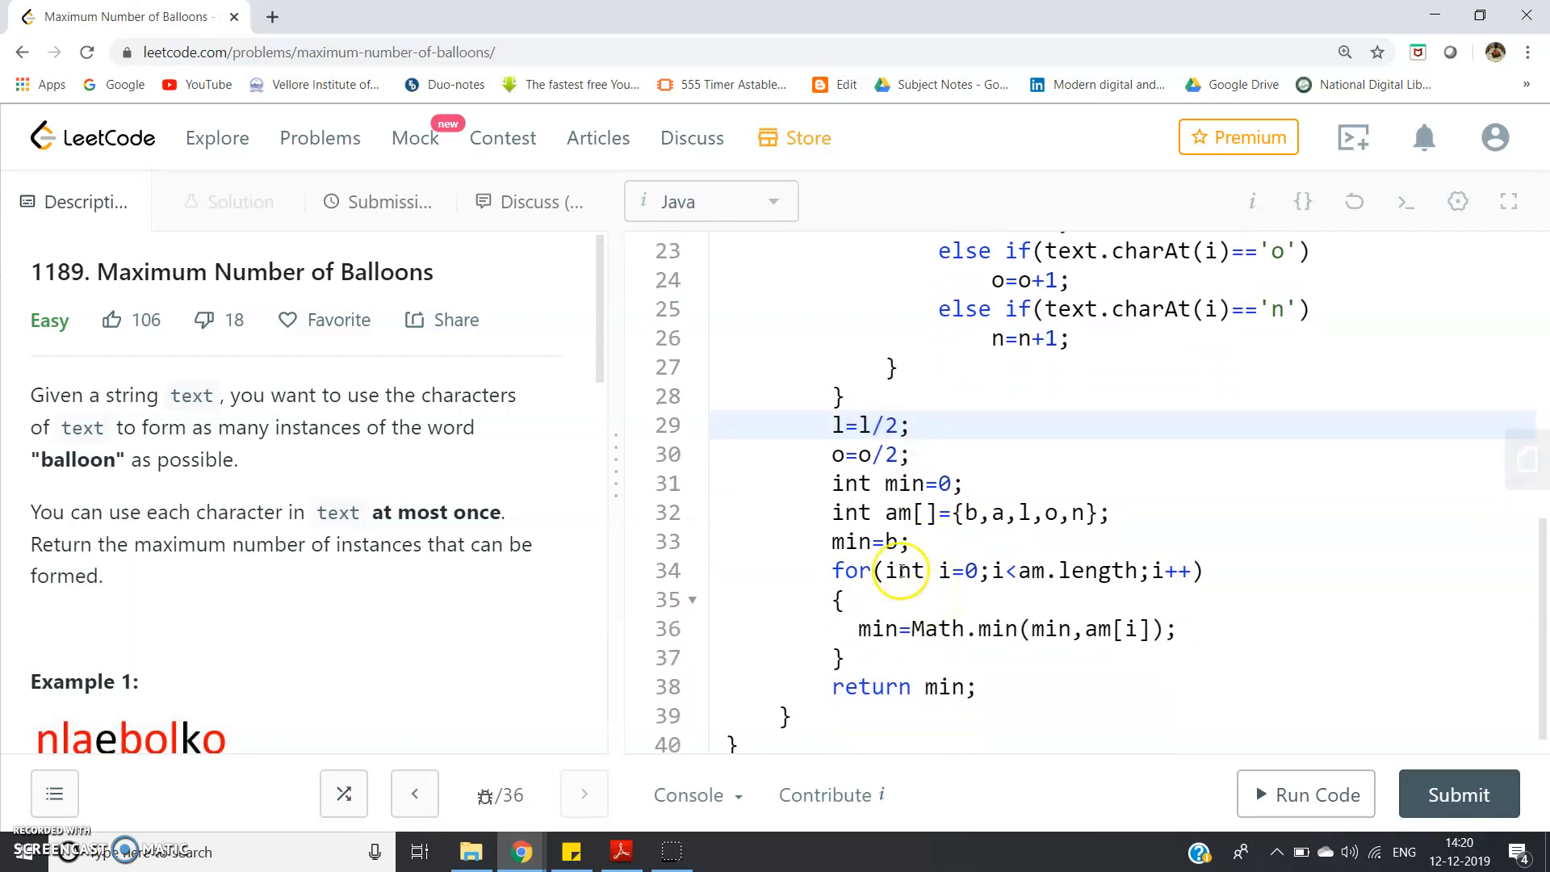
left_click(969, 483)
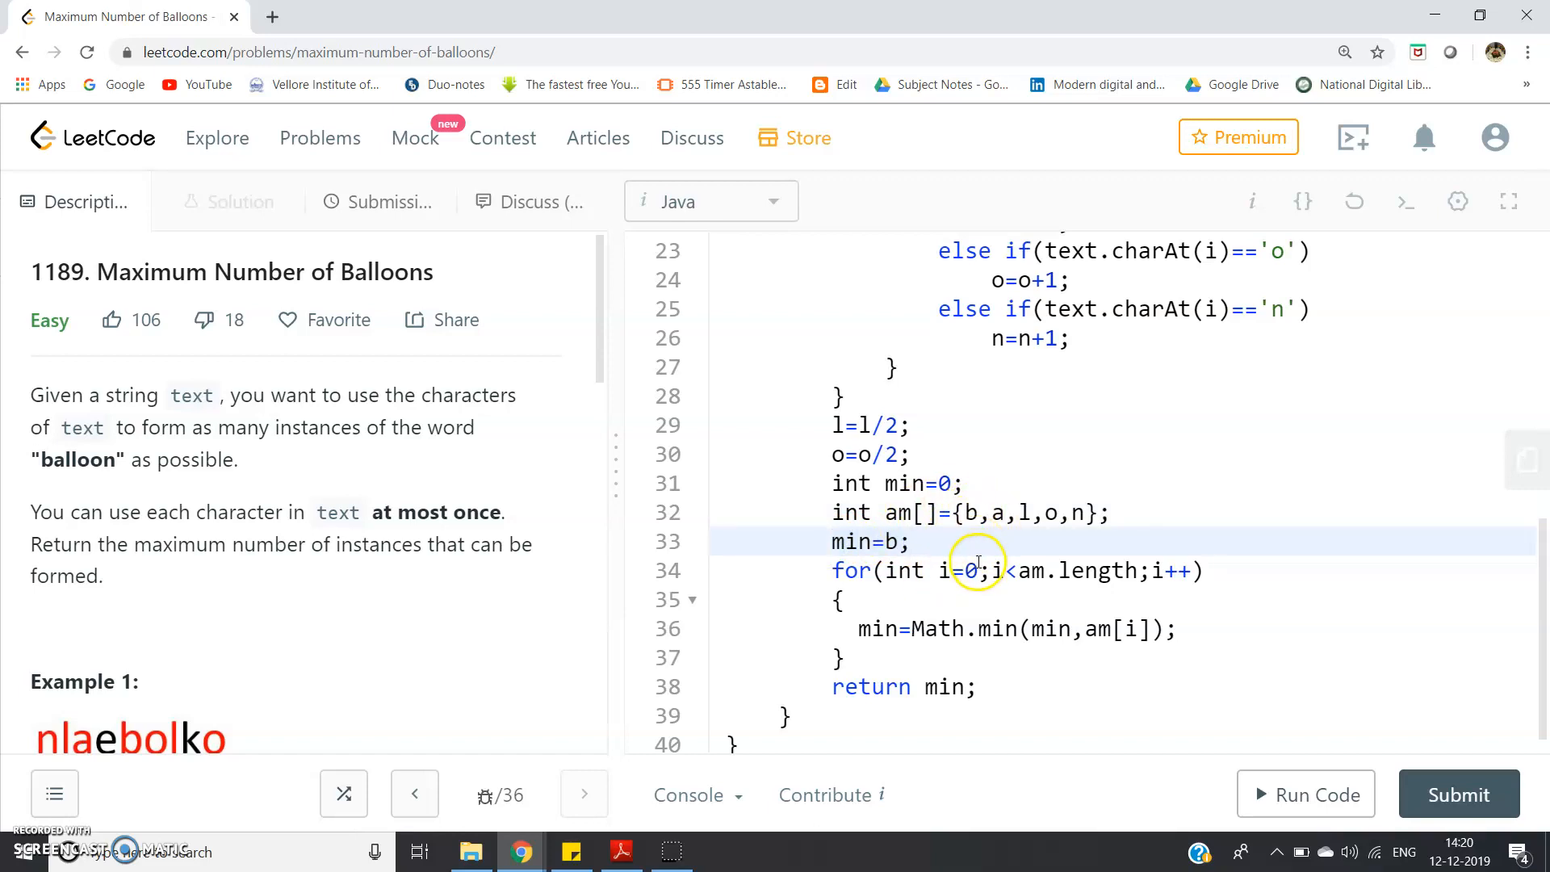
mouse_move(927, 610)
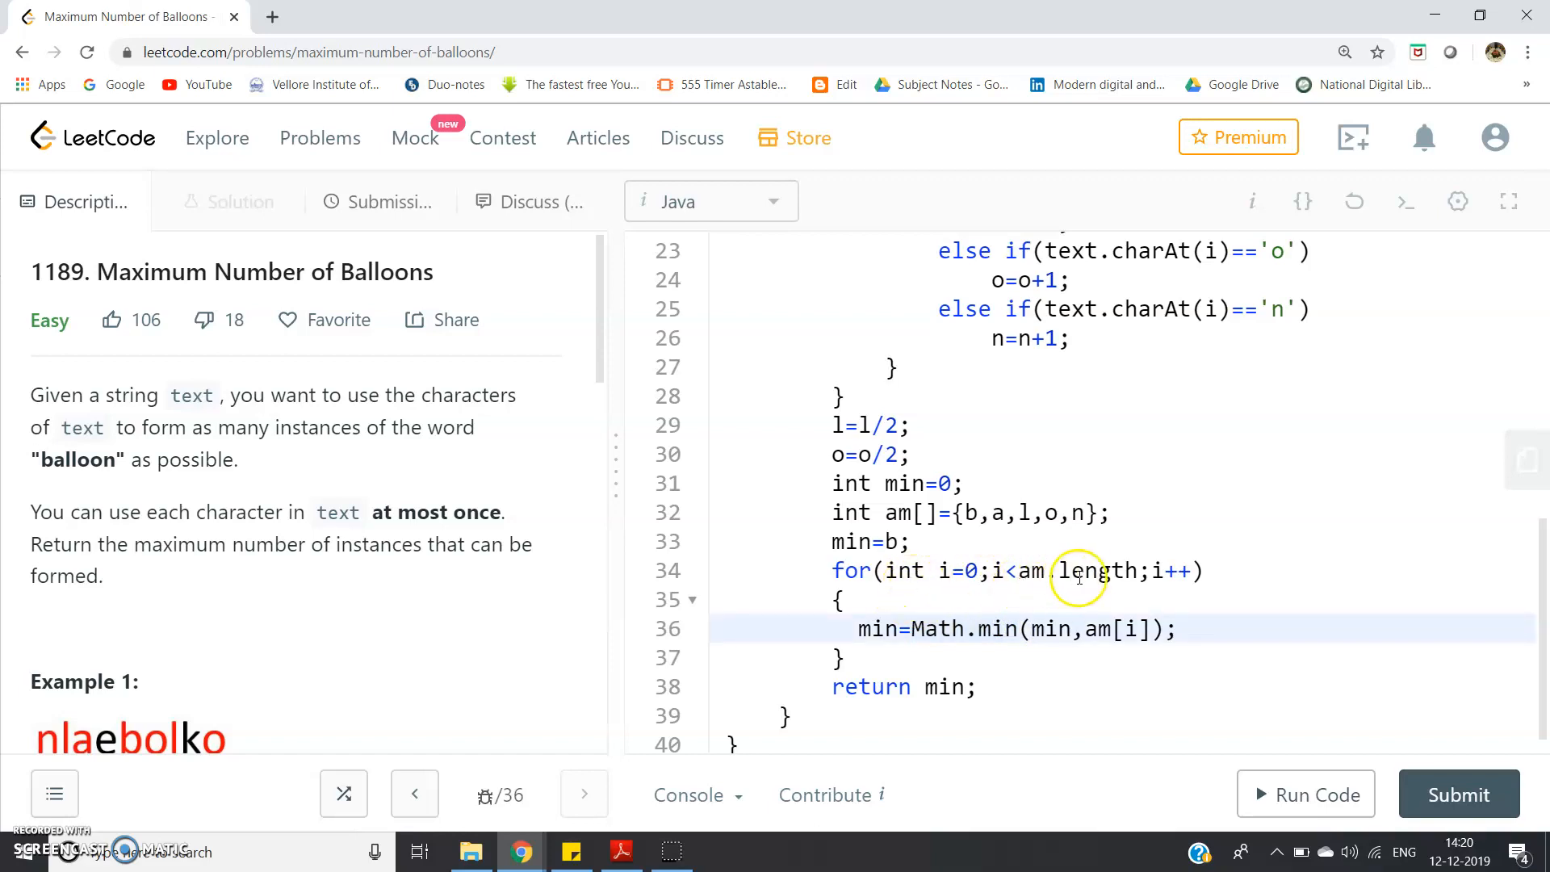
mouse_move(1173, 571)
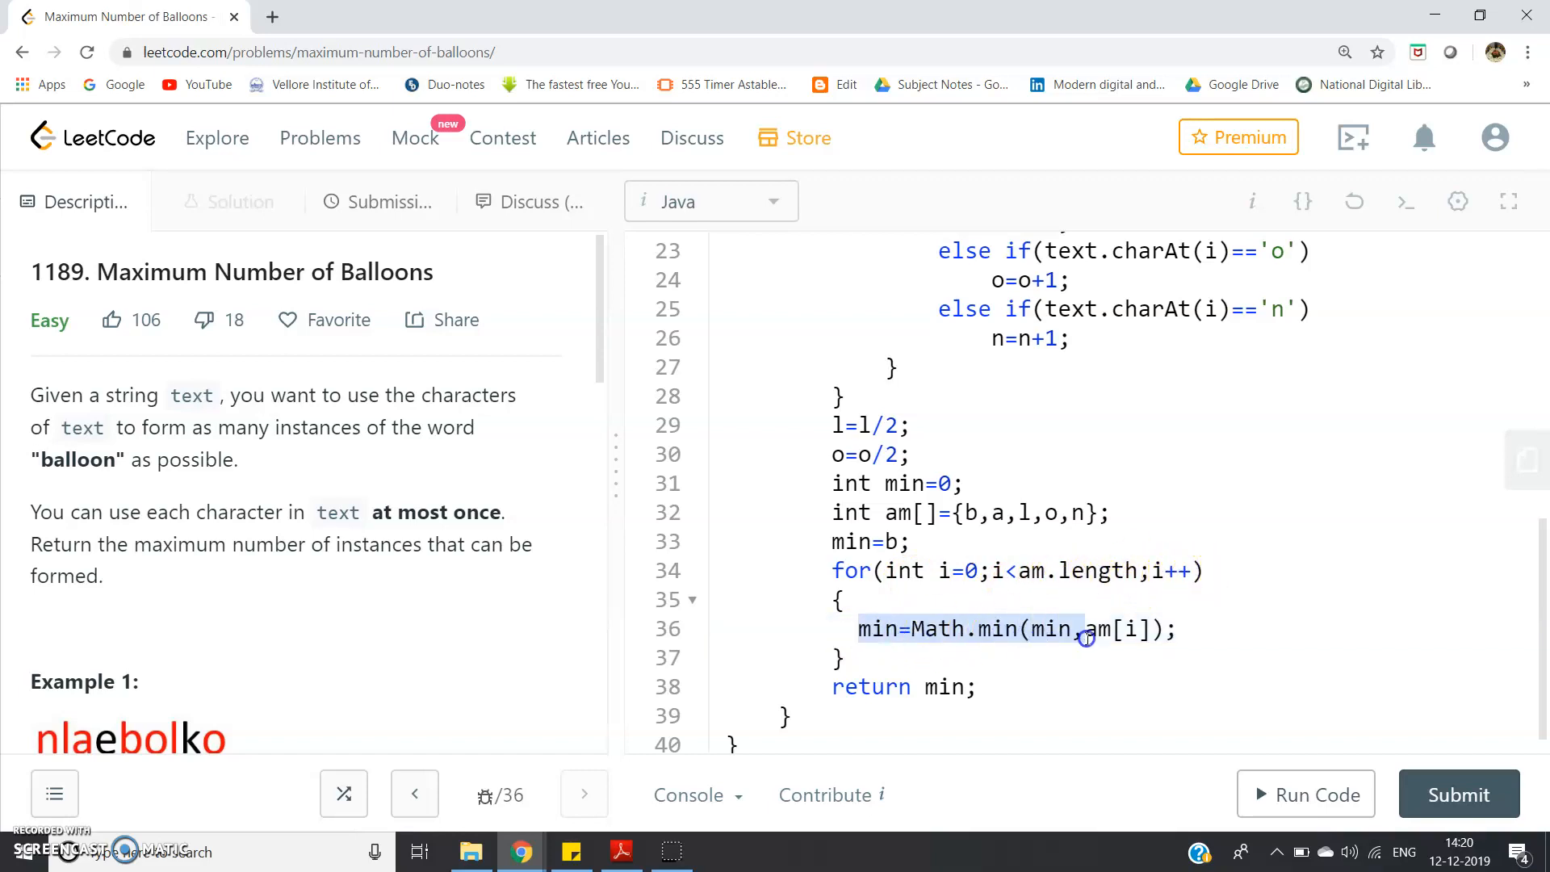
left_click(1194, 629)
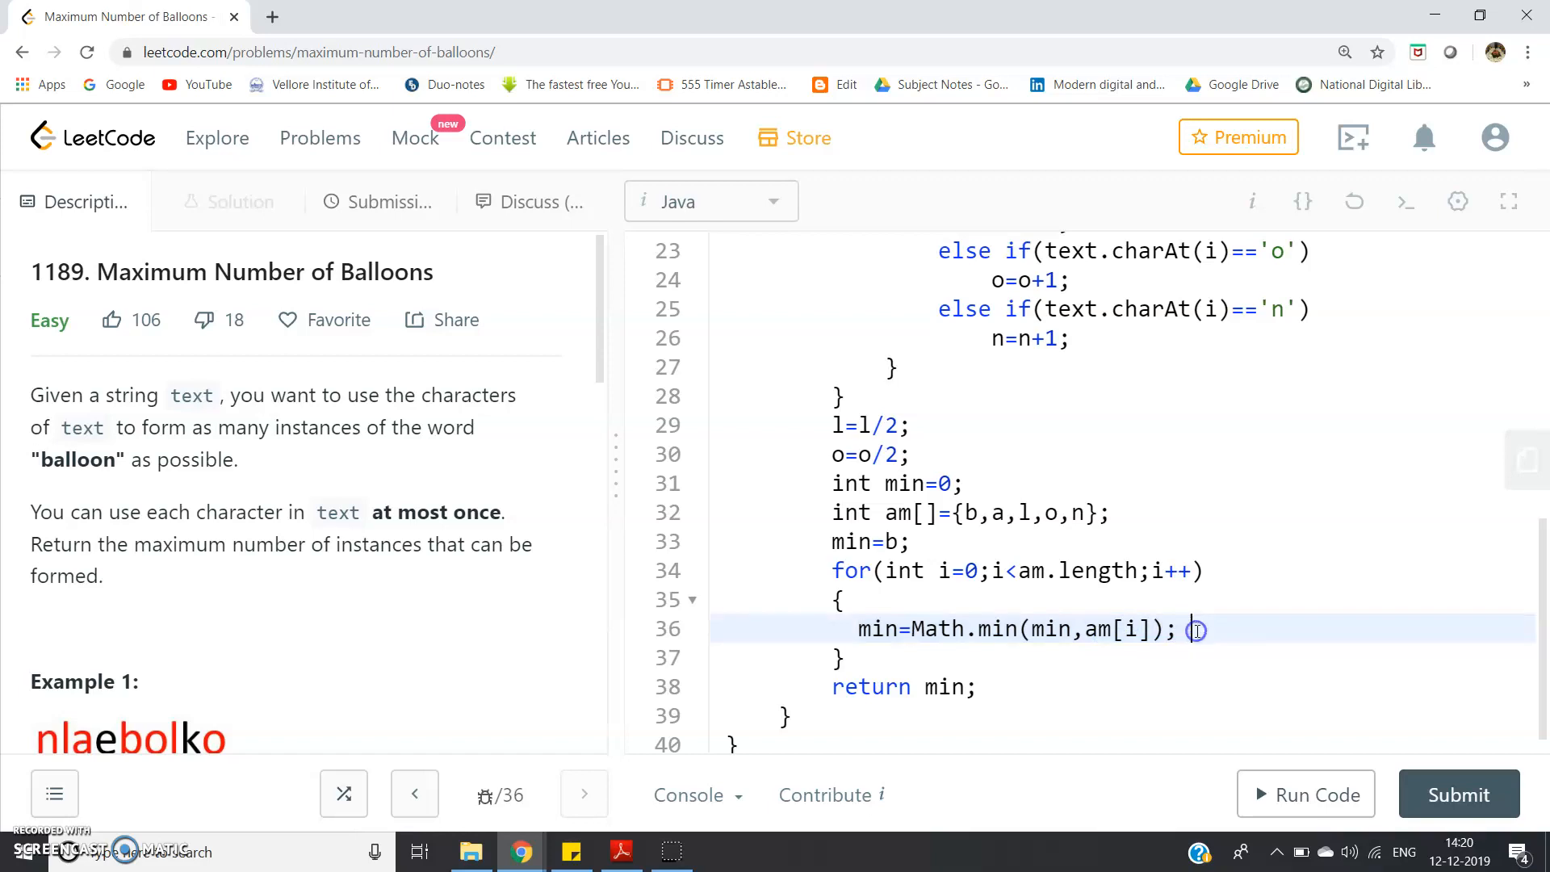
mouse_move(939, 686)
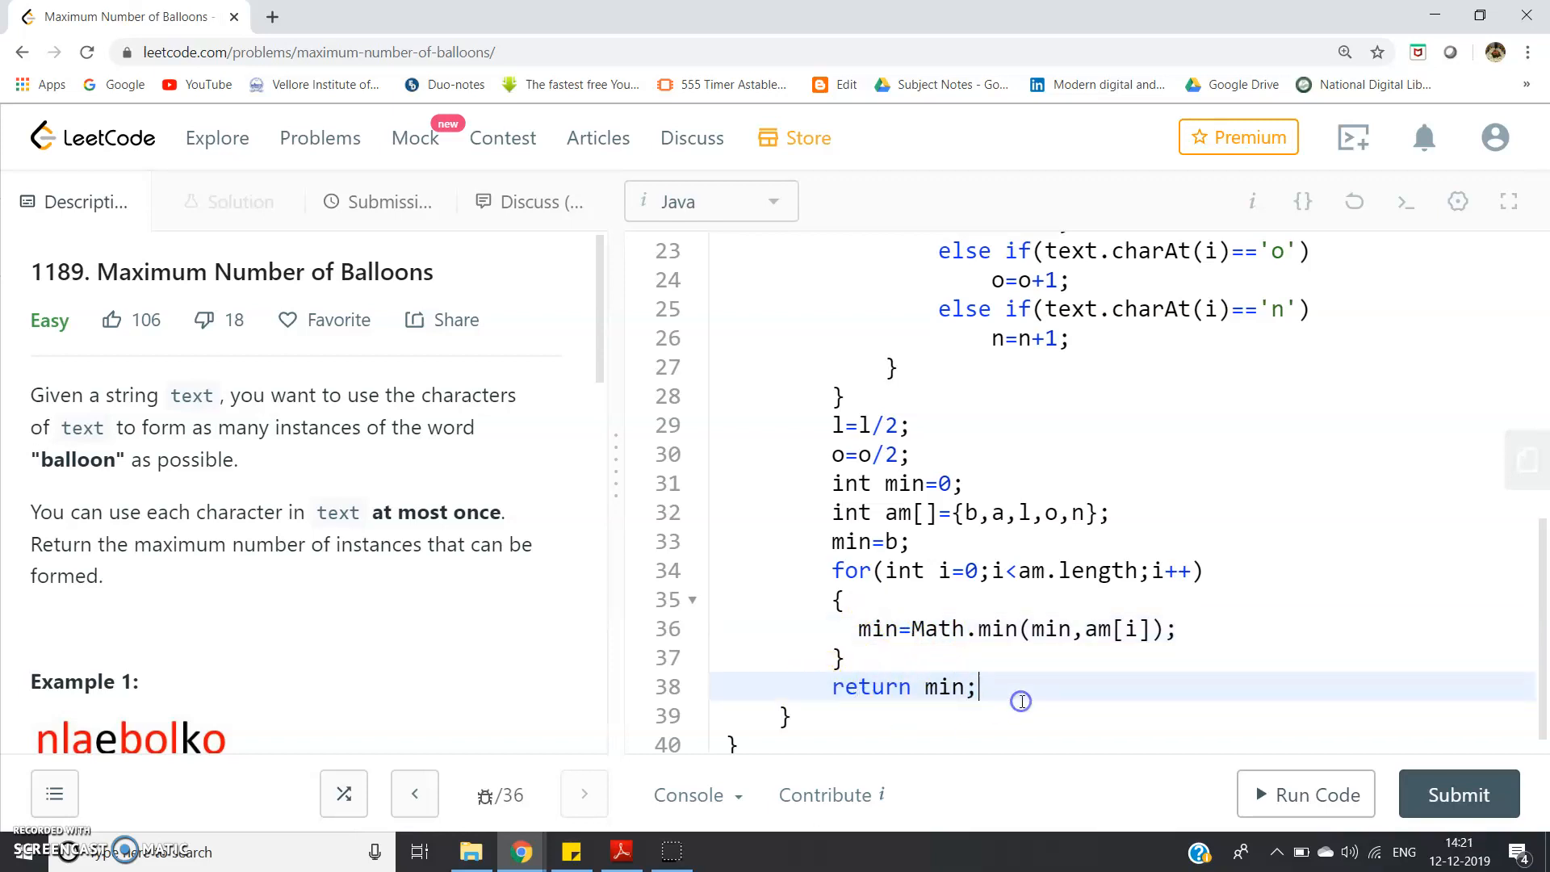
mouse_move(1459, 795)
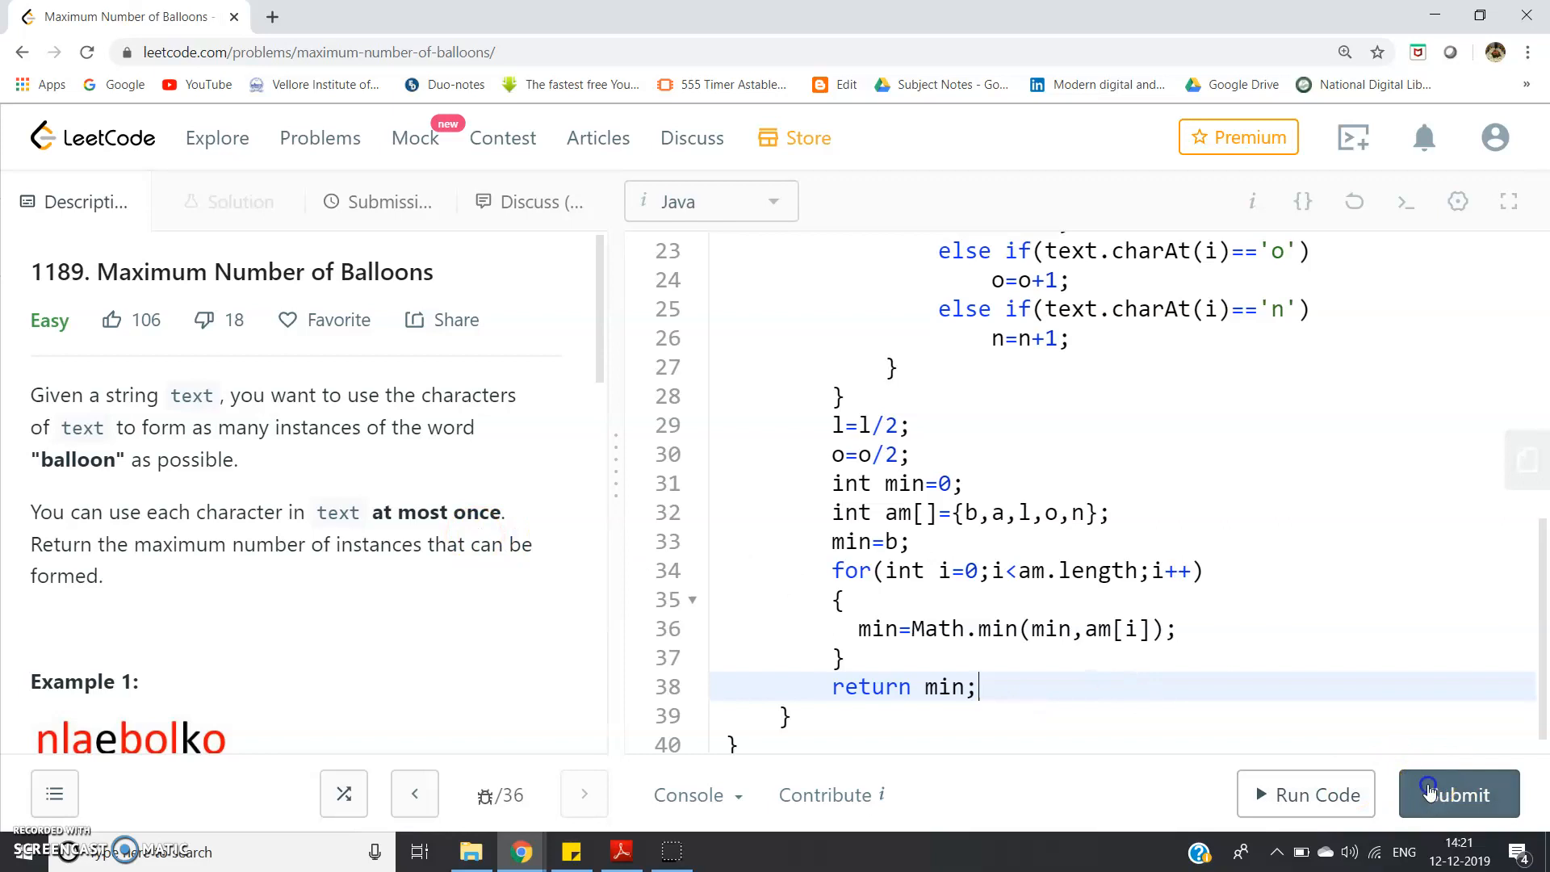
- Submit the Java solution and see Success with 11 ms runtime, 37.5 MB memory
left_click(1458, 795)
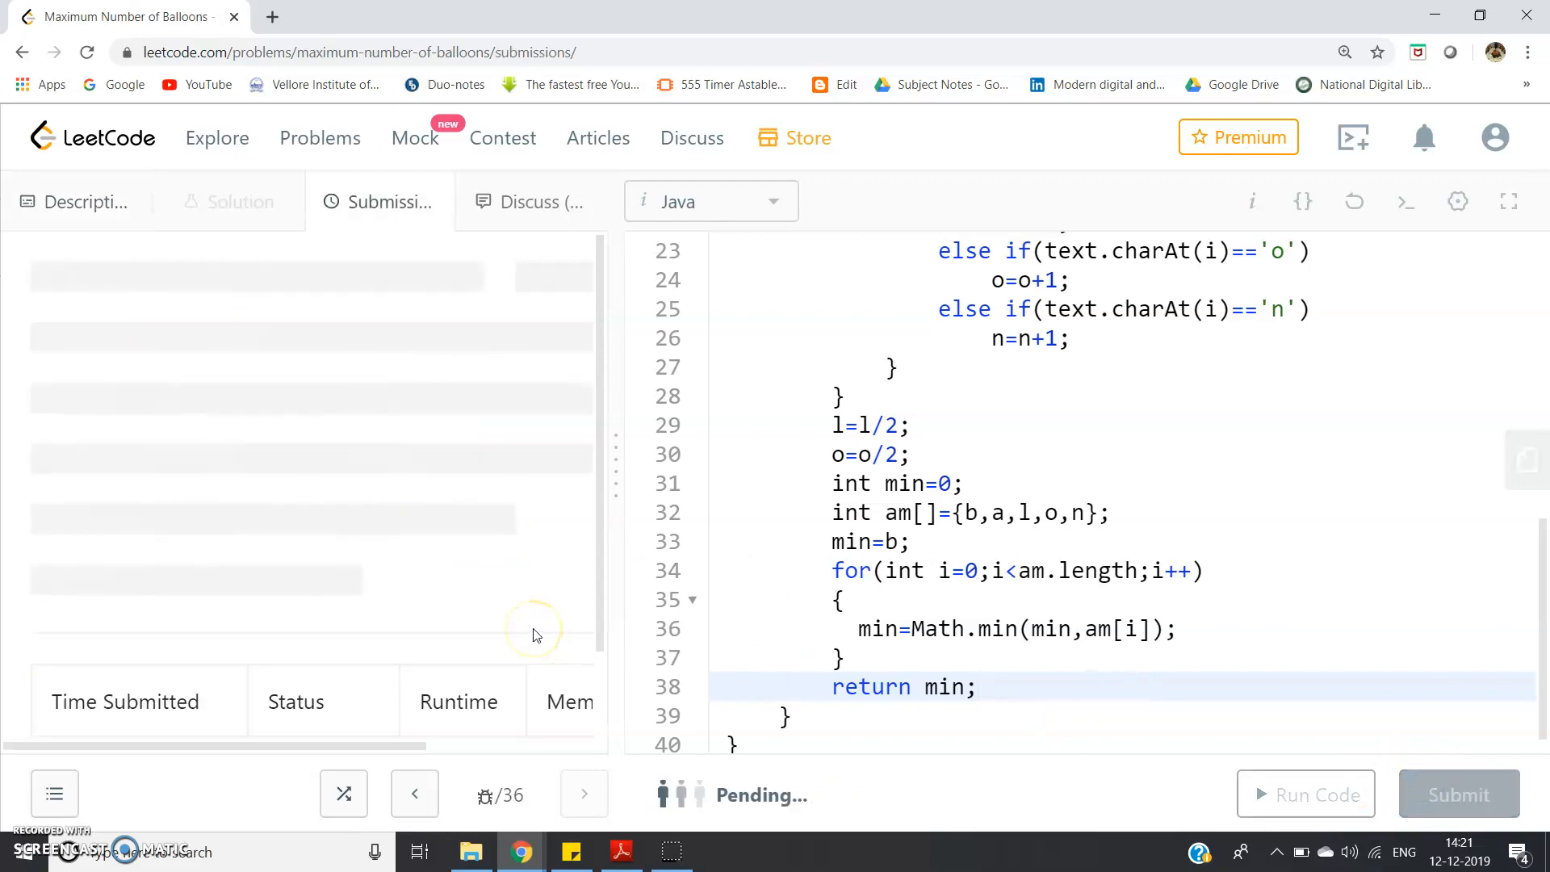
mouse_move(320, 512)
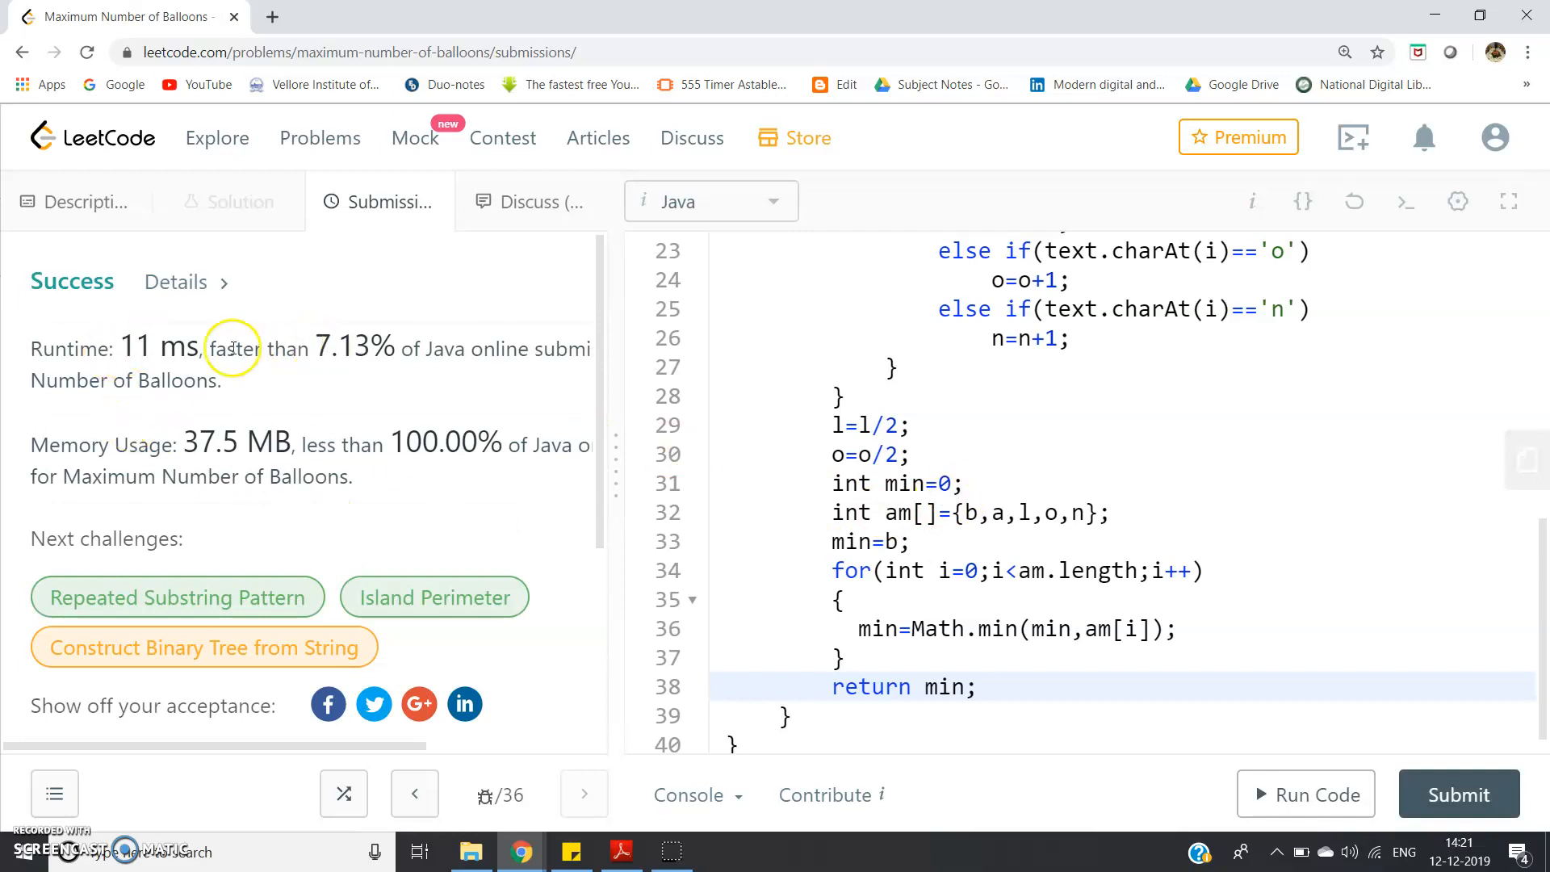
mouse_move(488, 360)
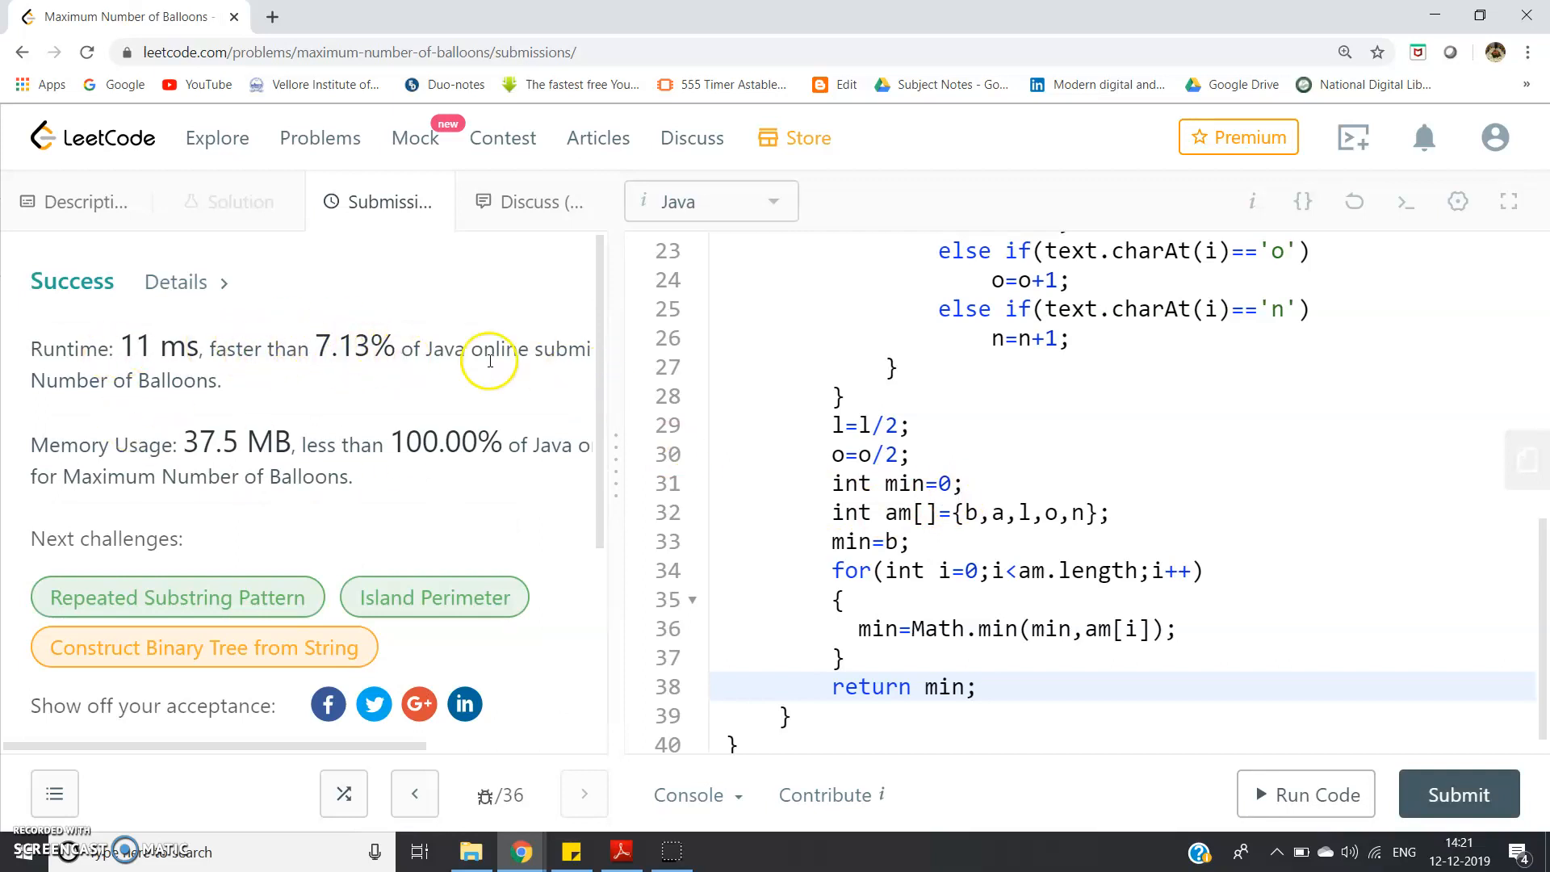
mouse_move(292, 446)
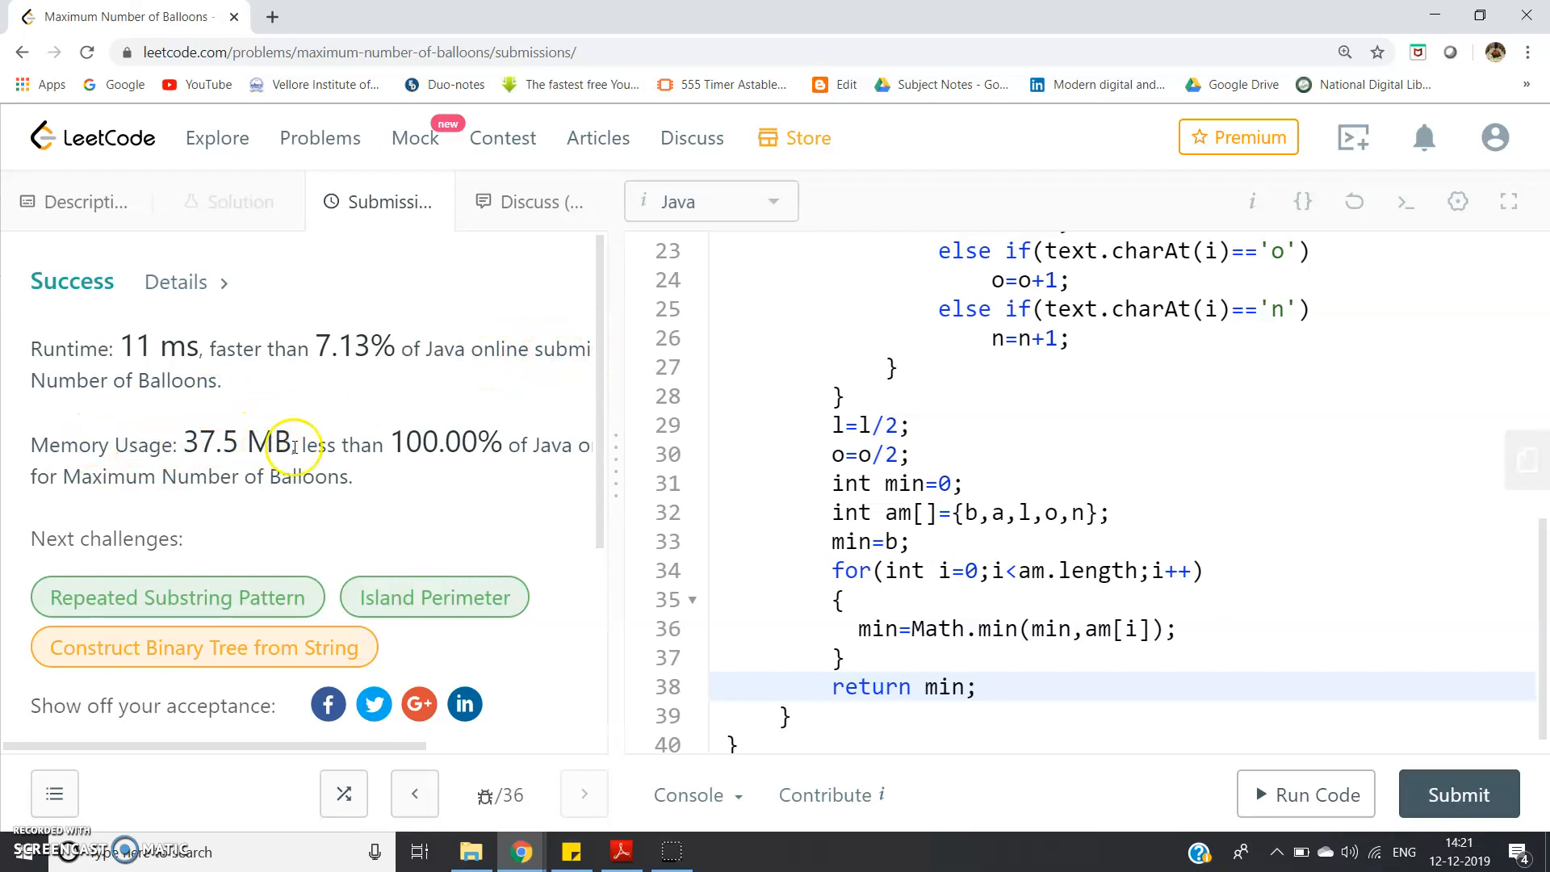
mouse_move(434, 443)
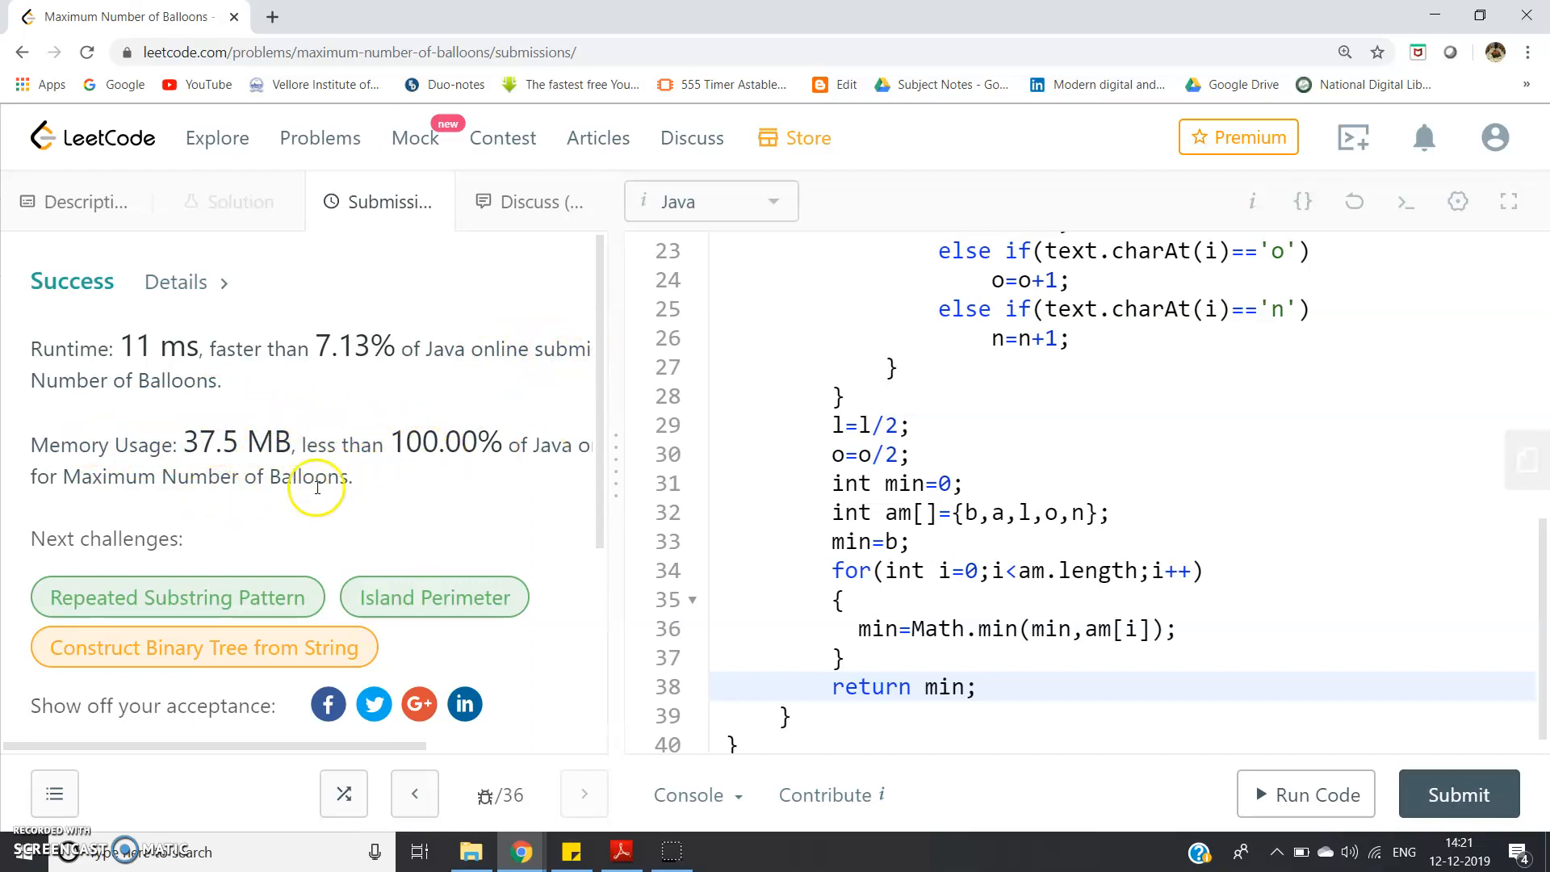
mouse_move(373, 455)
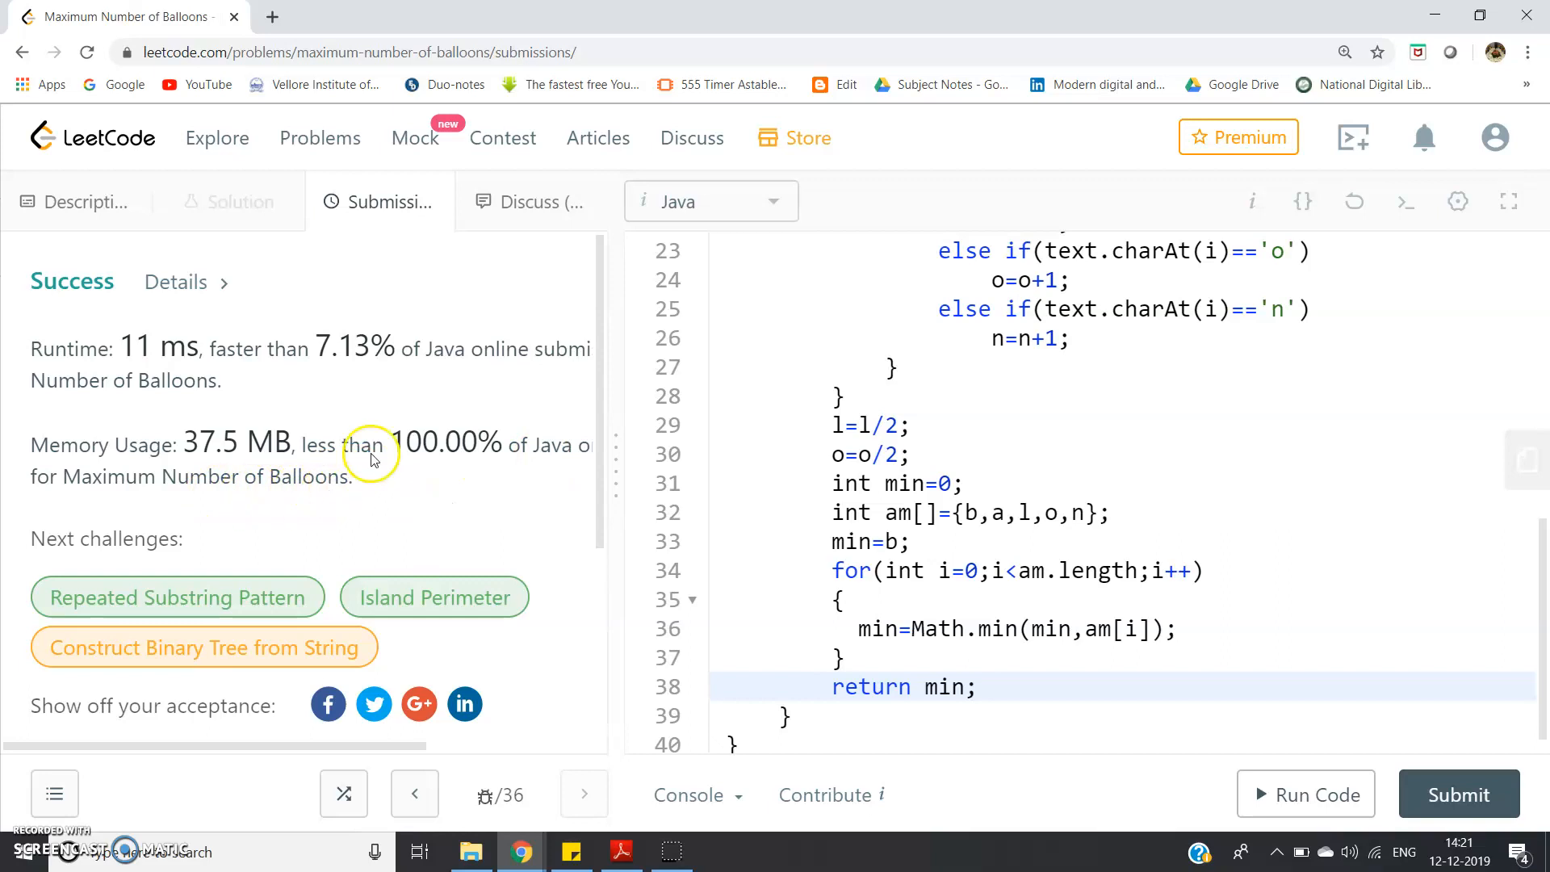
mouse_move(351, 350)
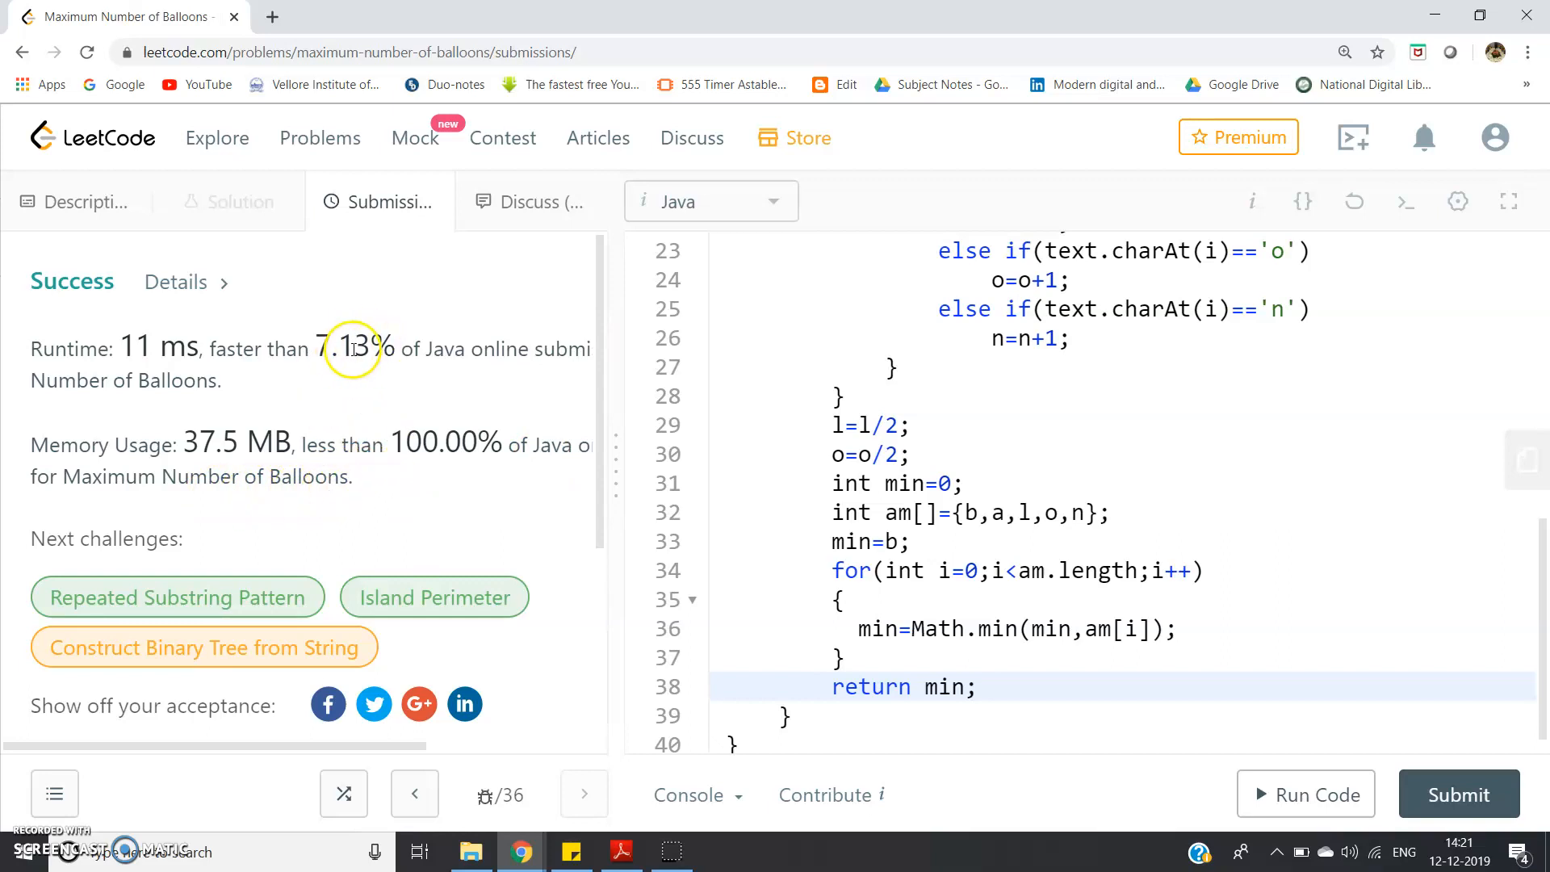
scroll("up", 3)
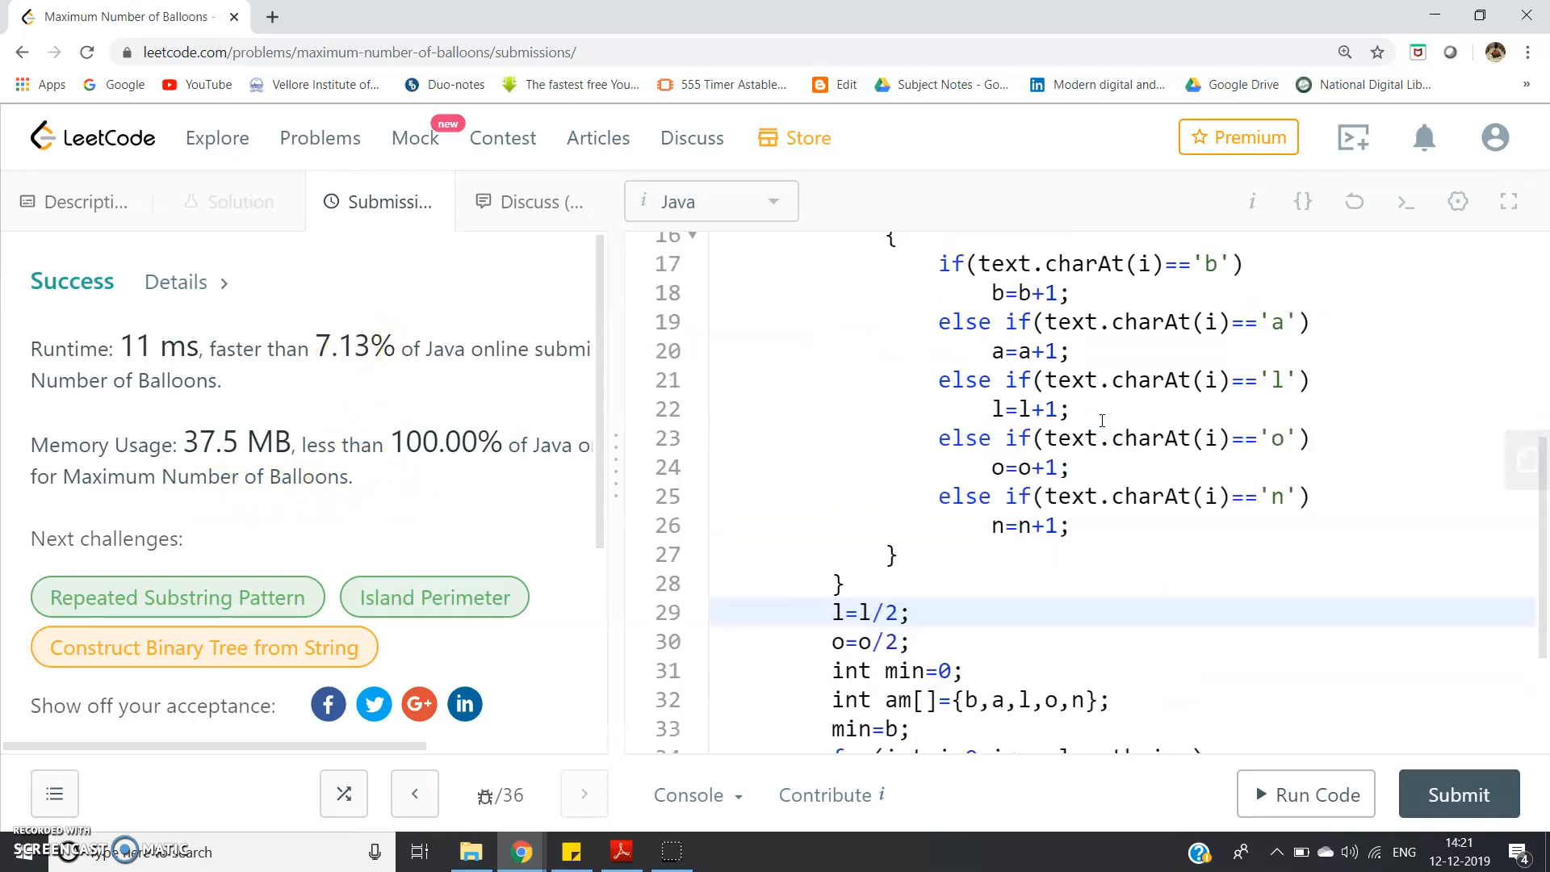
- Review the Accepted submission, then return to the problem Description
scroll("up", 3)
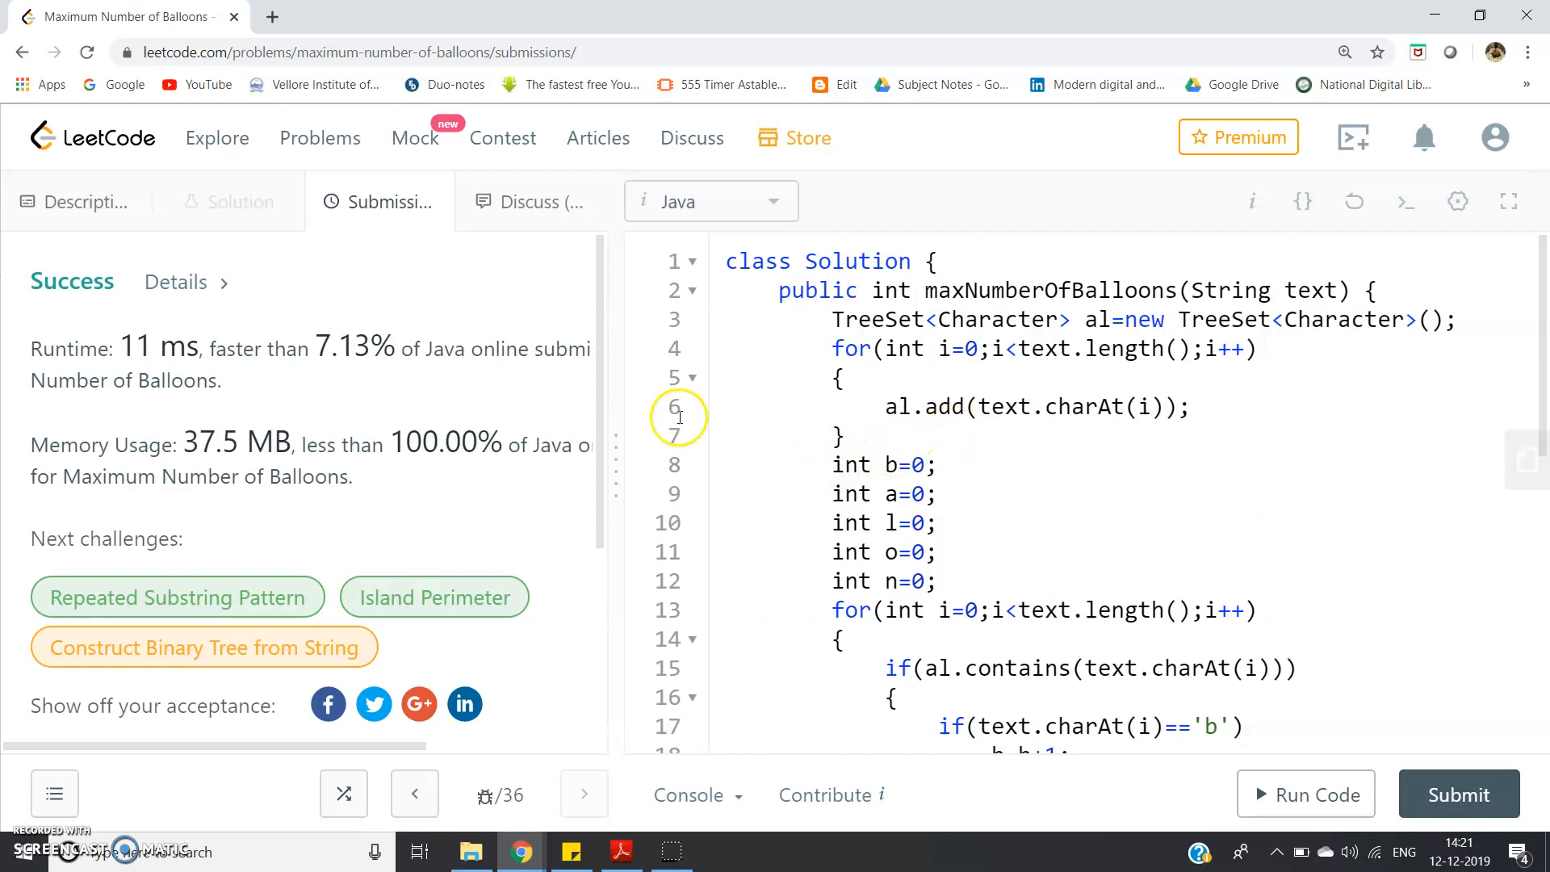
scroll("down", 3)
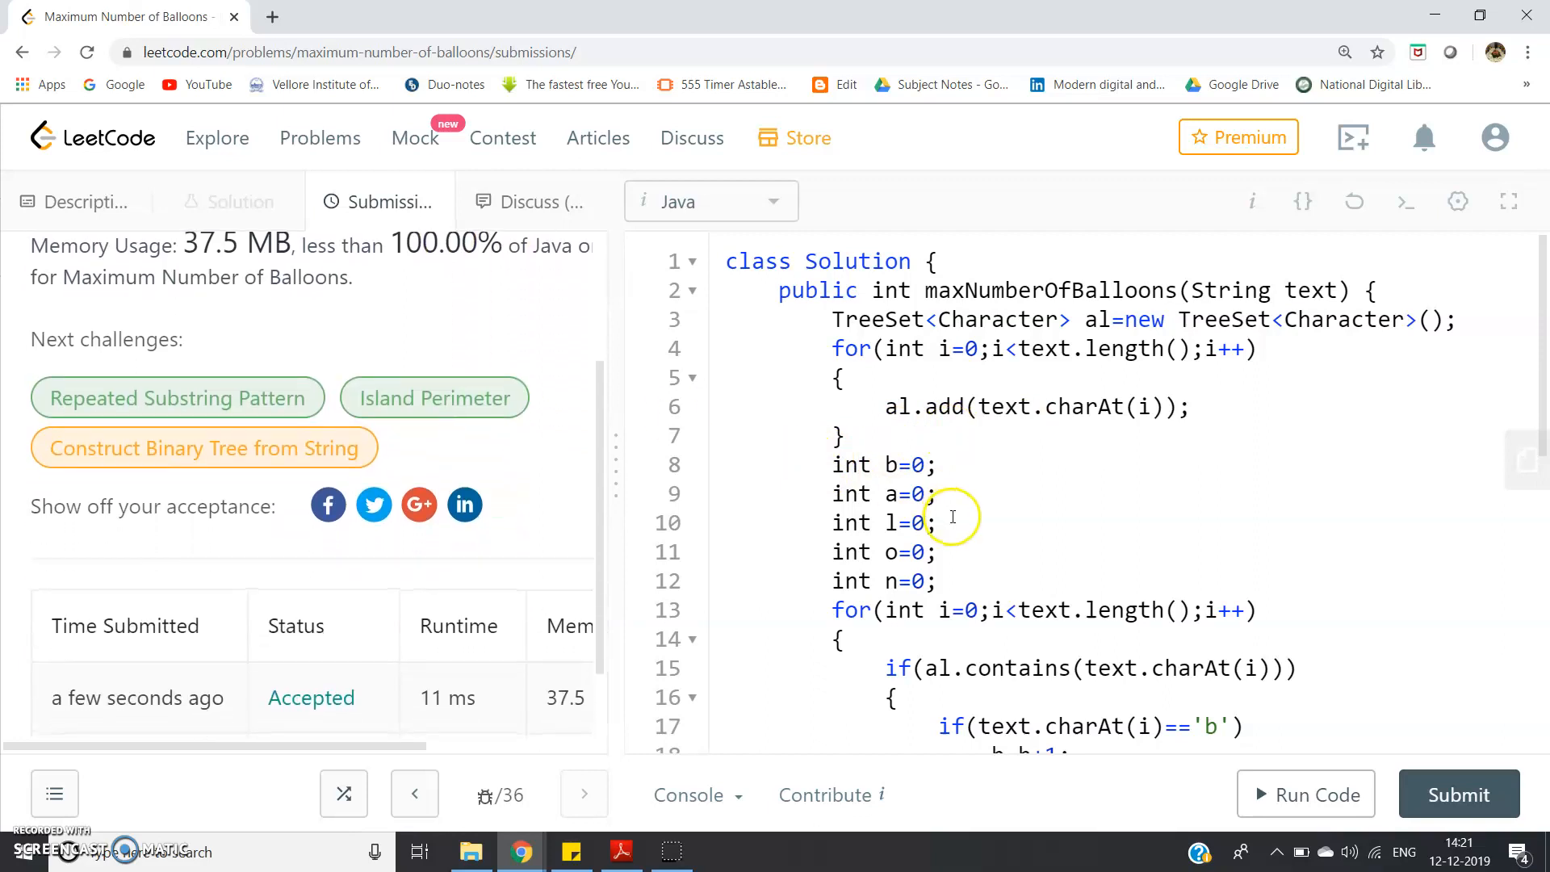
mouse_move(952, 517)
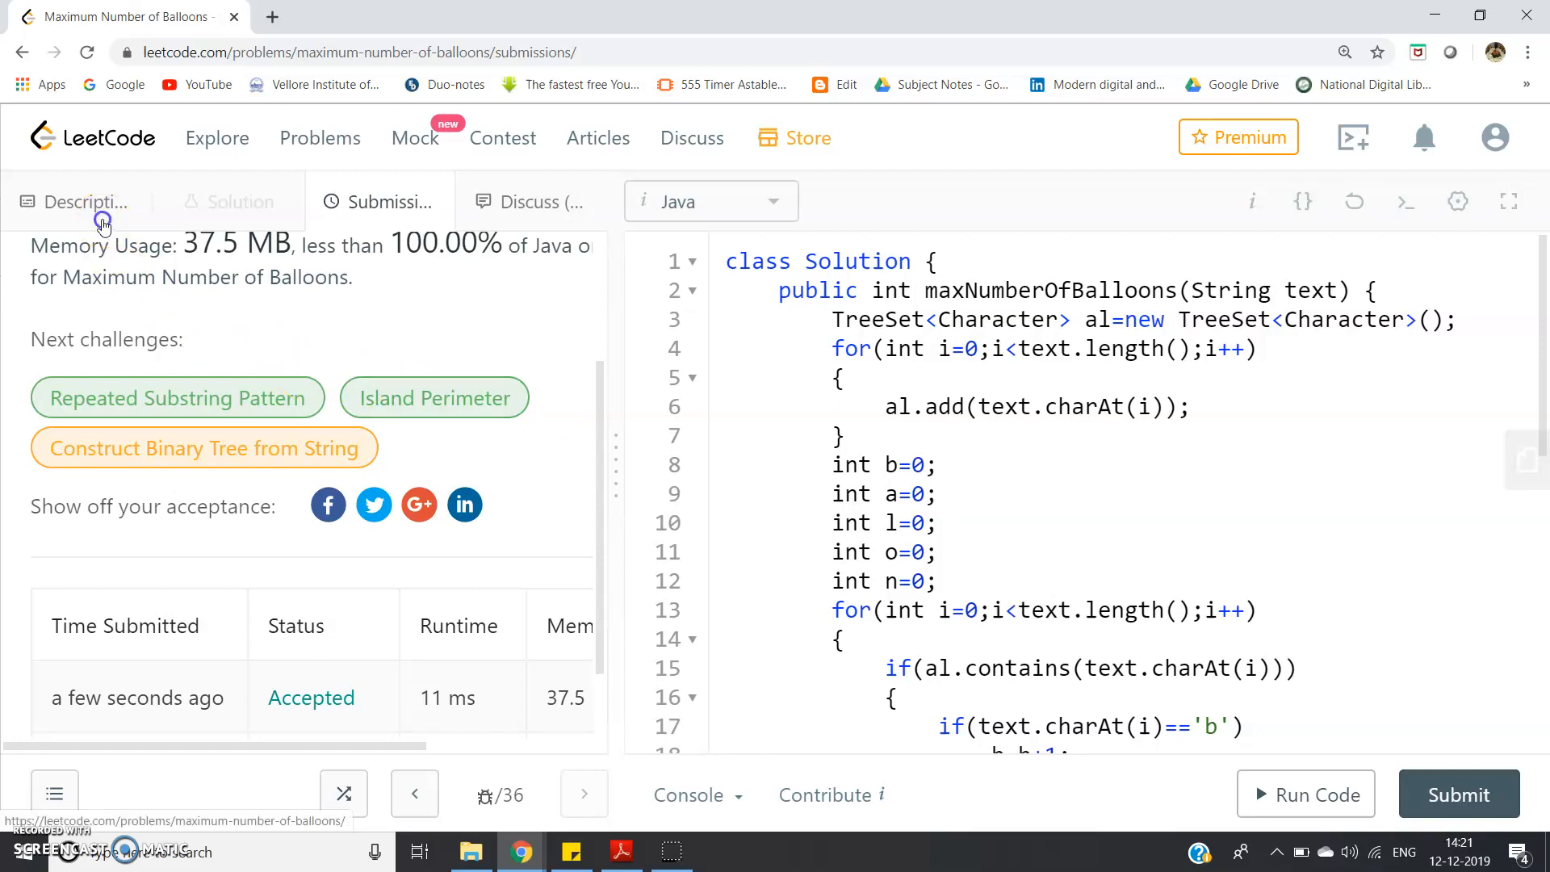
left_click(87, 201)
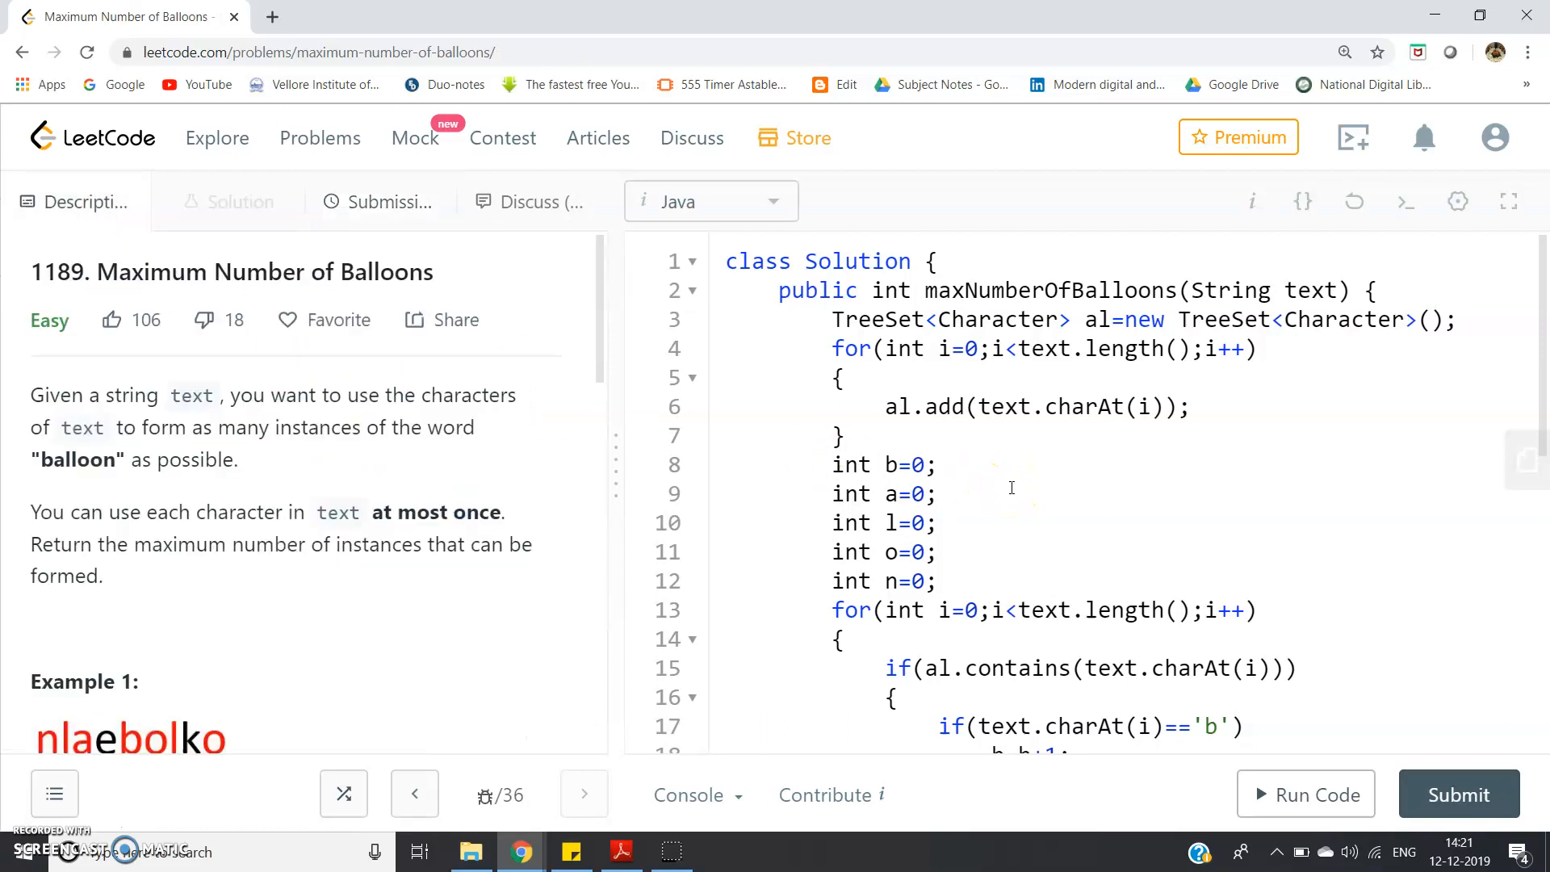
mouse_move(609, 627)
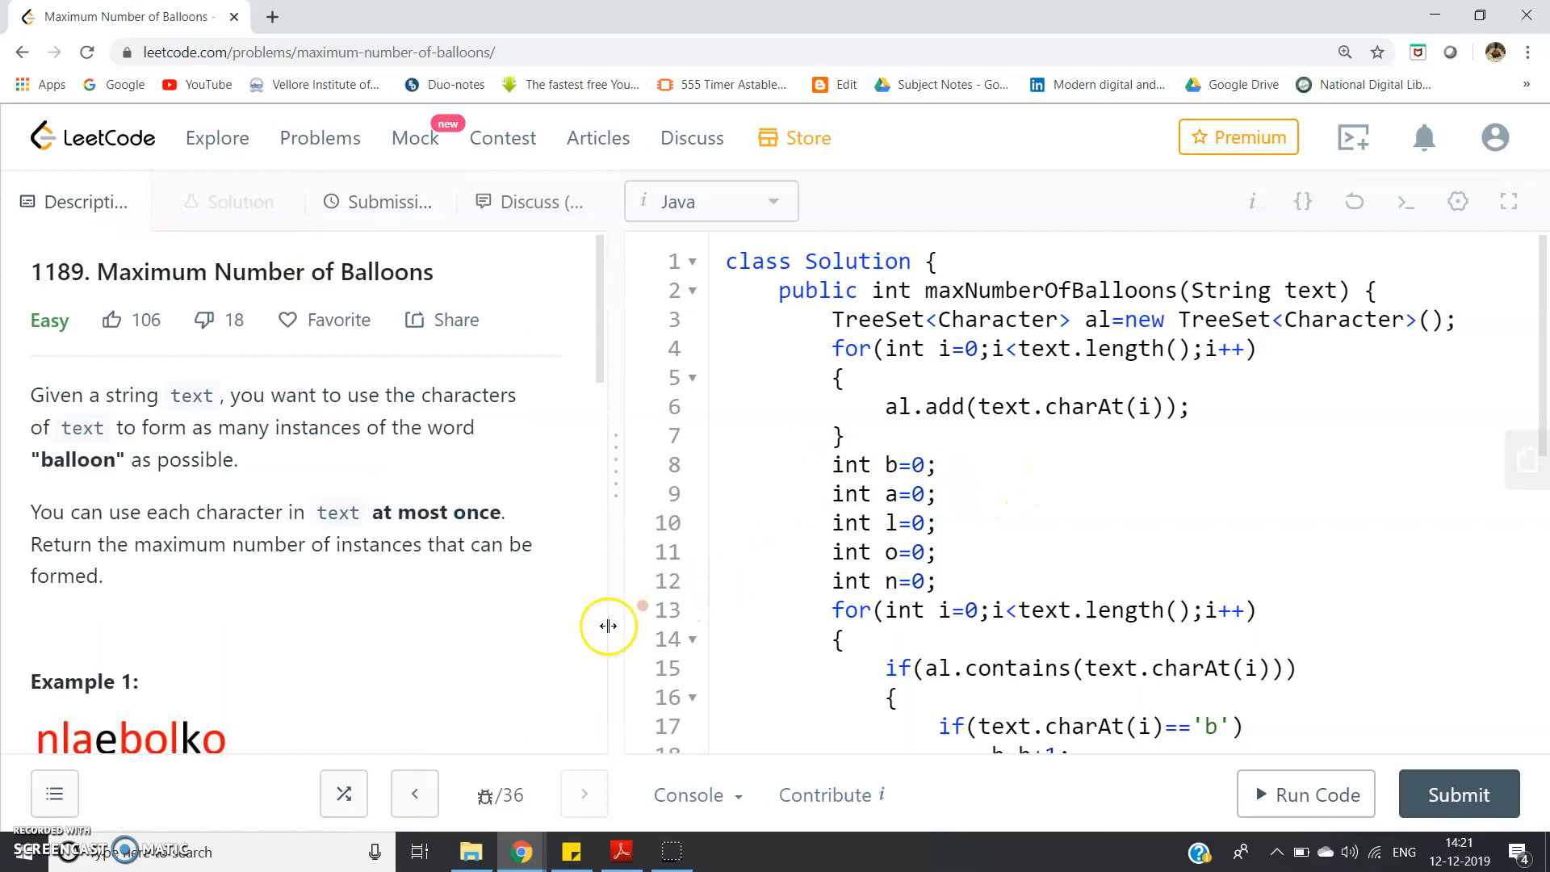
mouse_move(306, 720)
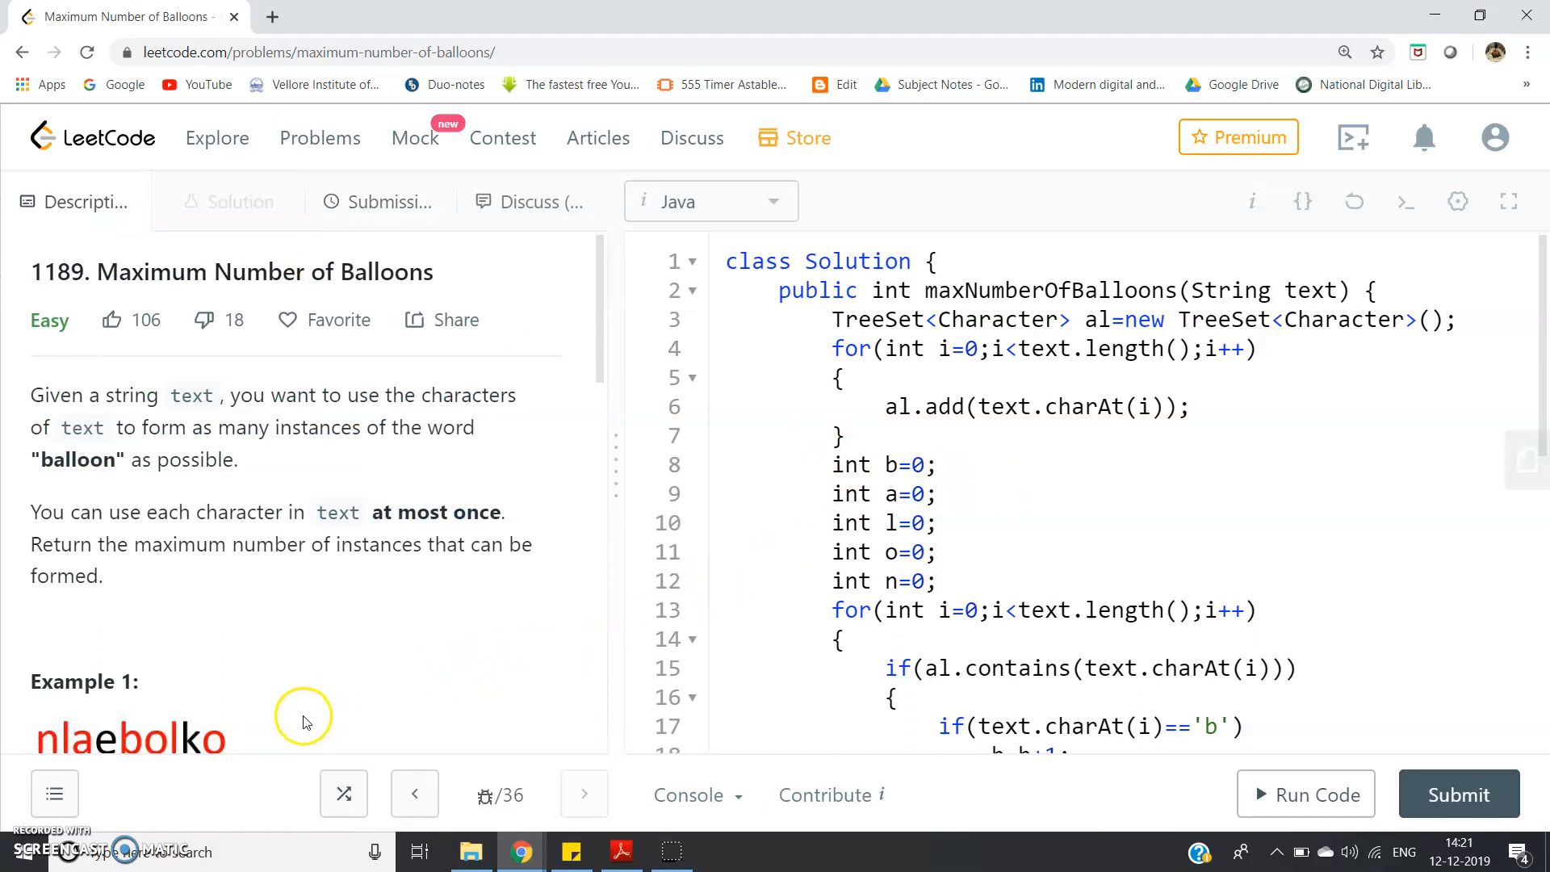